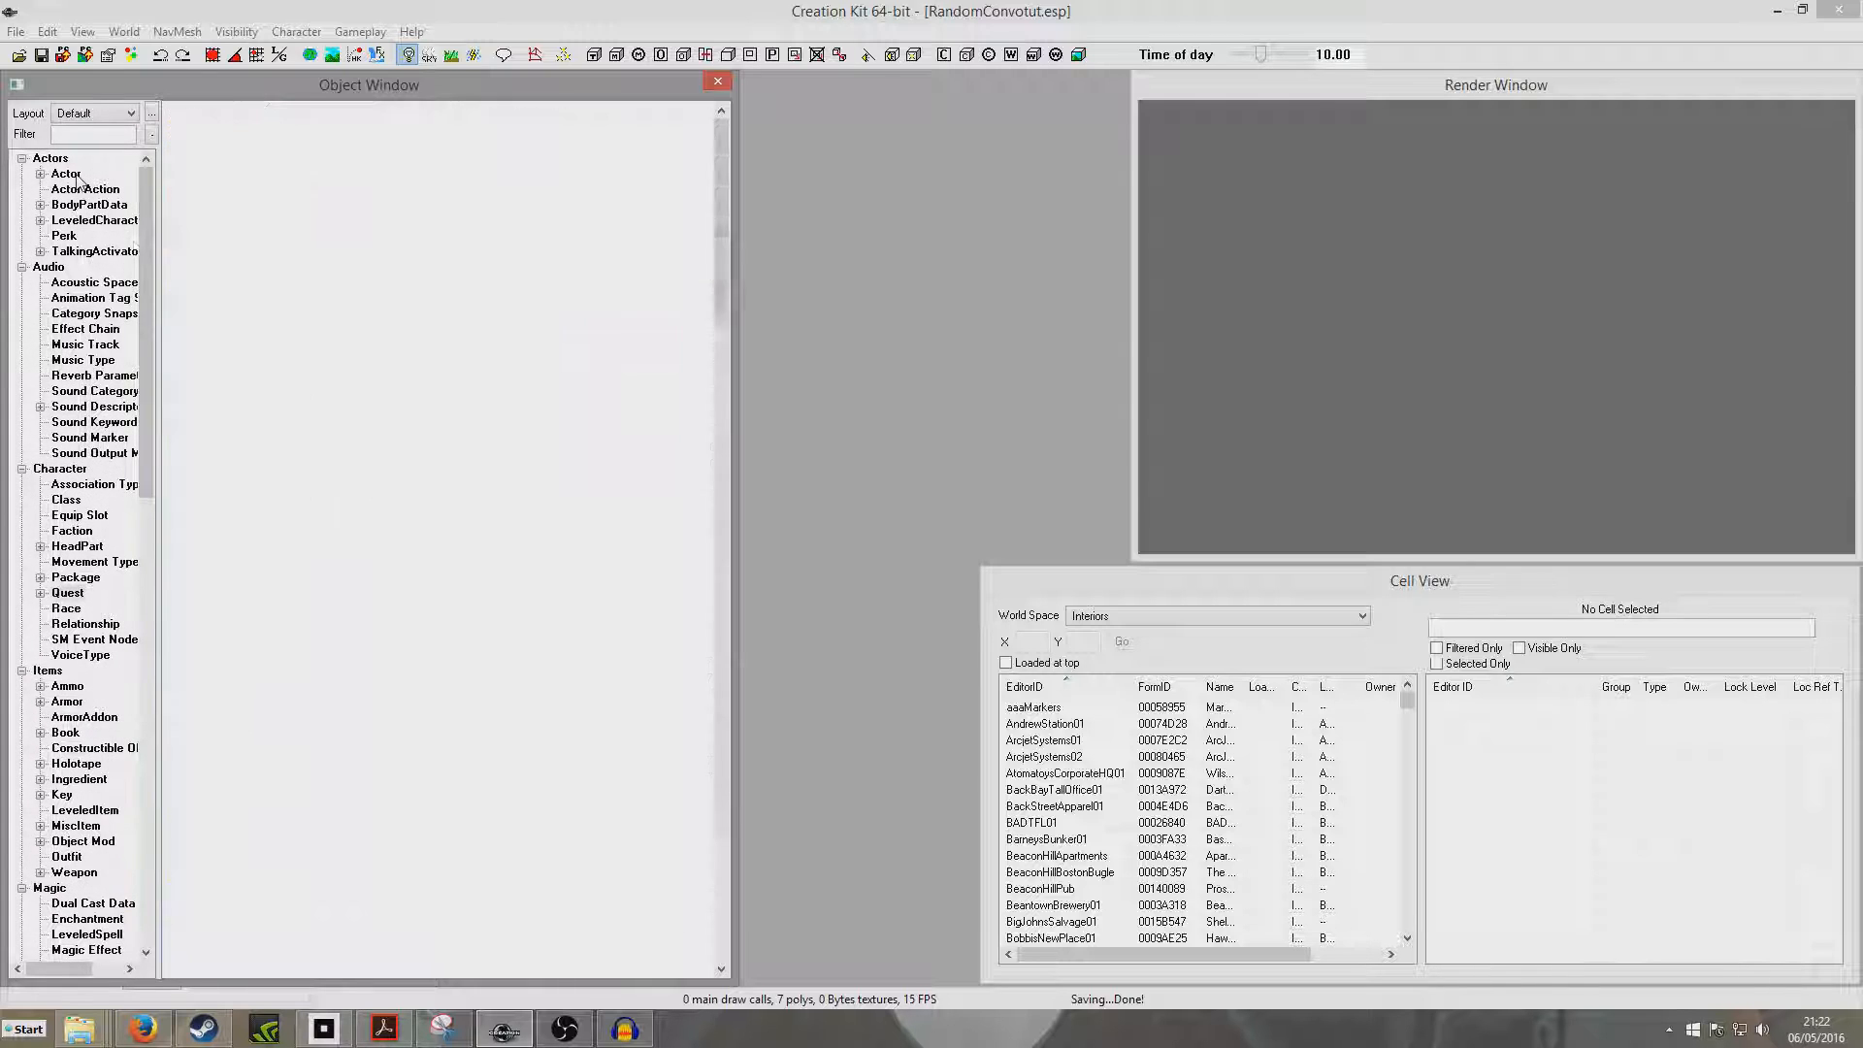
Step: Create a new actor with ID ConvoNPC1, Name and Short Name NPC 1
right_click(219, 248)
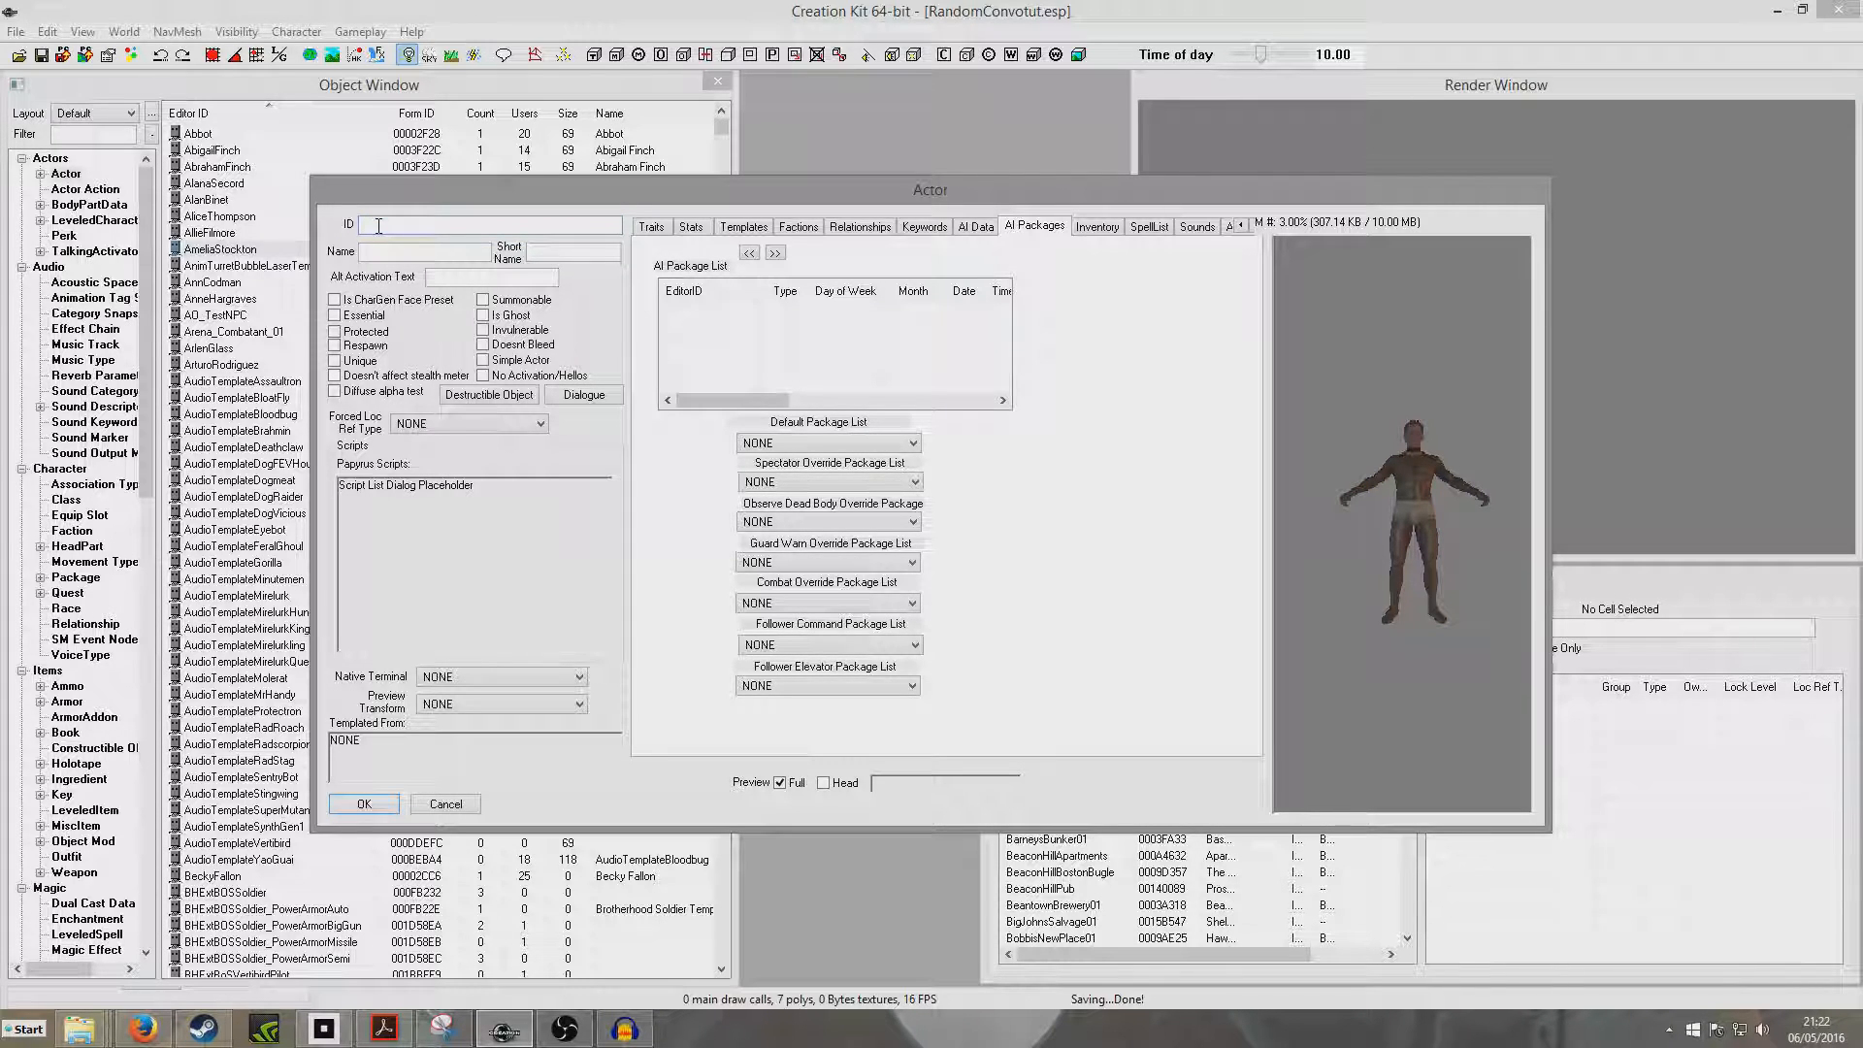
type("ConvoNPC1")
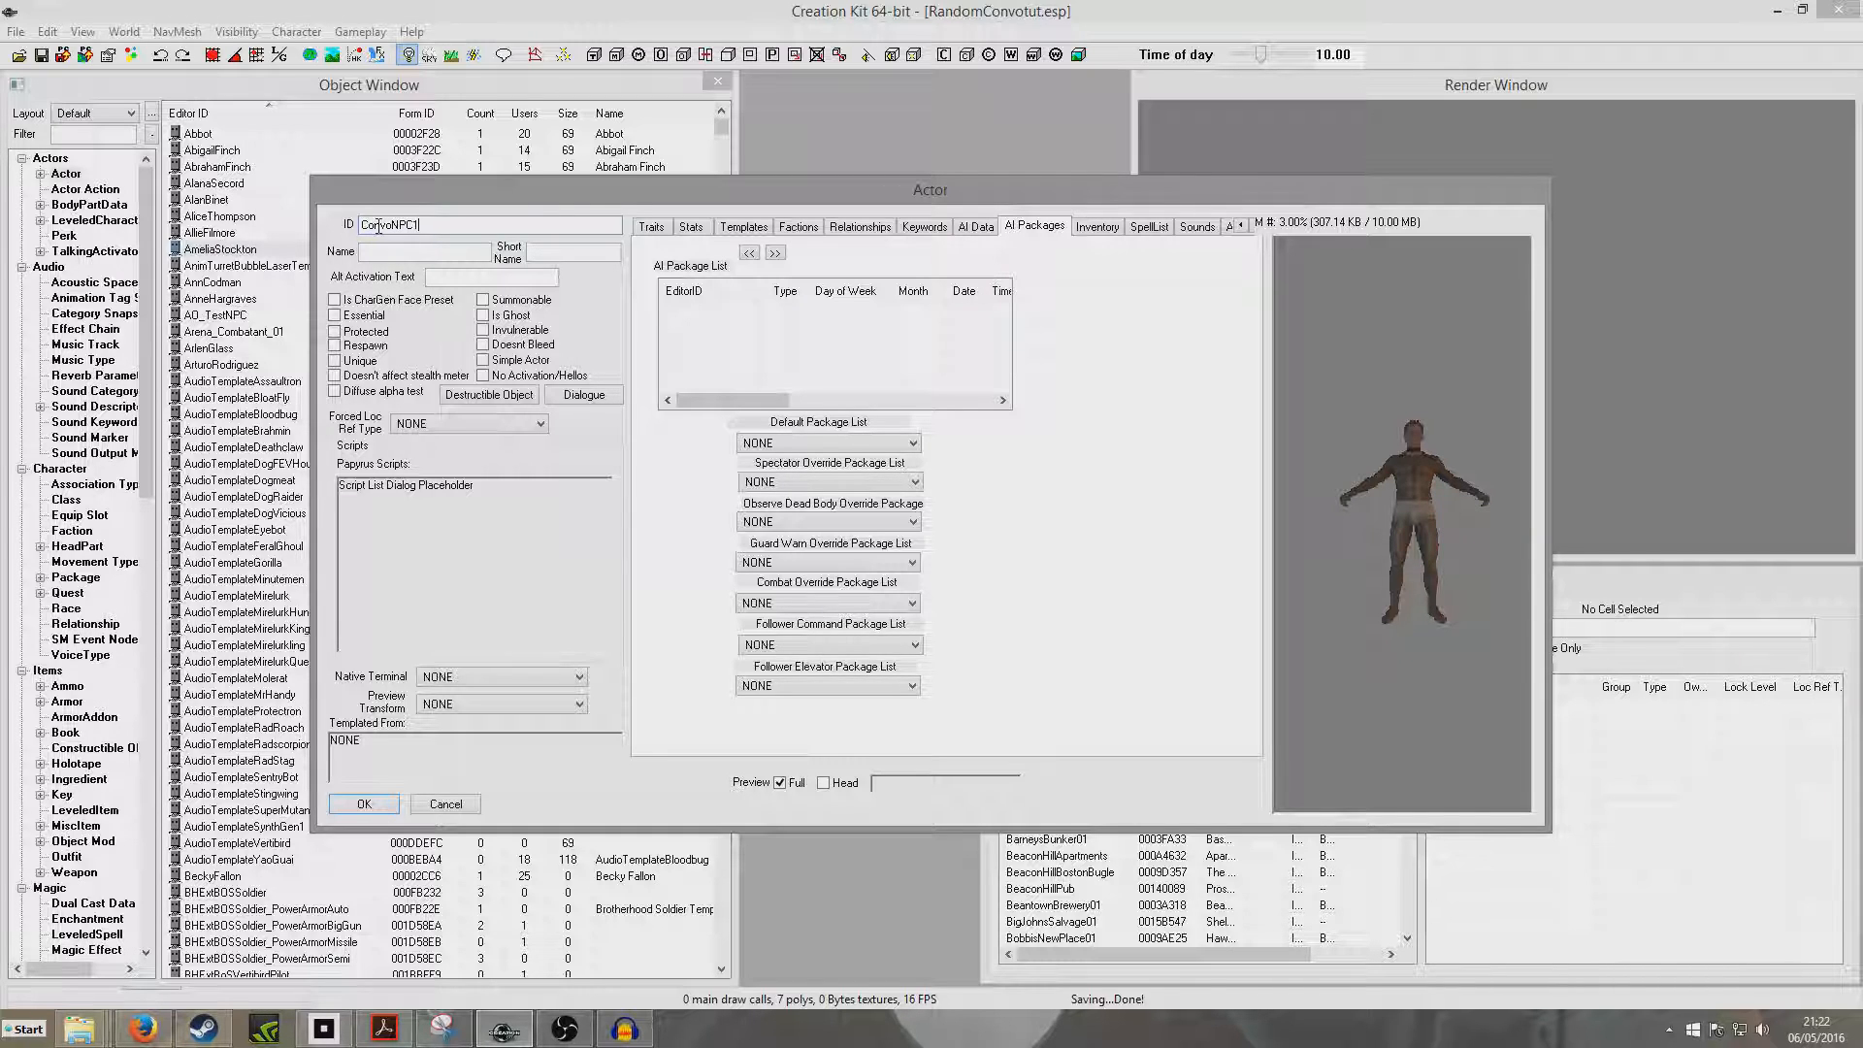
type("NPC")
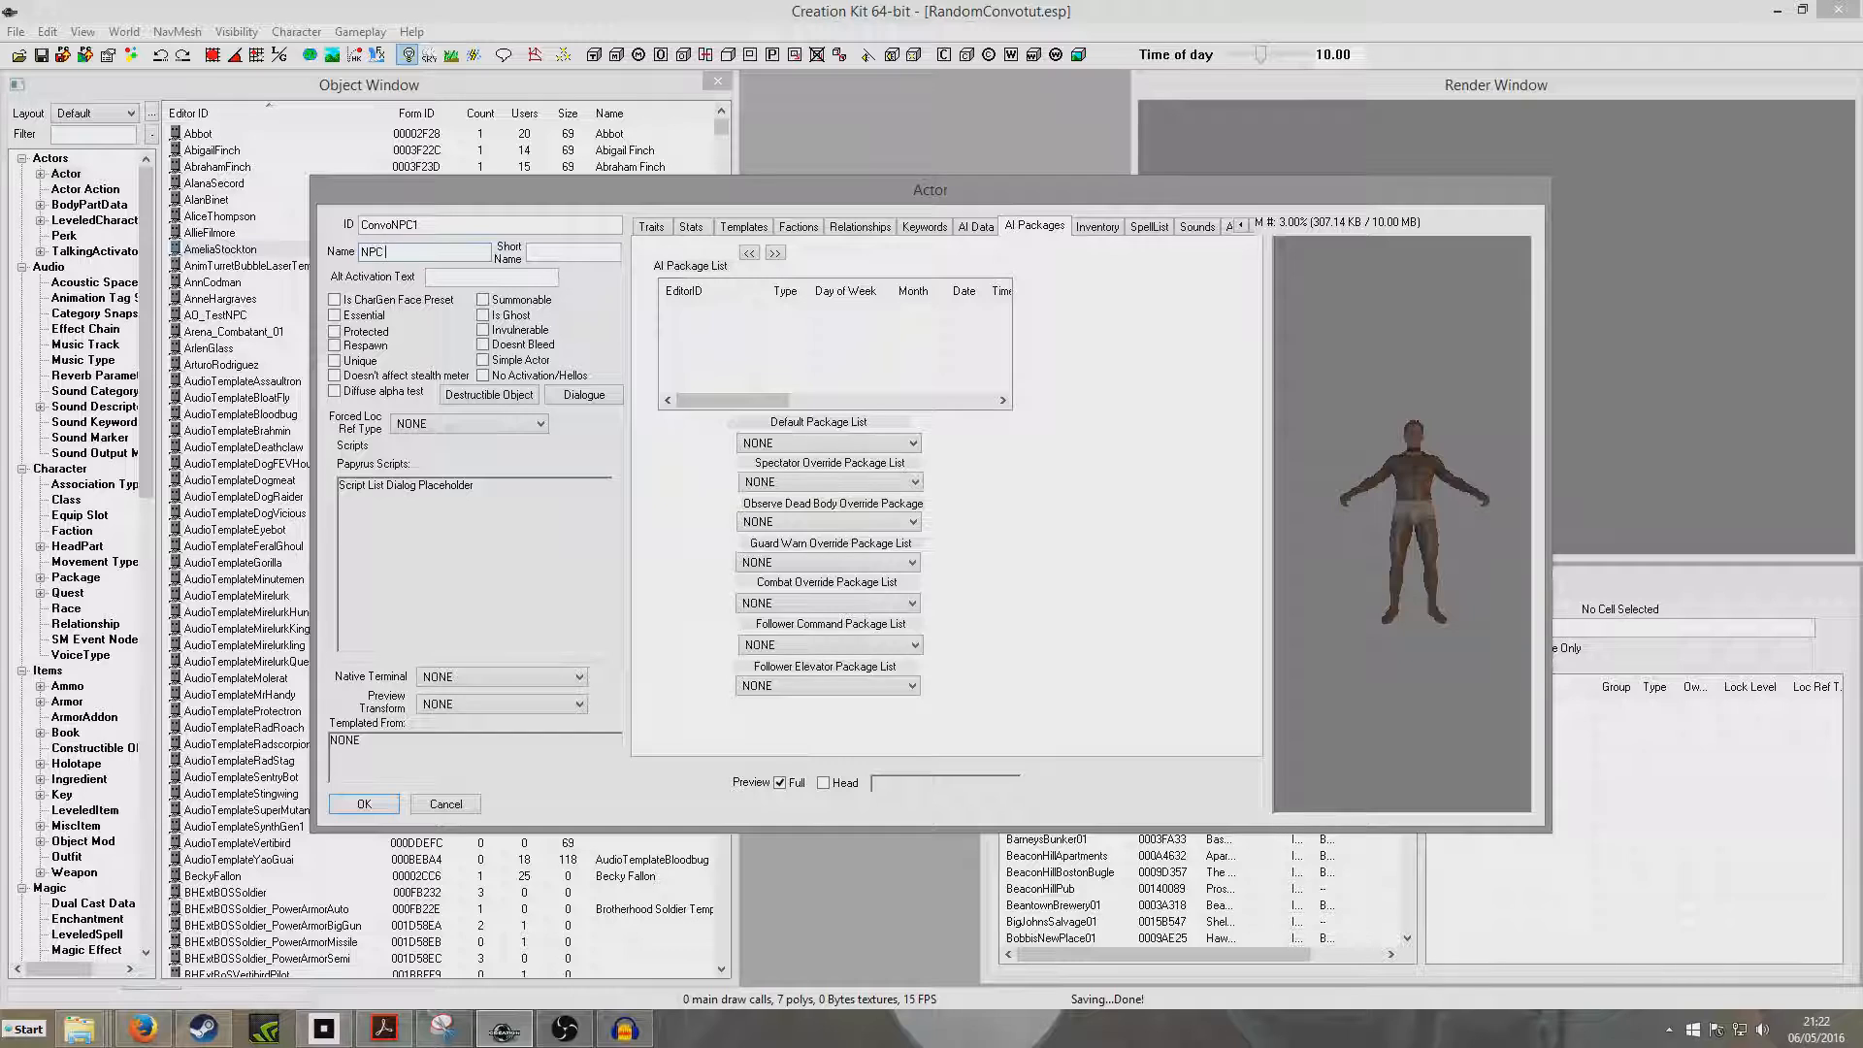
type("NPC 1")
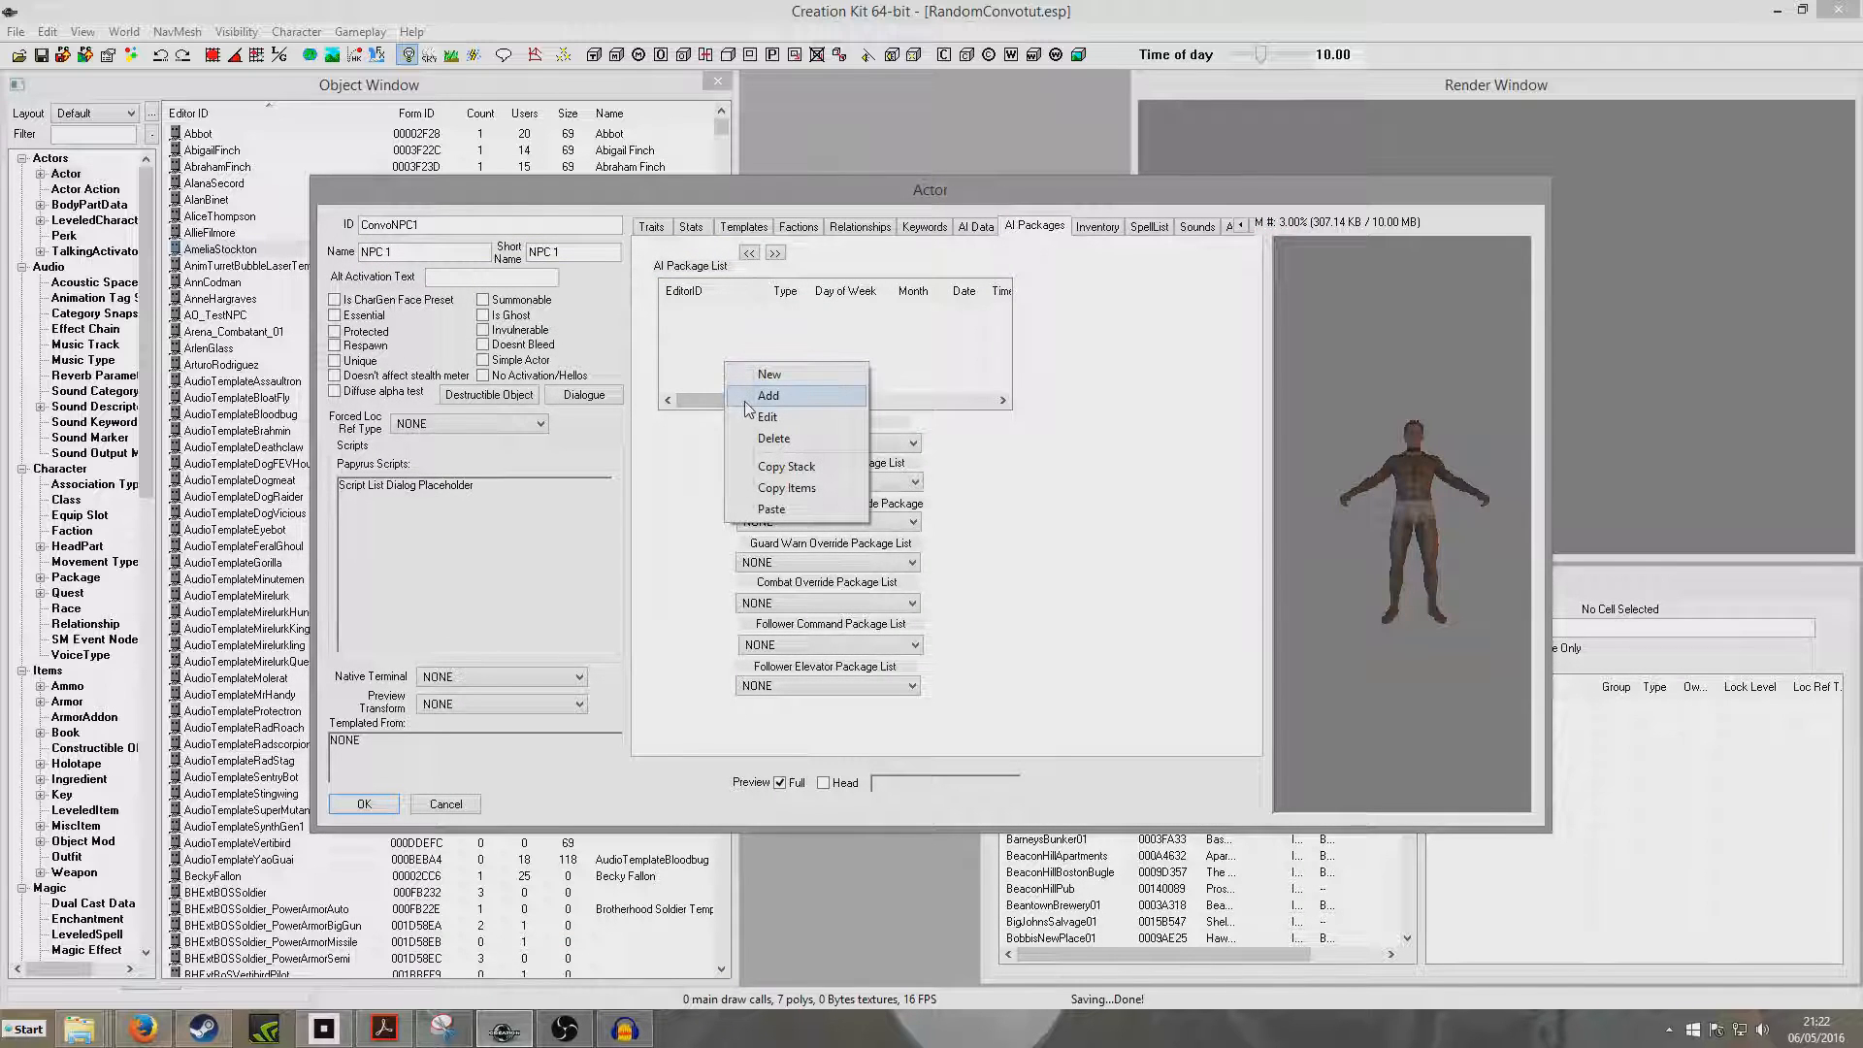
Step: Add the existing DefaultSandboxEditorLocation package to ConvoNPC1's AI package list
left_click(769, 394)
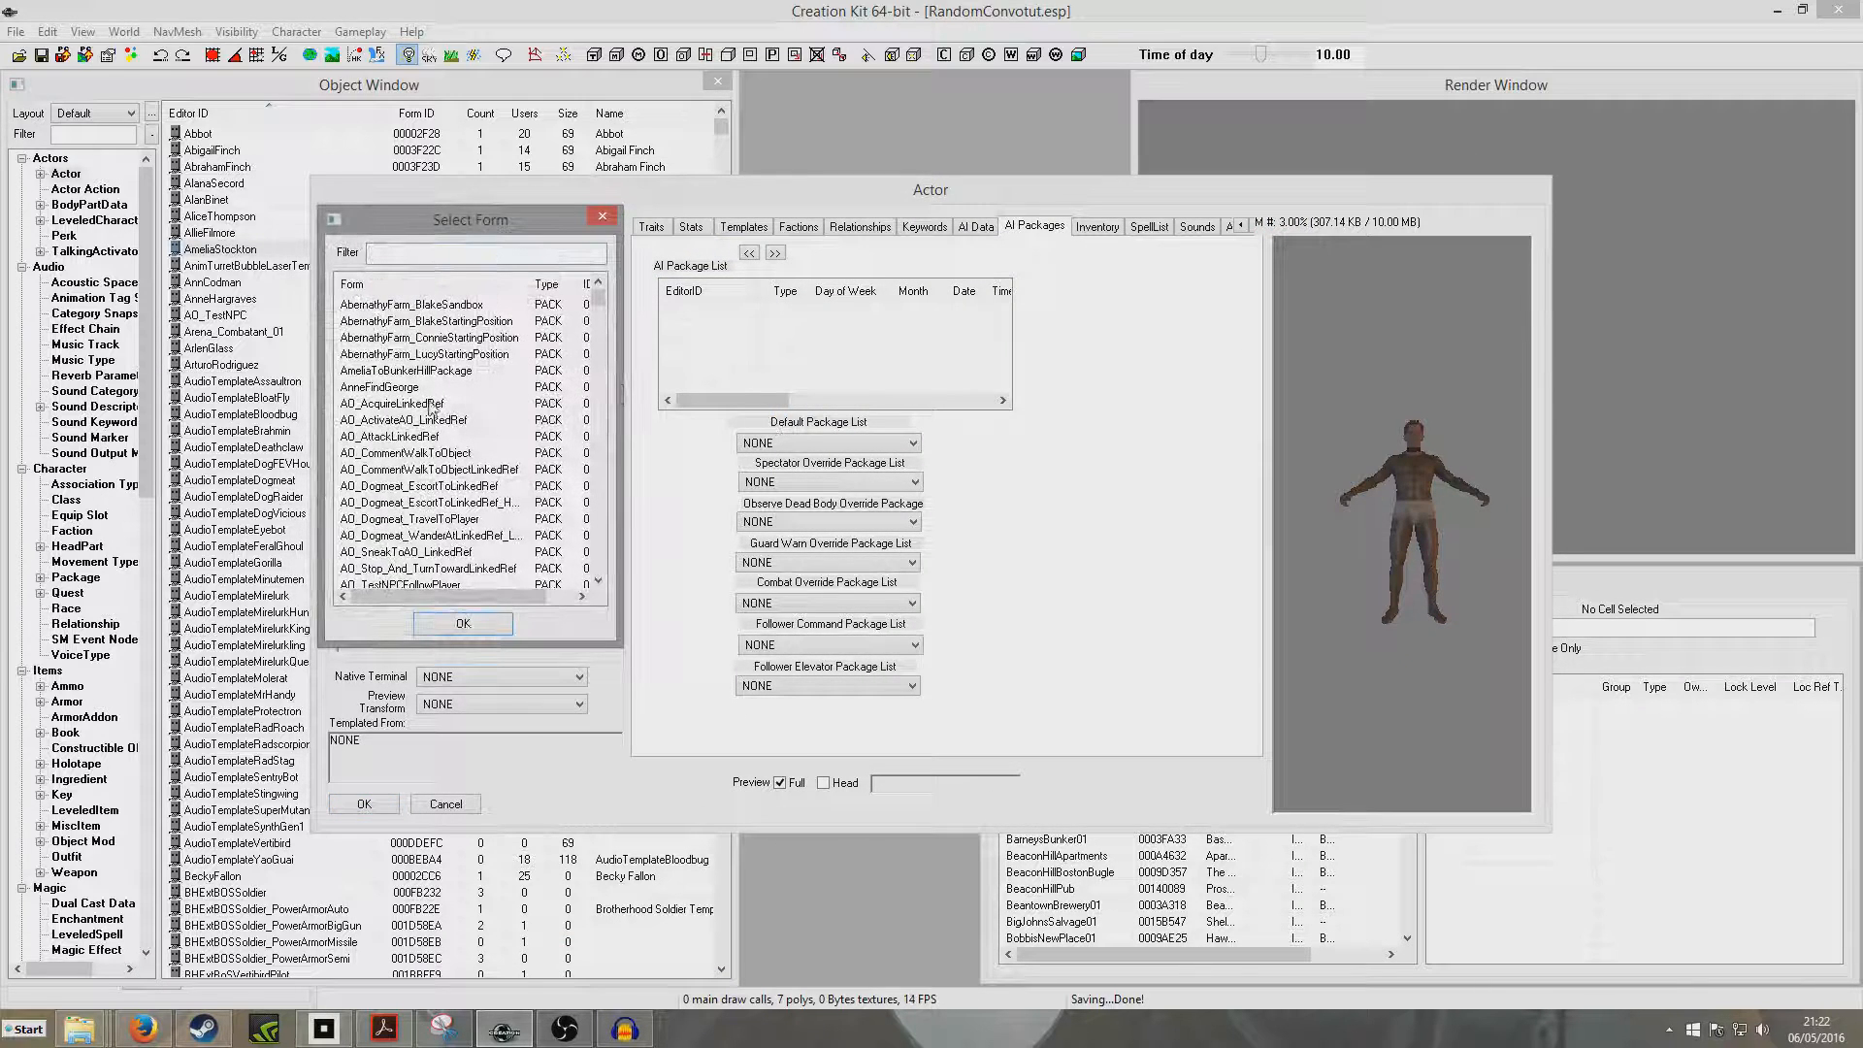
left_click(431, 419)
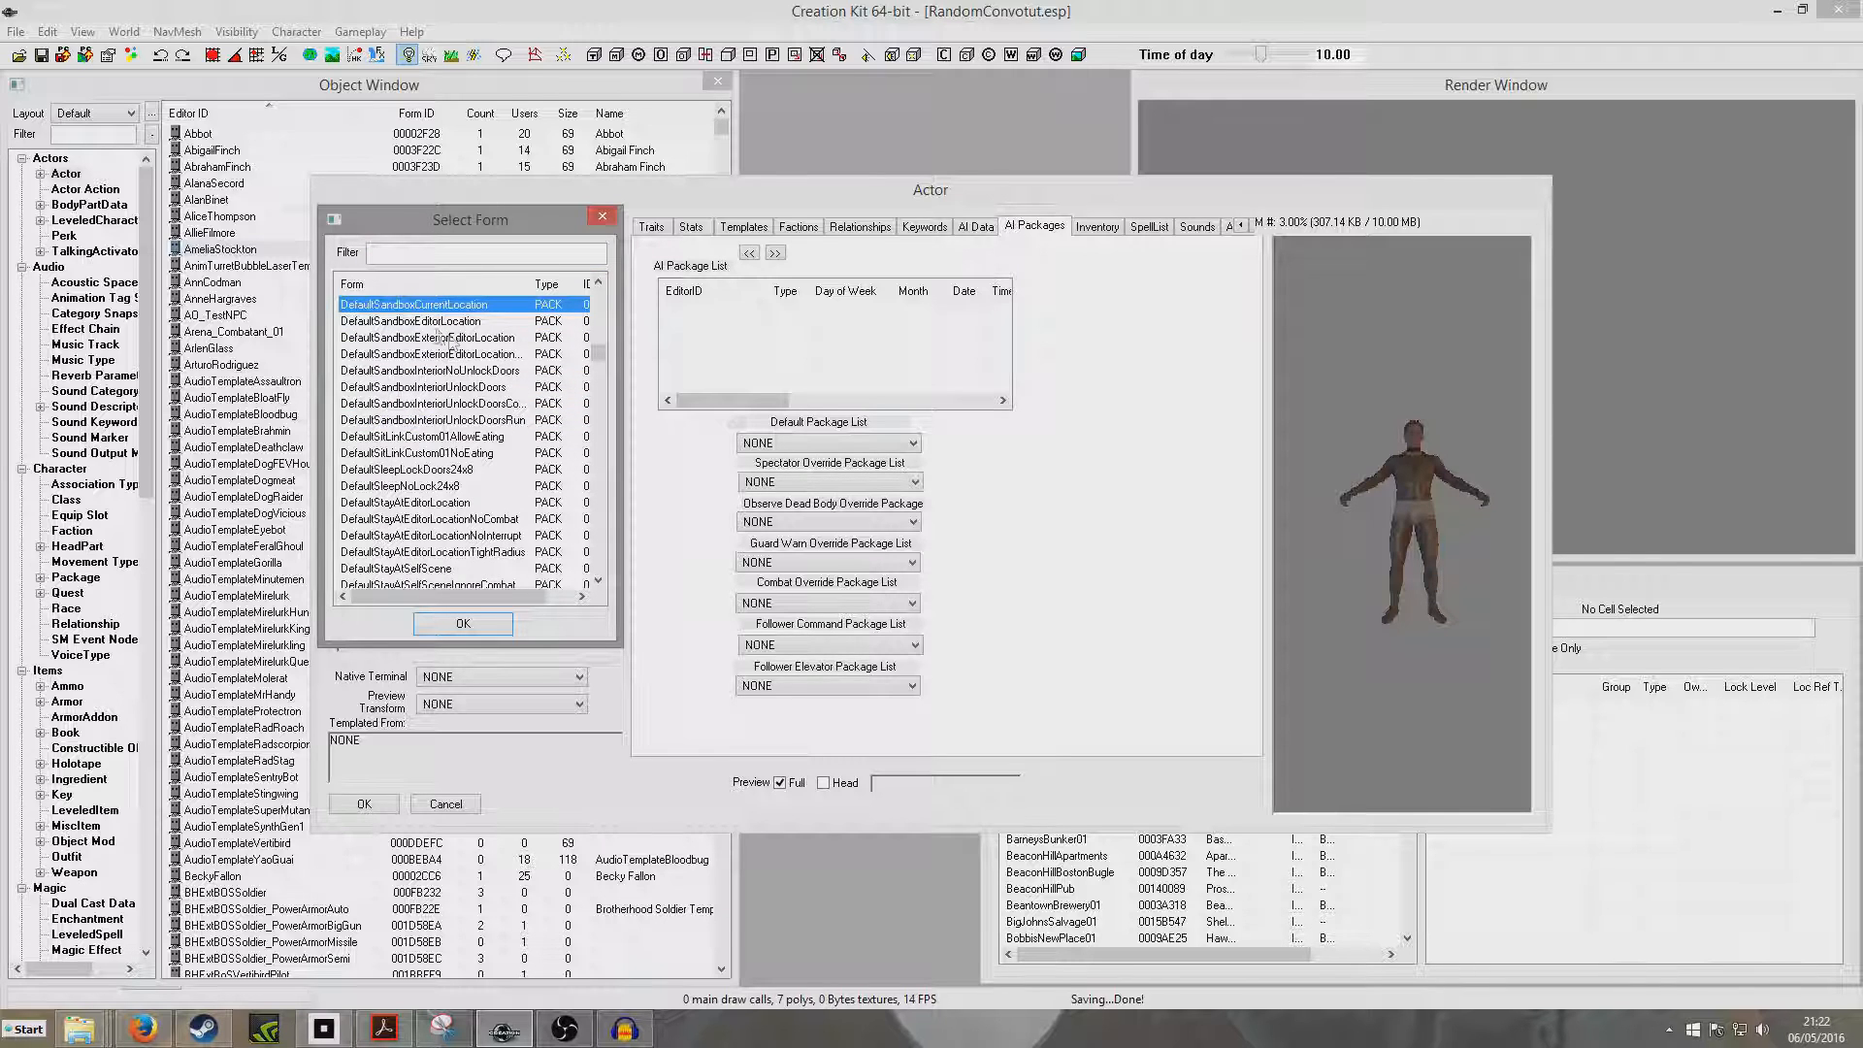
left_click(462, 623)
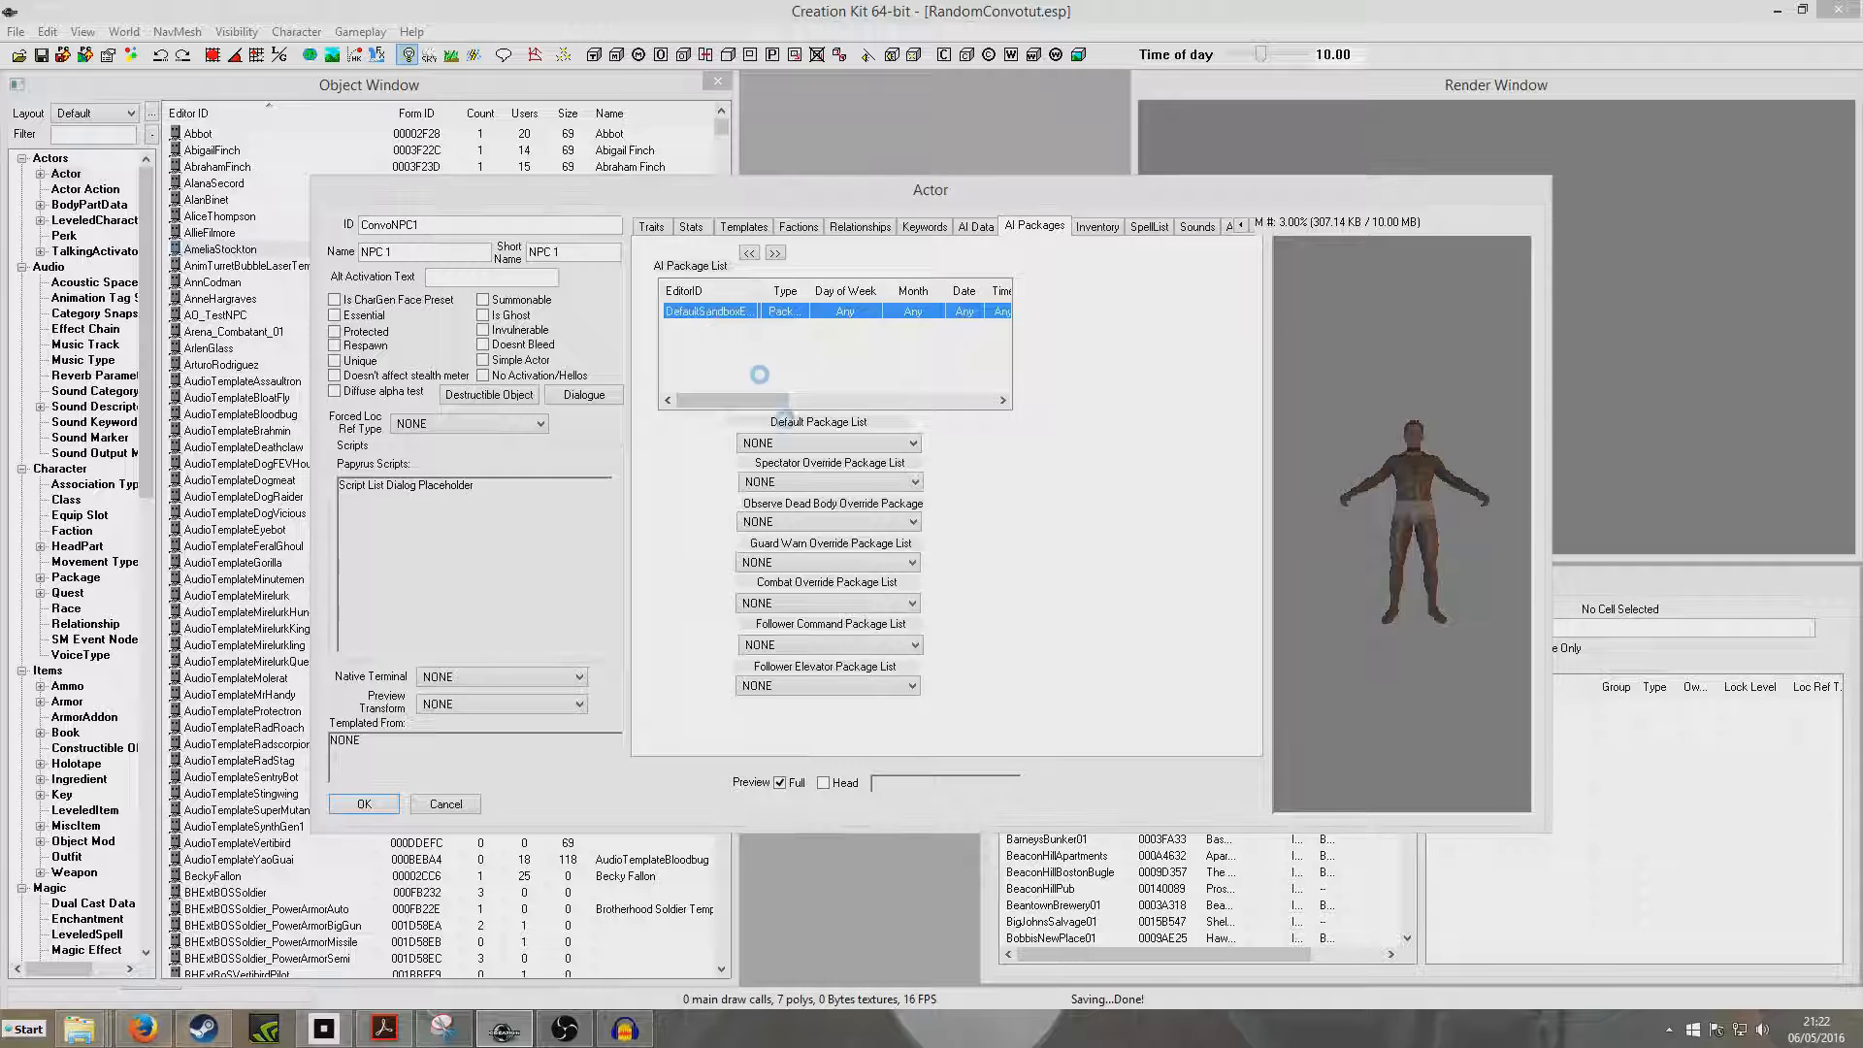
Step: Inspect the sandbox package's Flags to confirm random conversations are allowed, then close it unchanged
double_click(706, 310)
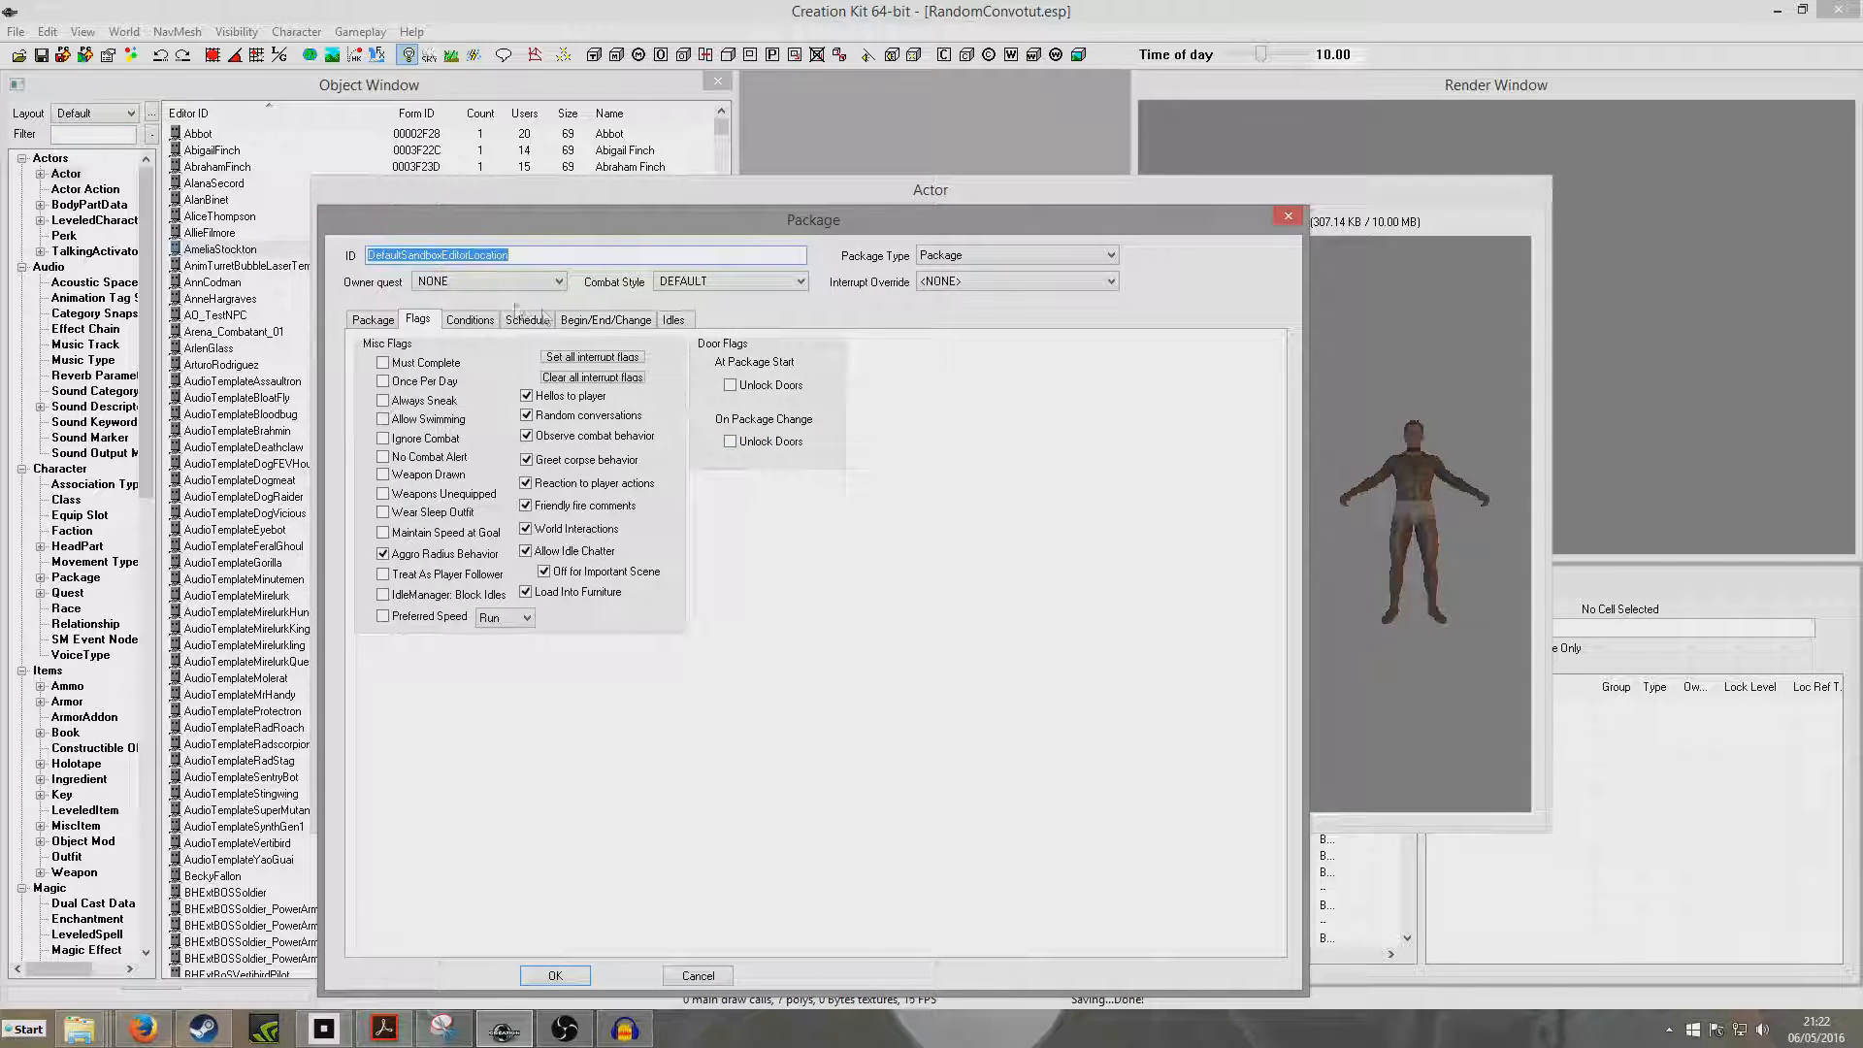
left_click(372, 320)
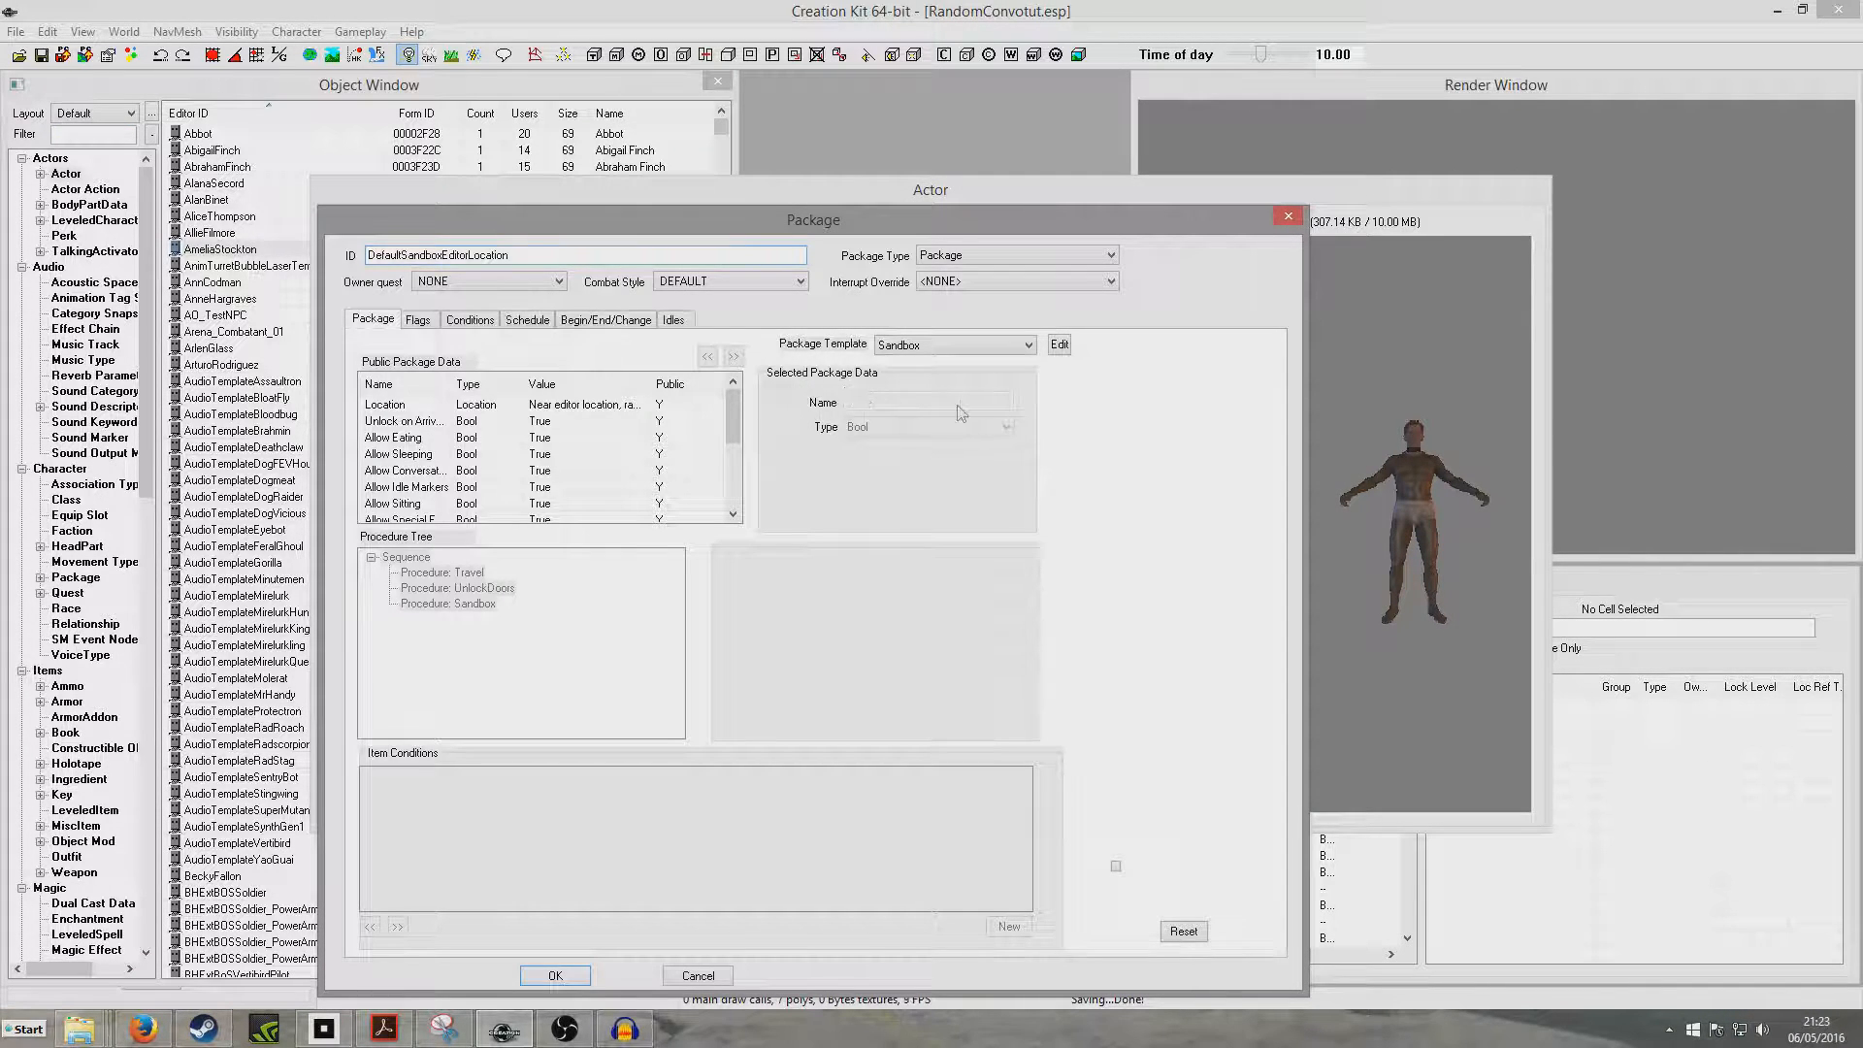
left_click(417, 318)
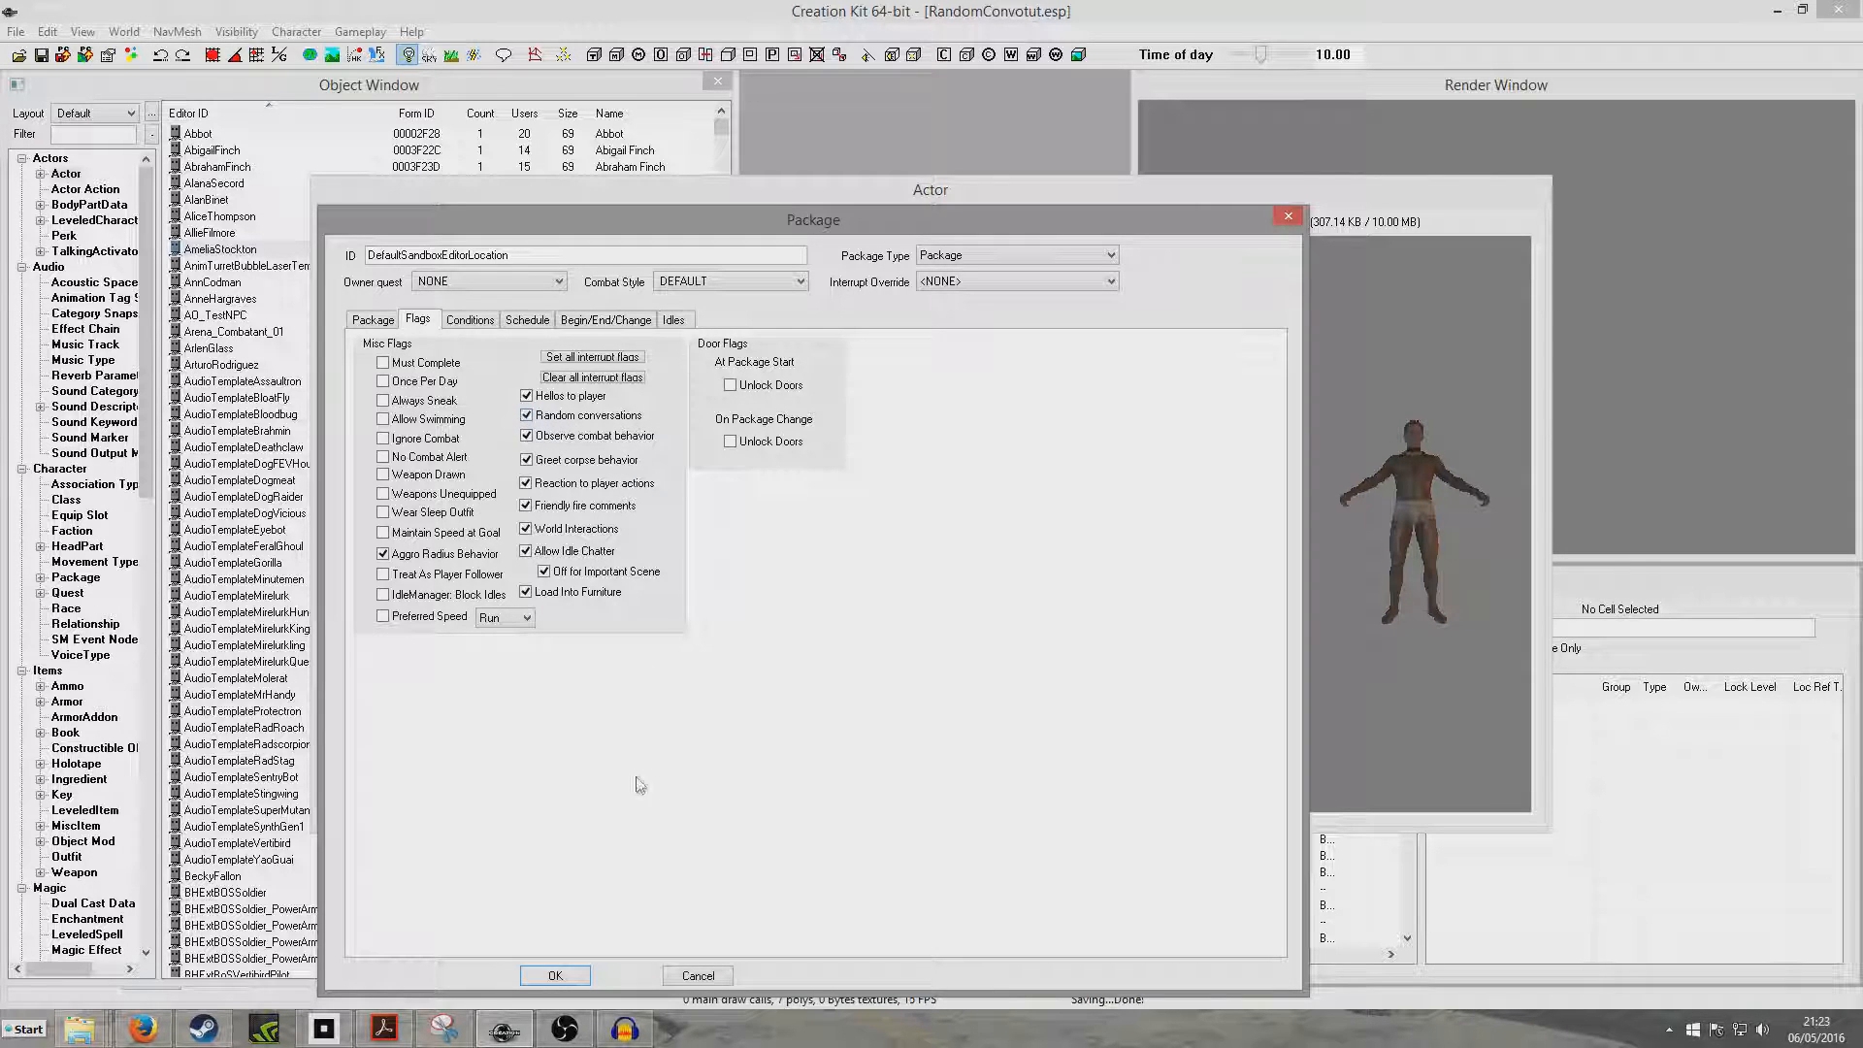
left_click(553, 974)
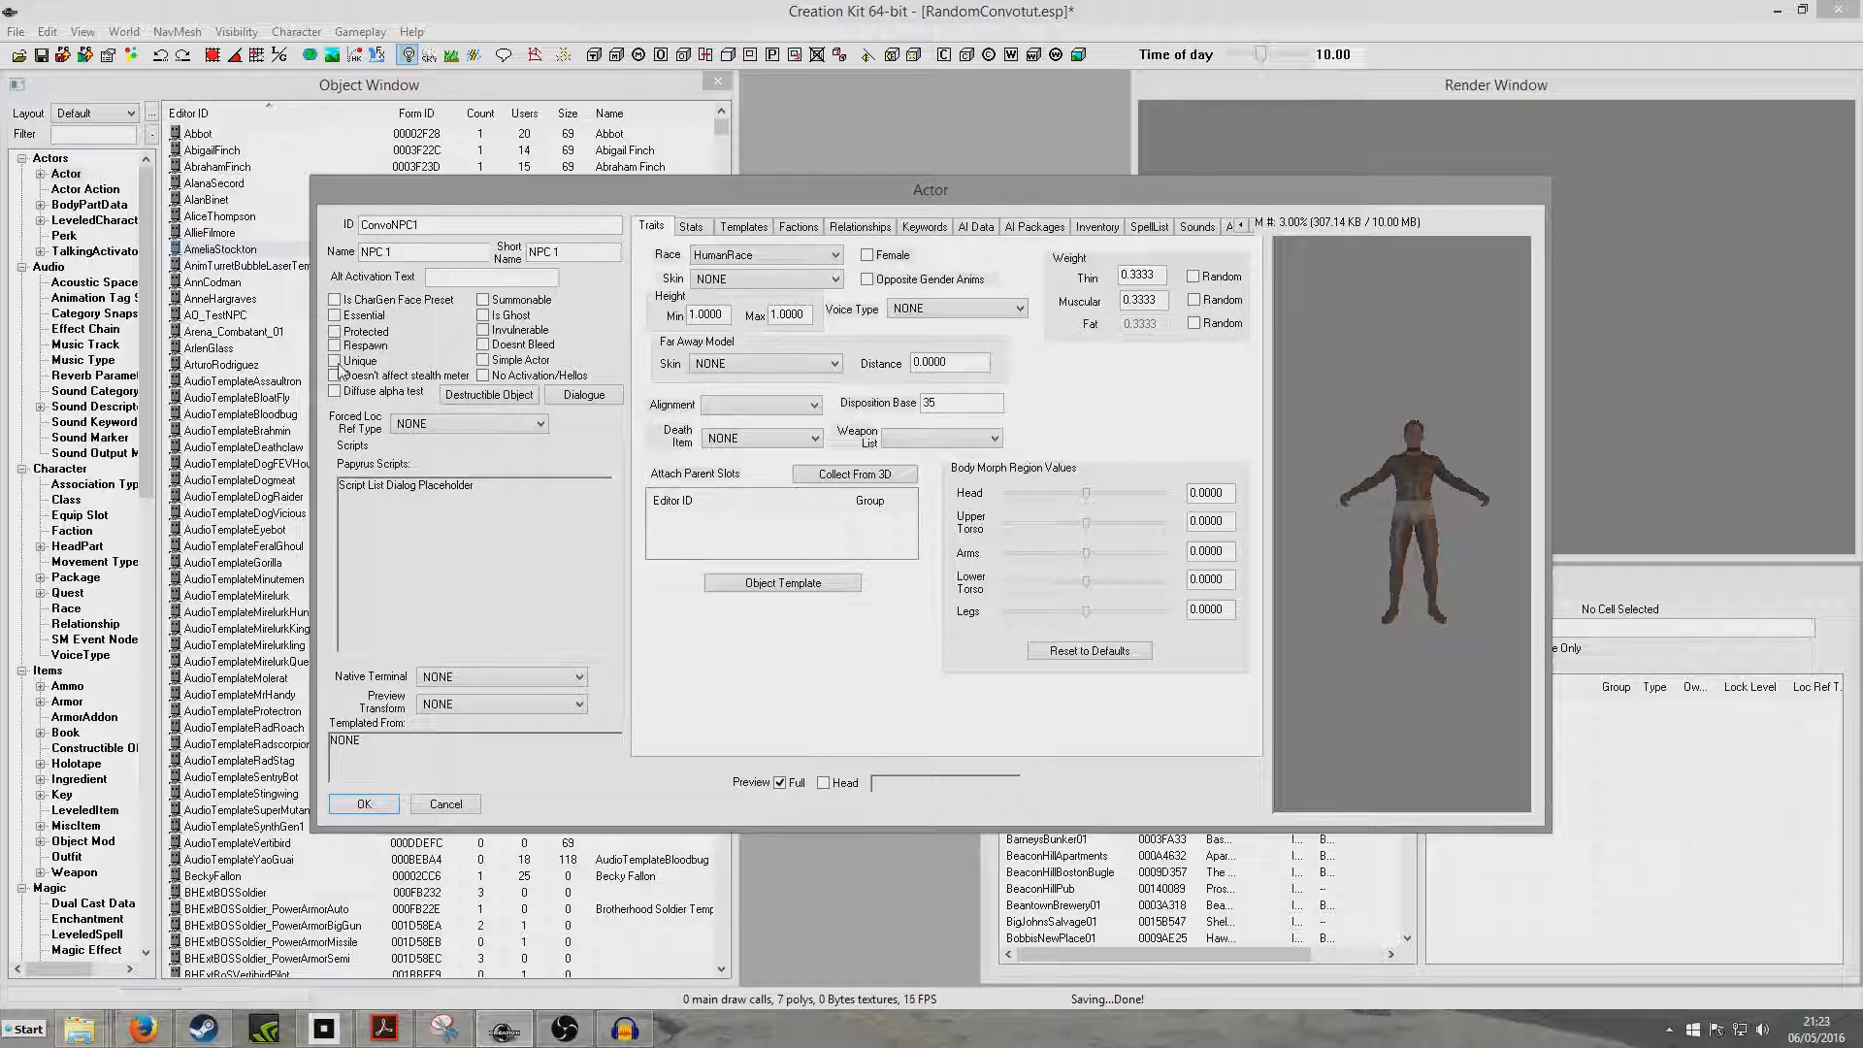
Step: Mark ConvoNPC1 as Unique and save the actor
left_click(336, 361)
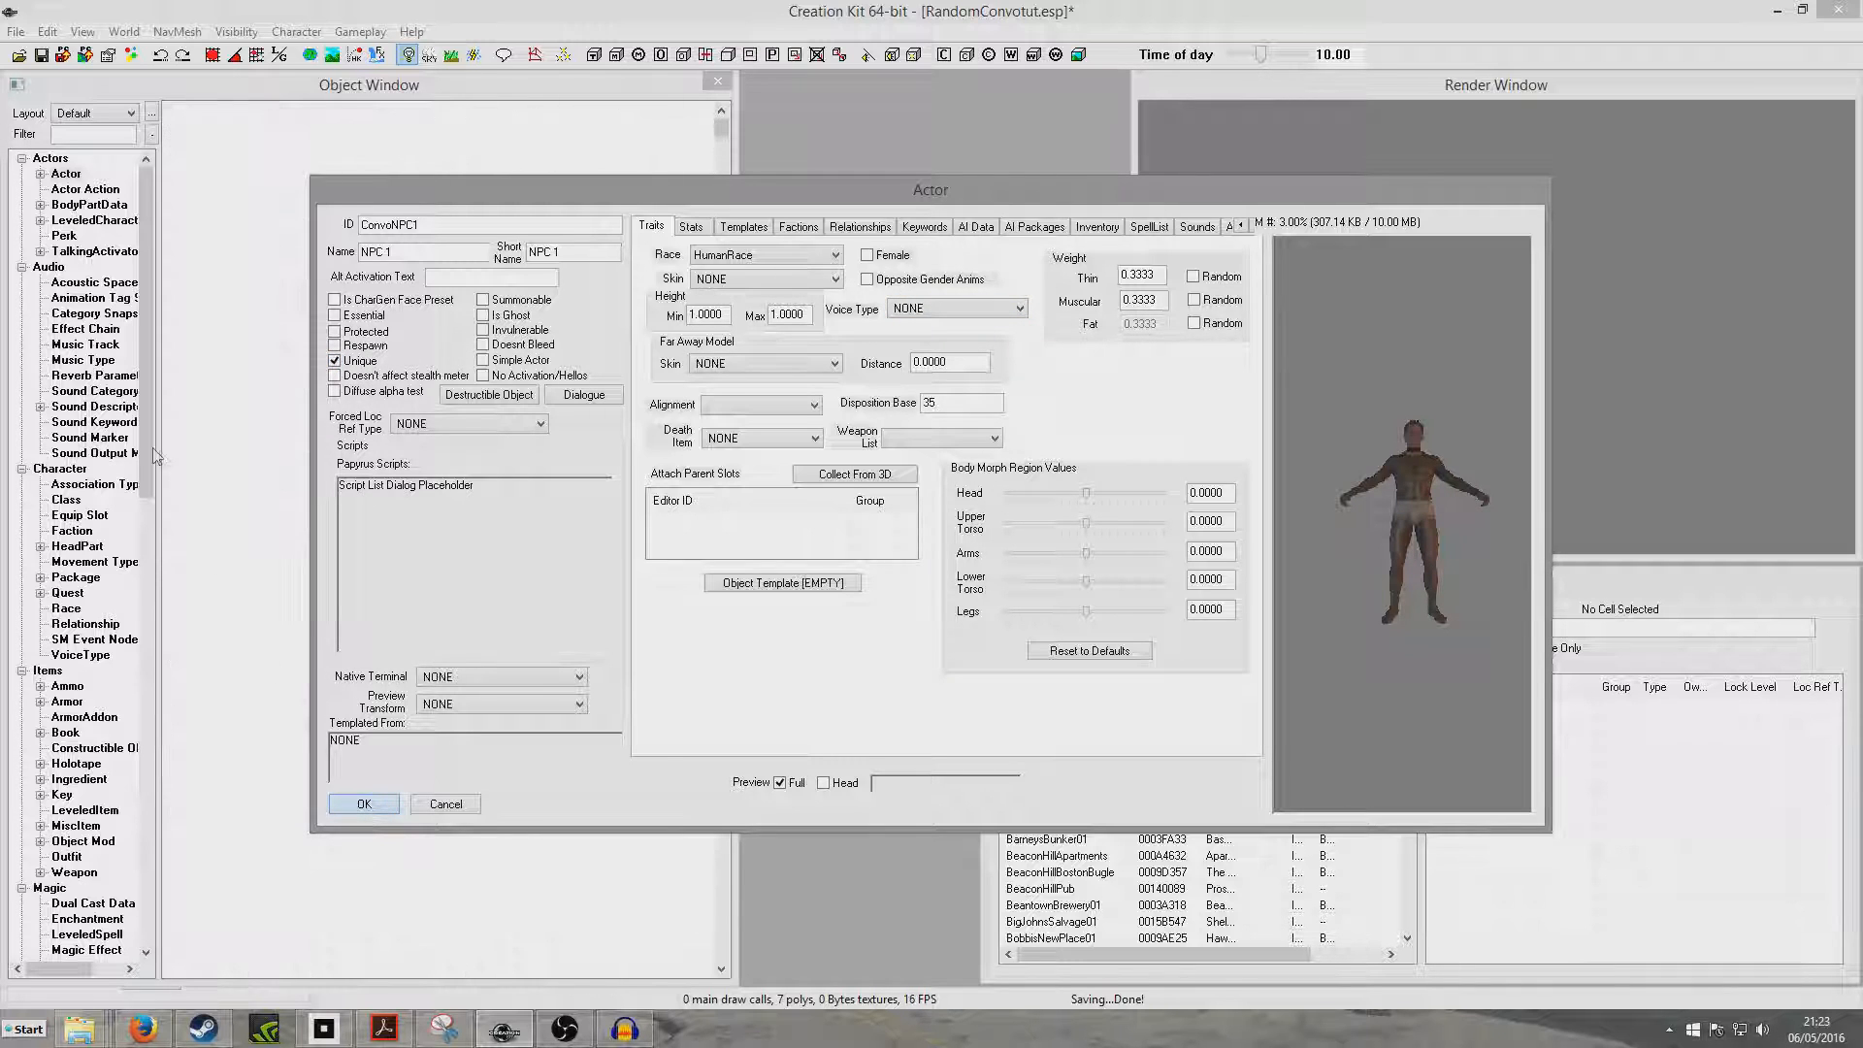
left_click(362, 804)
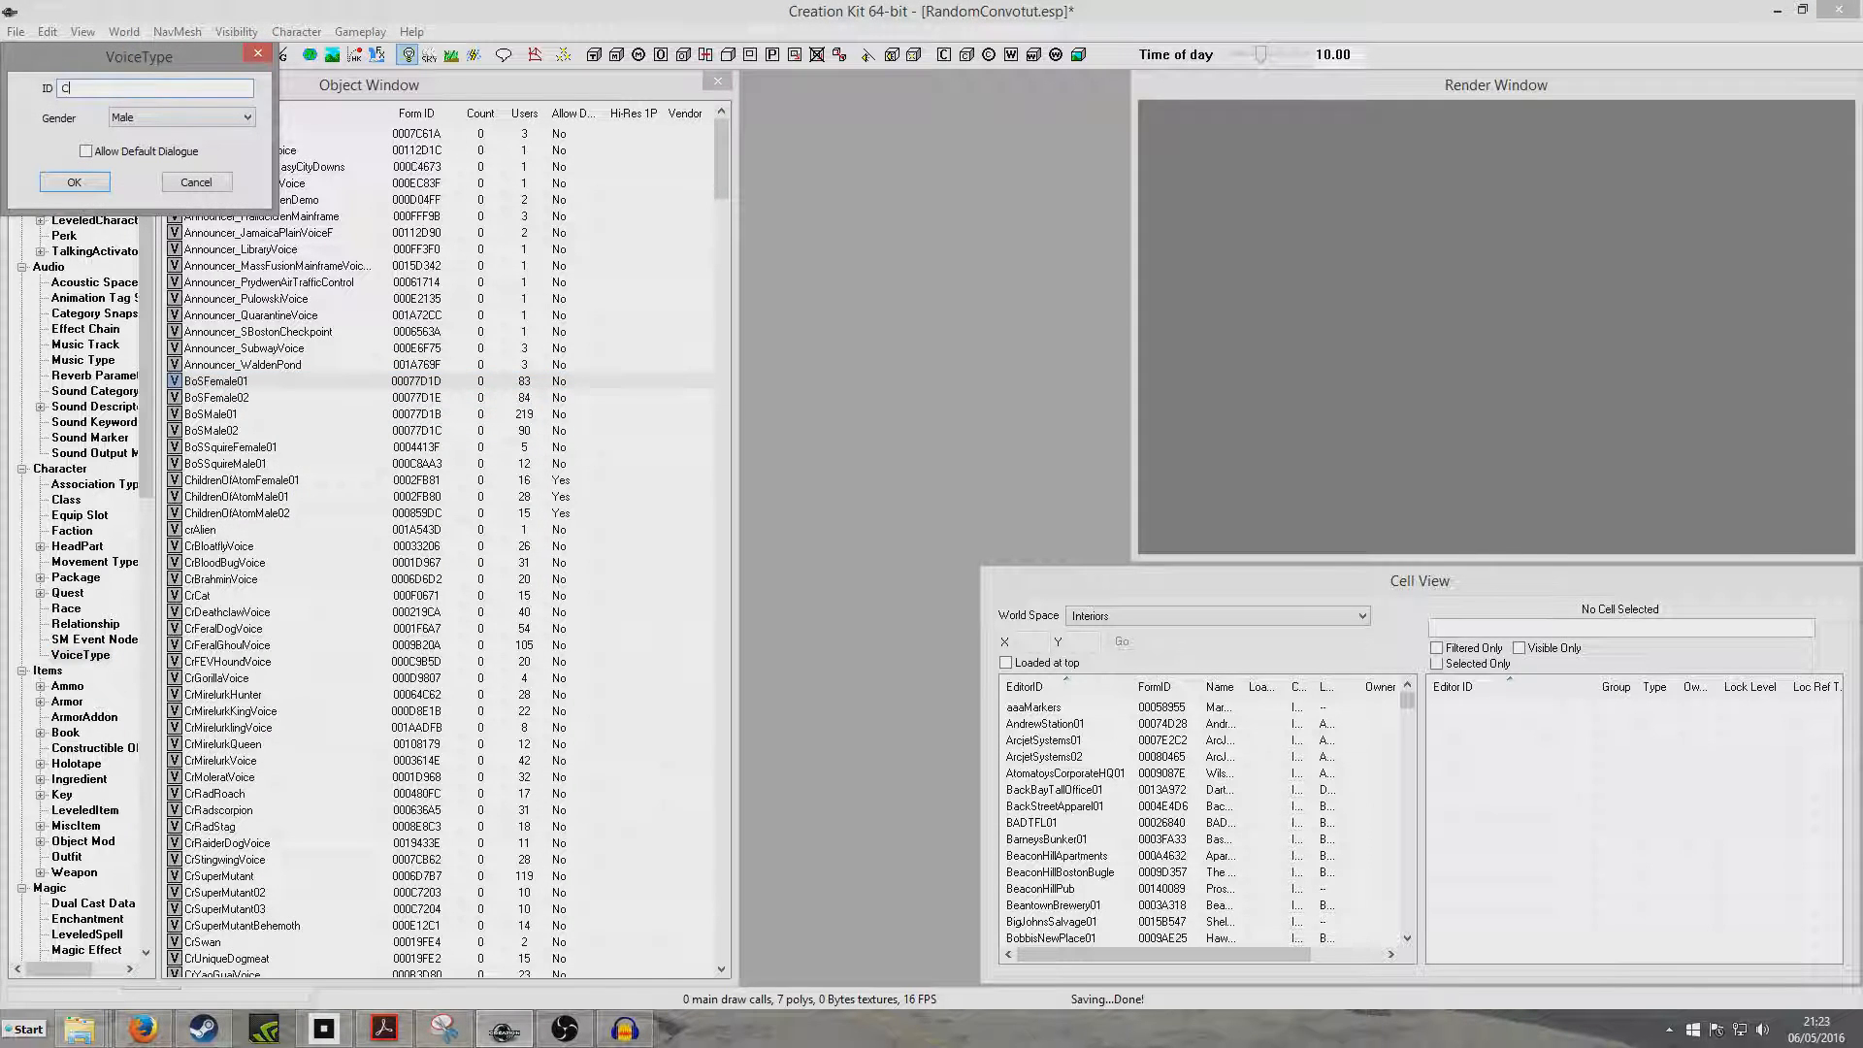
Step: Create a new voice type named ConvoVoiceType
type("ConvoVoice")
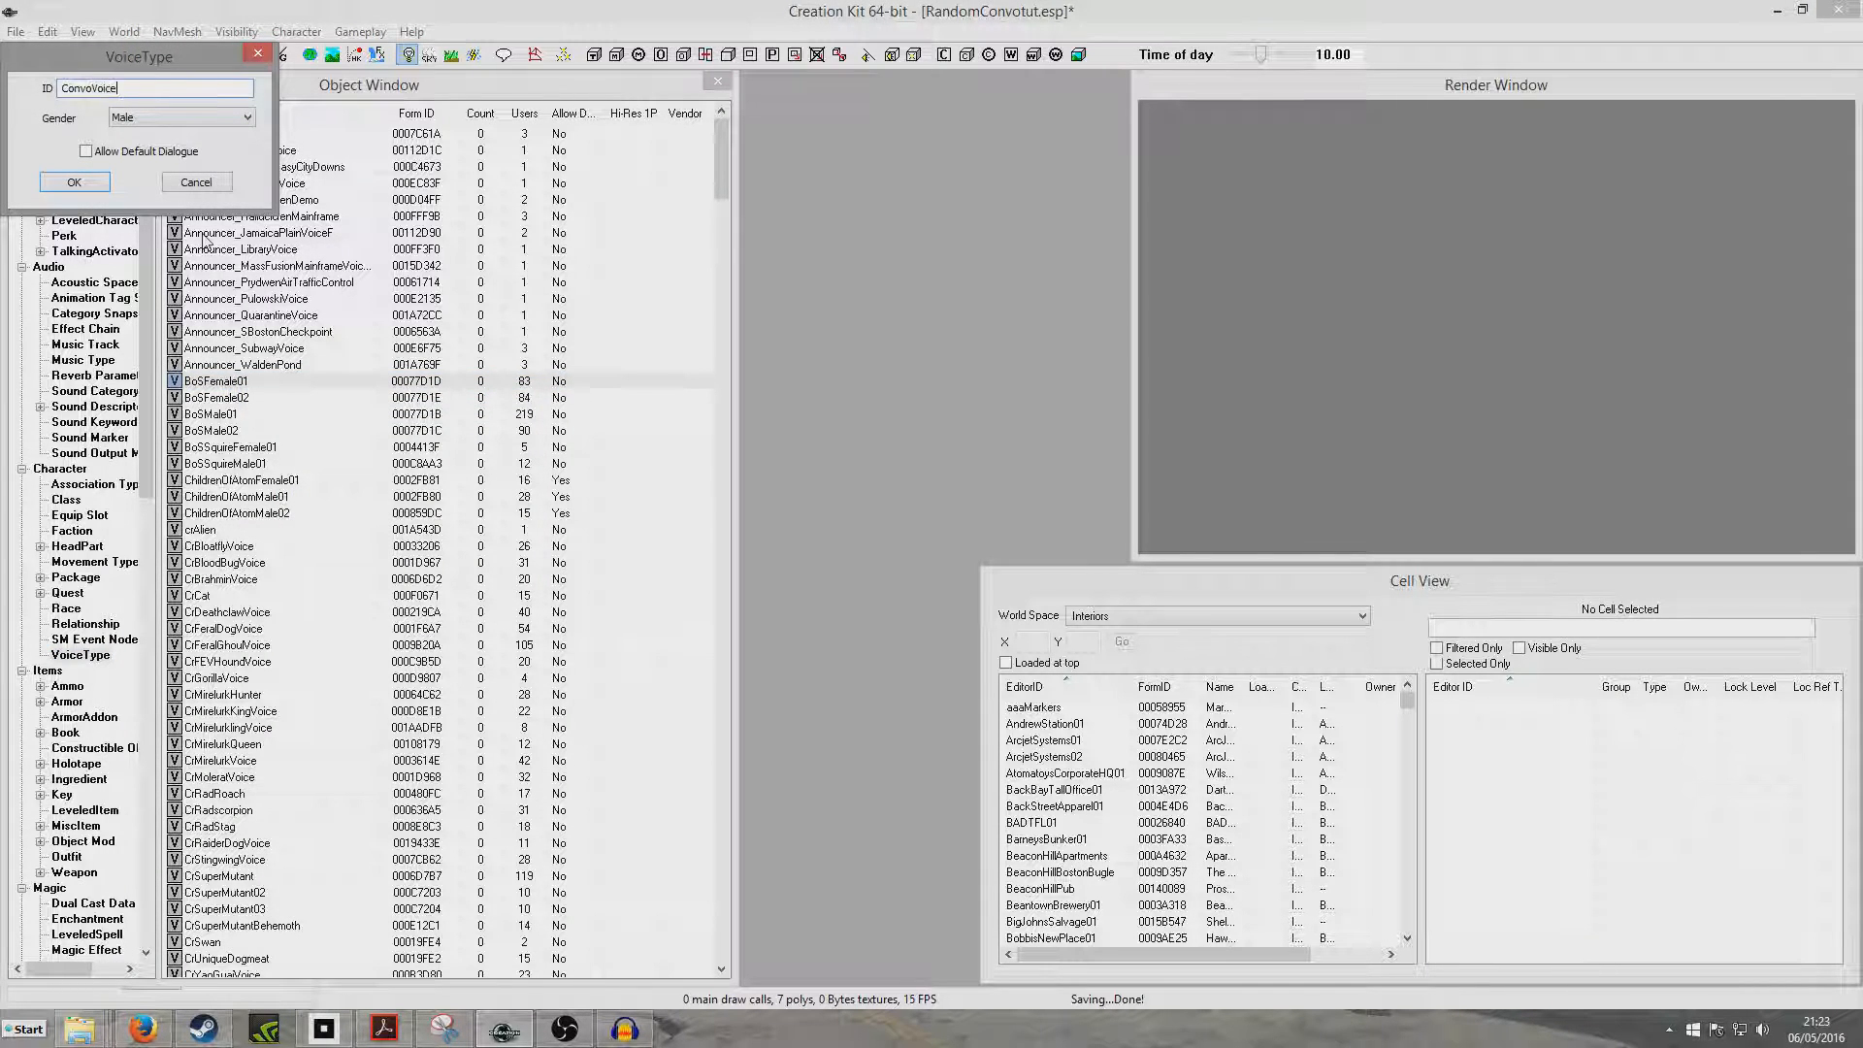
type("Type")
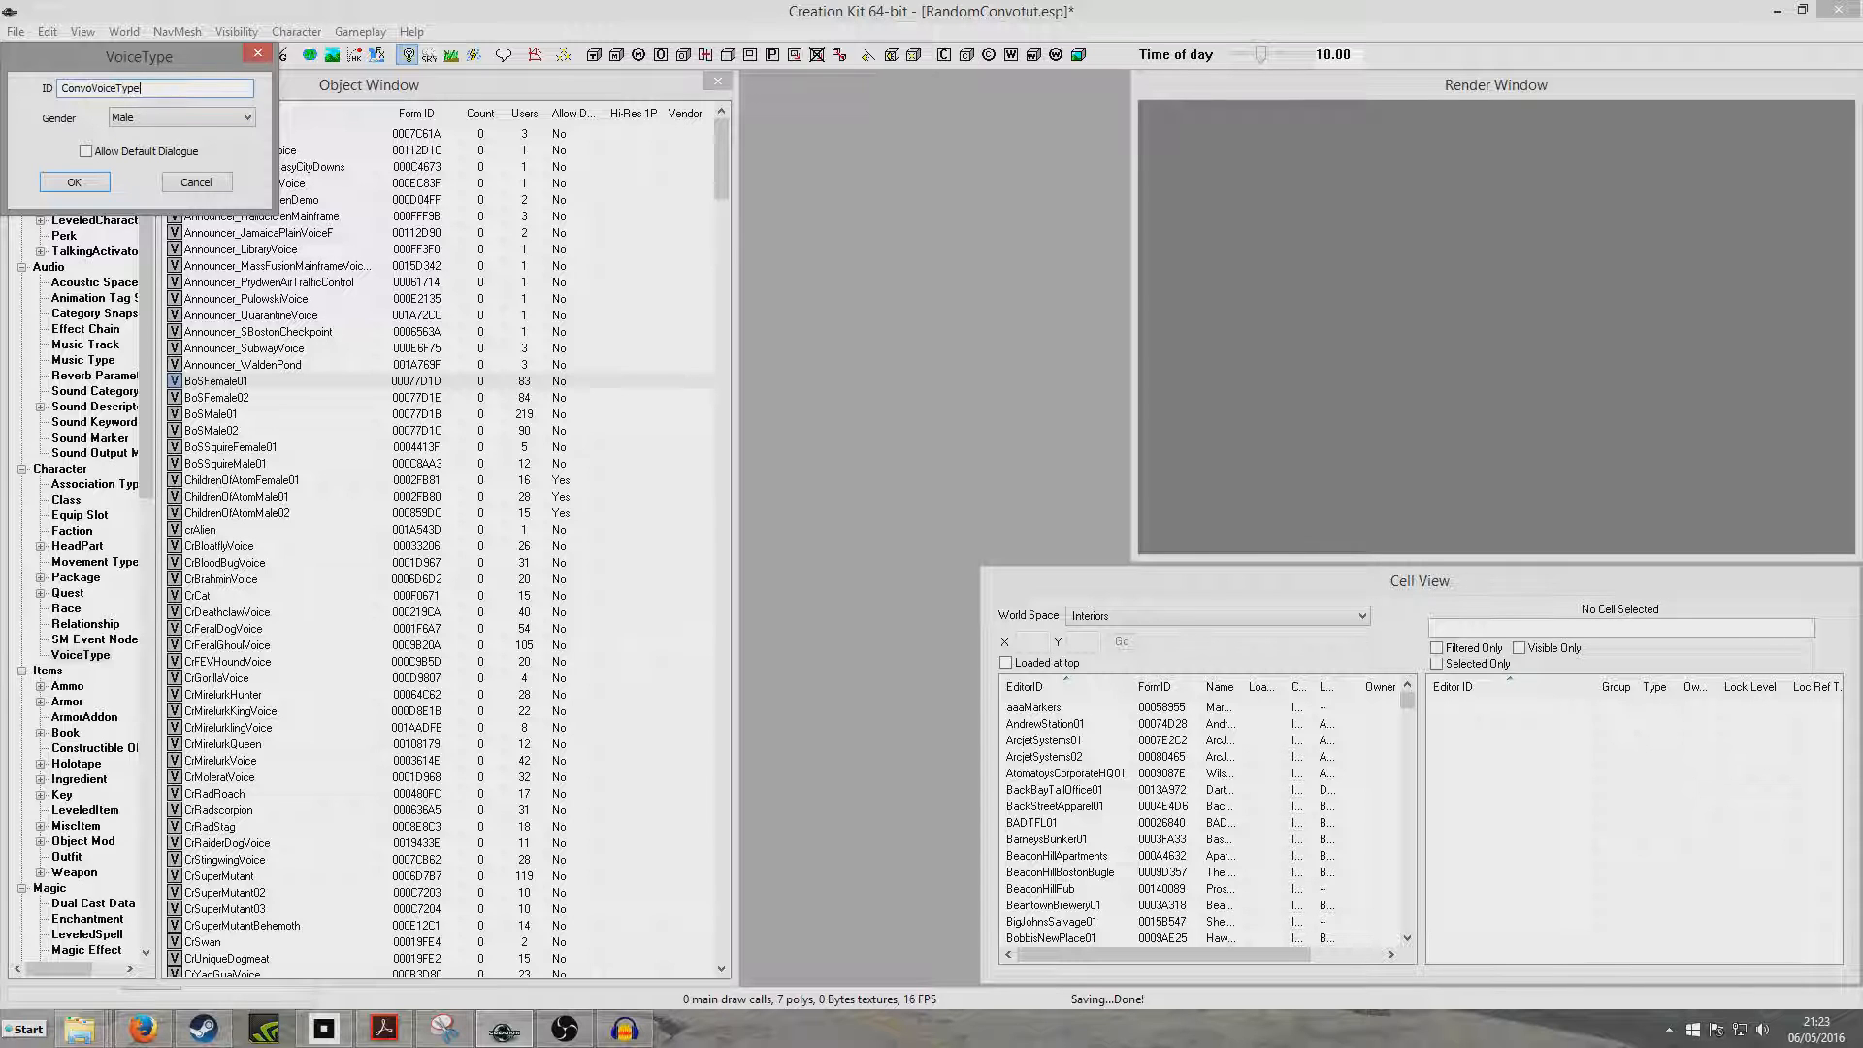
left_click(73, 183)
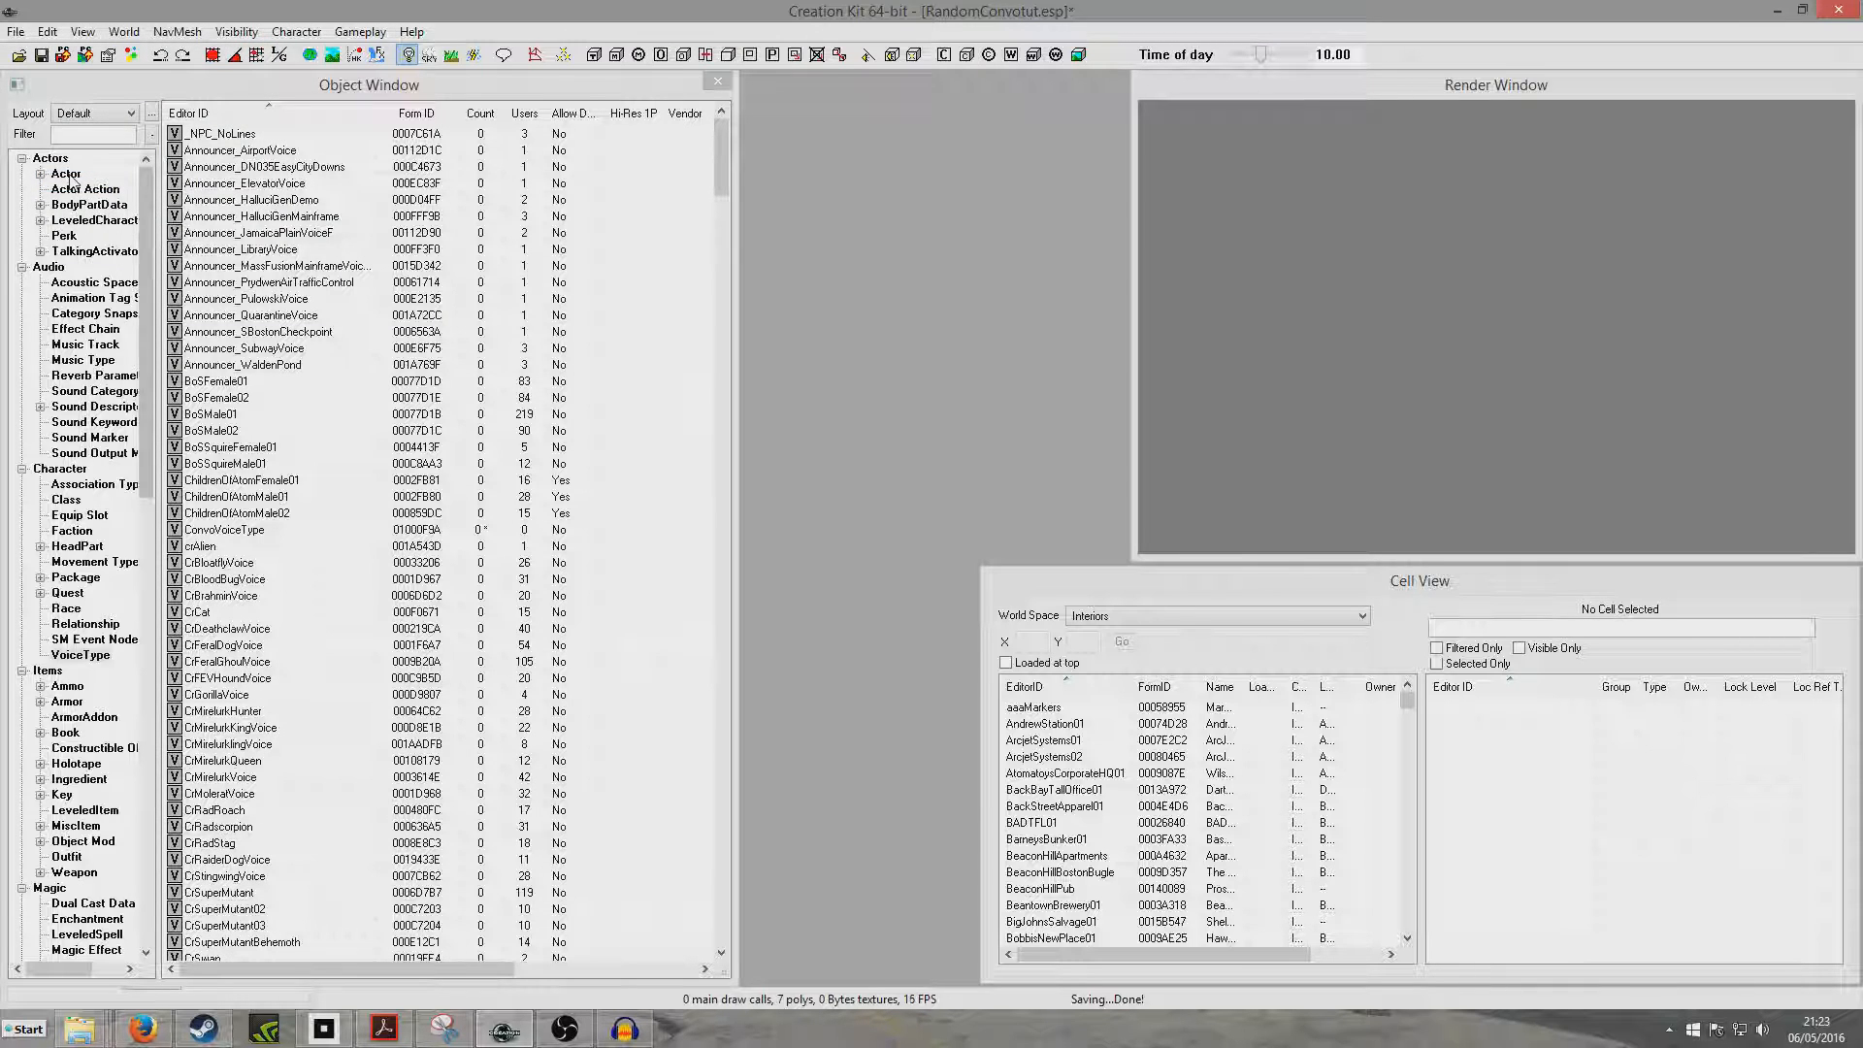
left_click(66, 172)
type("conv")
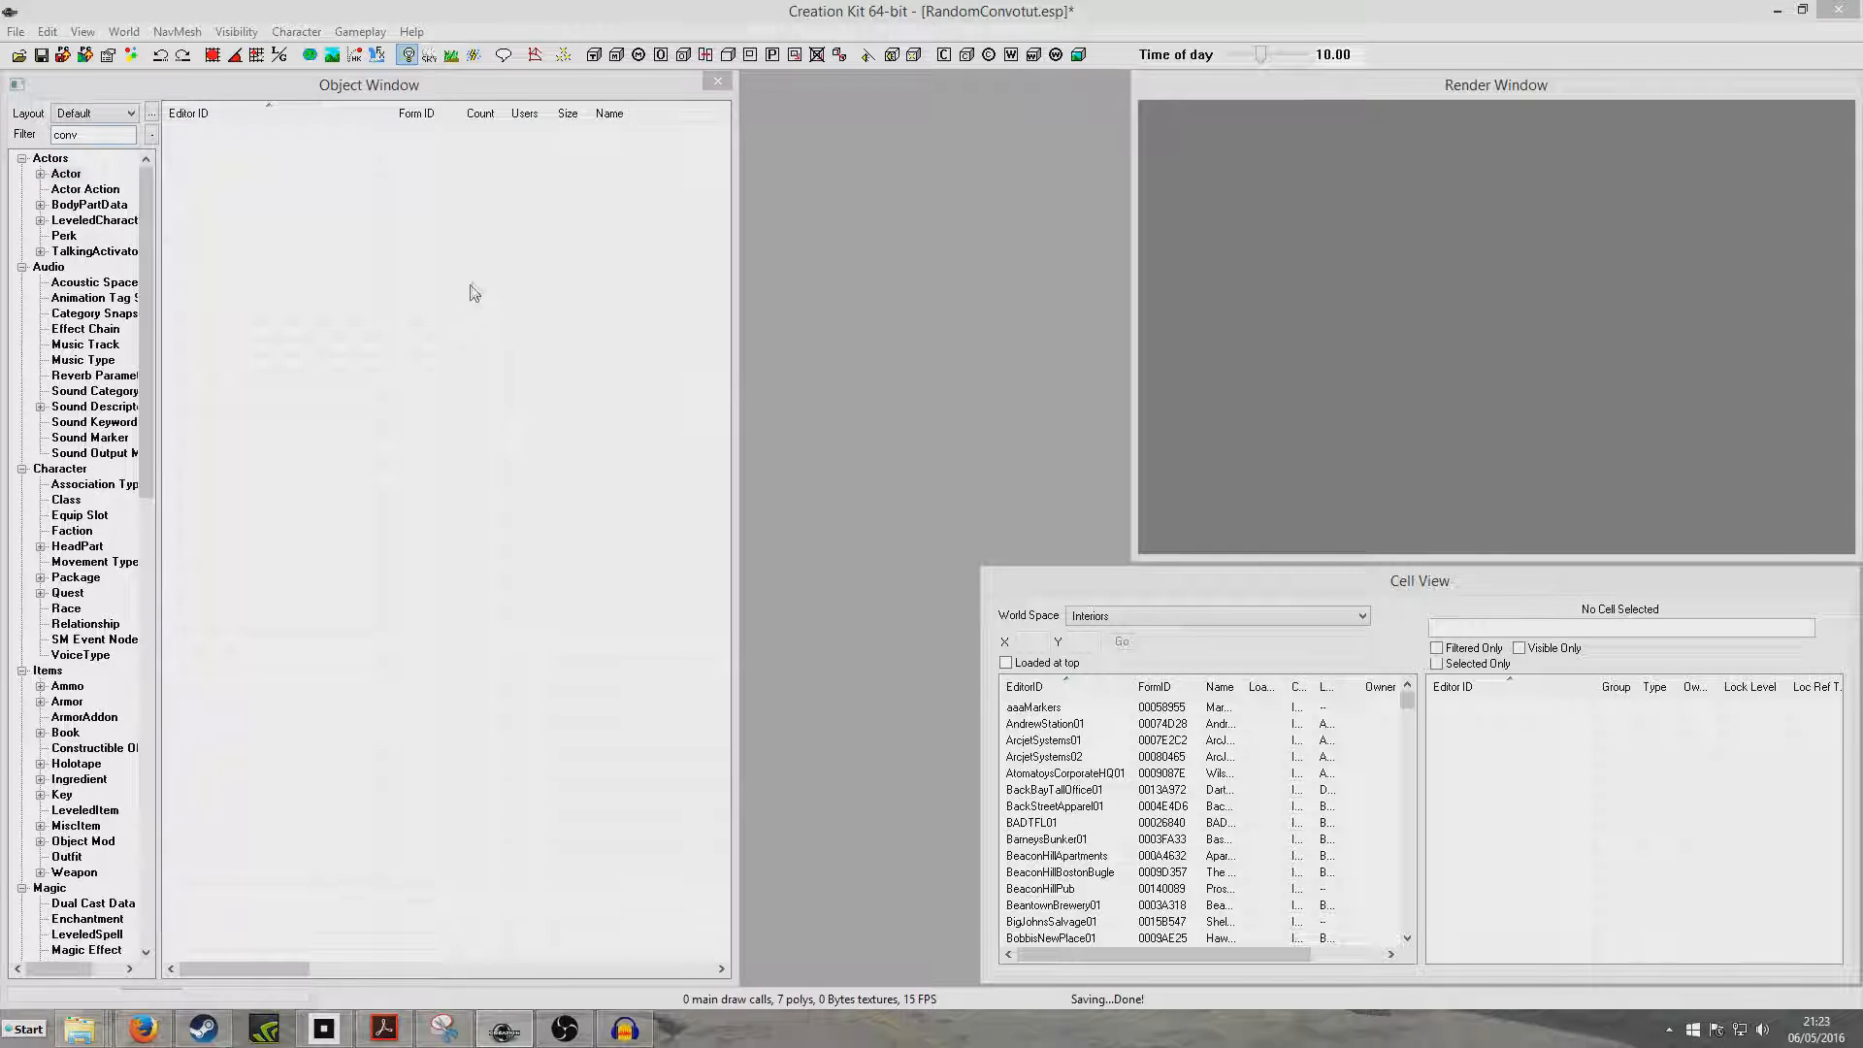
Step: Copy ConvoNPC1 into a new actor ConvoNPC2 named NPC 2 using ConvoVoiceType
double_click(211, 134)
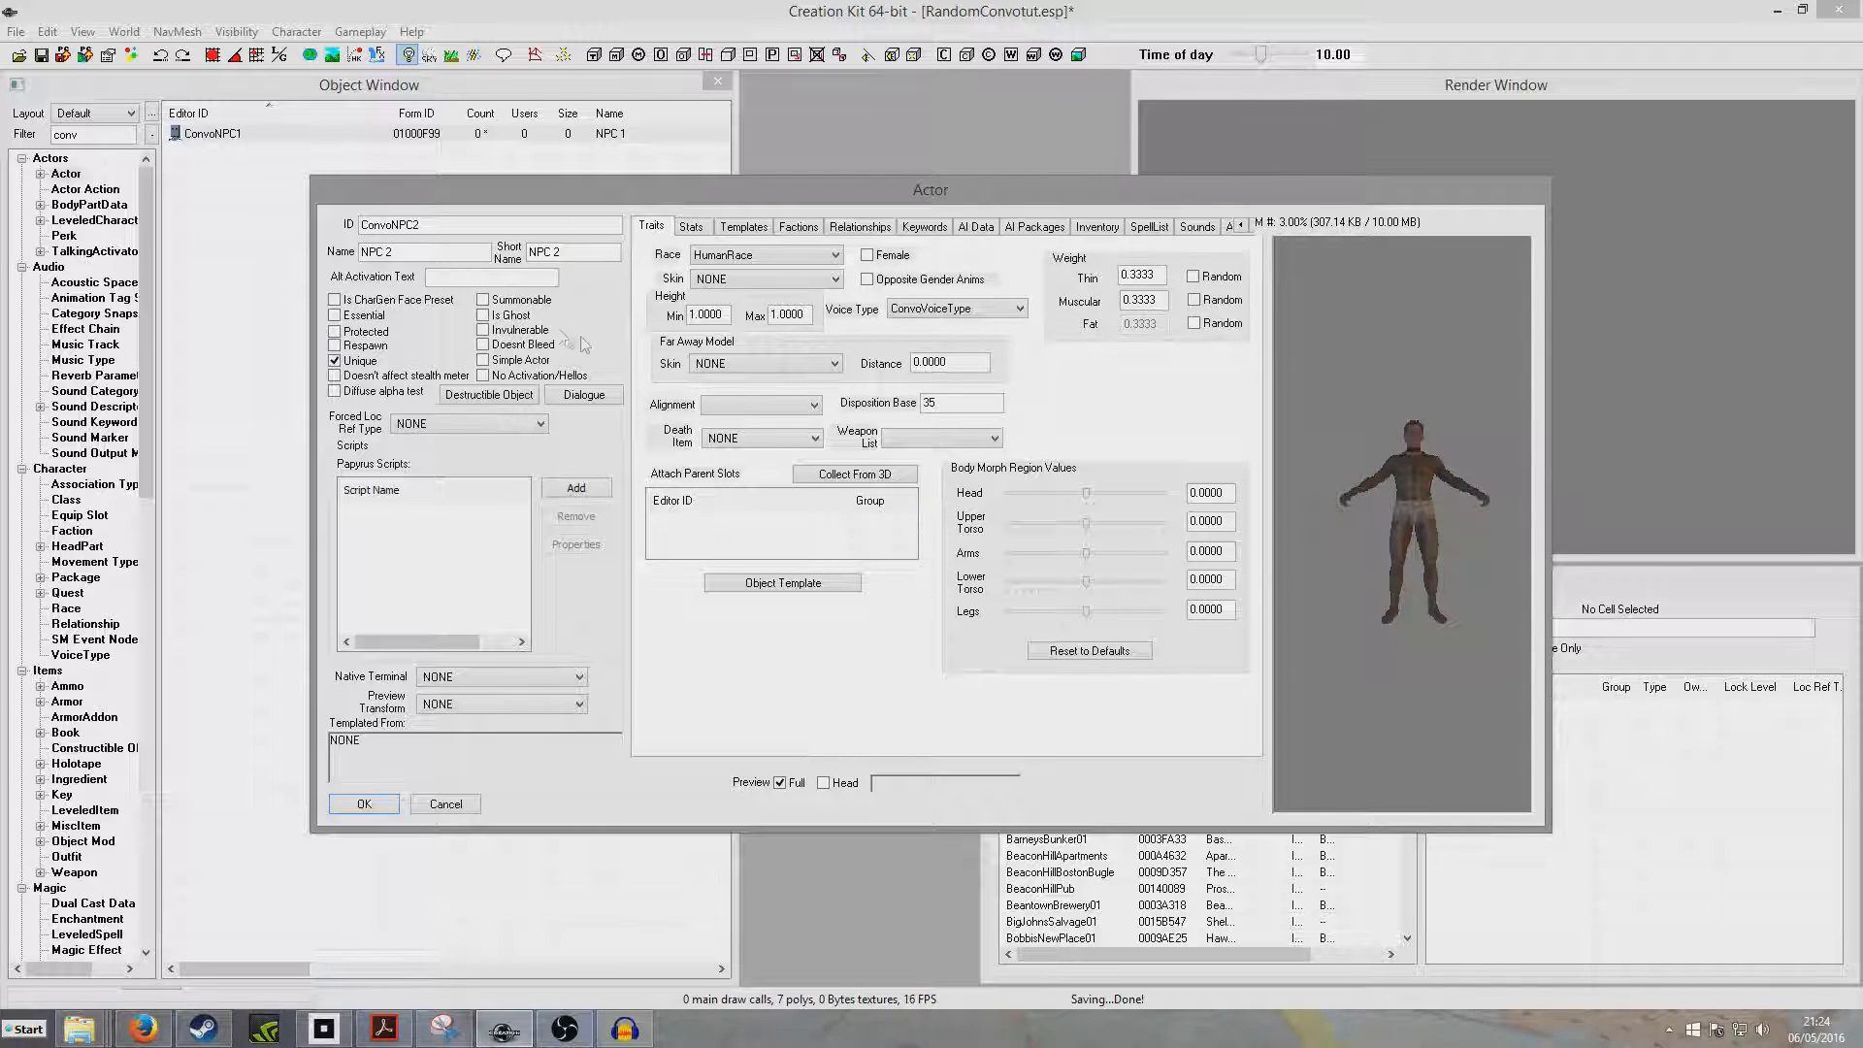
left_click(363, 804)
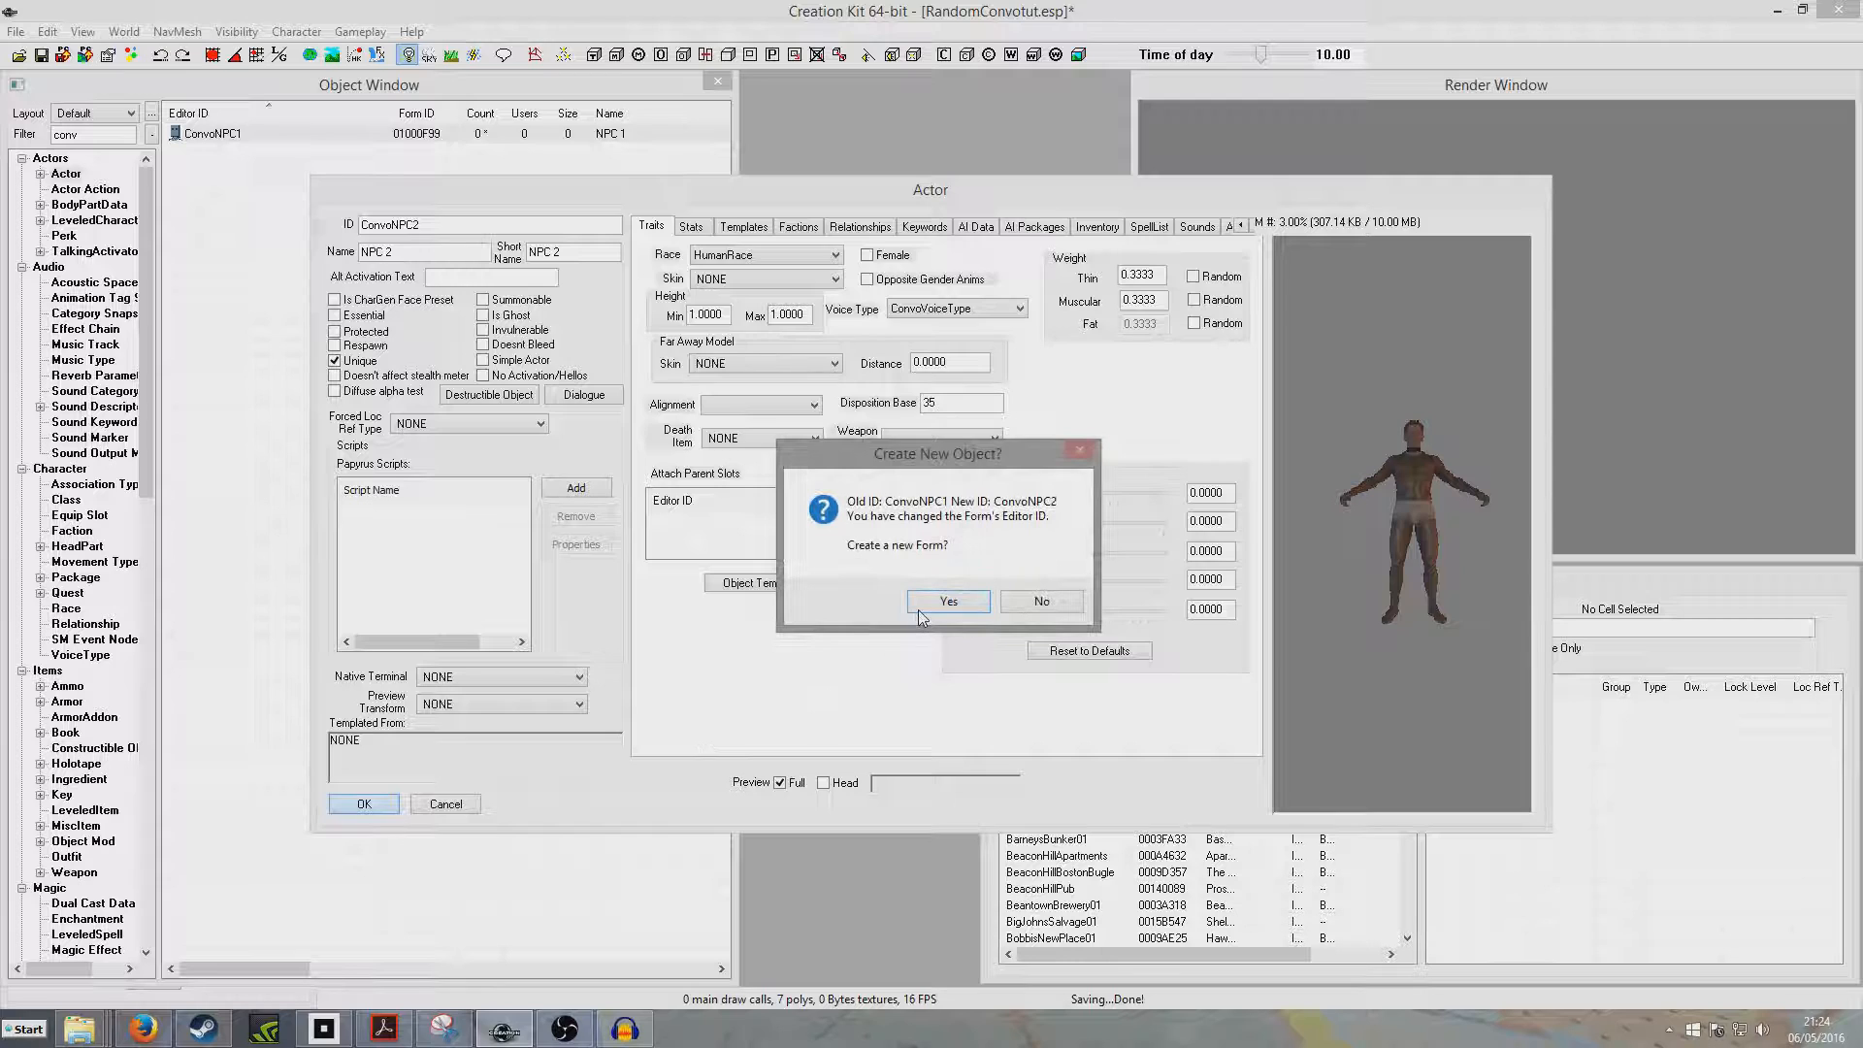
left_click(949, 600)
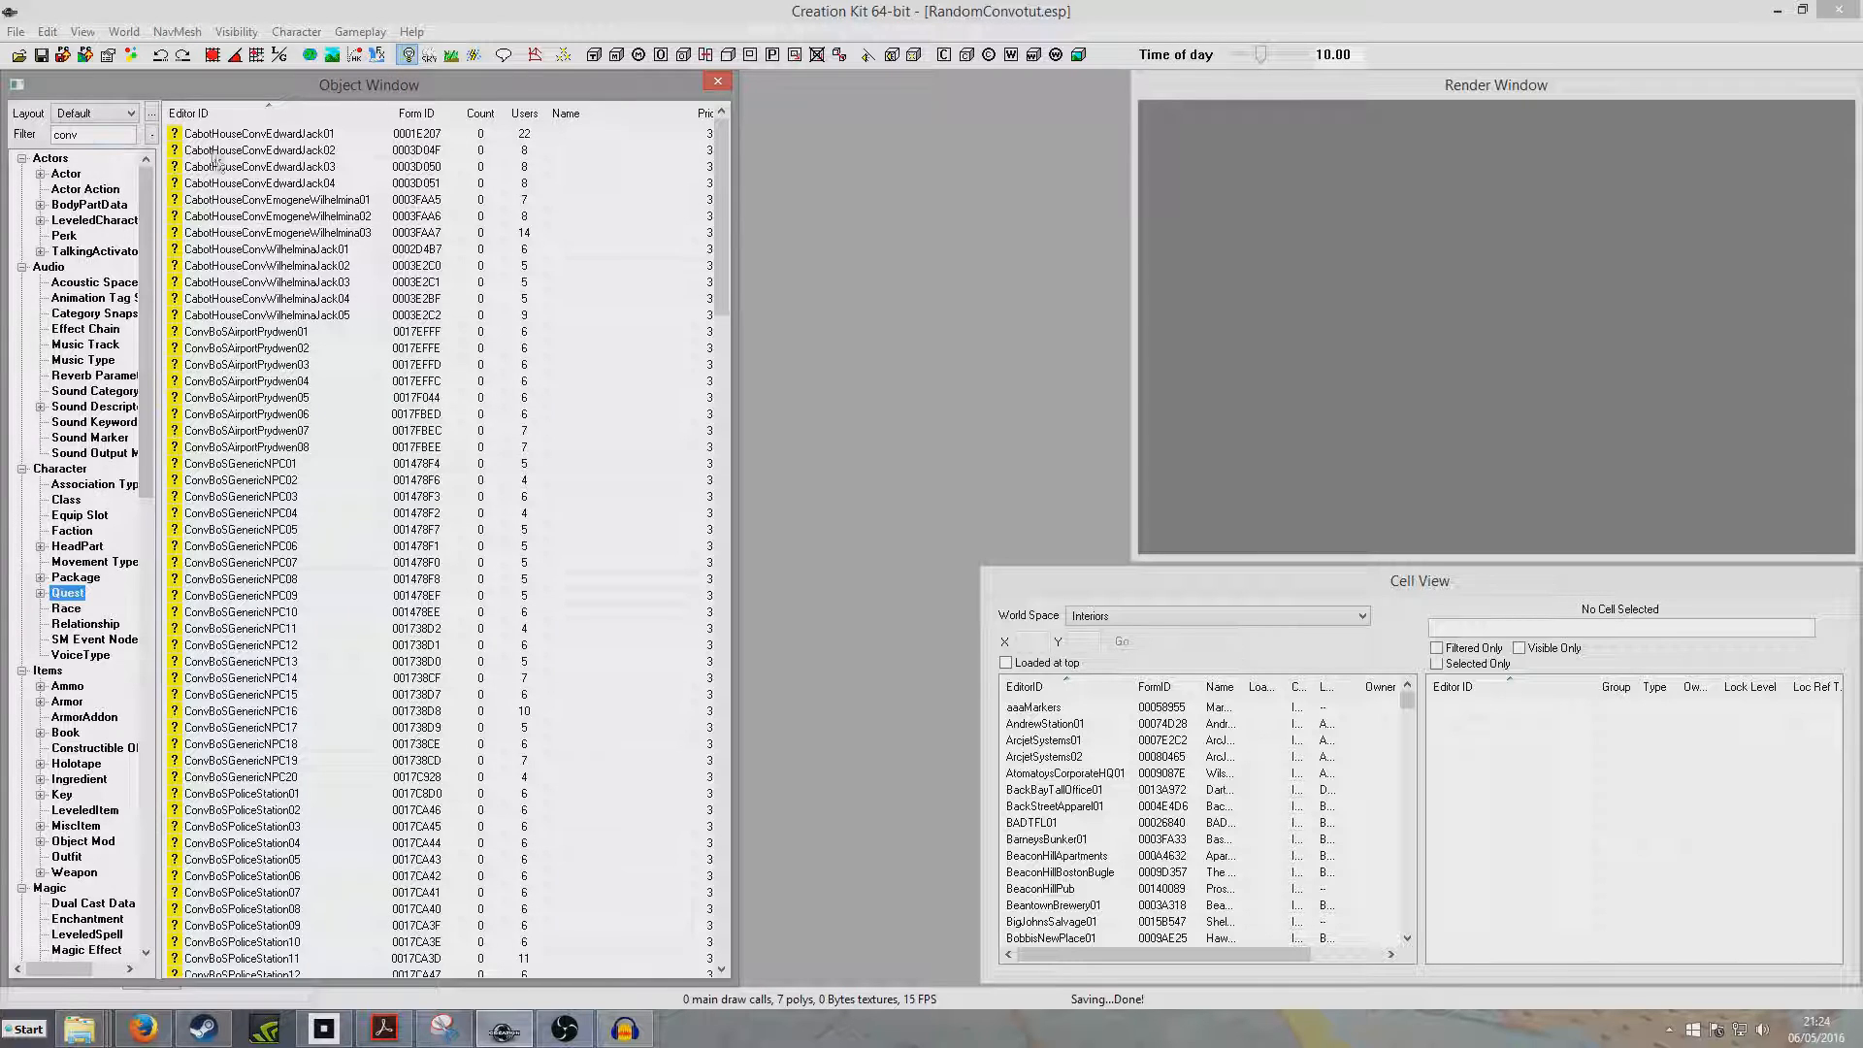
Step: Create quest ConvTutQuest with priority 45, driven by the Actor Dialogue Event
left_click(258, 183)
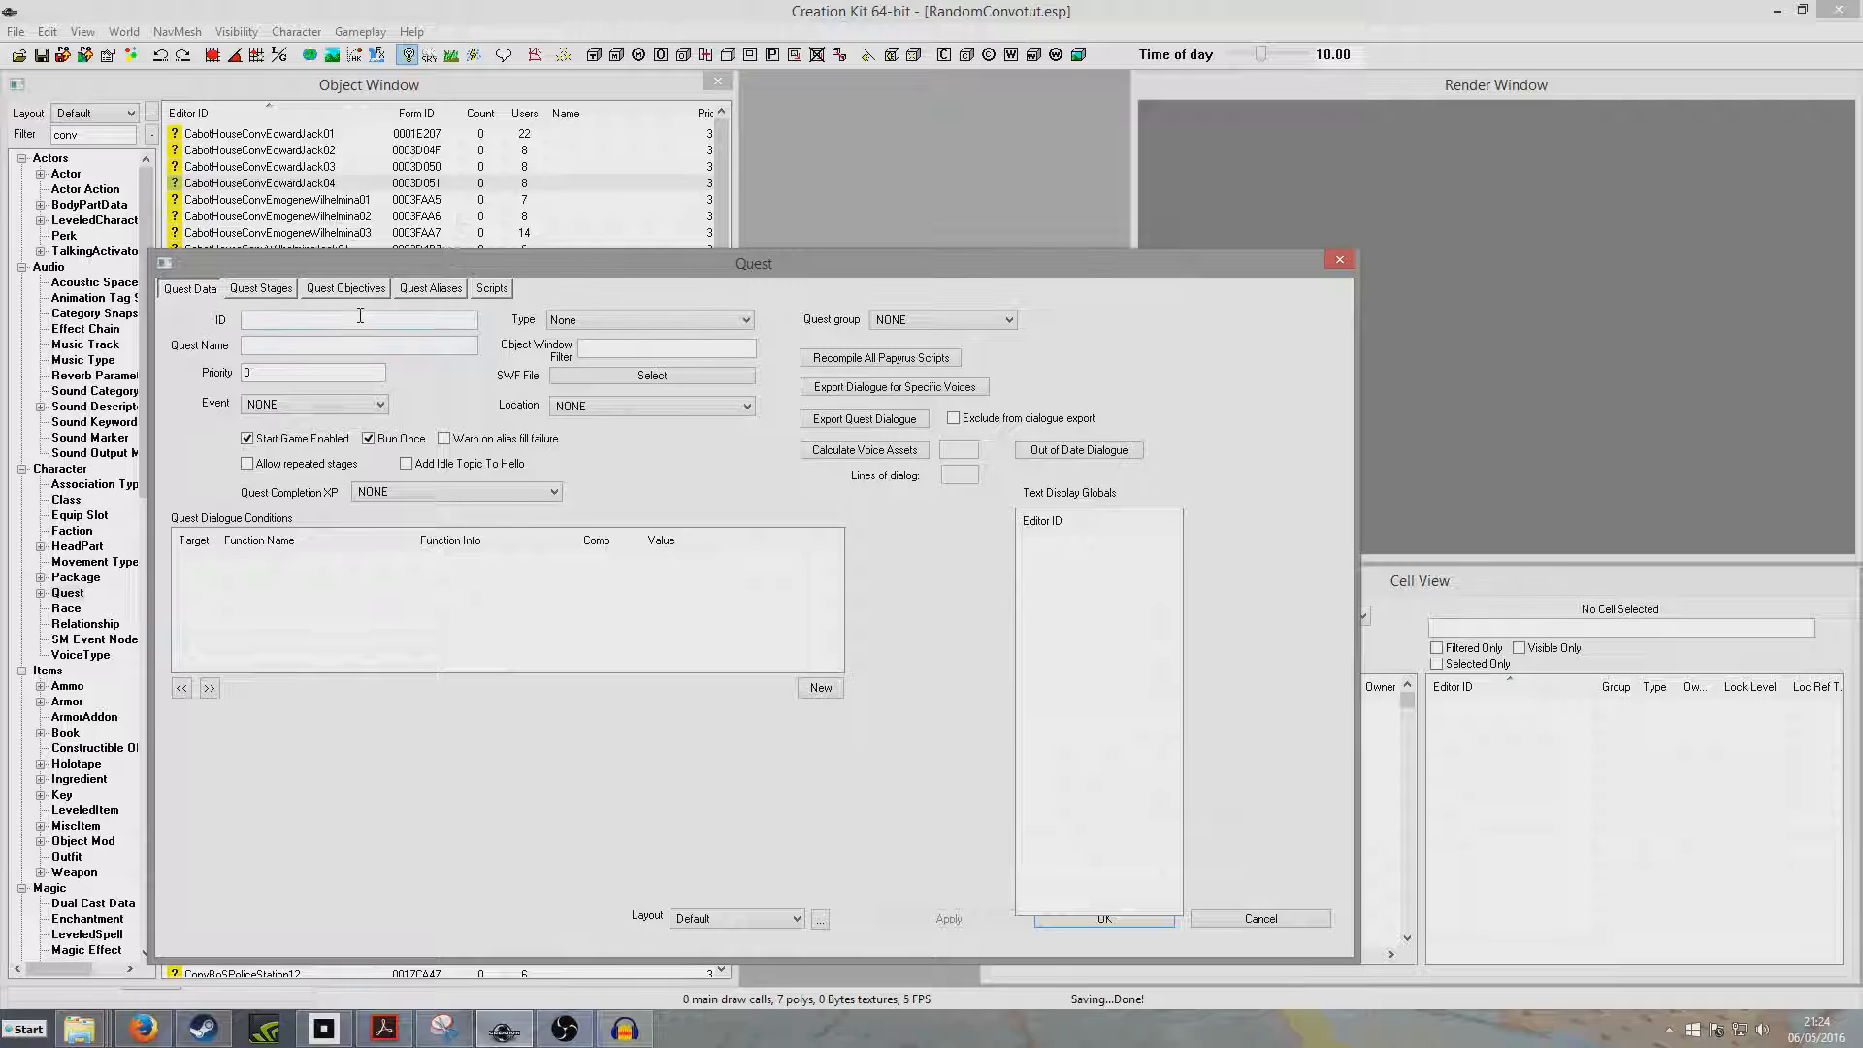
type("ConvTutQuest")
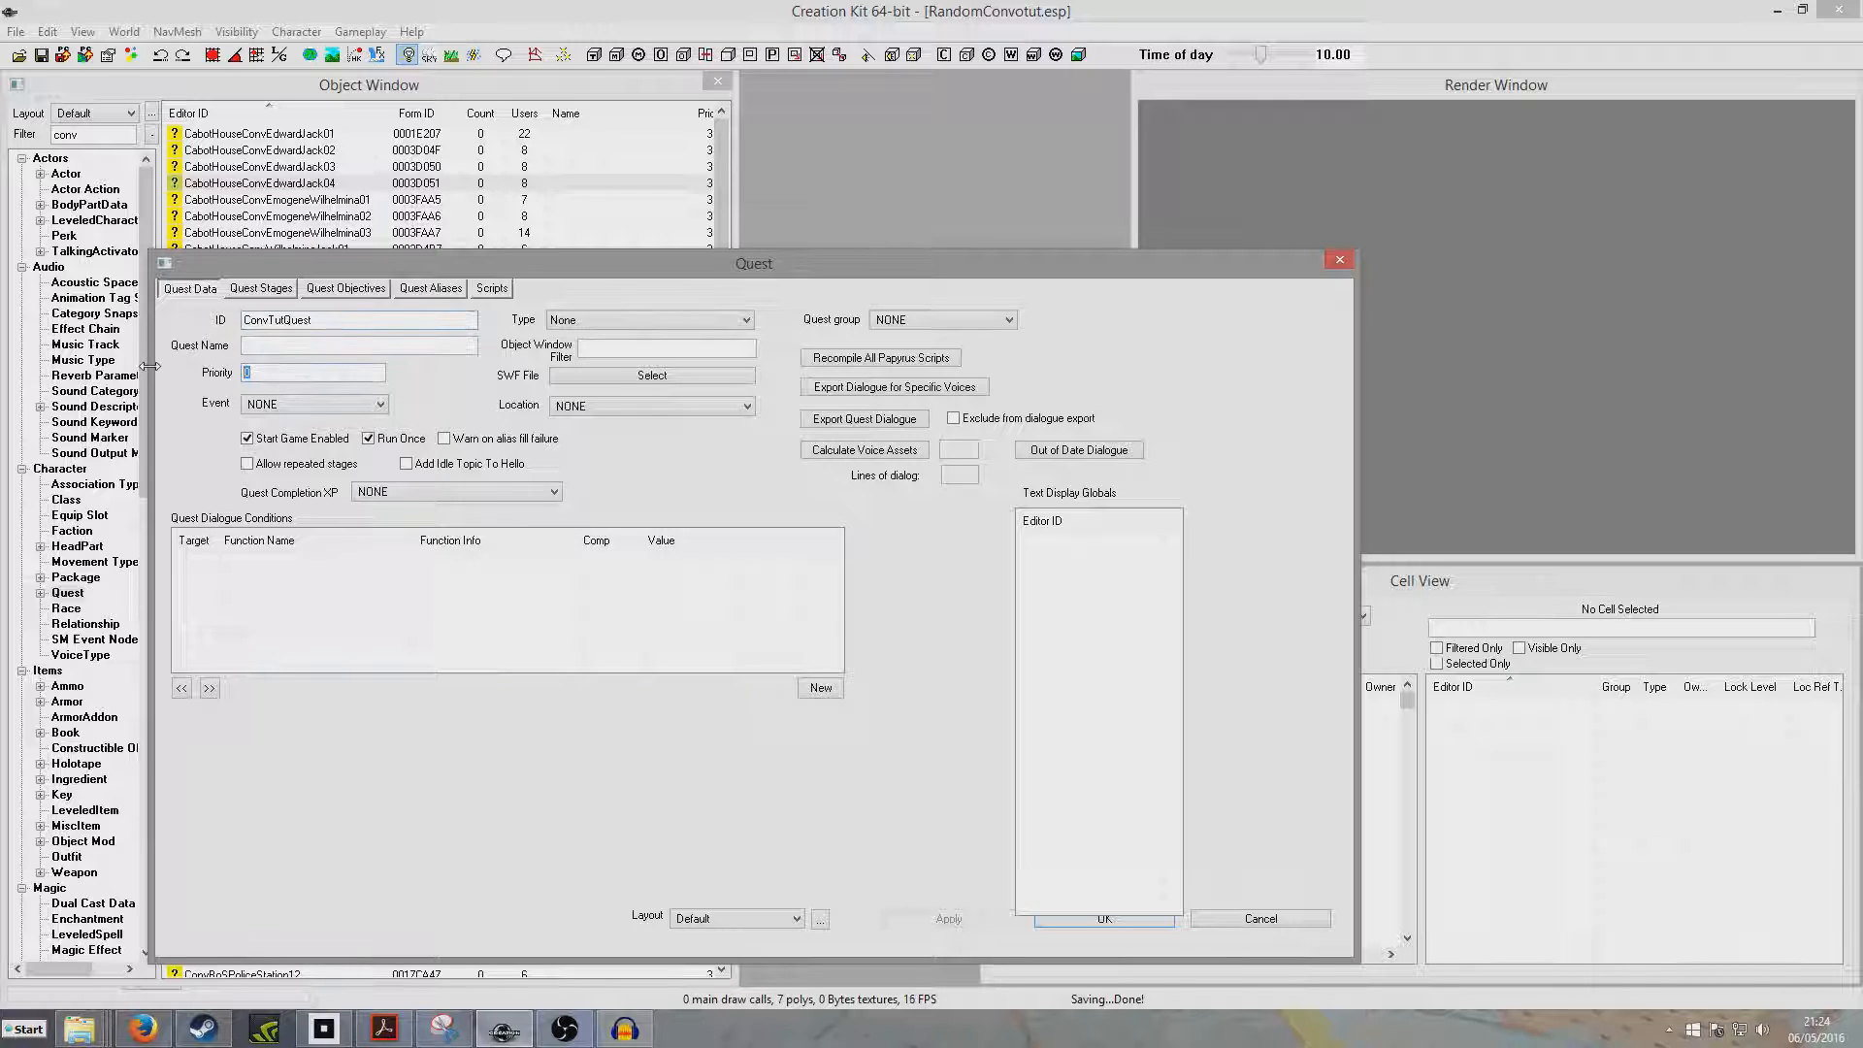
type("45")
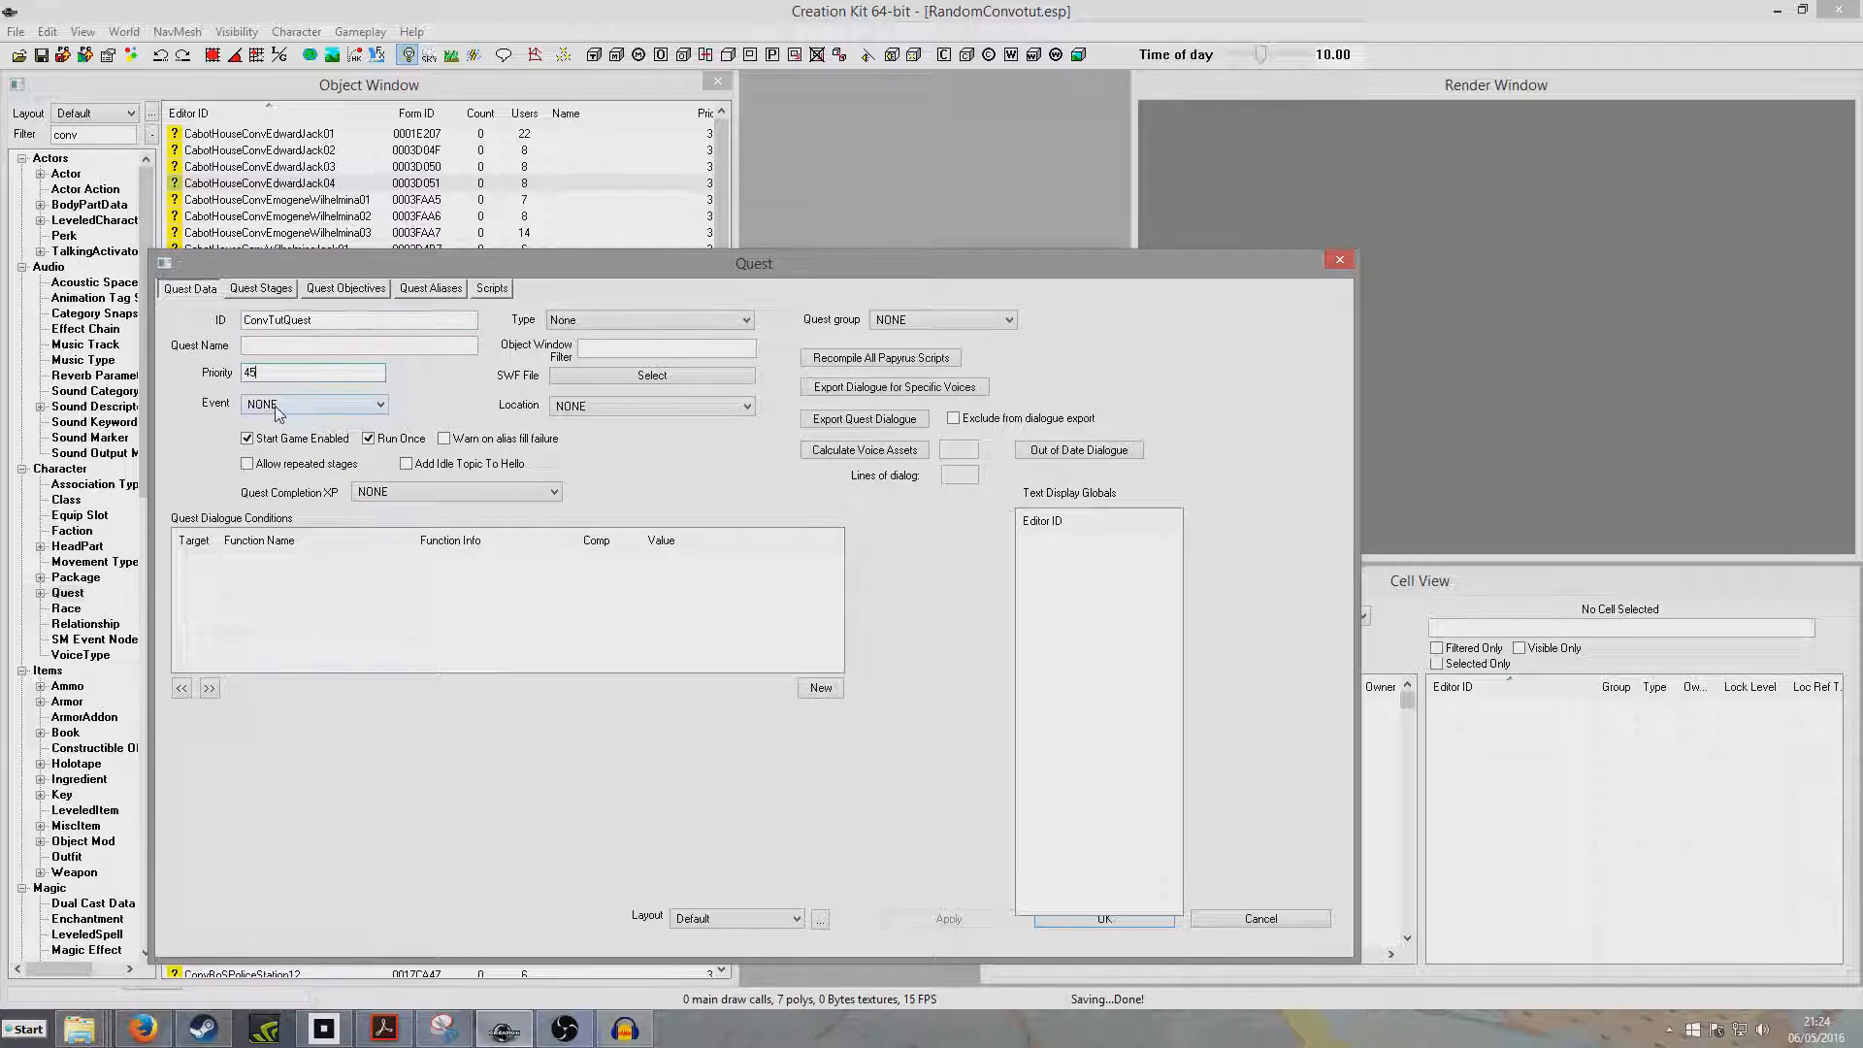
left_click(312, 403)
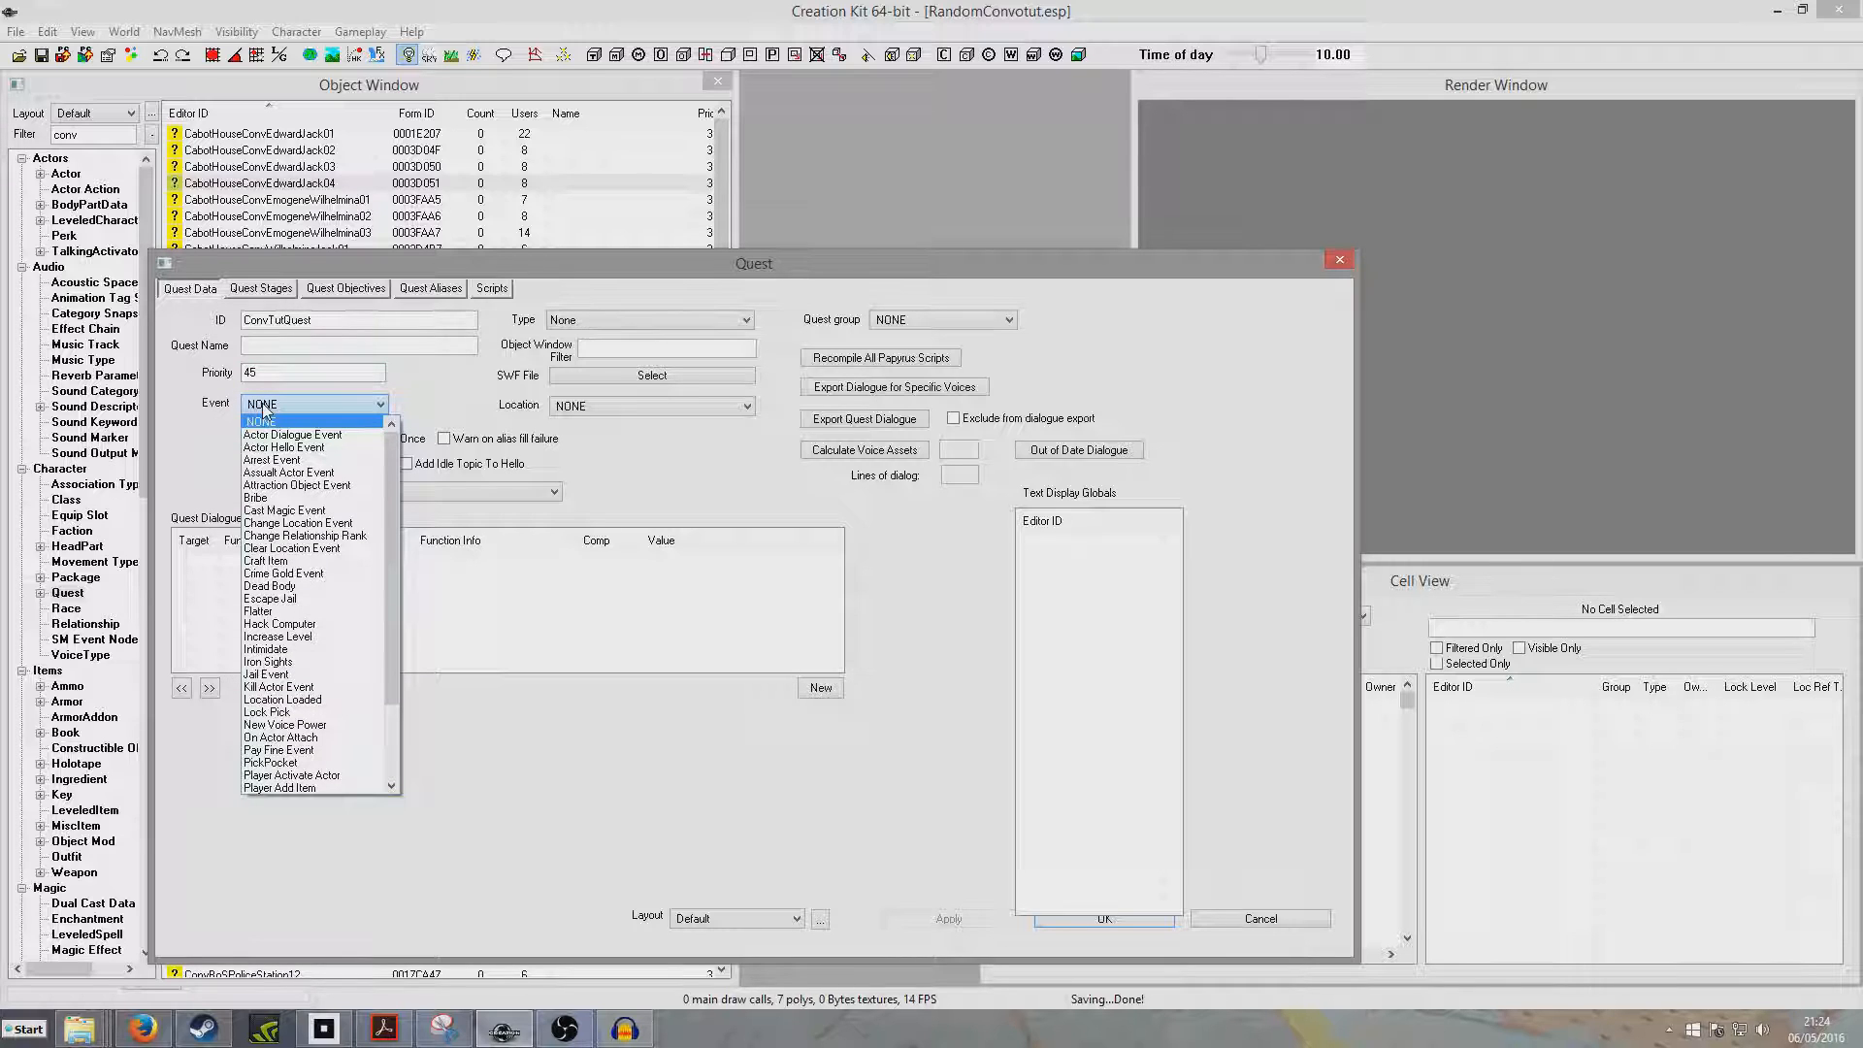
left_click(291, 433)
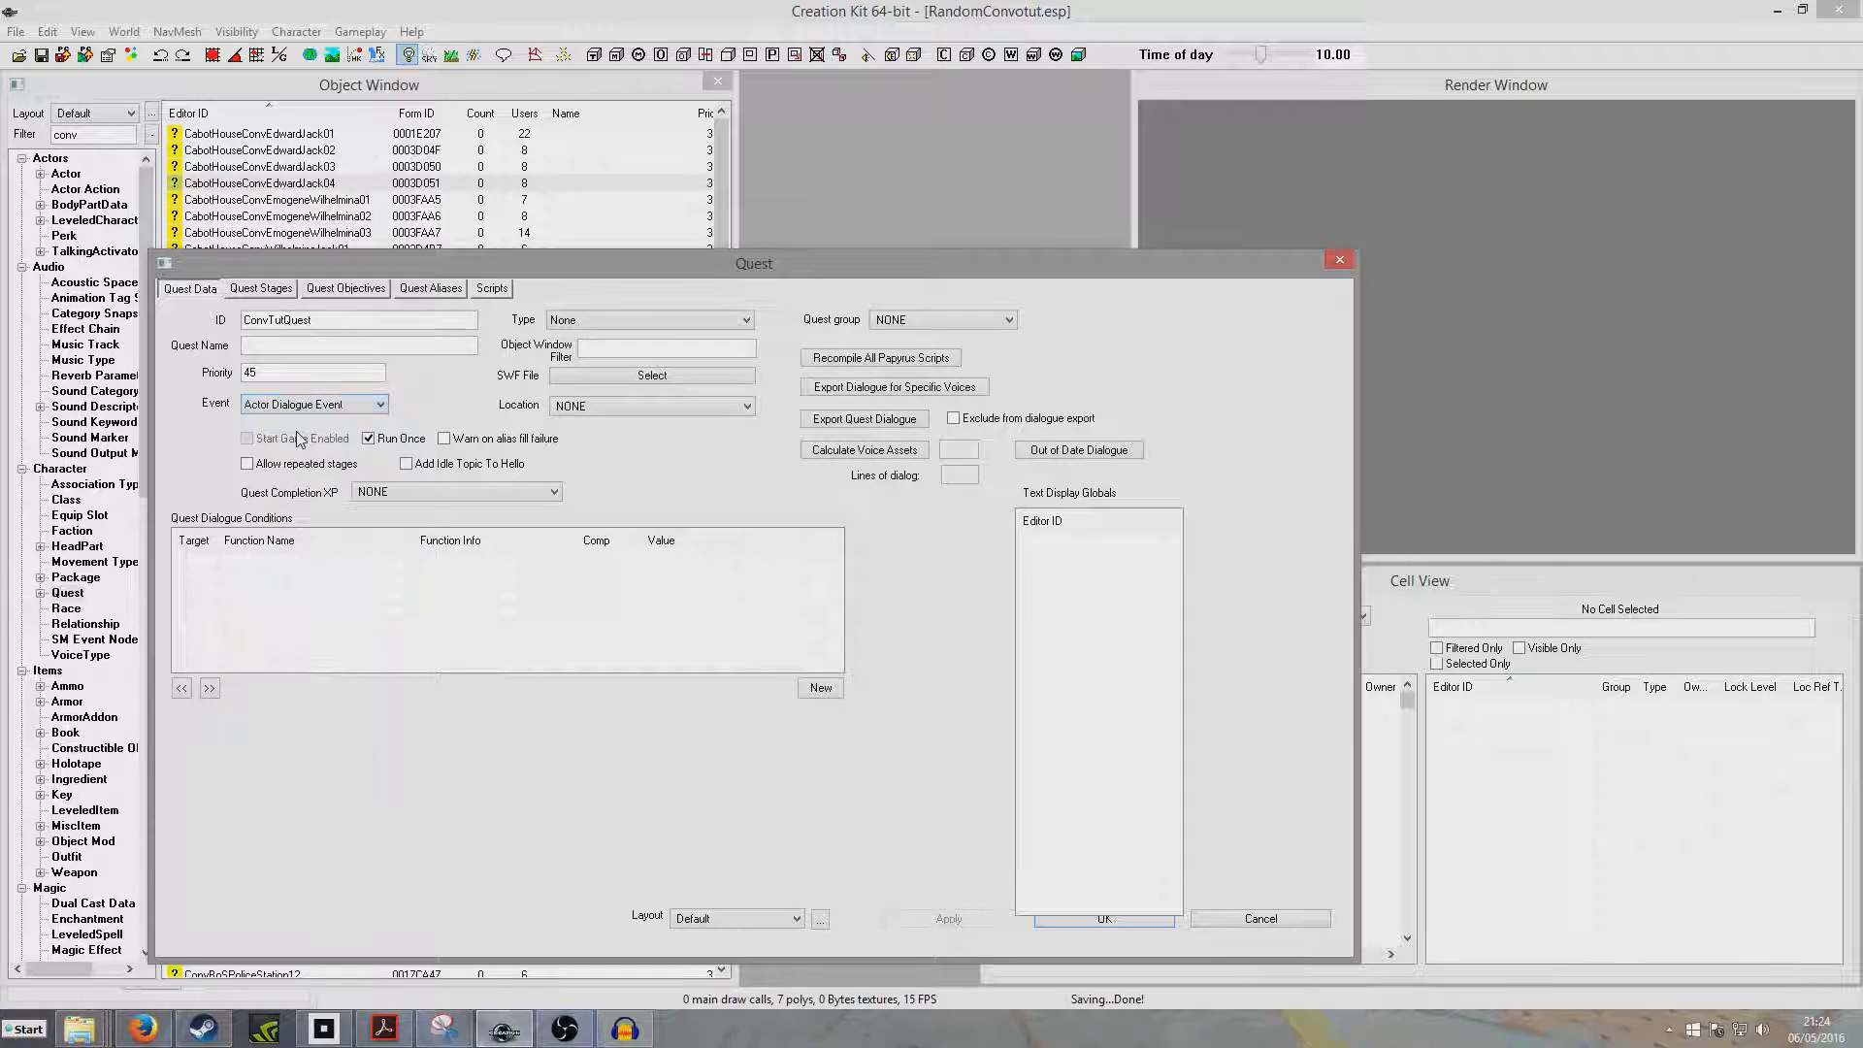
left_click(1102, 918)
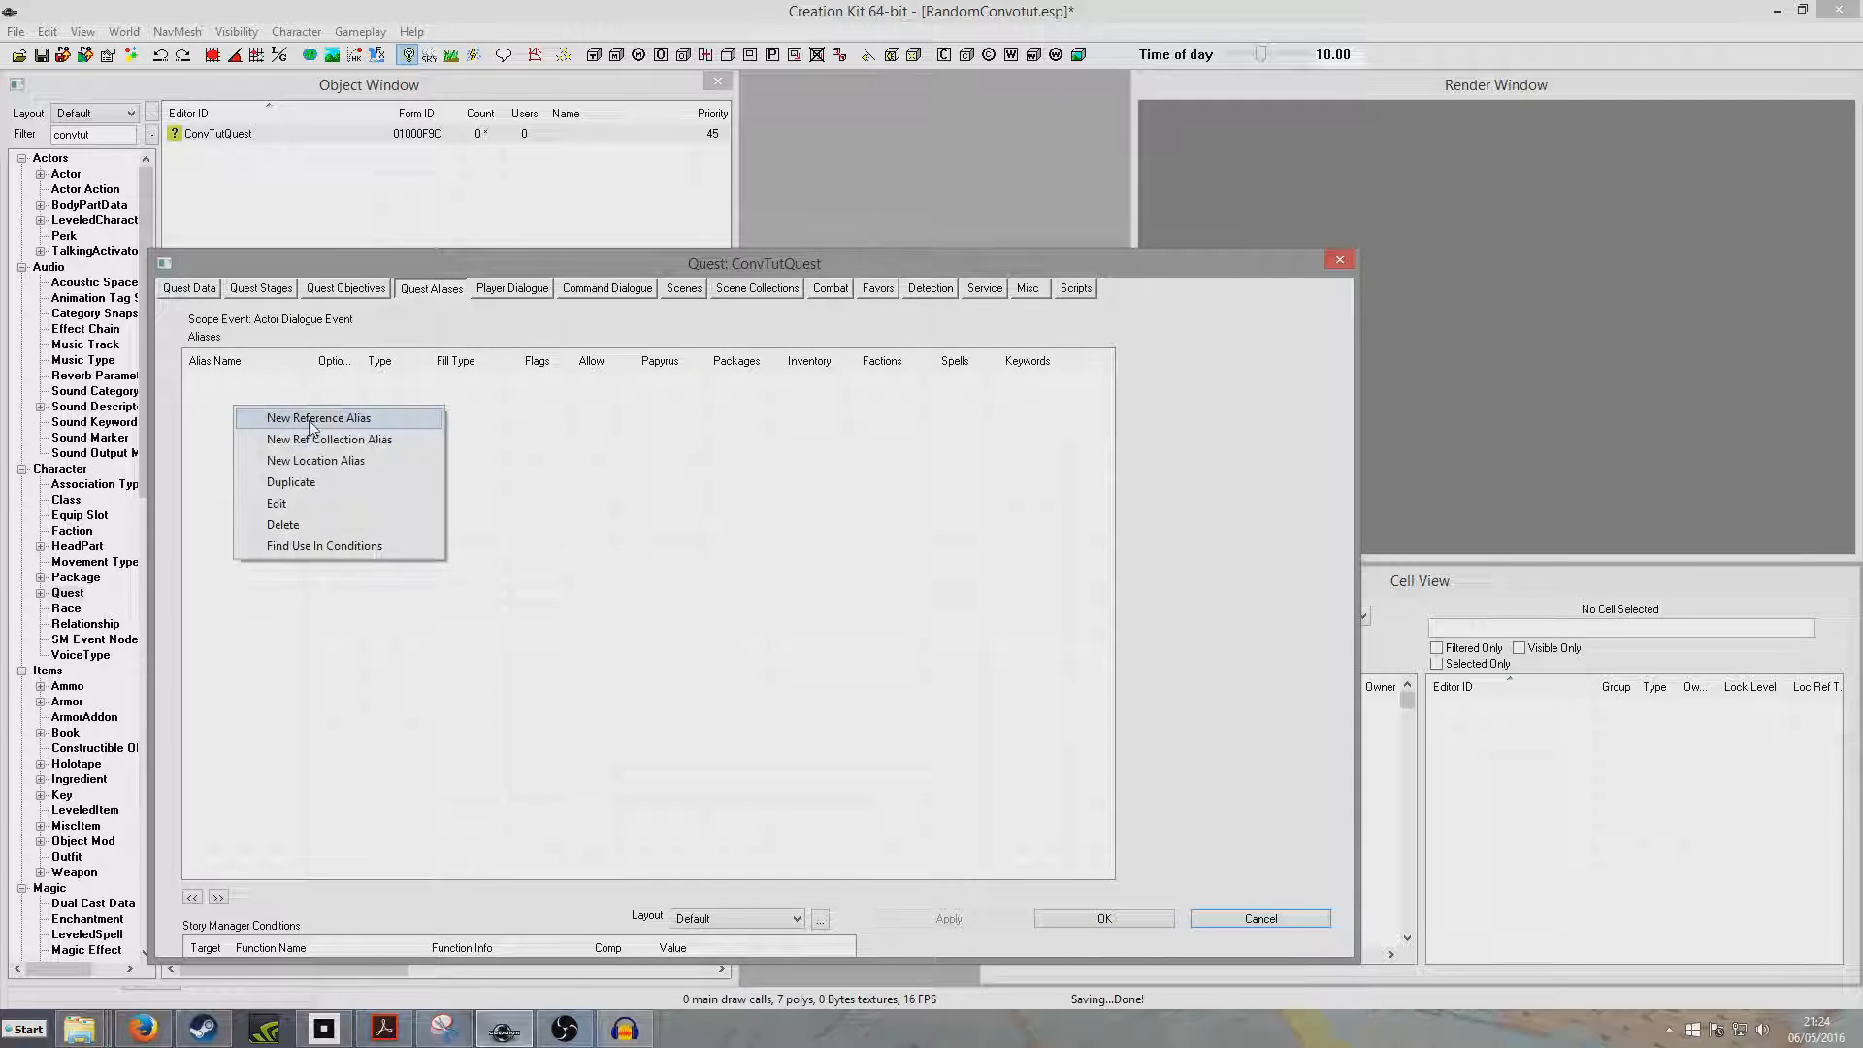
Step: Create reference alias NPC01 filled From Event using the event's Actor 1
left_click(317, 417)
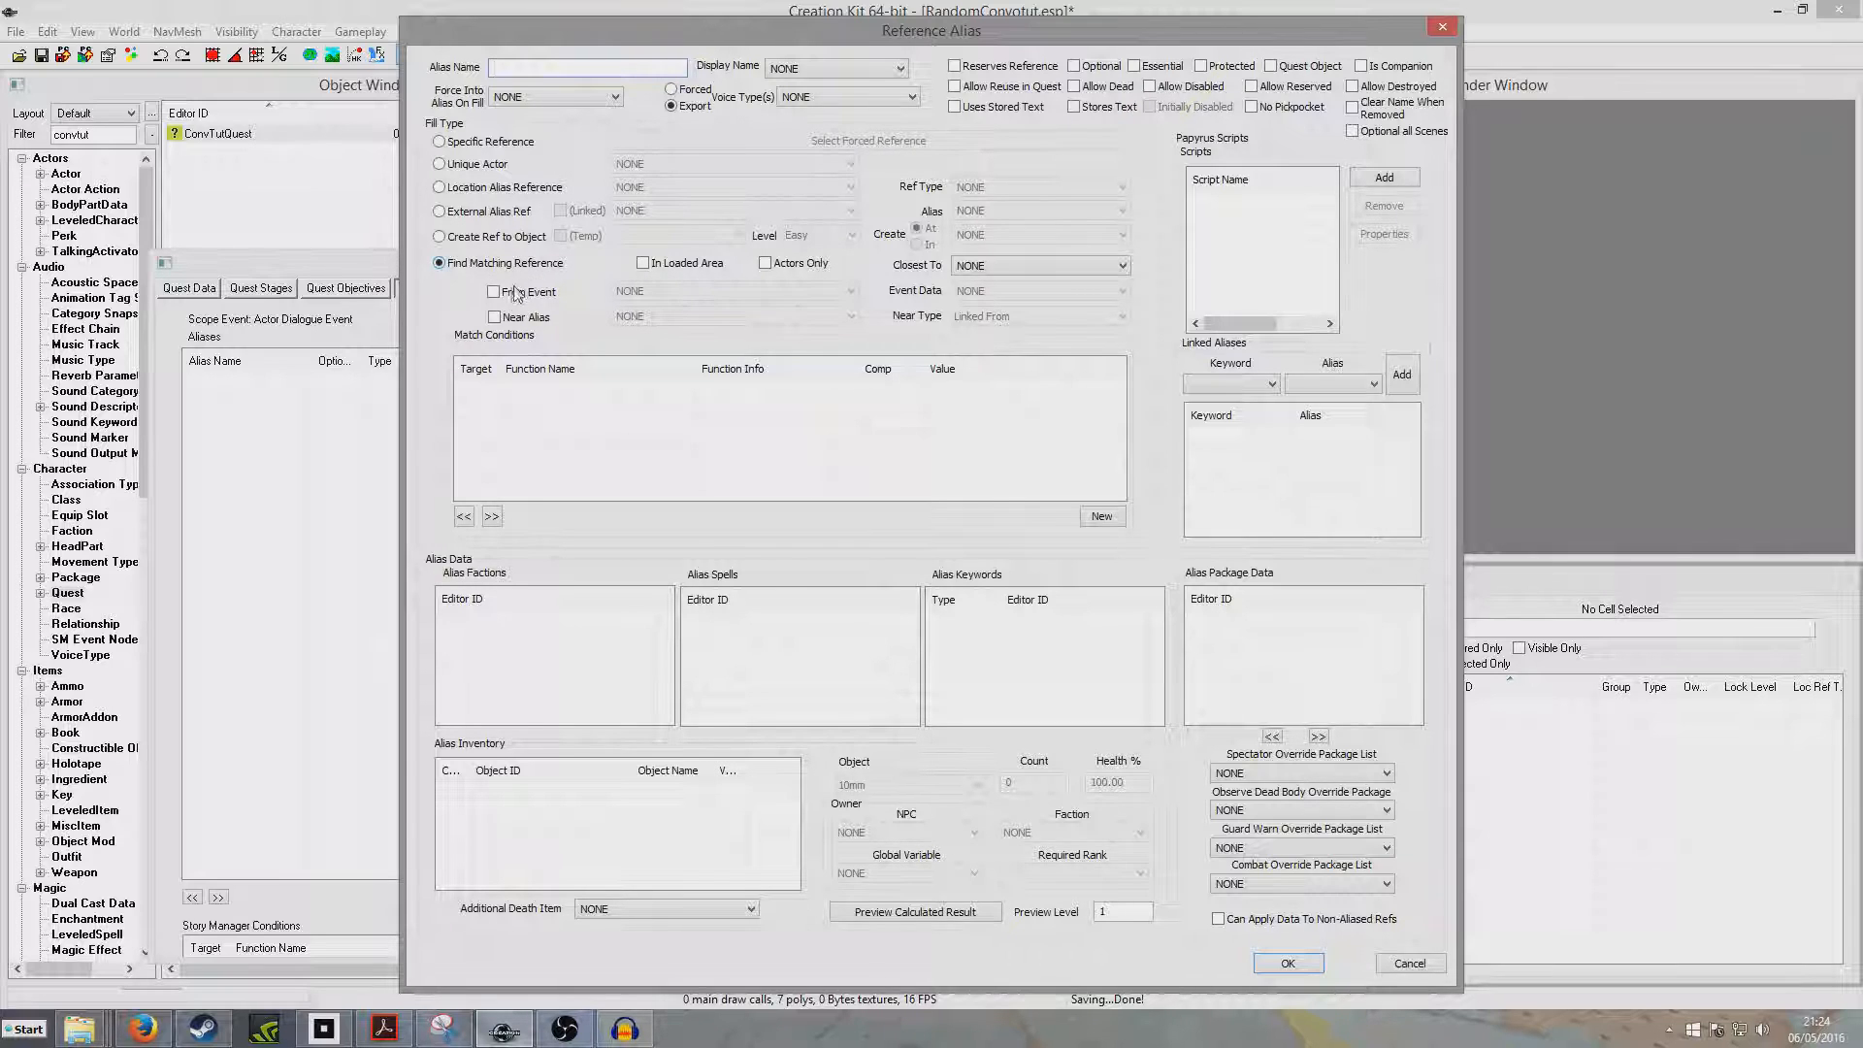
left_click(494, 291)
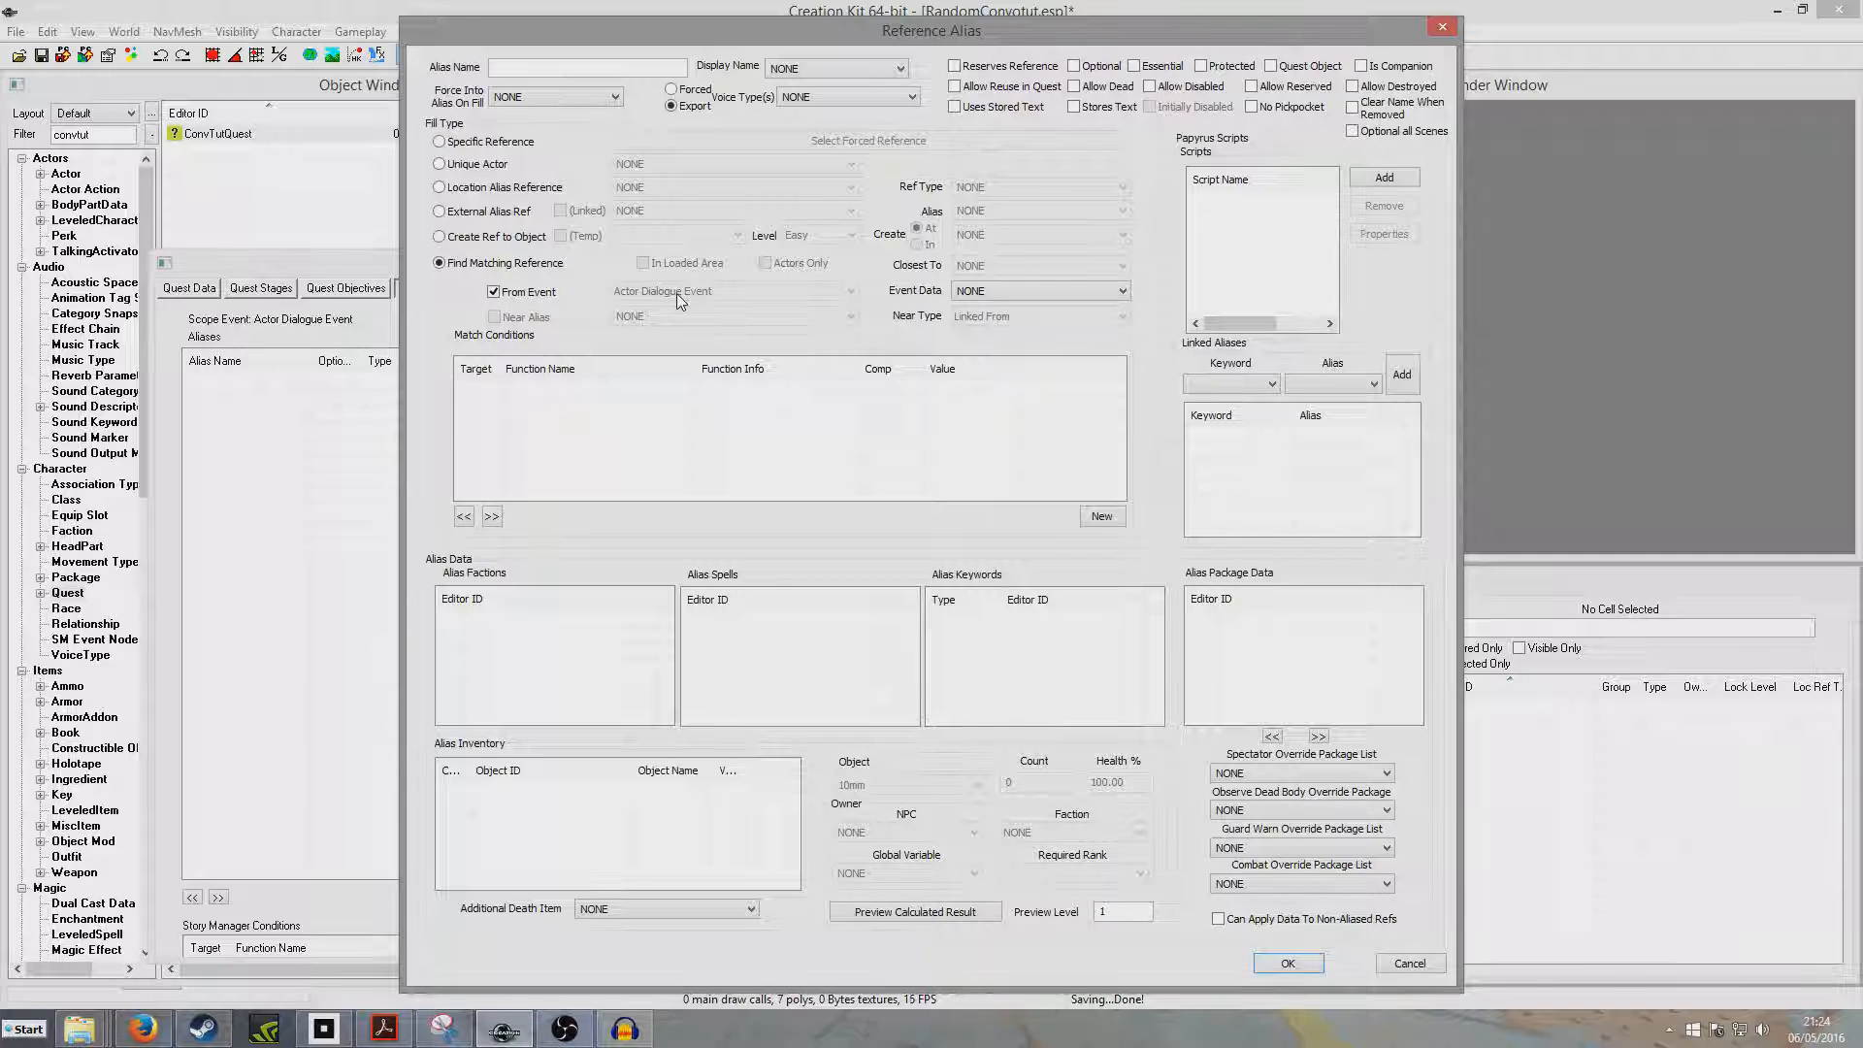
mouse_move(738, 299)
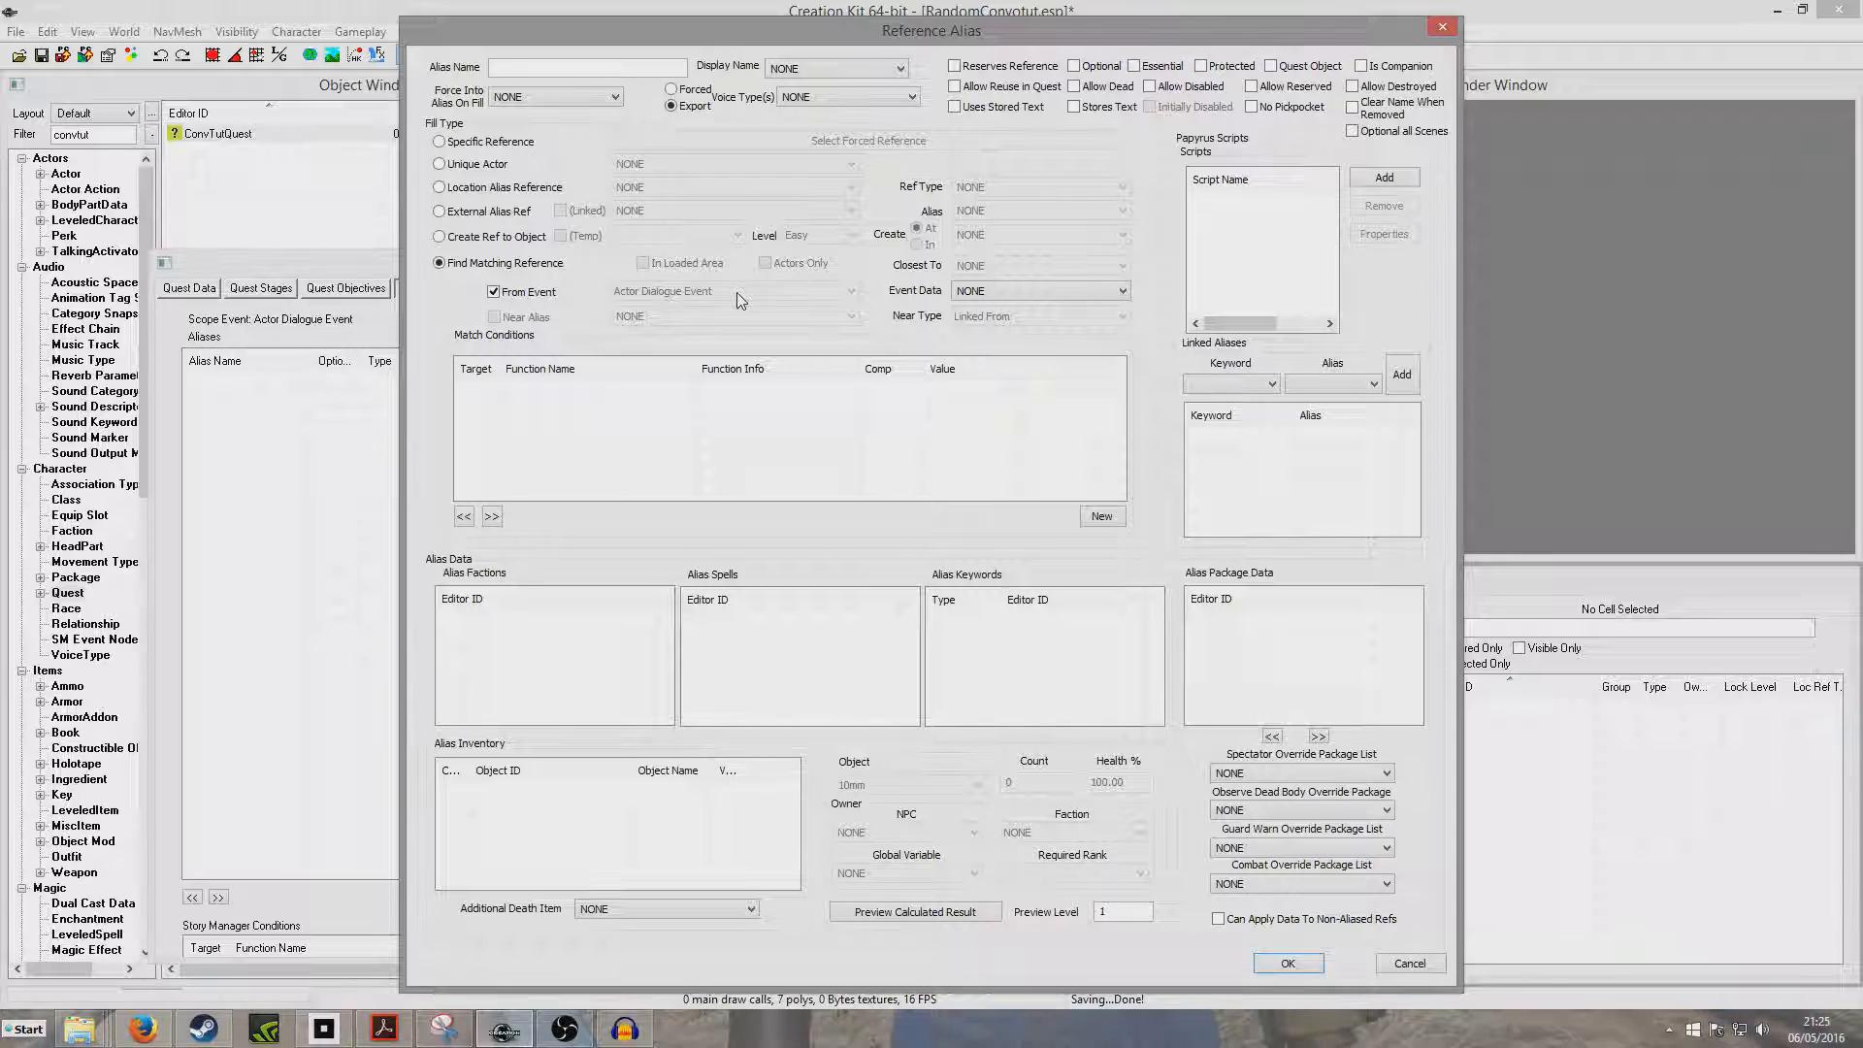
left_click(1118, 289)
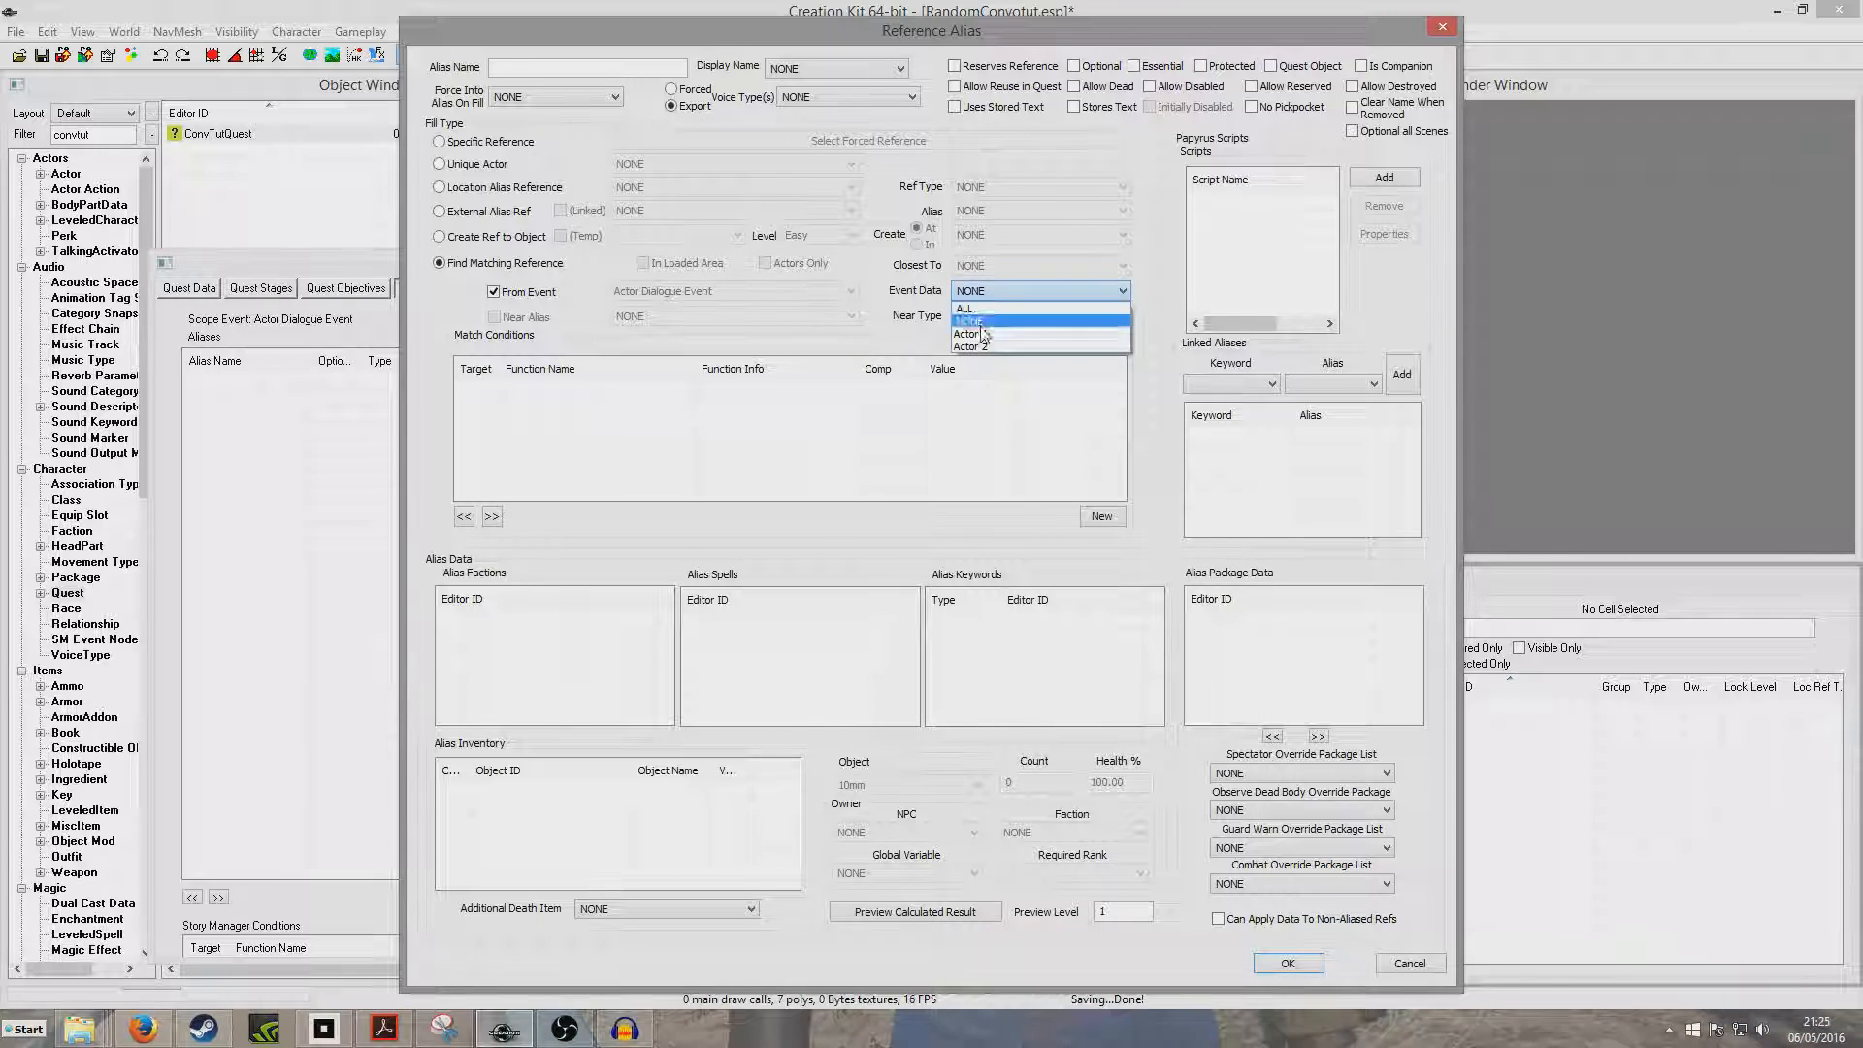
left_click(969, 347)
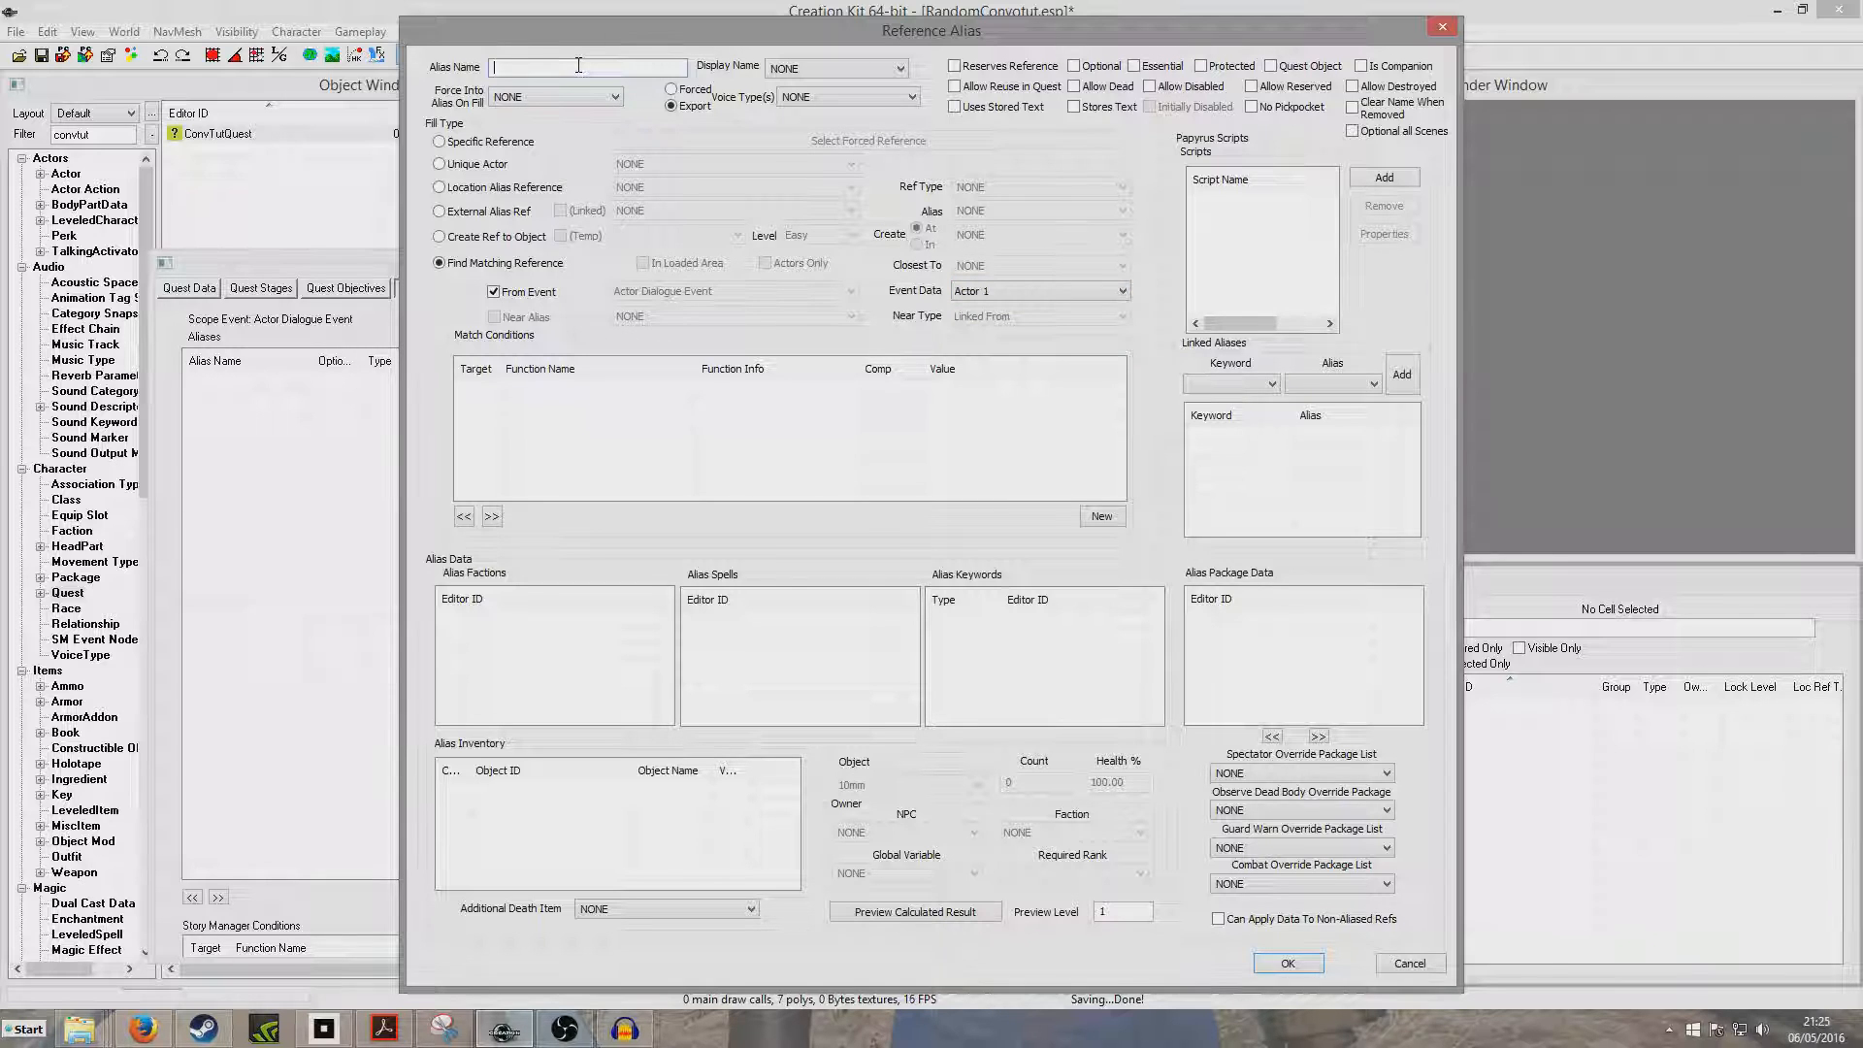
type("NPC01")
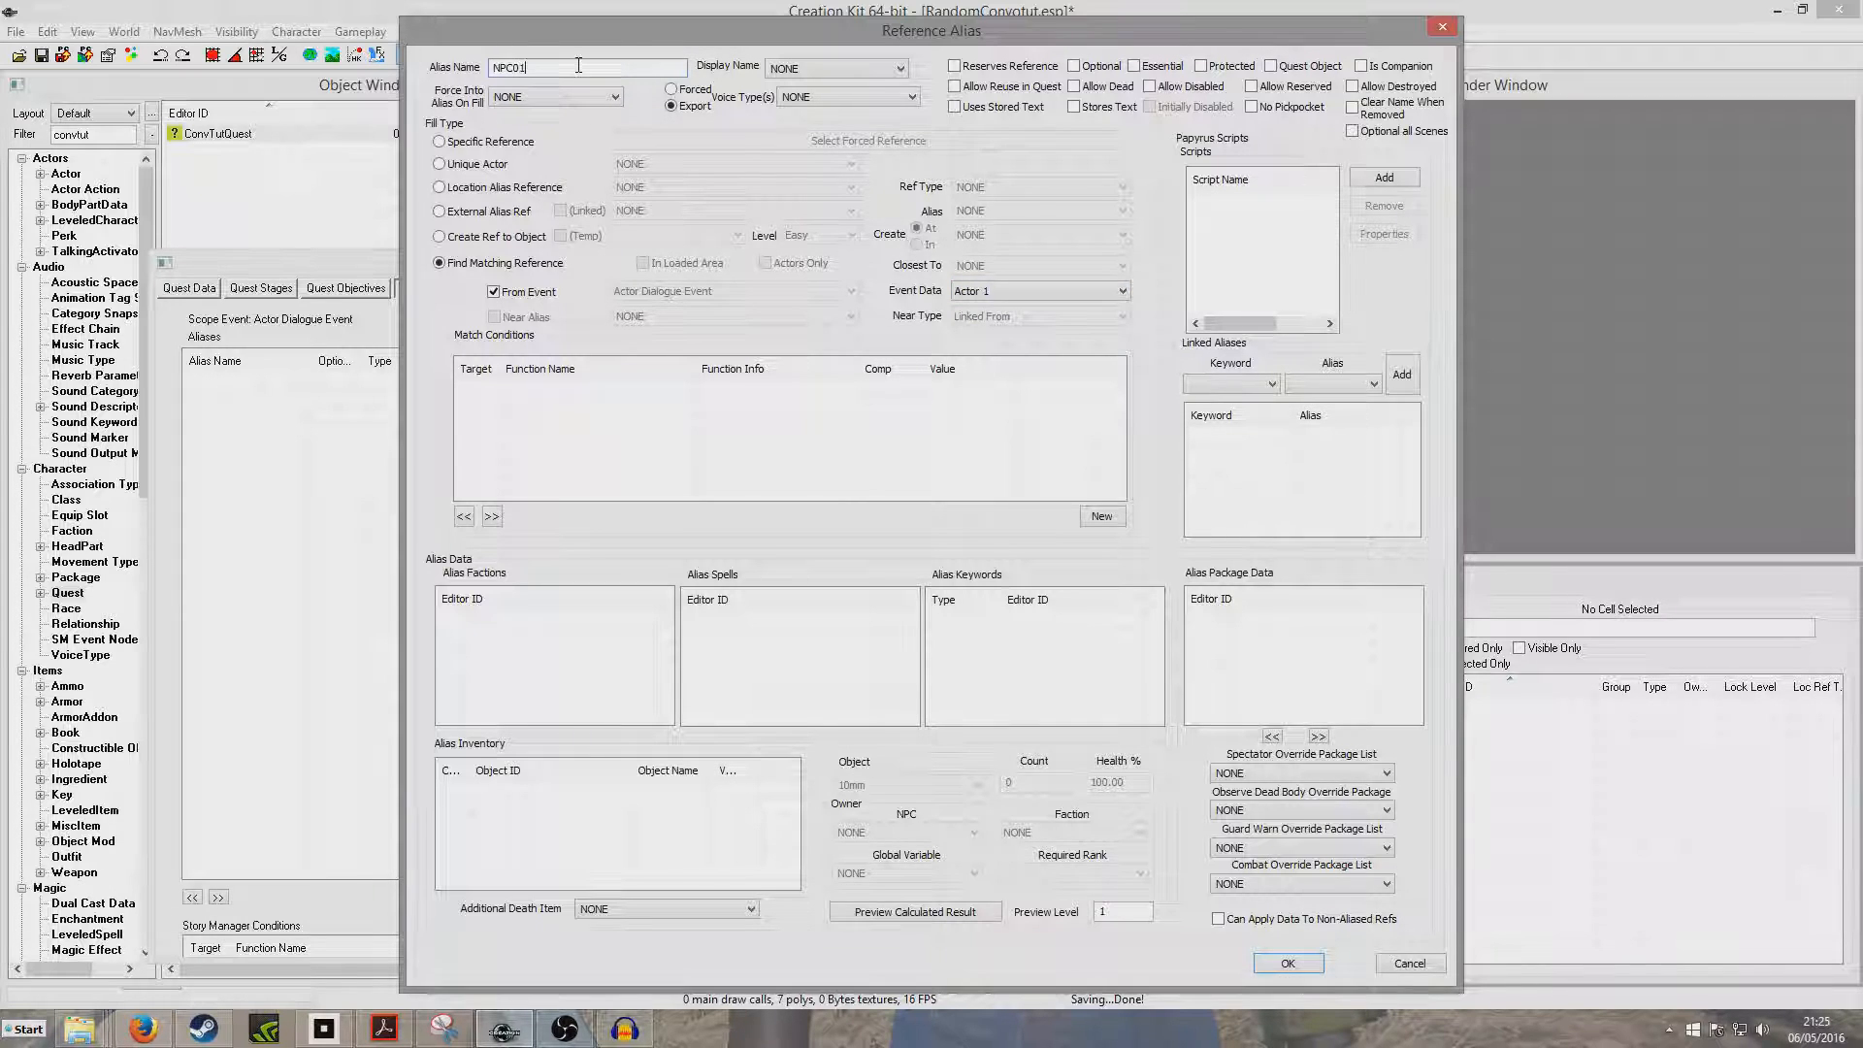
left_click(1287, 963)
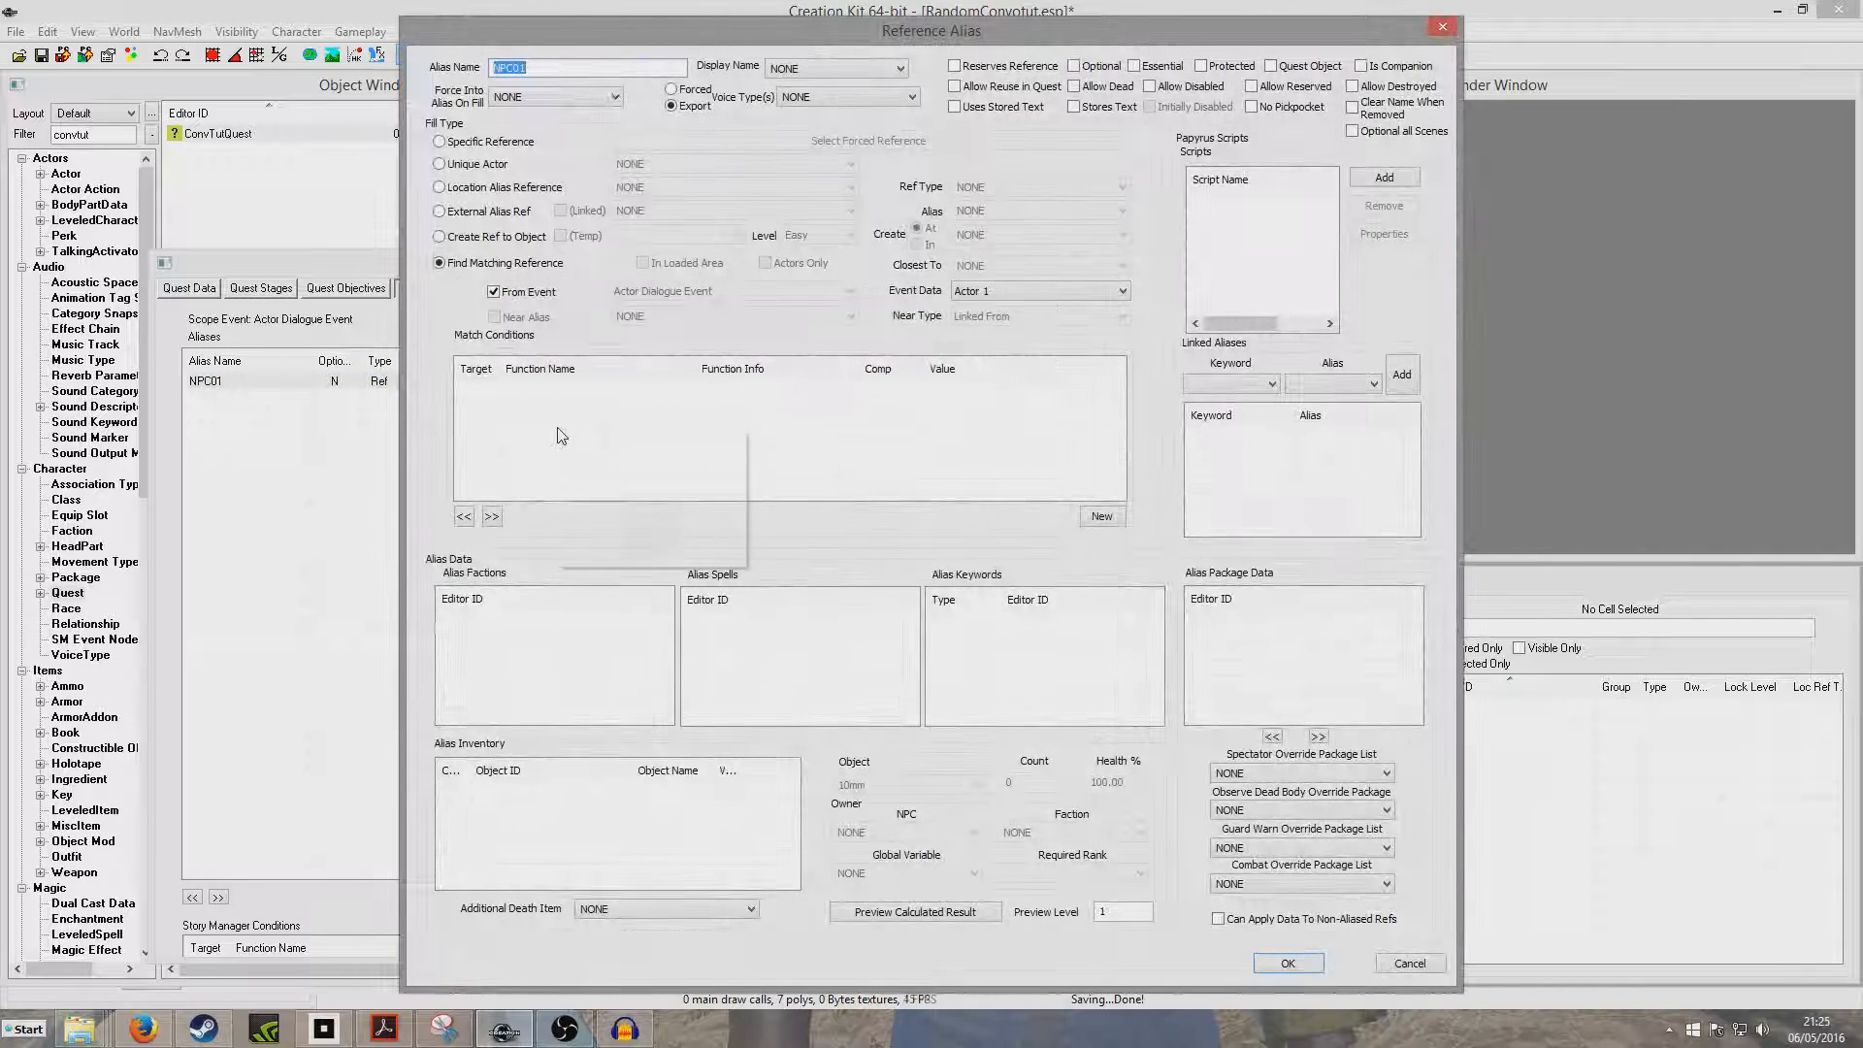
Step: Condition NPC01 on GetIsID ConvoNPC1 == 1 and confirm the alias
left_click(1099, 516)
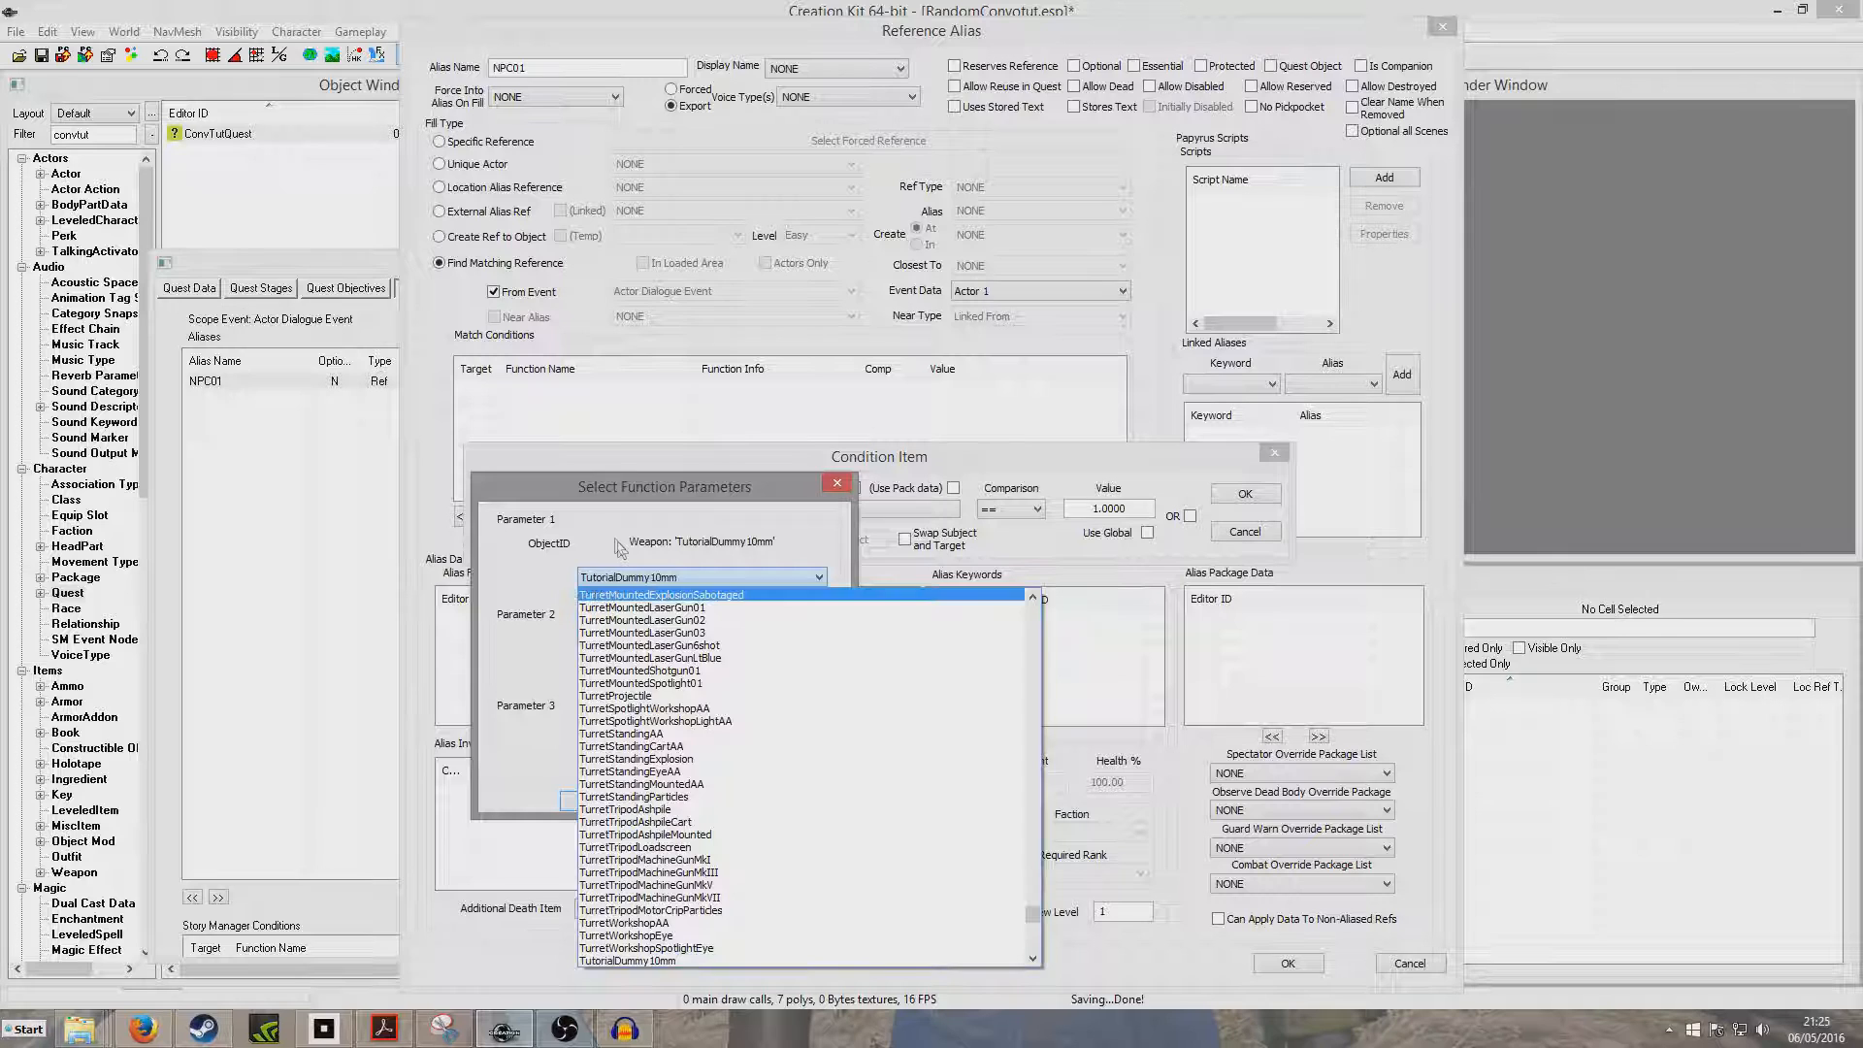
scroll("down", 3)
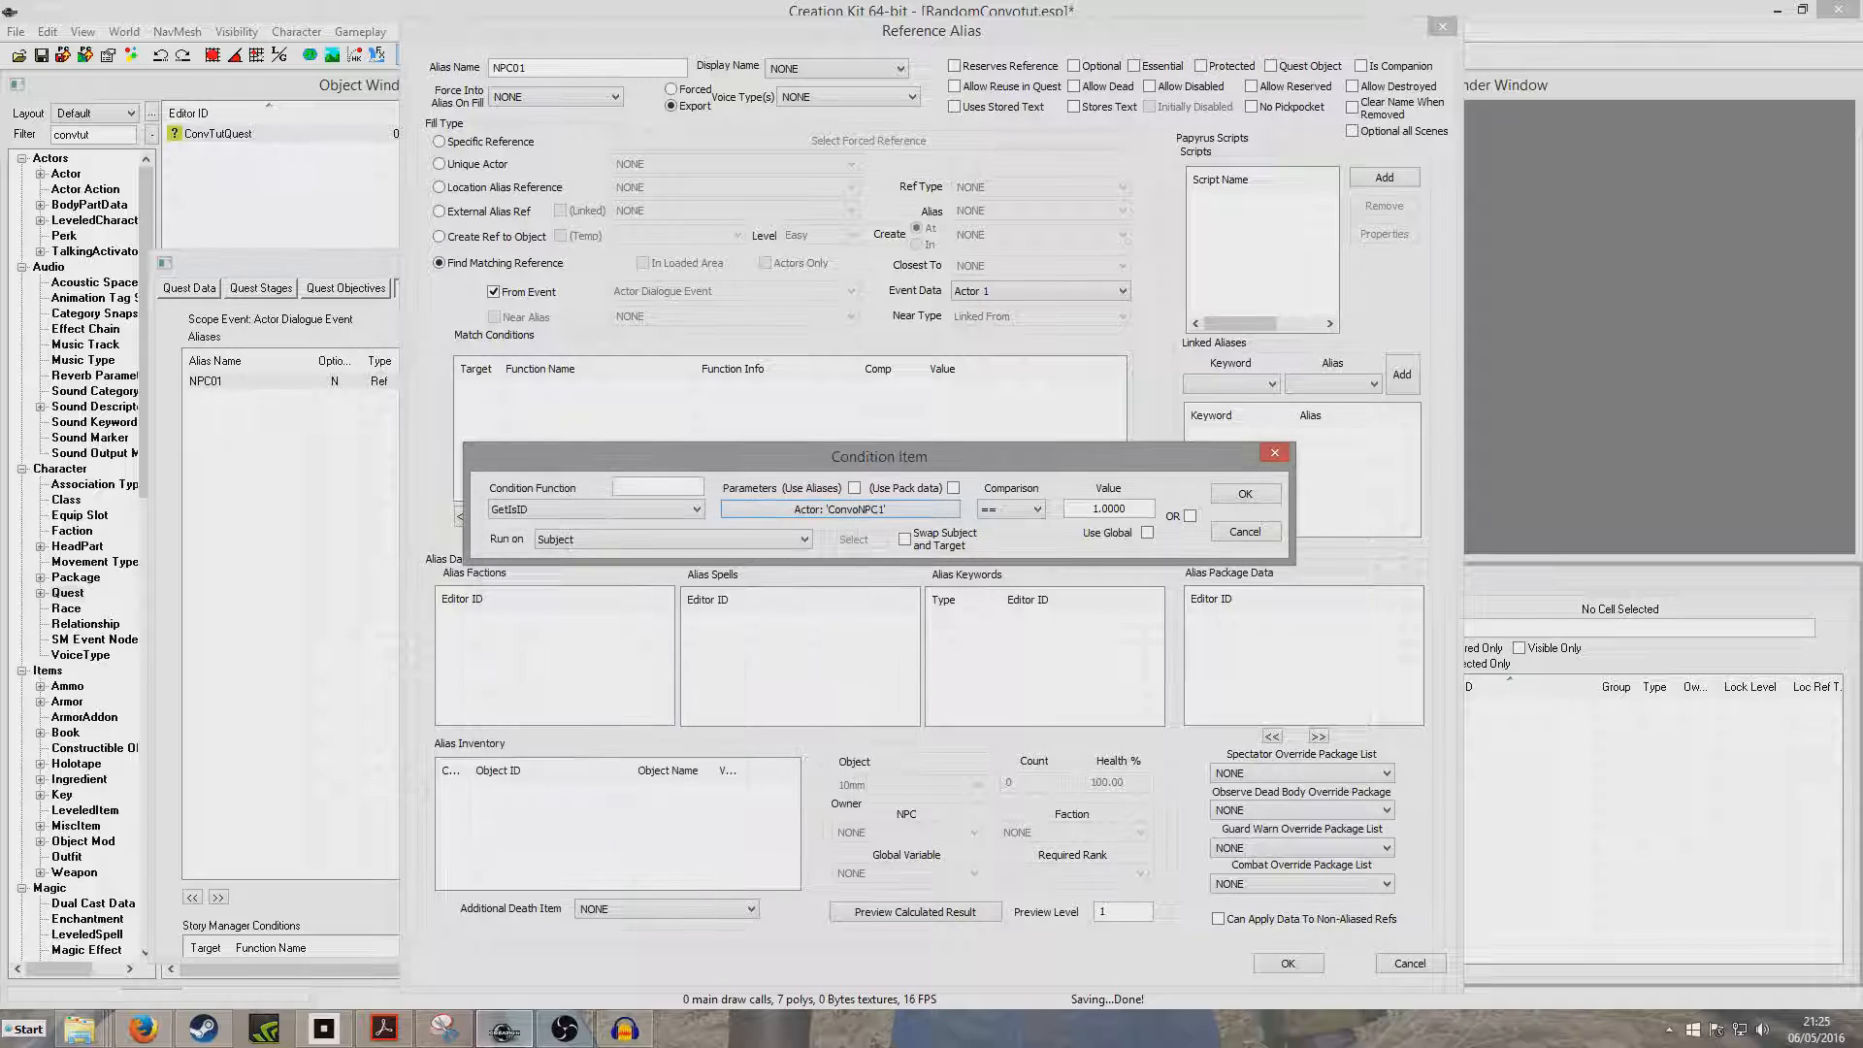
left_click(1241, 493)
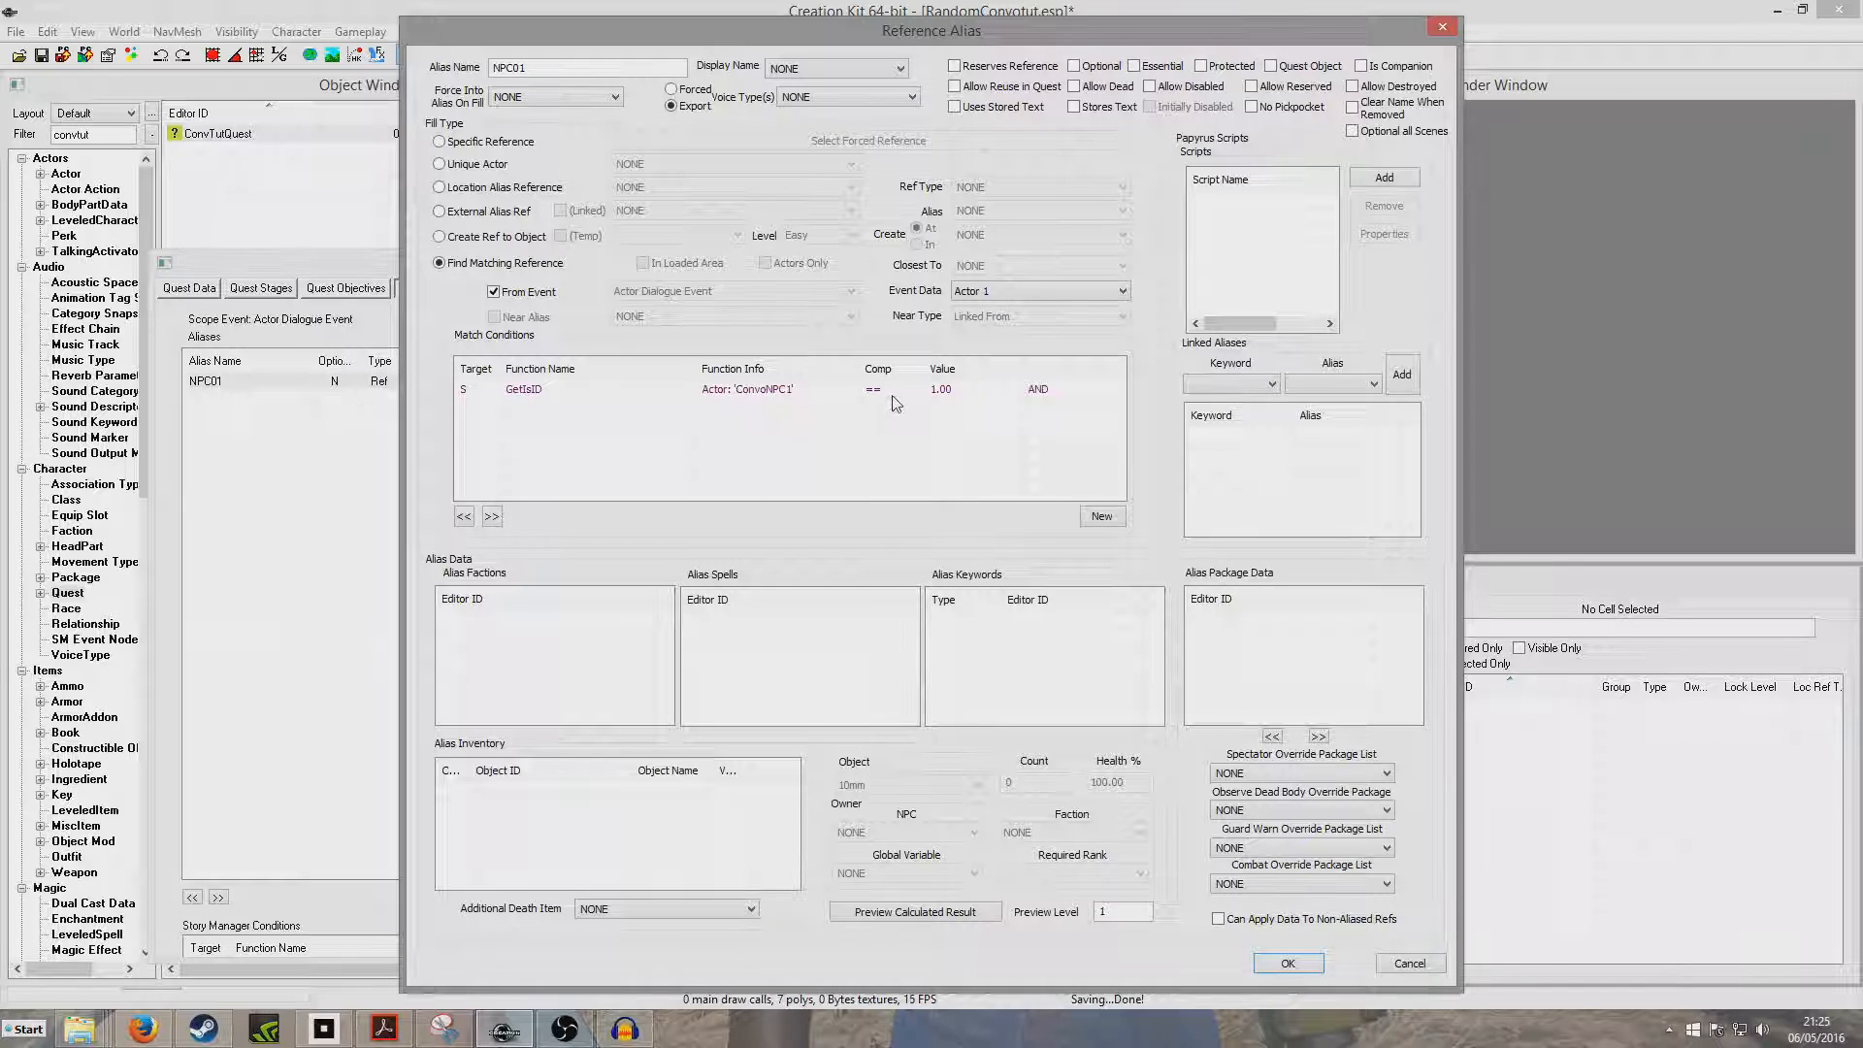
left_click(1286, 963)
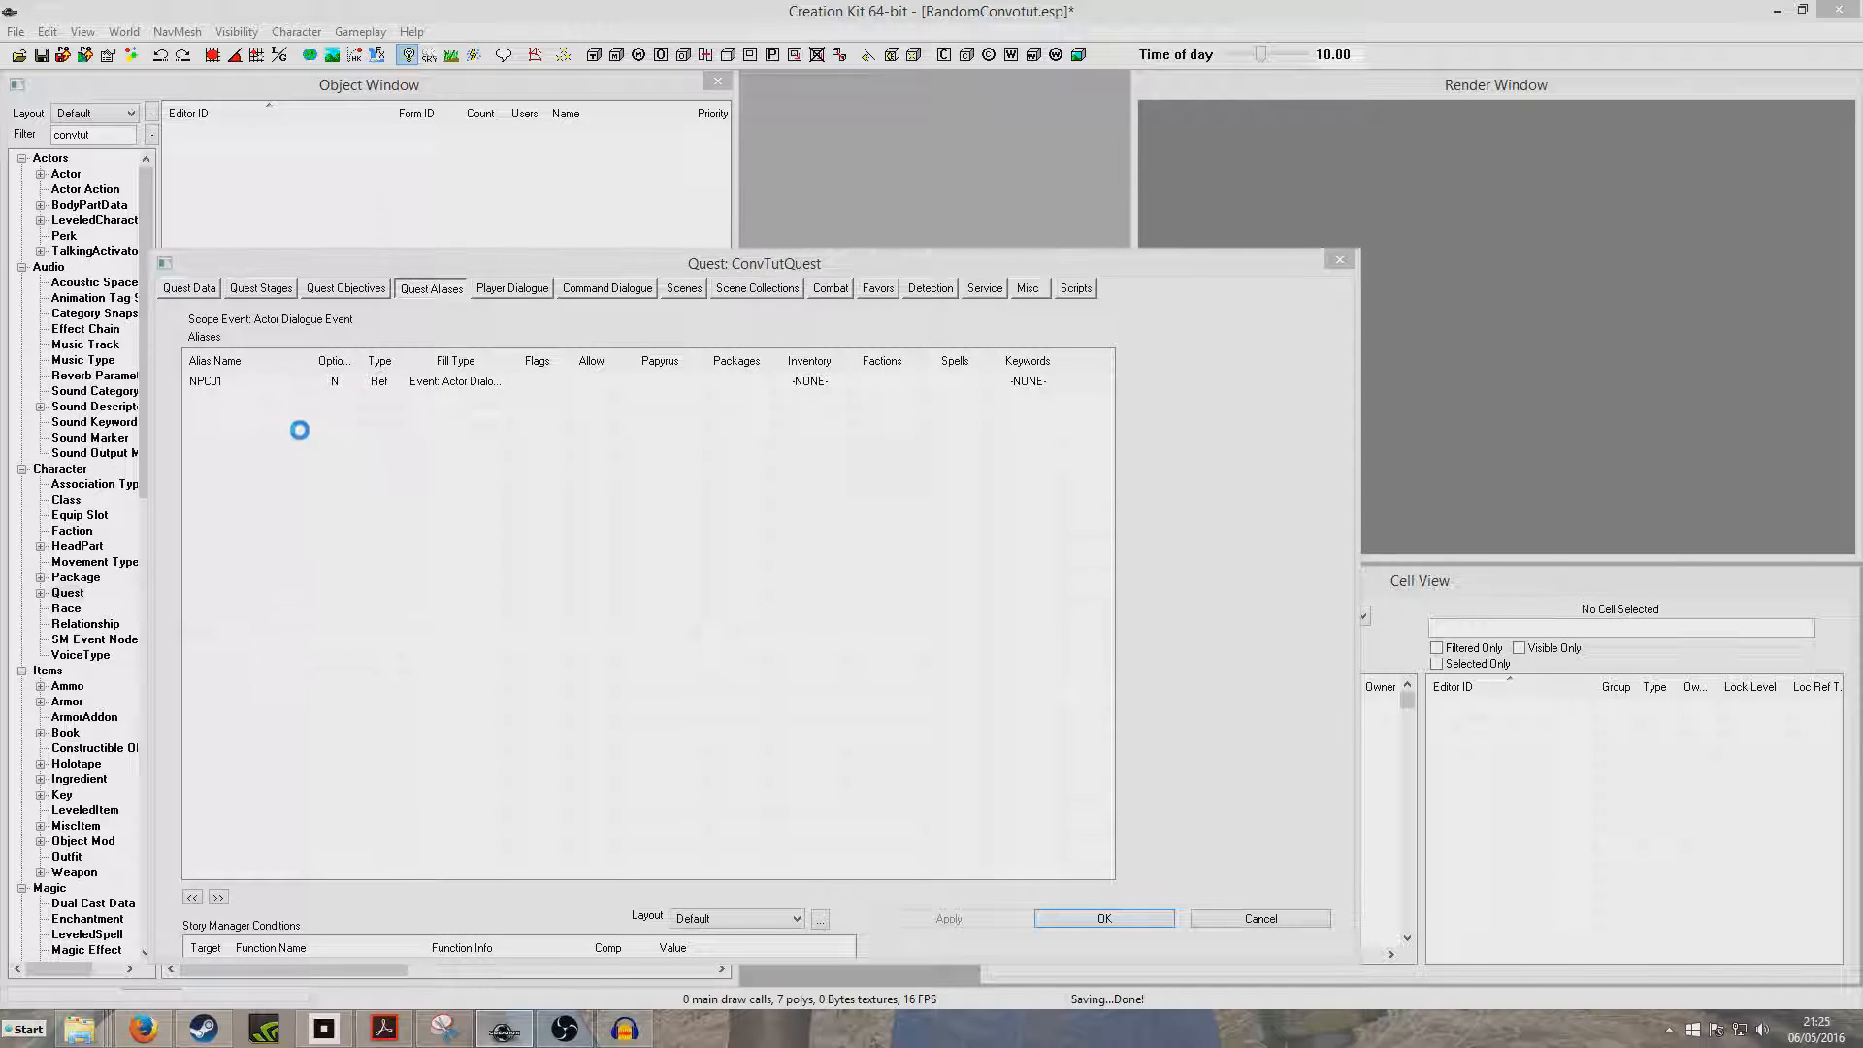
Step: Create alias NPC02 filled from the event's Actor 2, conditioned on GetIsID ConvoNPC2 == 1
double_click(206, 380)
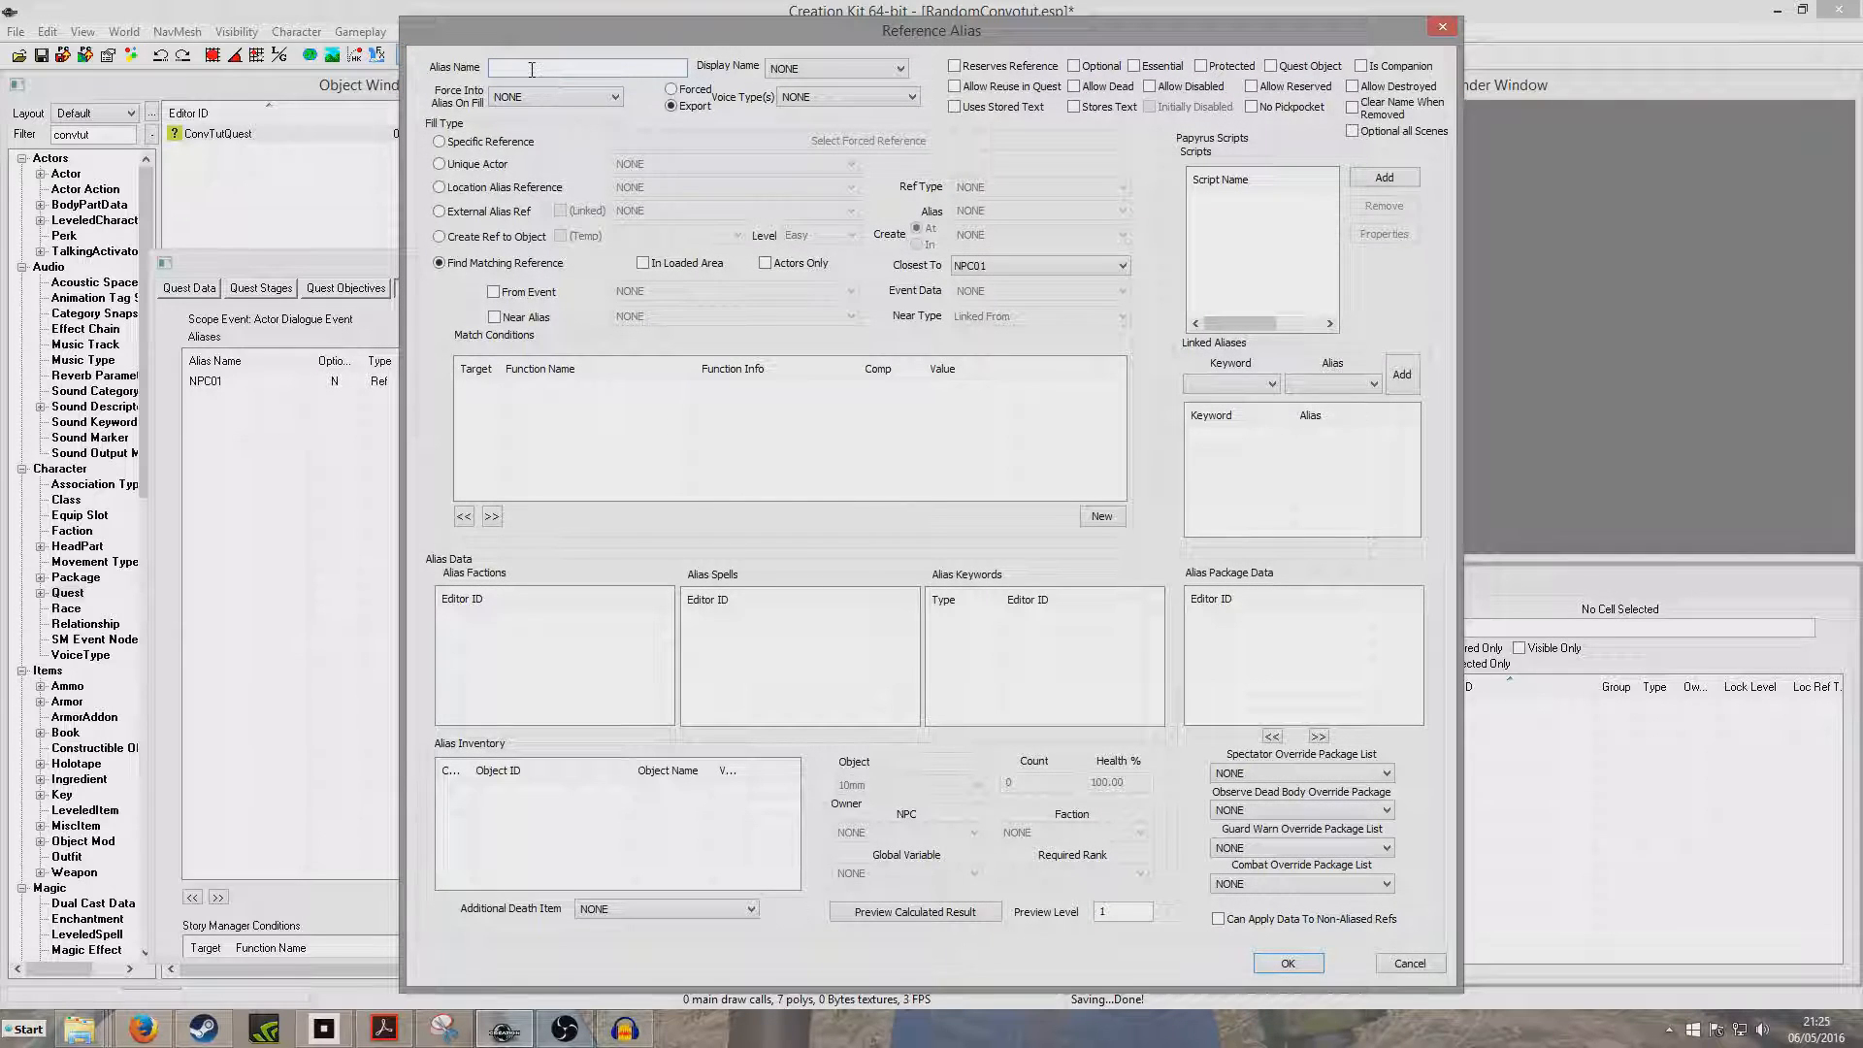
type("NPC02")
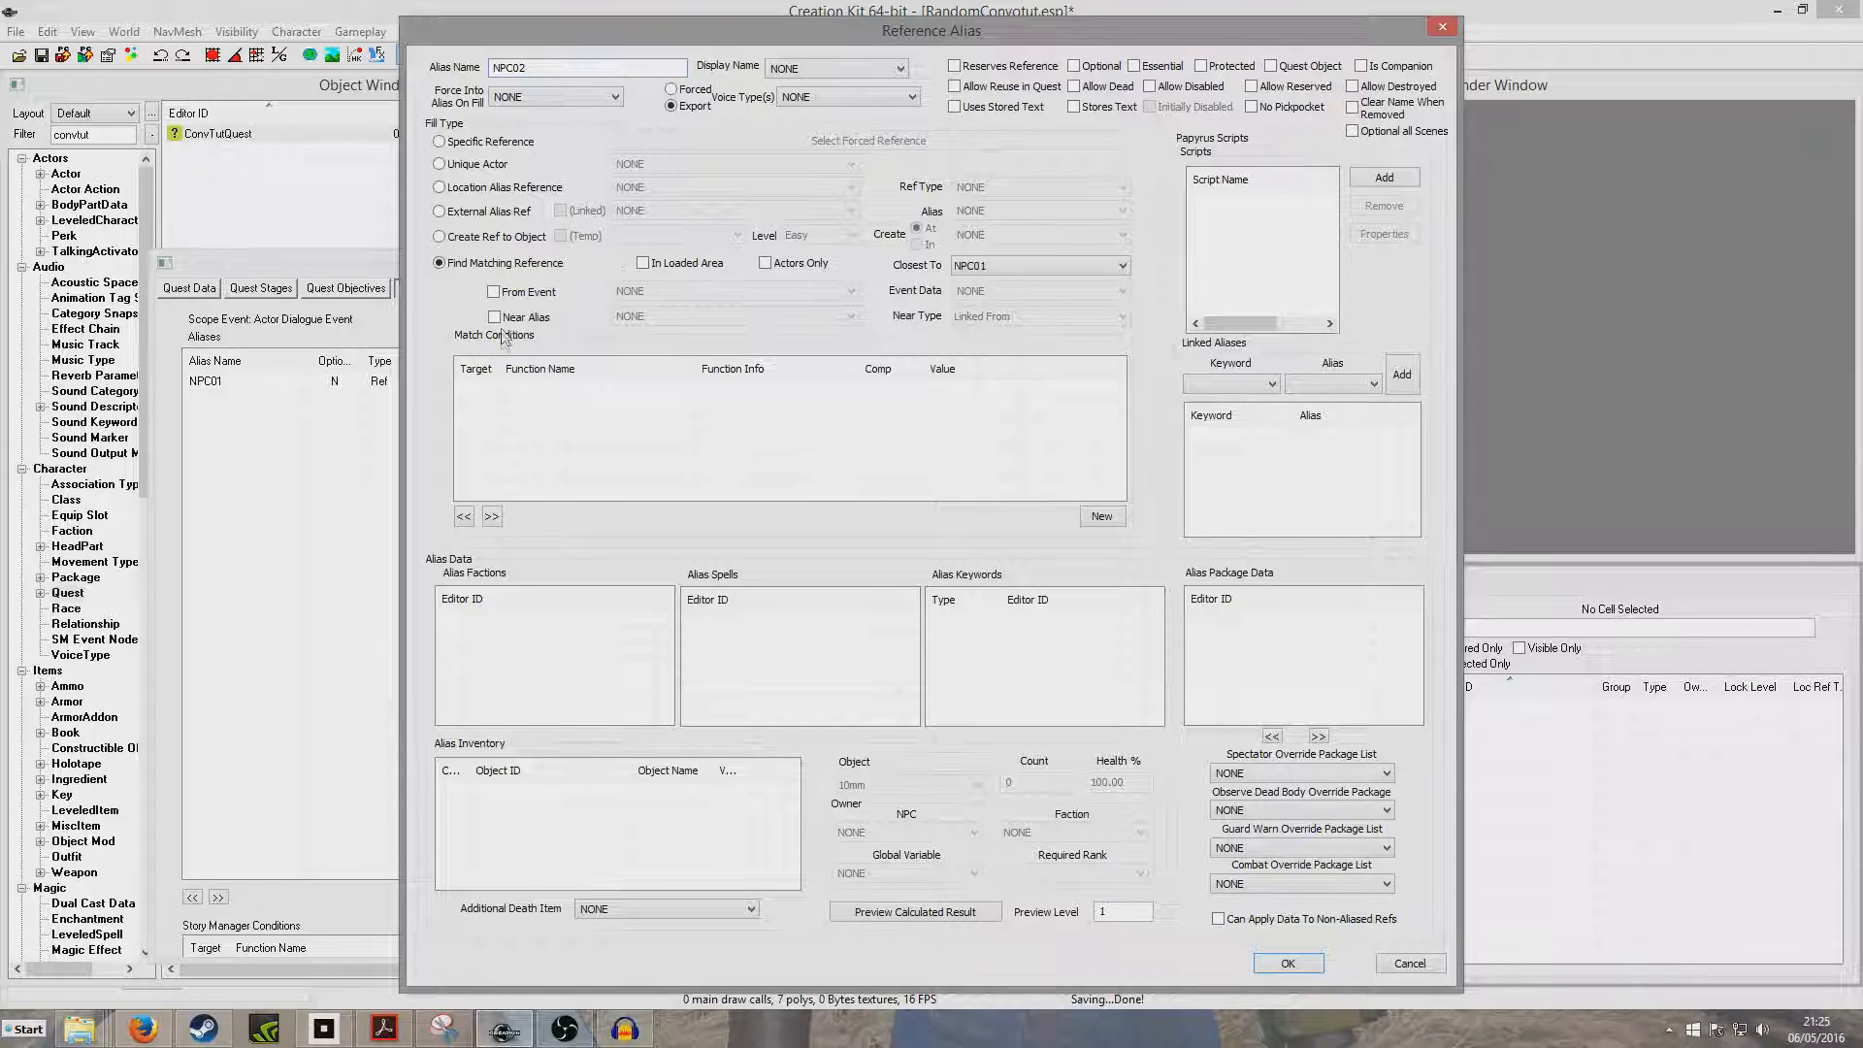
left_click(493, 291)
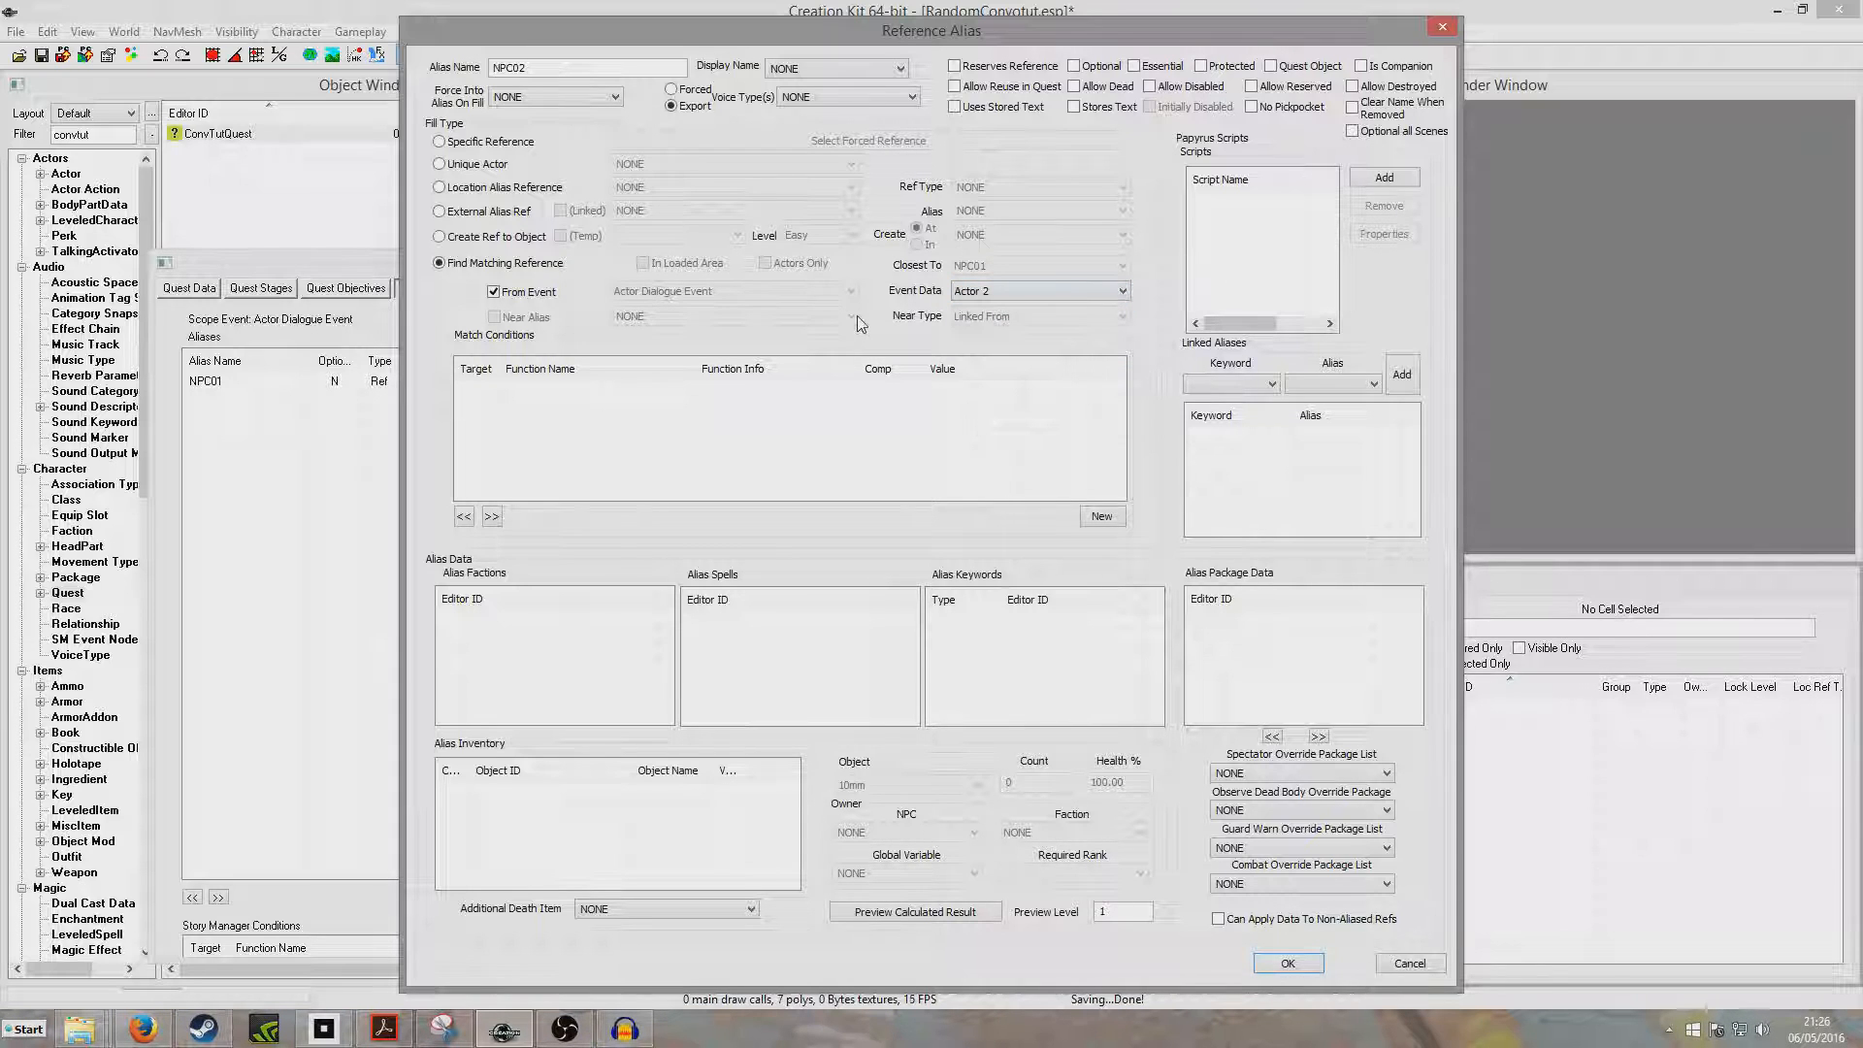
left_click(1099, 514)
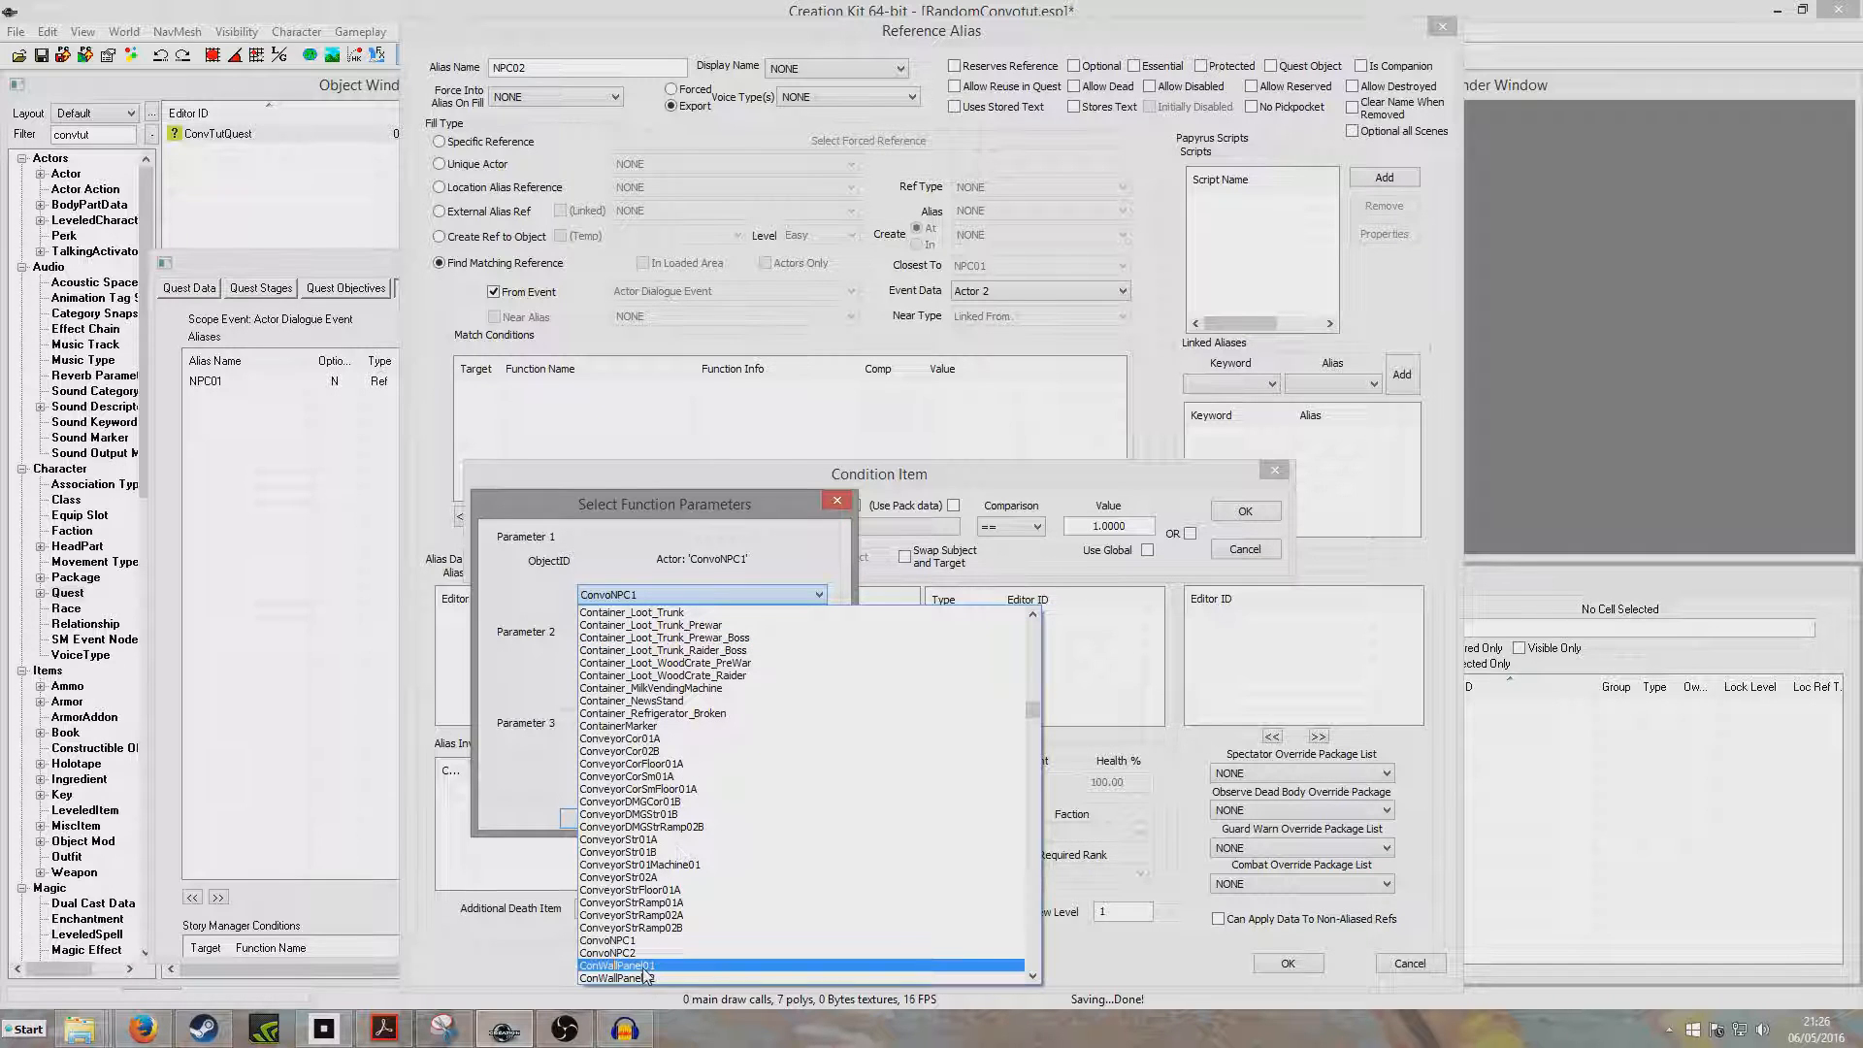
left_click(607, 950)
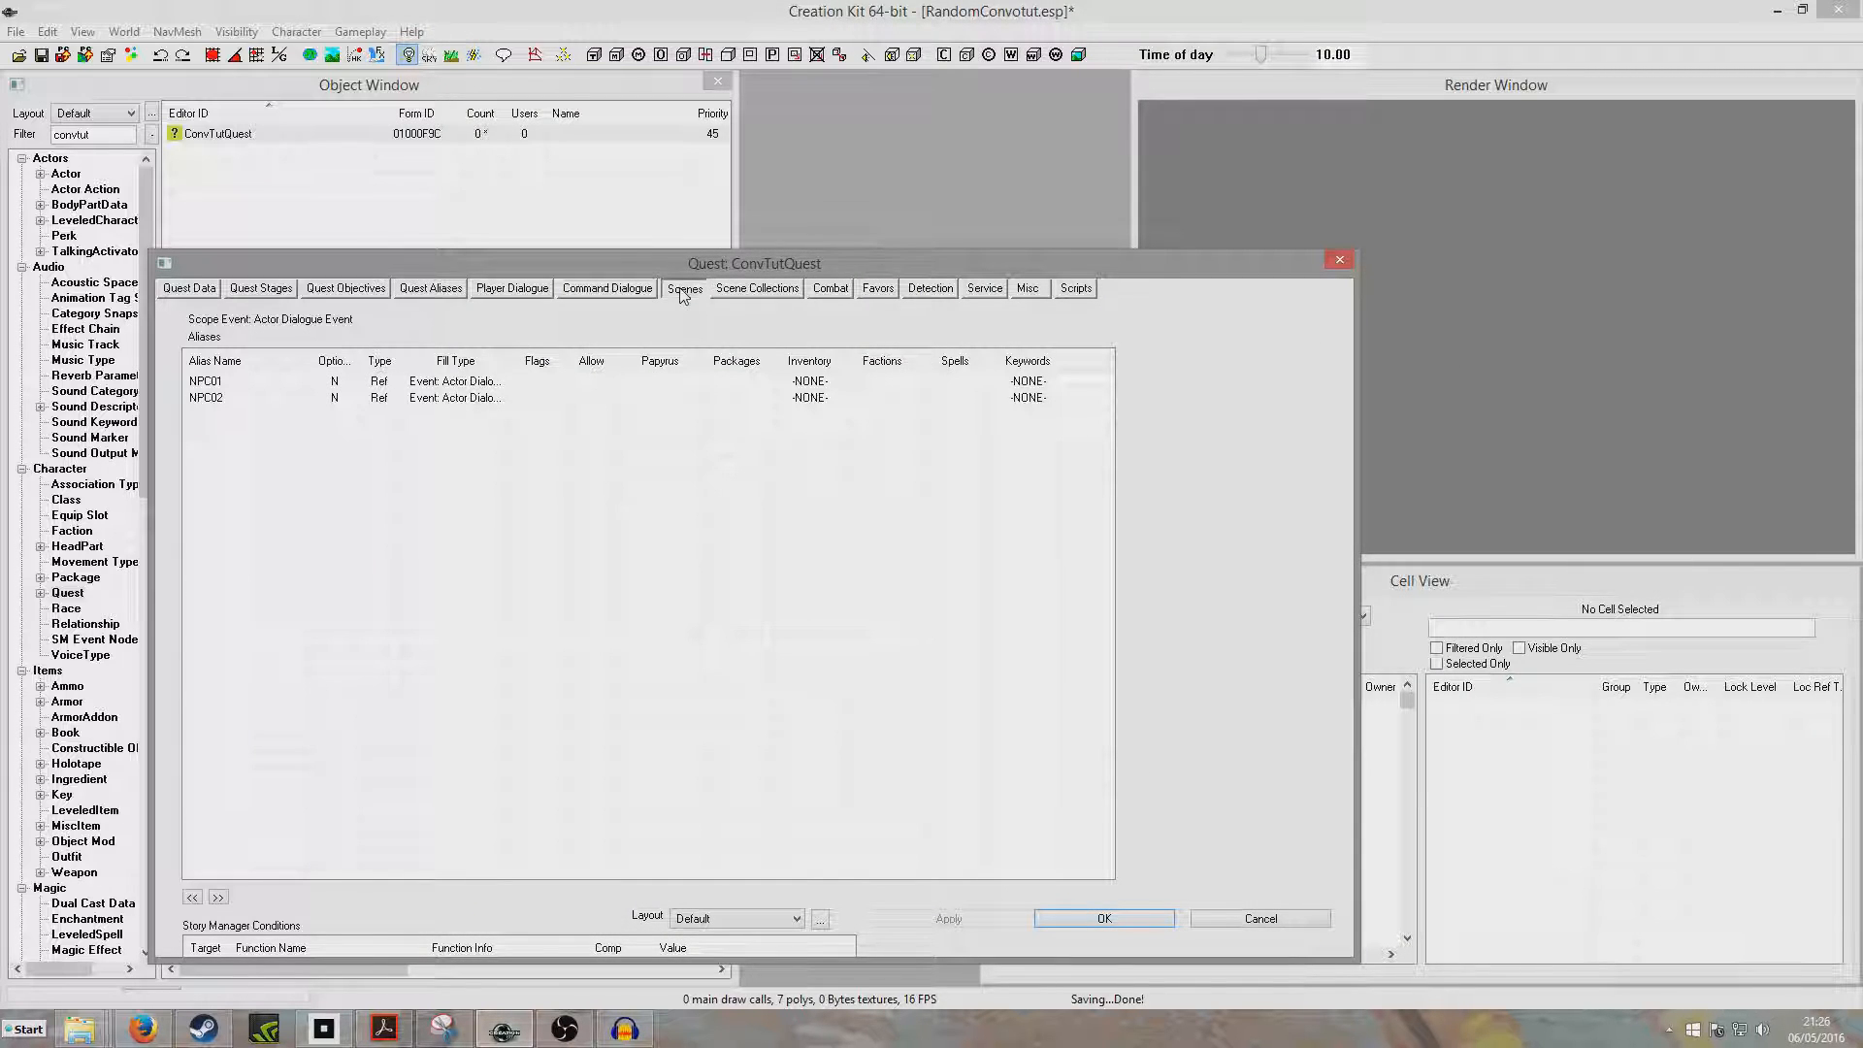
Step: Add scene ConvoTutScene to the quest with actor NPC01 and a first phase
left_click(685, 287)
type("ConvoTutScene")
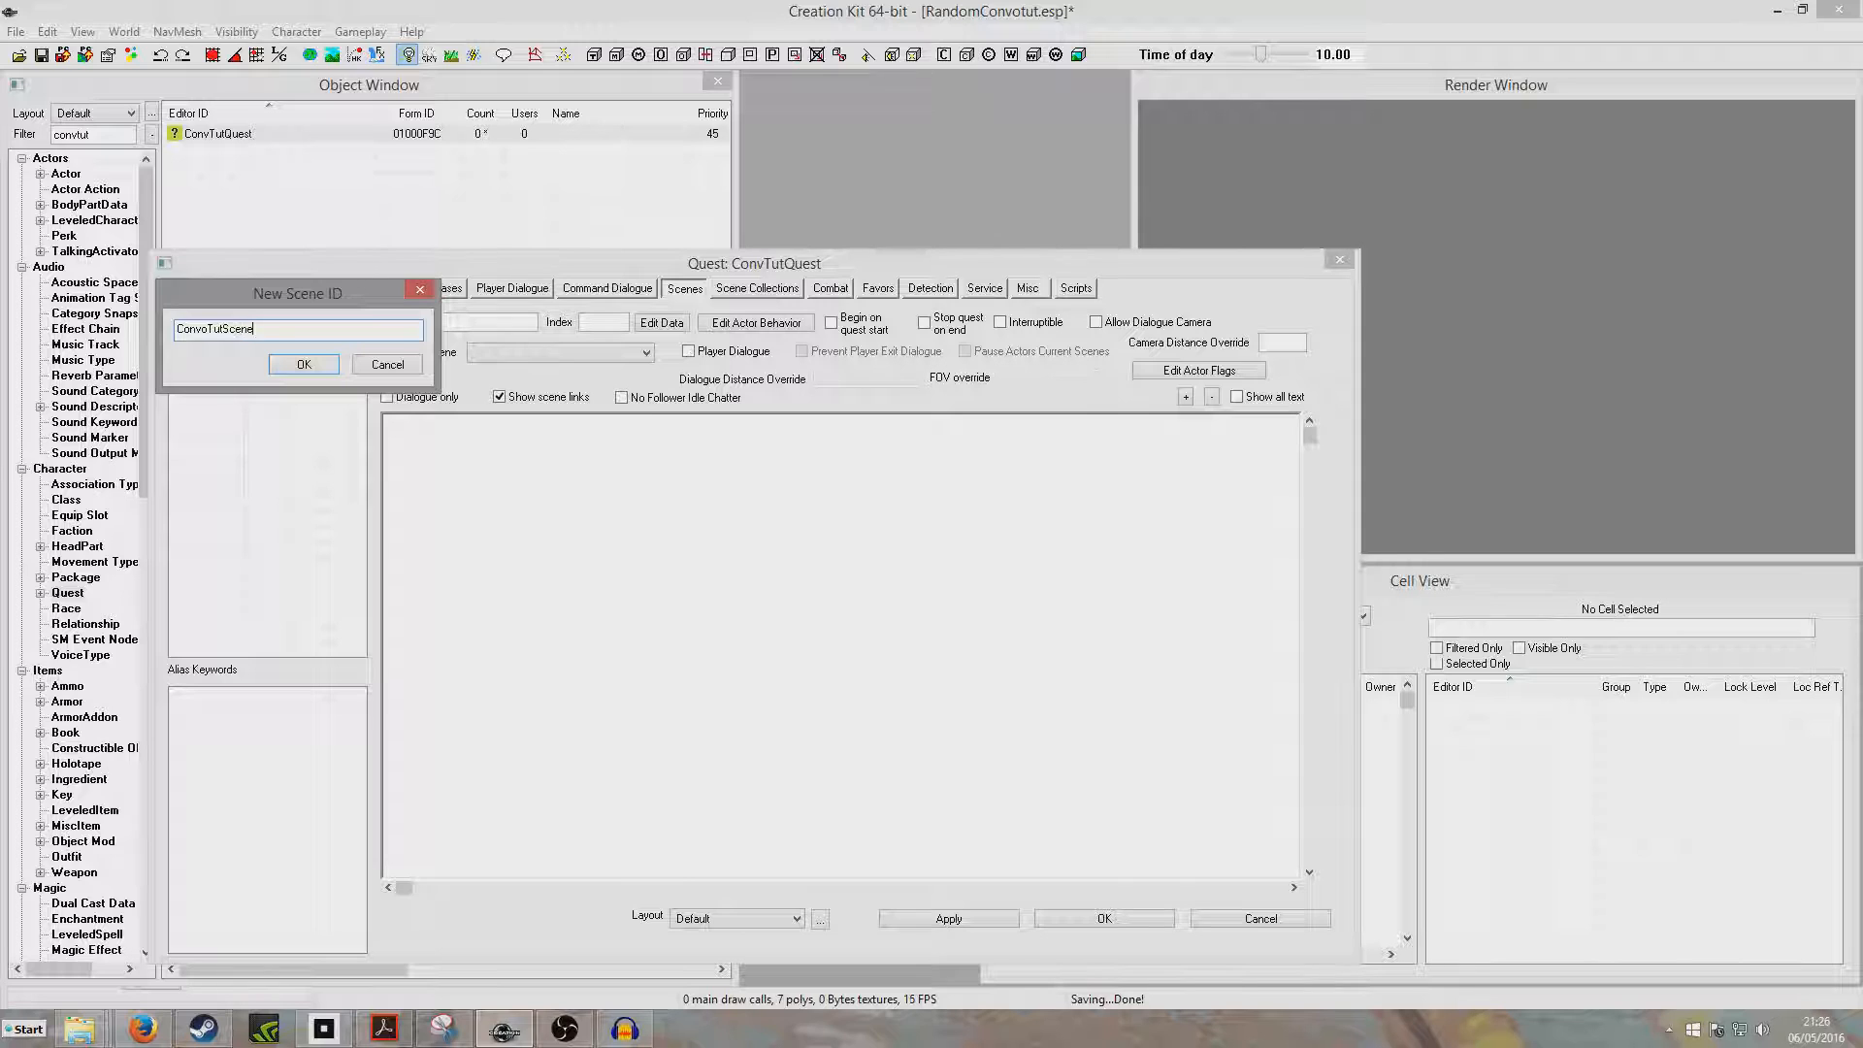
left_click(303, 363)
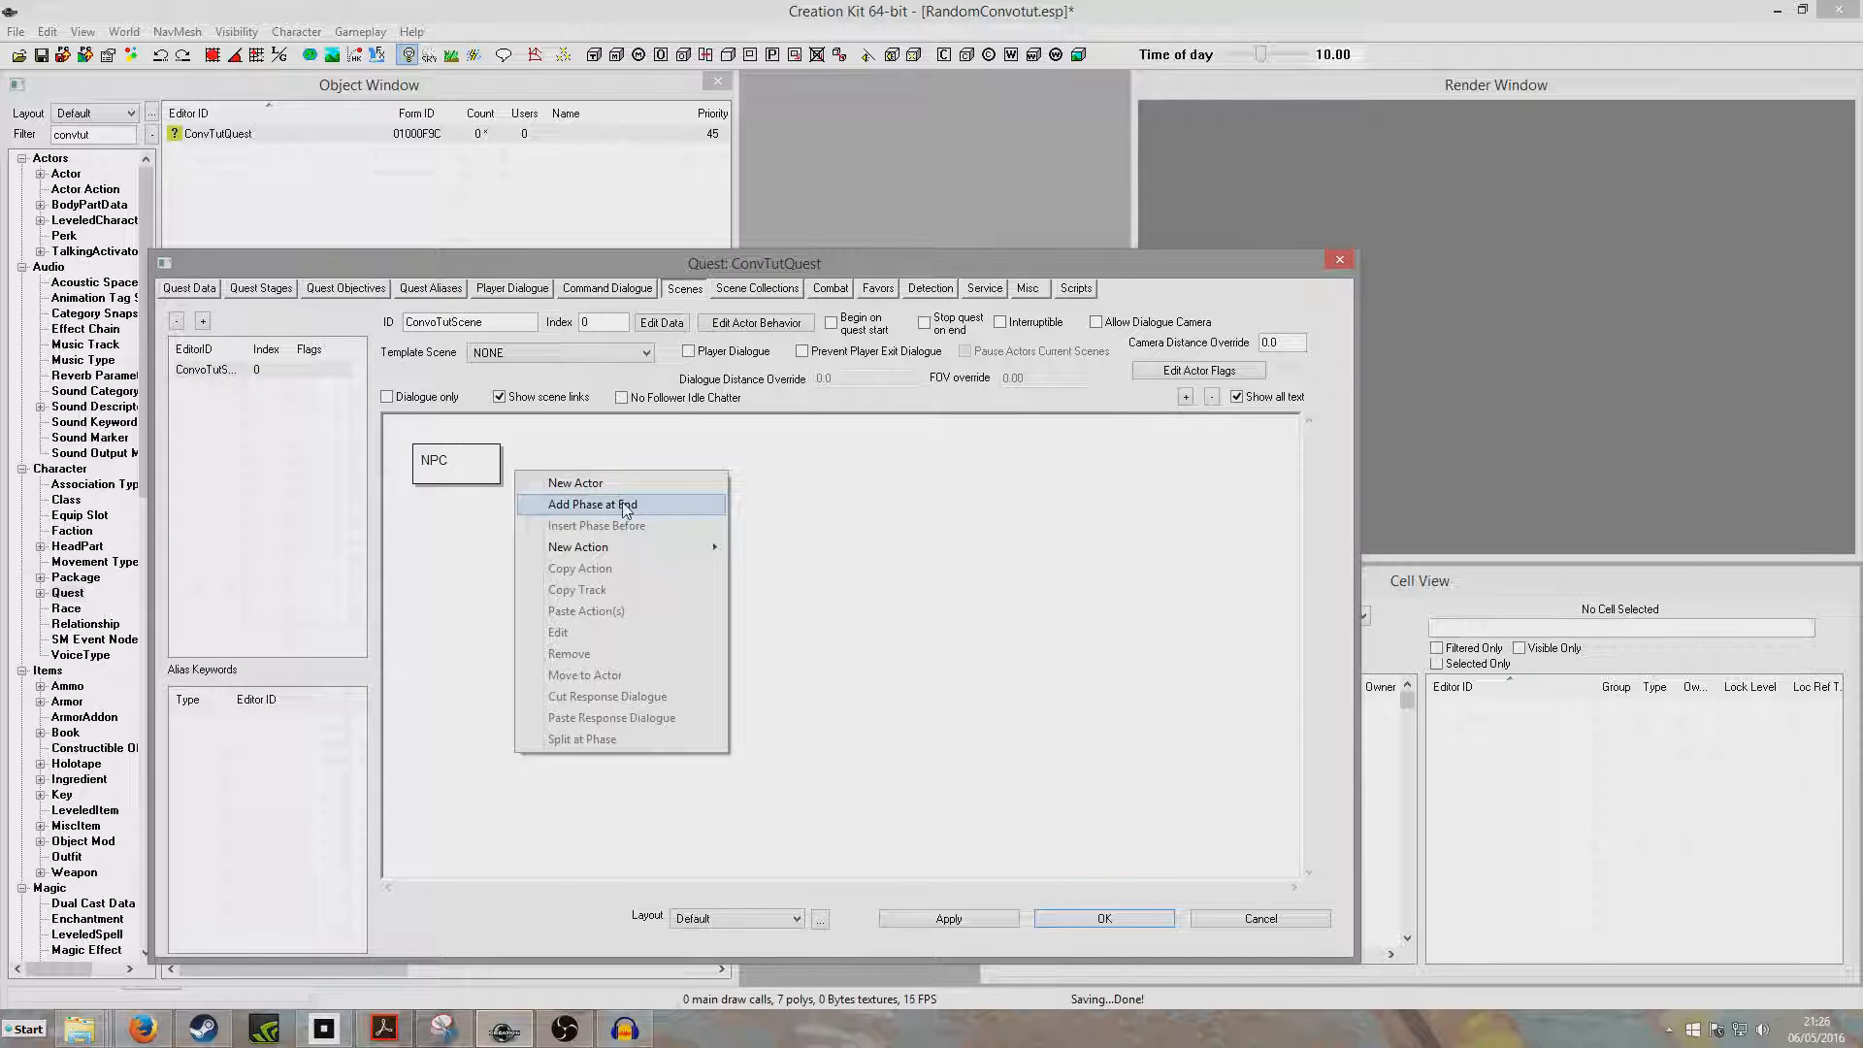
left_click(590, 505)
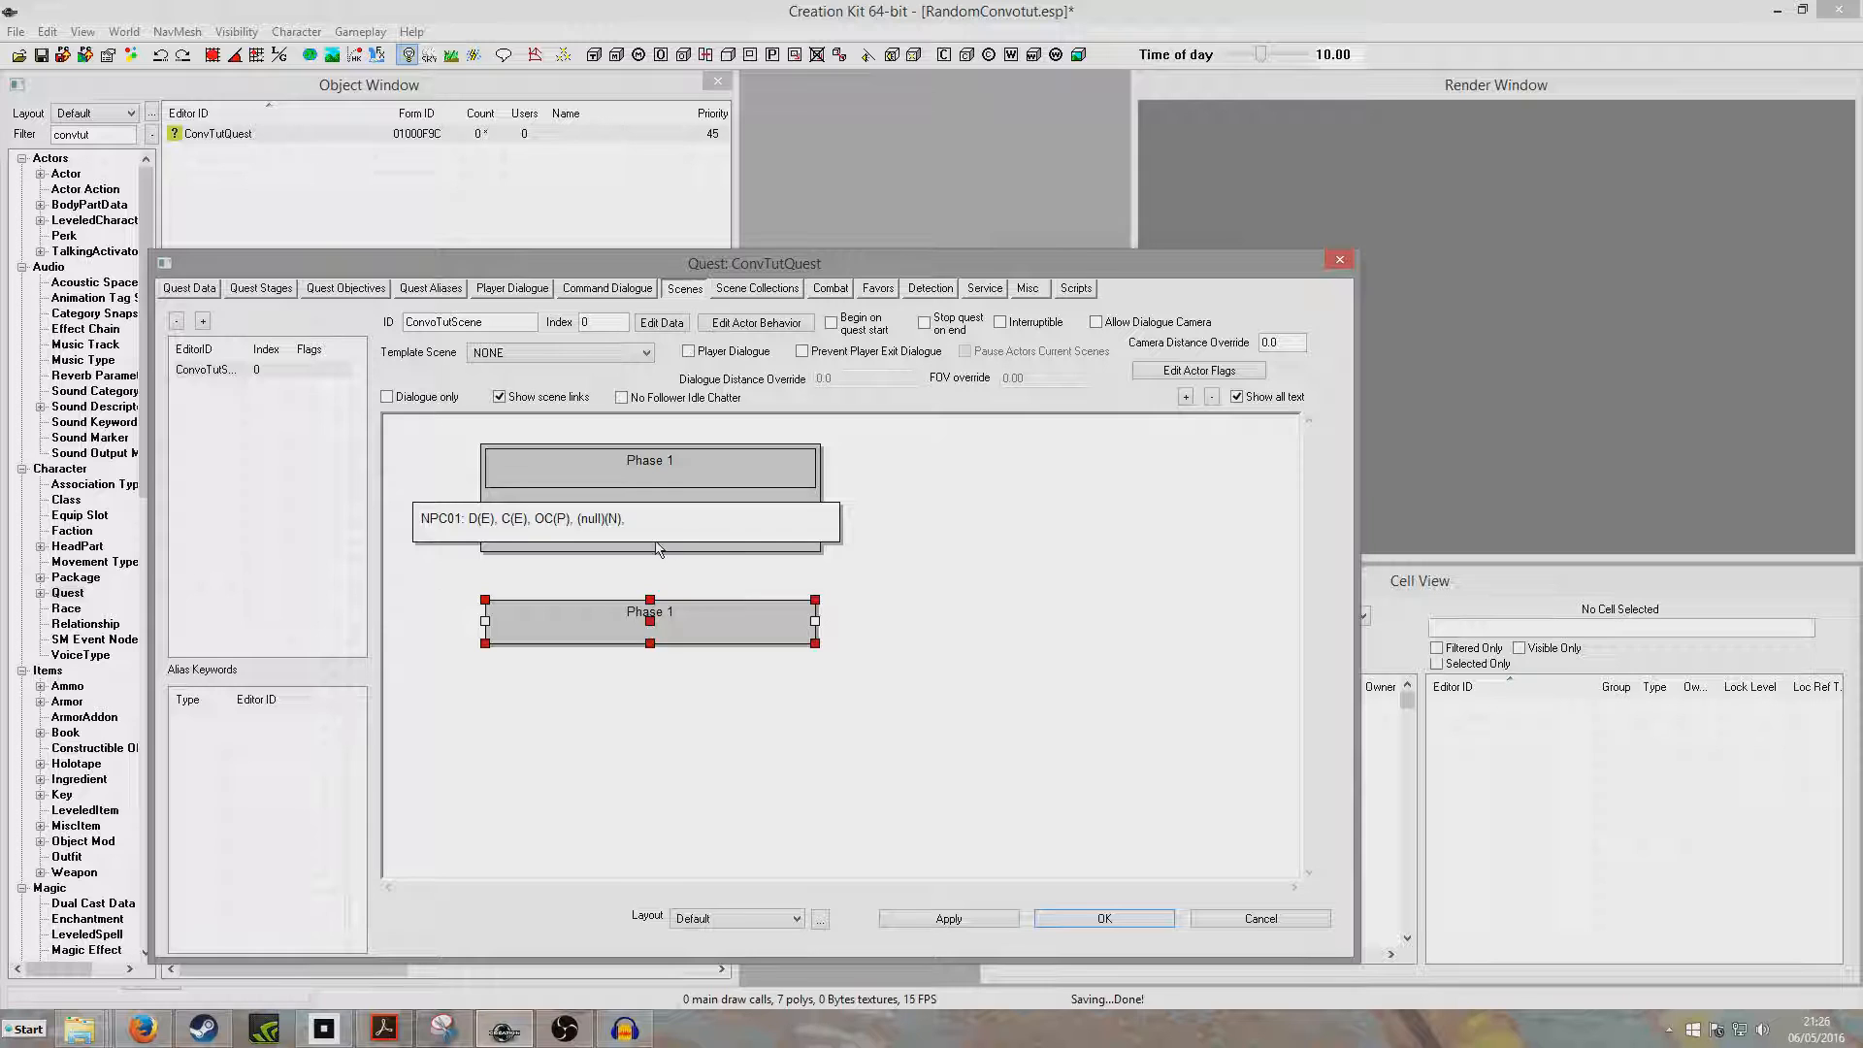
mouse_move(706, 532)
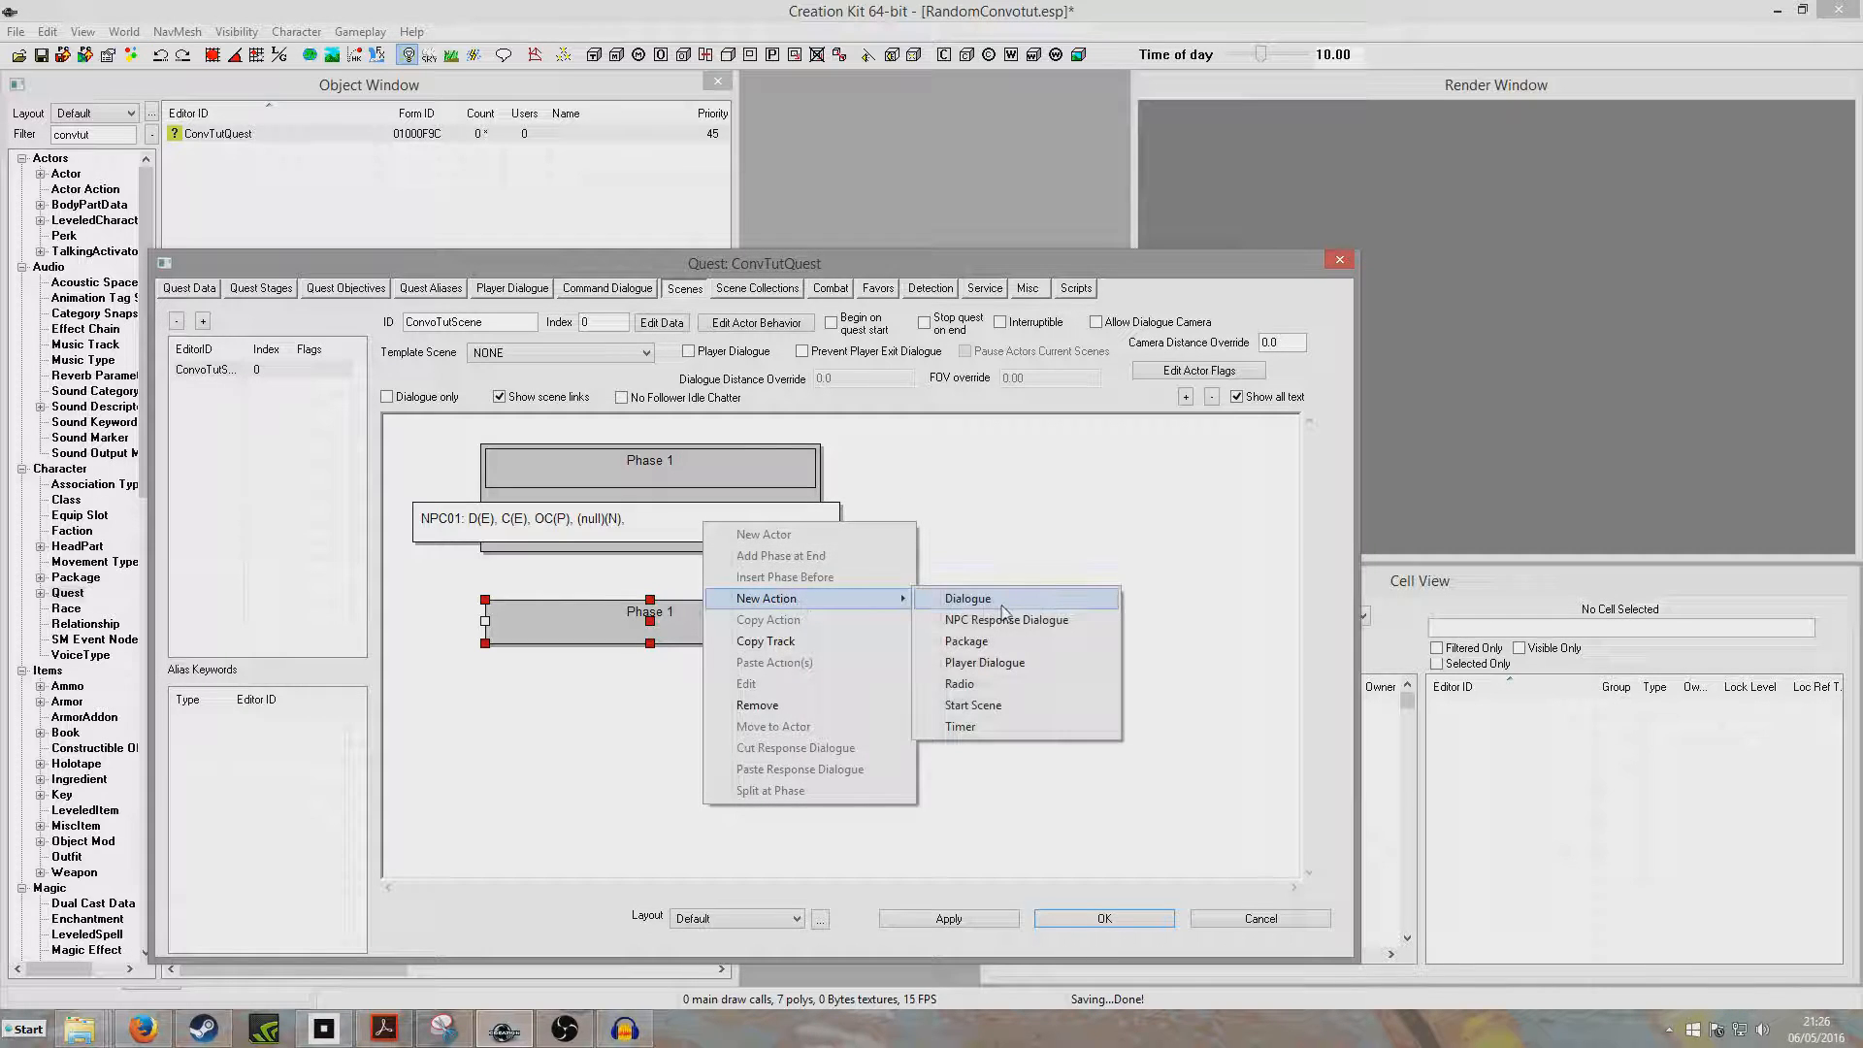
Step: Give NPC01 a phase 1 dialogue line: "Hello, this is some tutorial dialogue!"
left_click(966, 597)
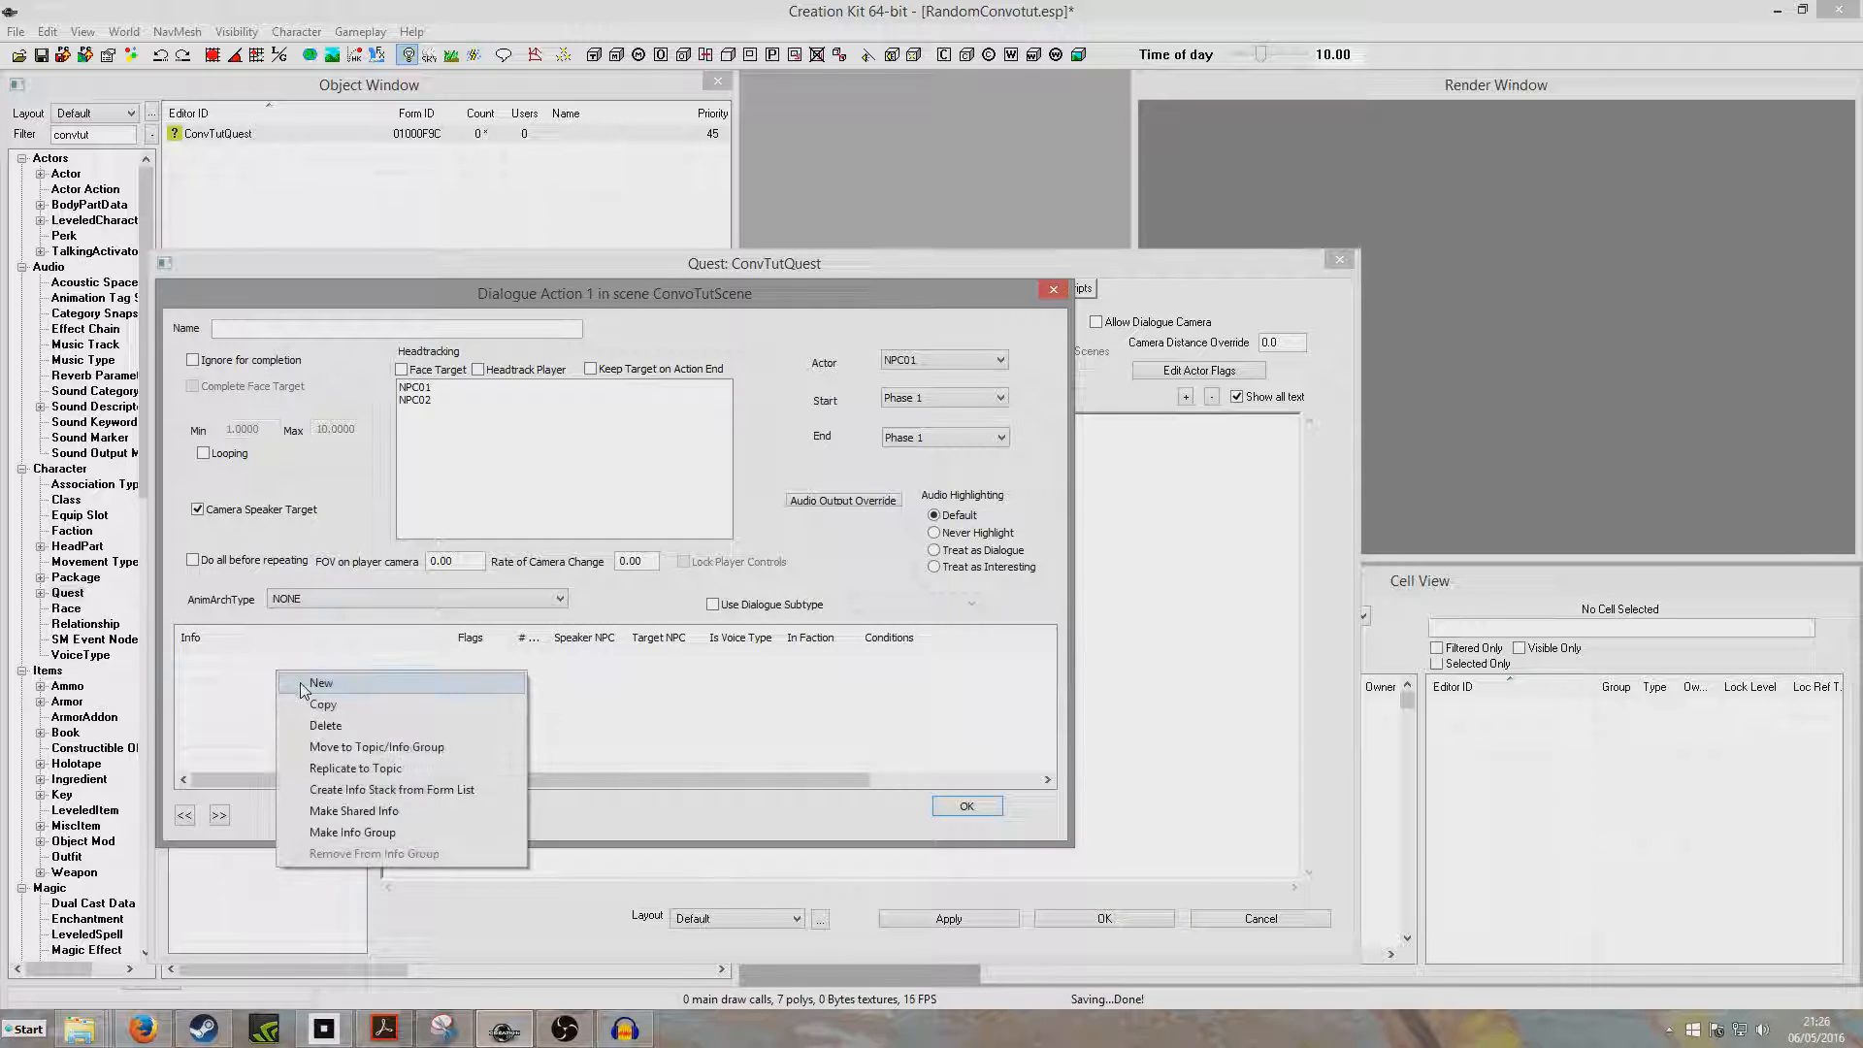
left_click(320, 681)
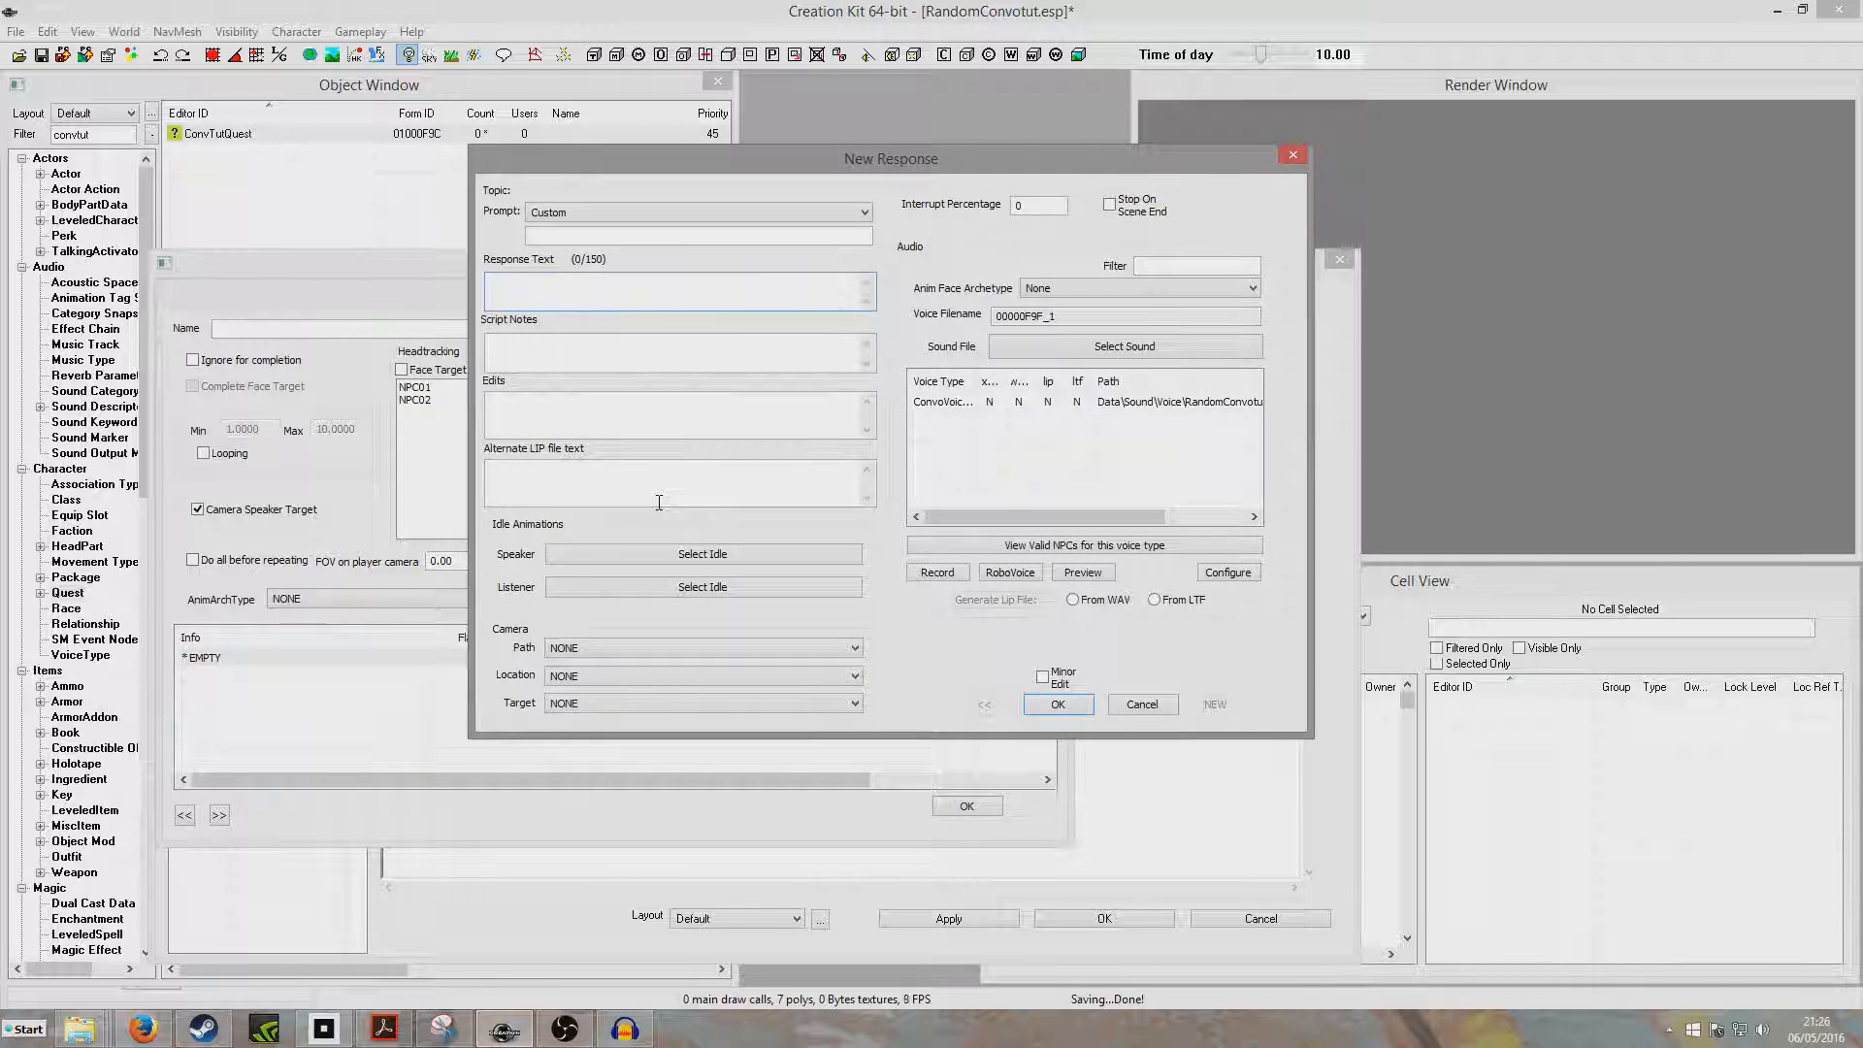
type("Helo")
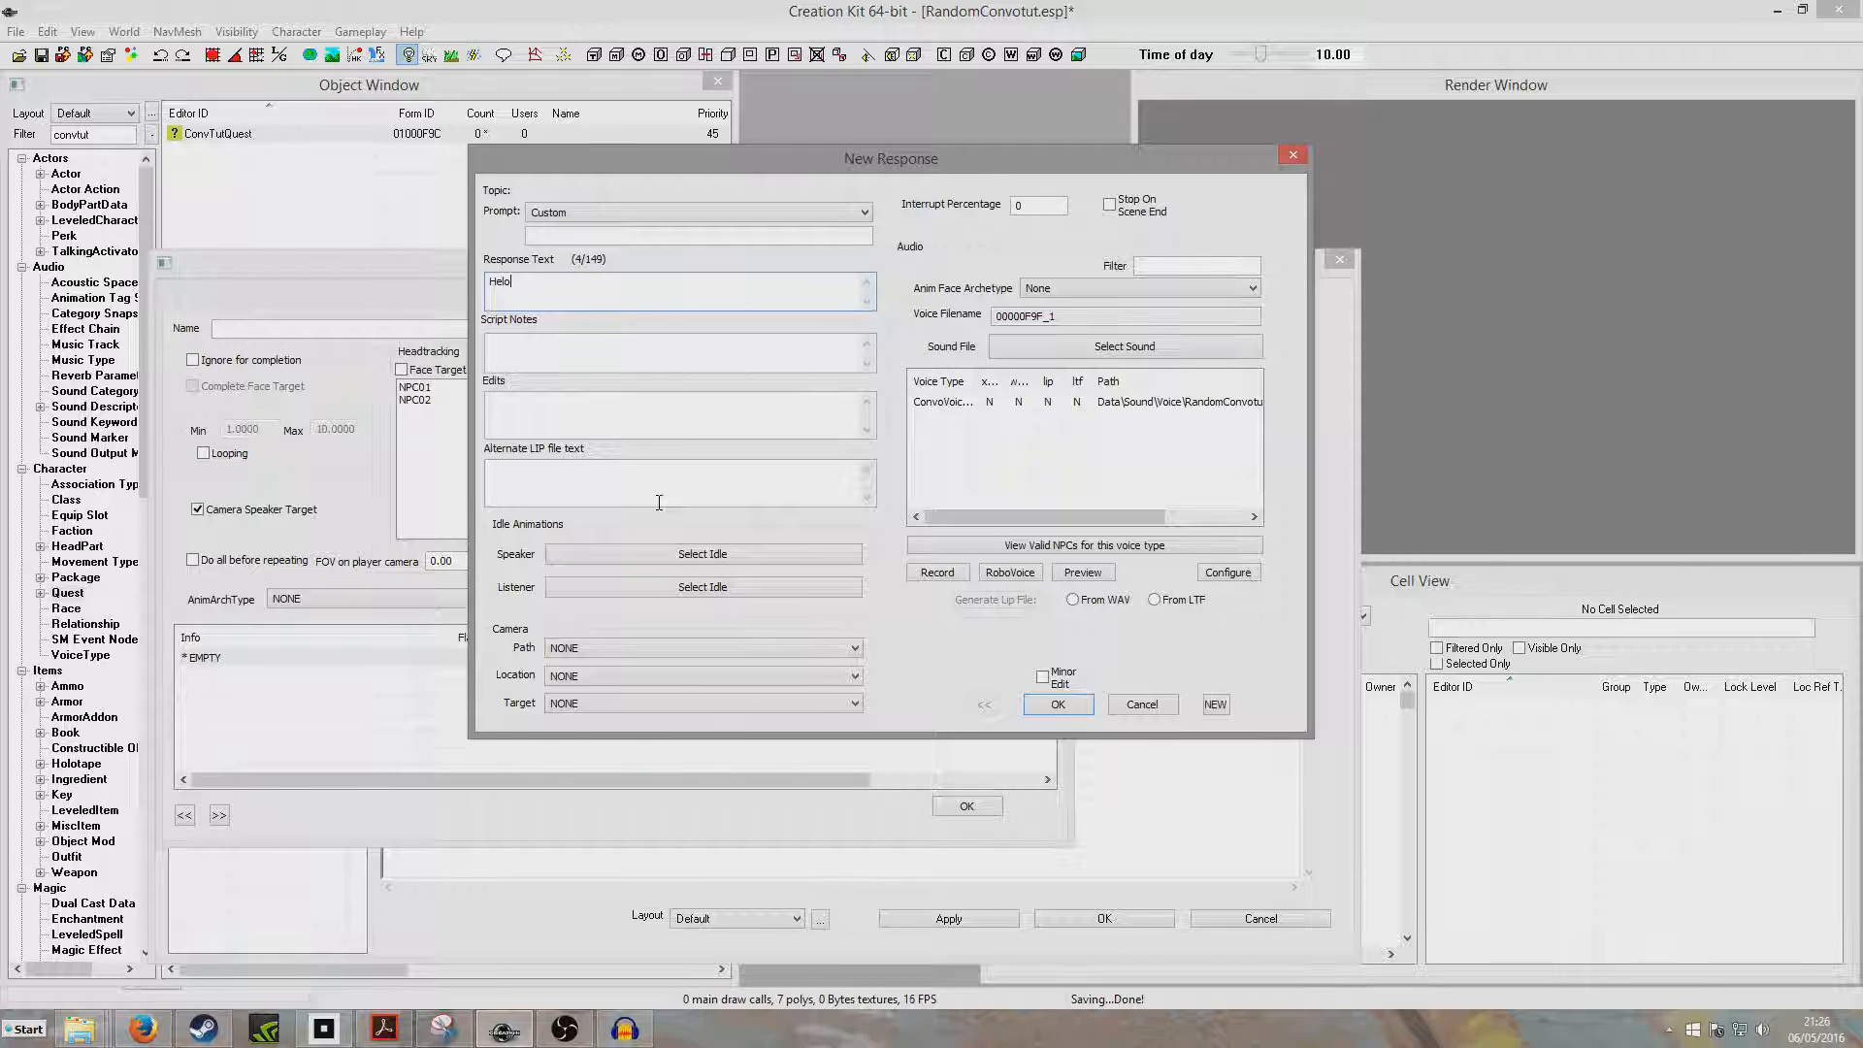
type("Hello, this is some t")
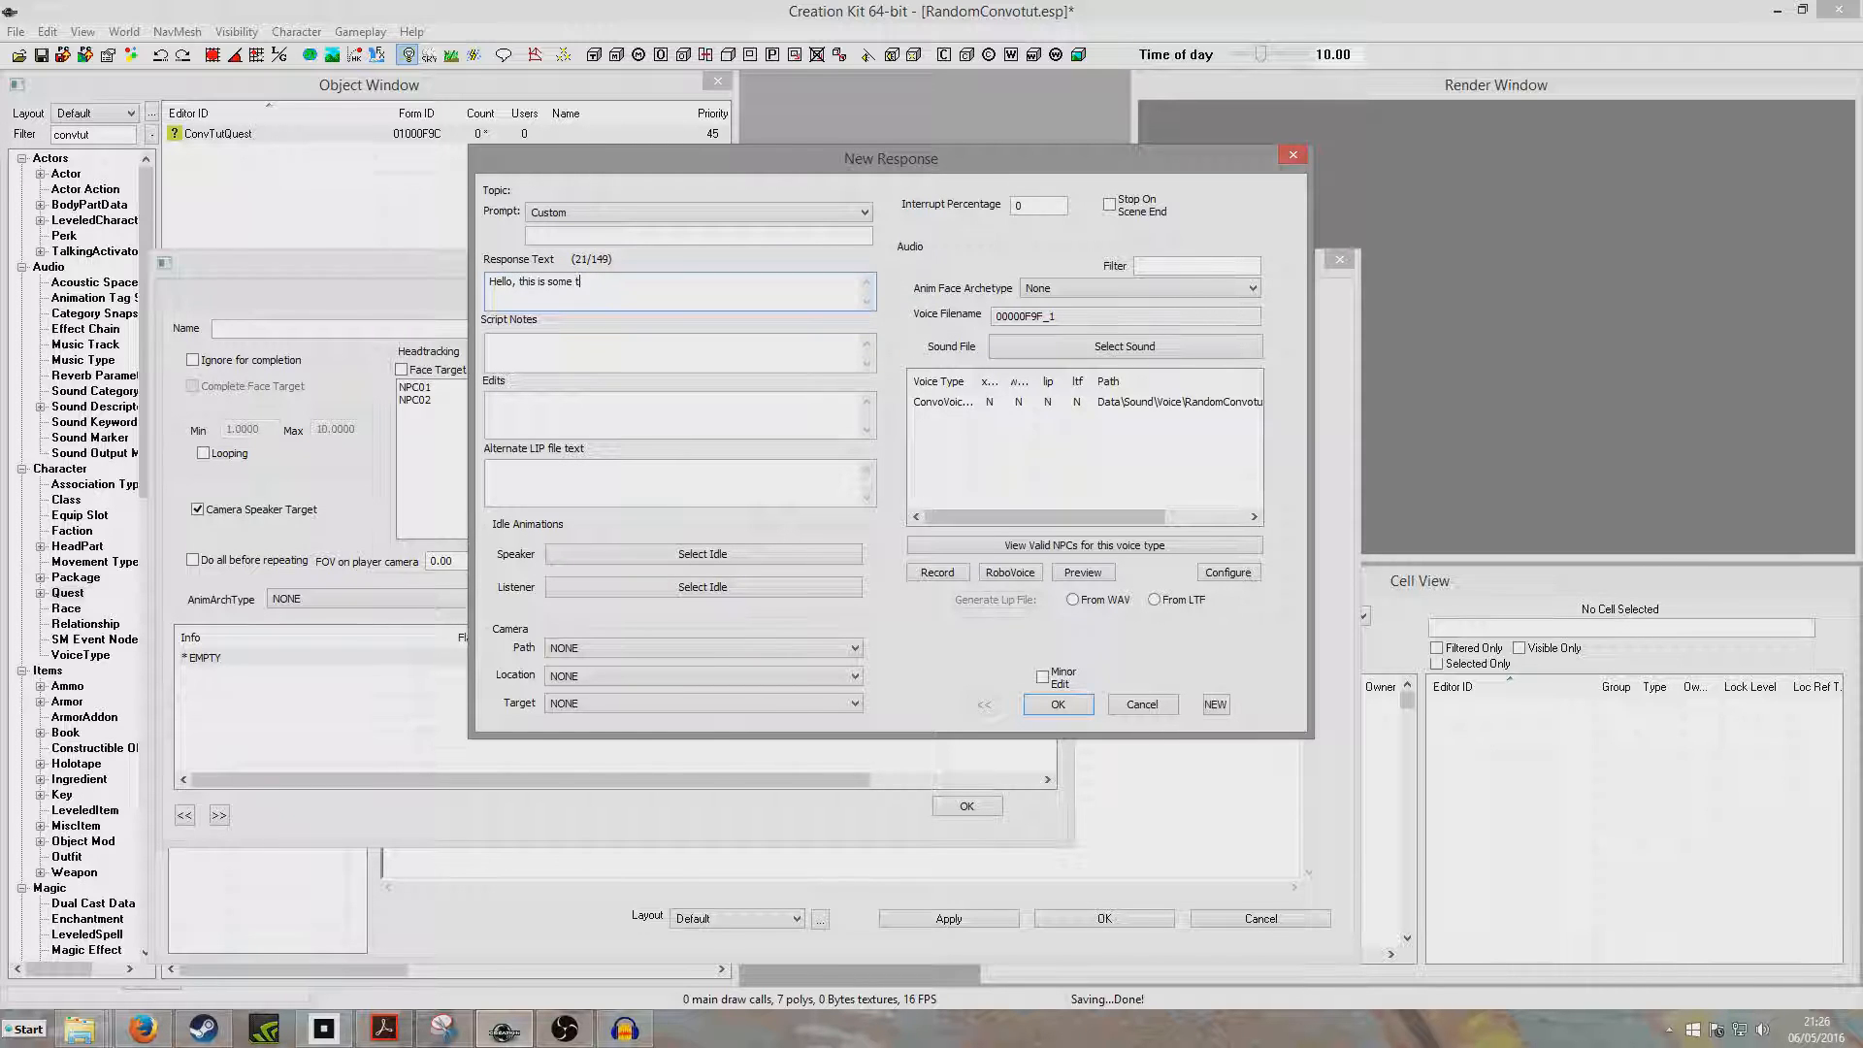
type("utorial dial")
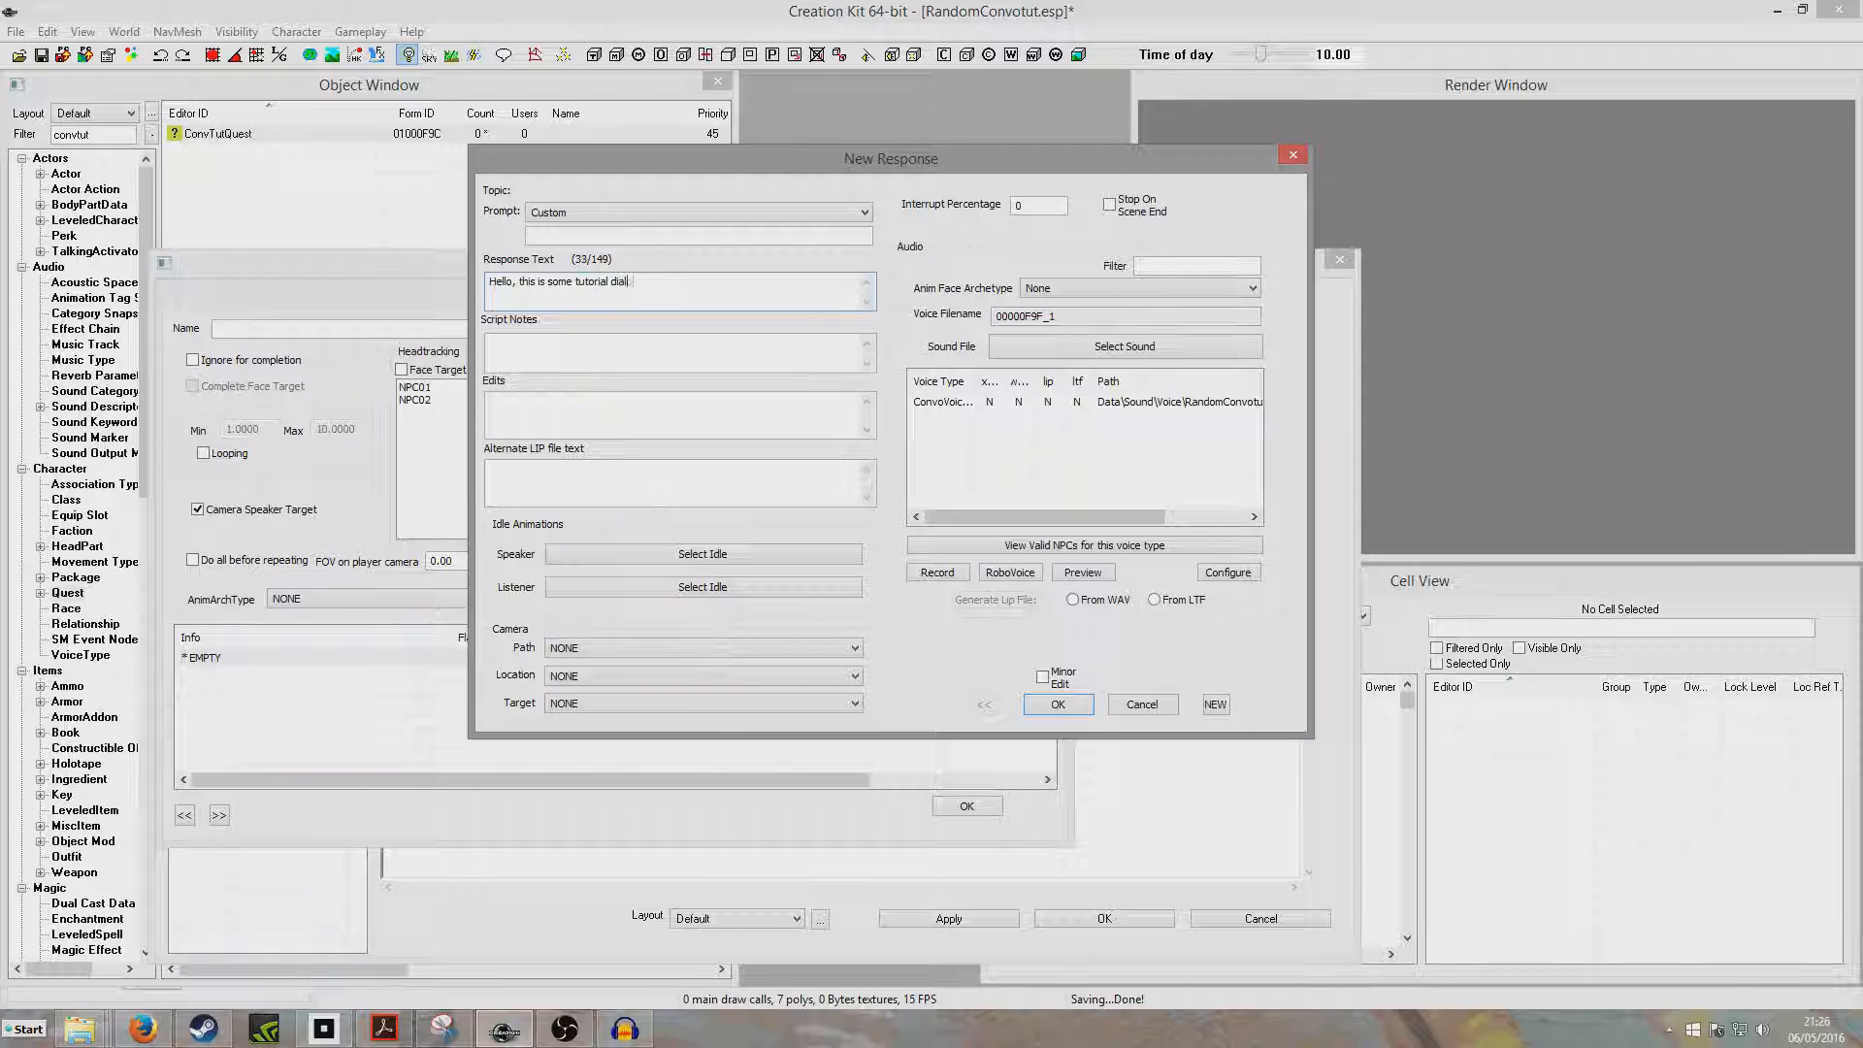
left_click(1056, 703)
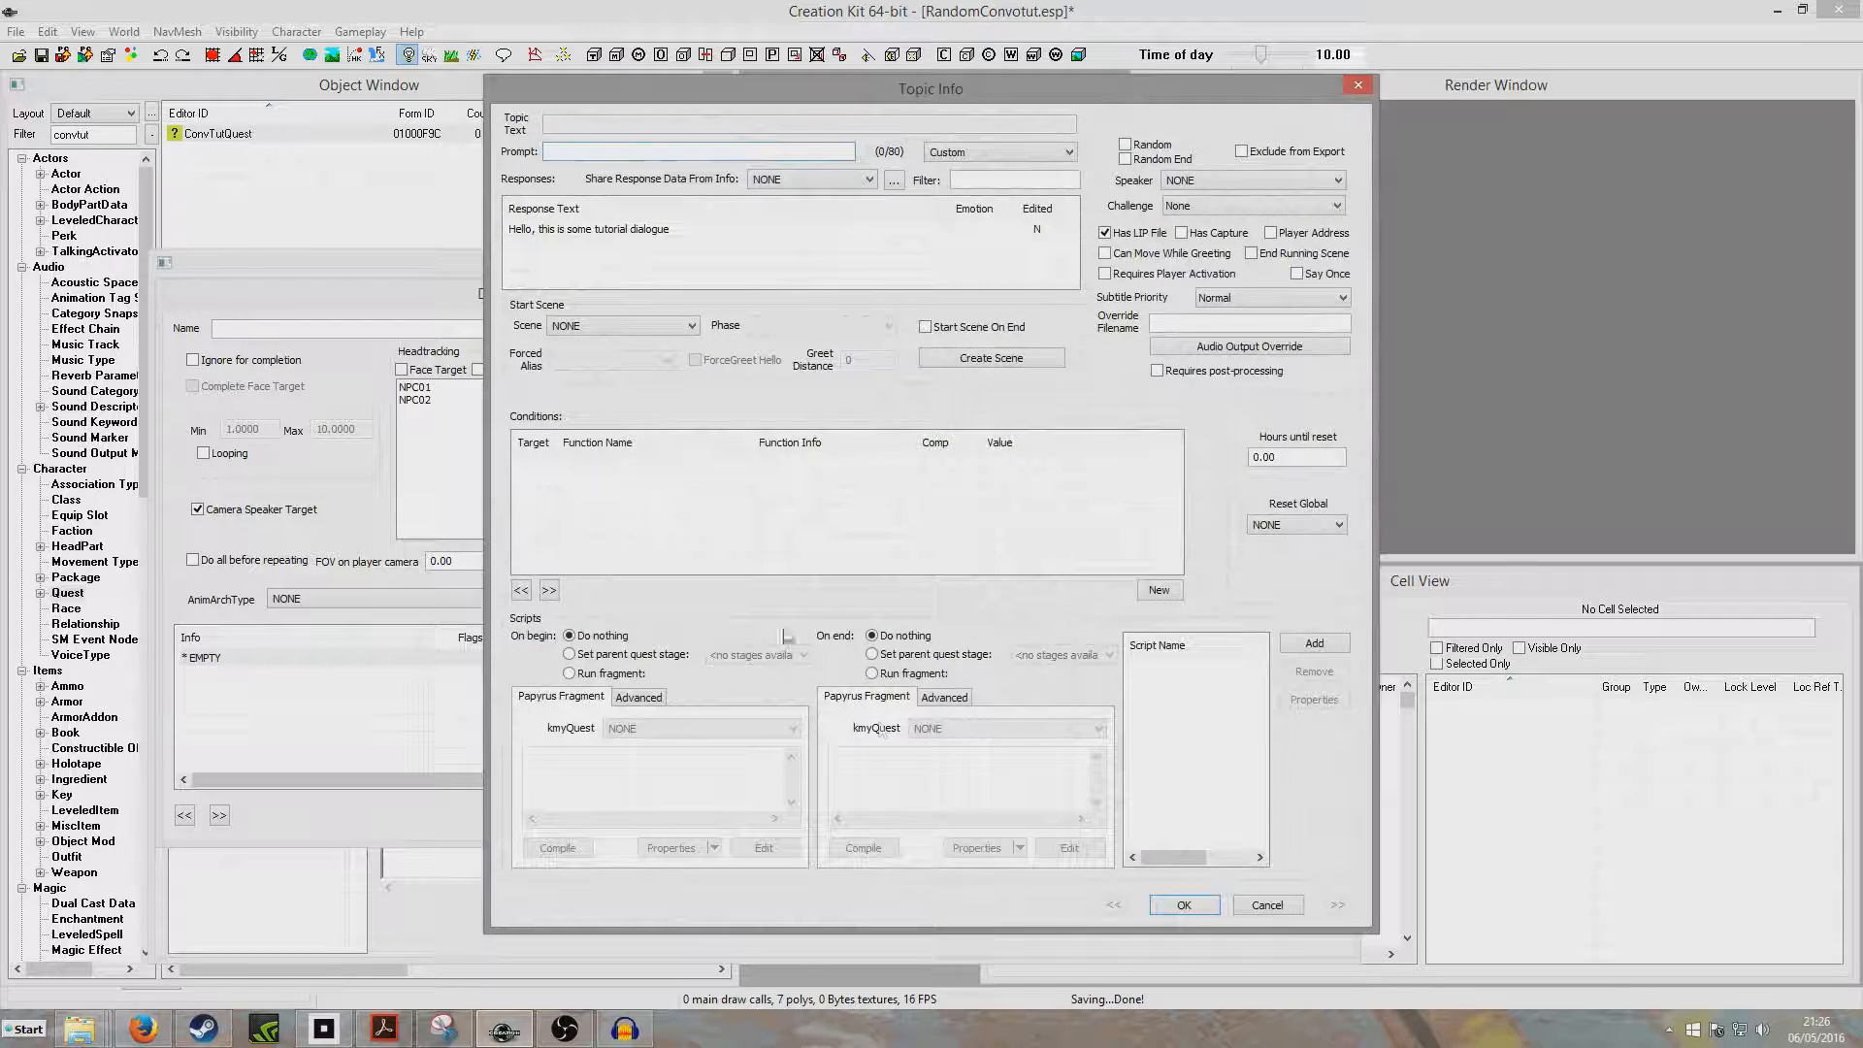
left_click(1183, 904)
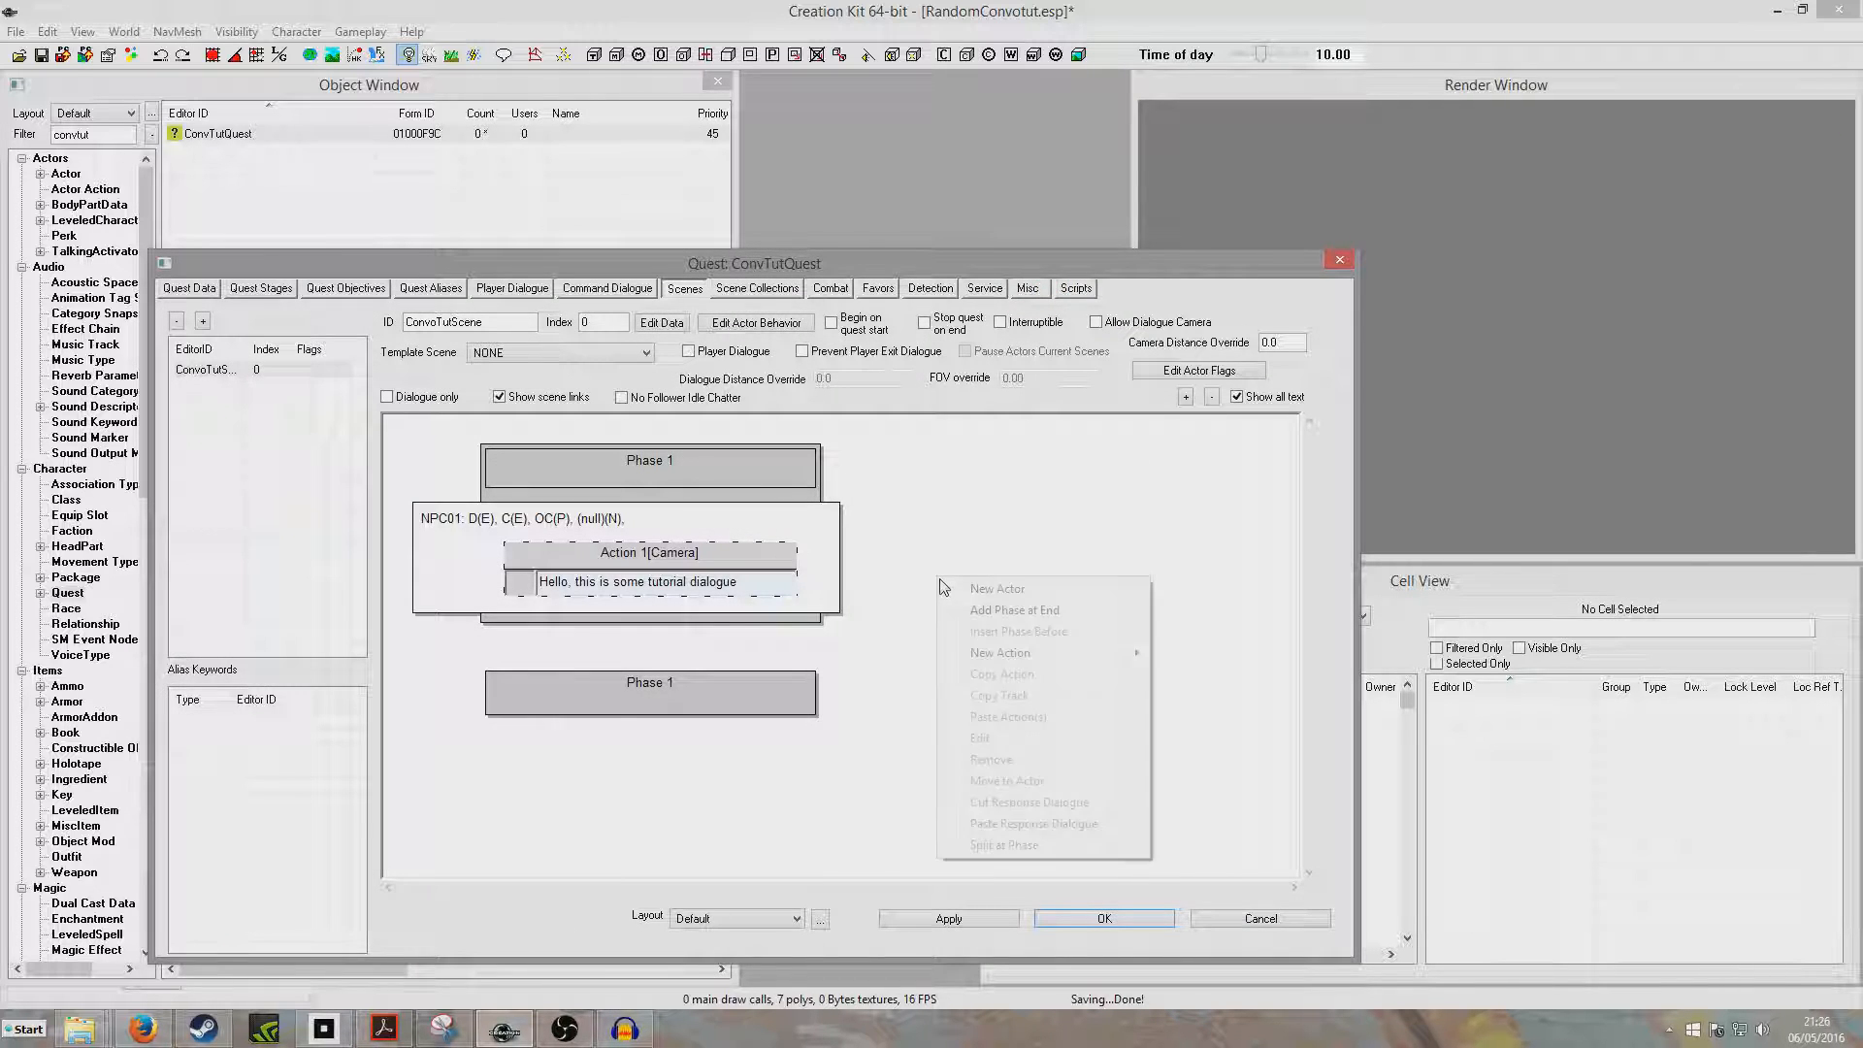
Step: Add a second phase and NPC02 as a second actor in the scene
left_click(1014, 610)
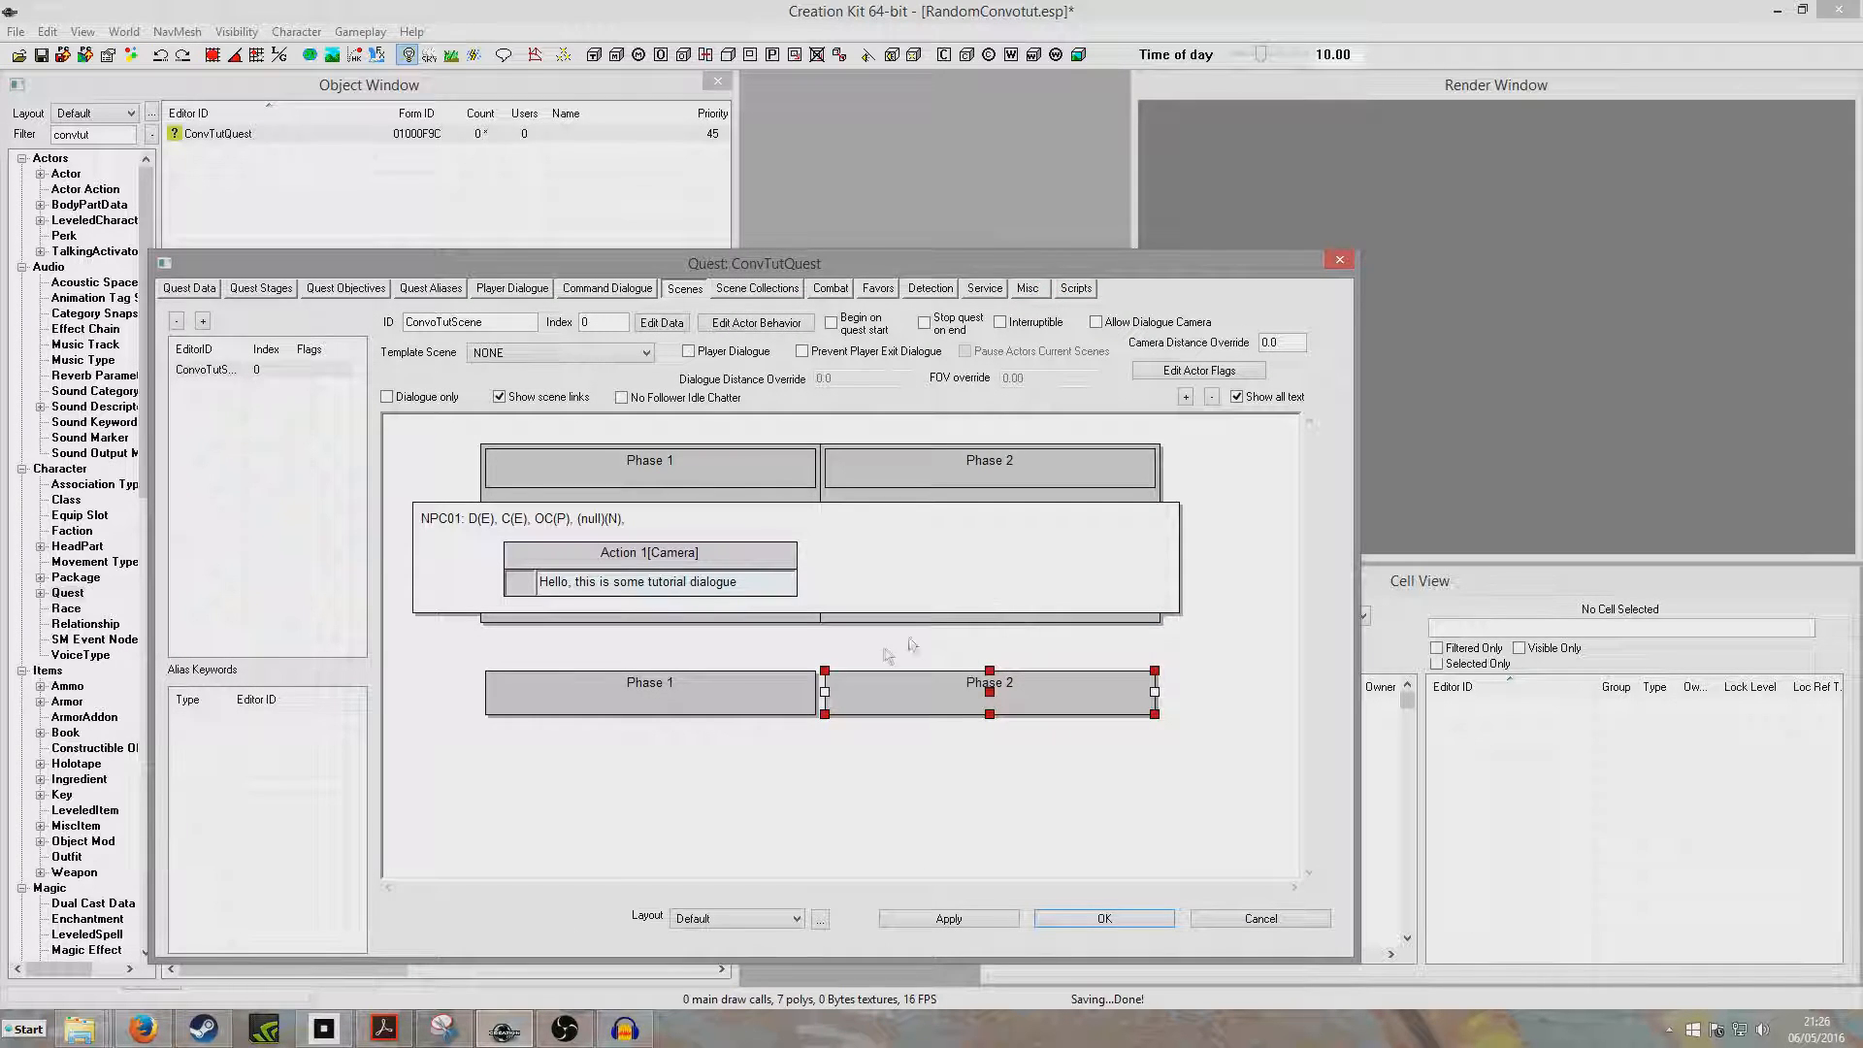
right_click(650, 553)
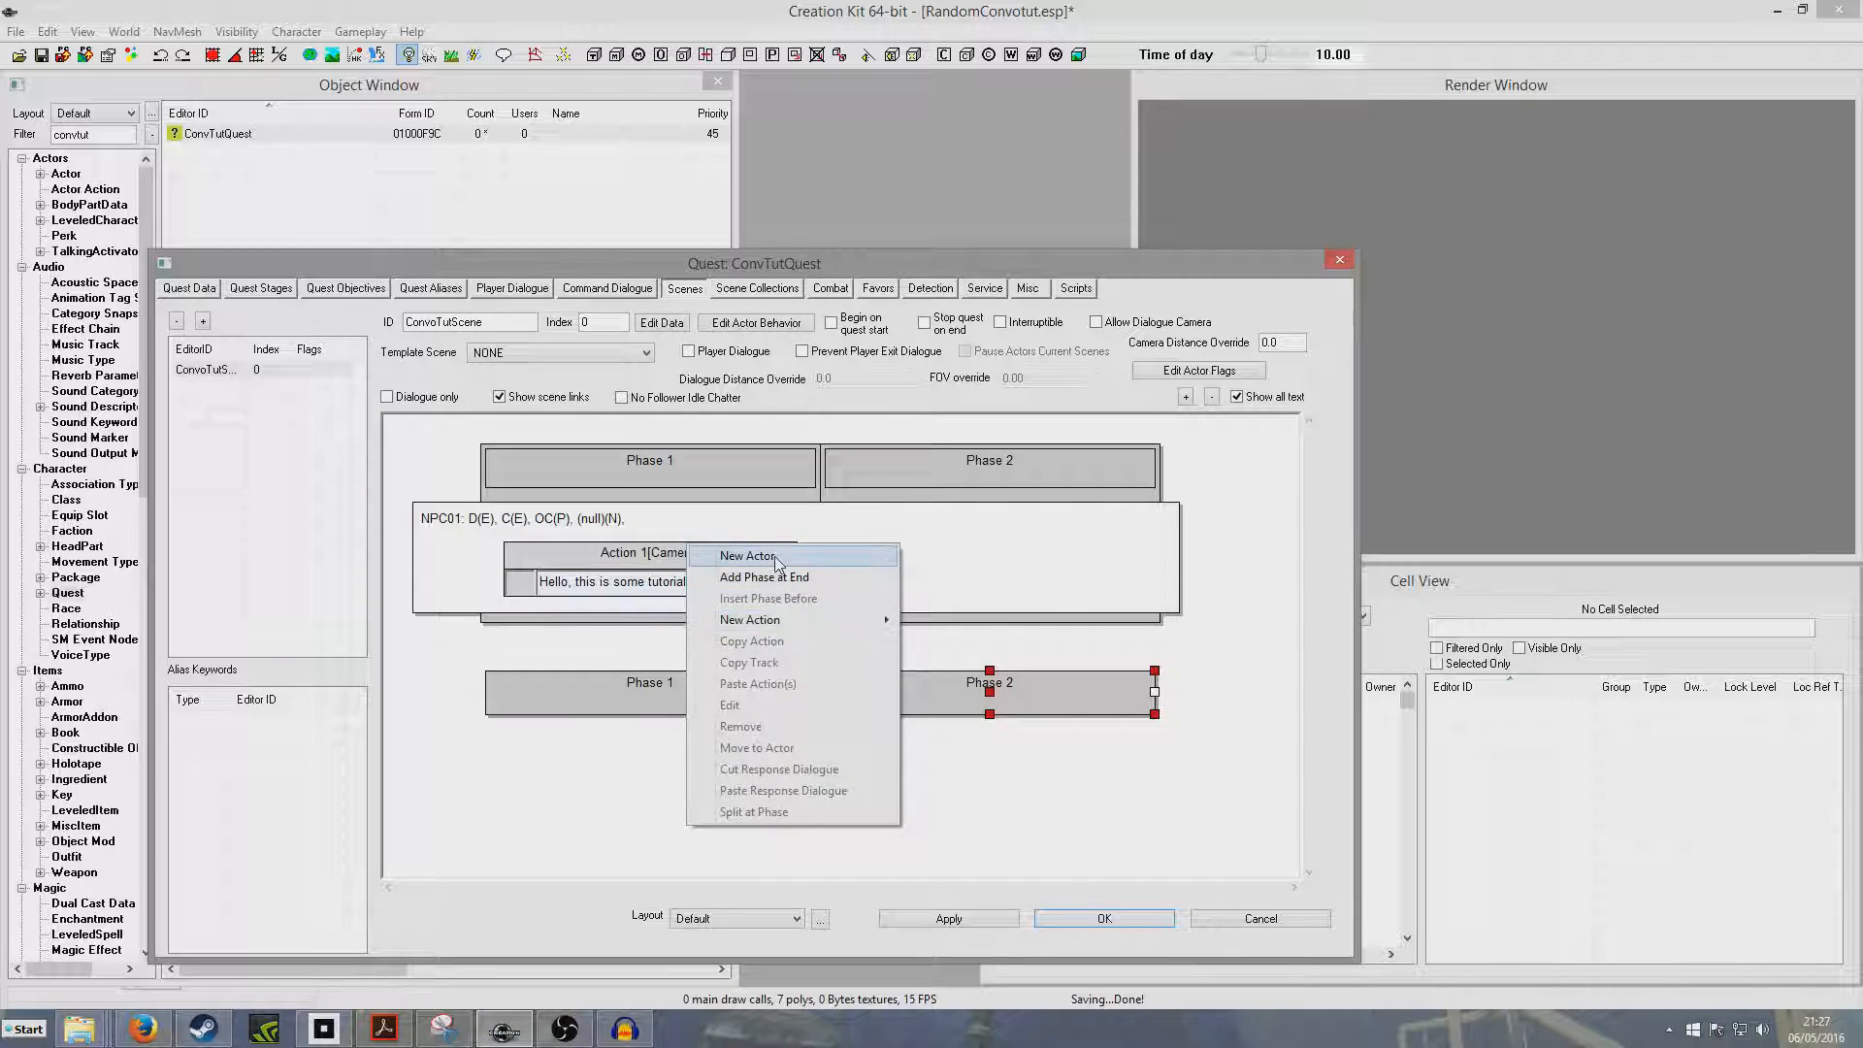
left_click(749, 557)
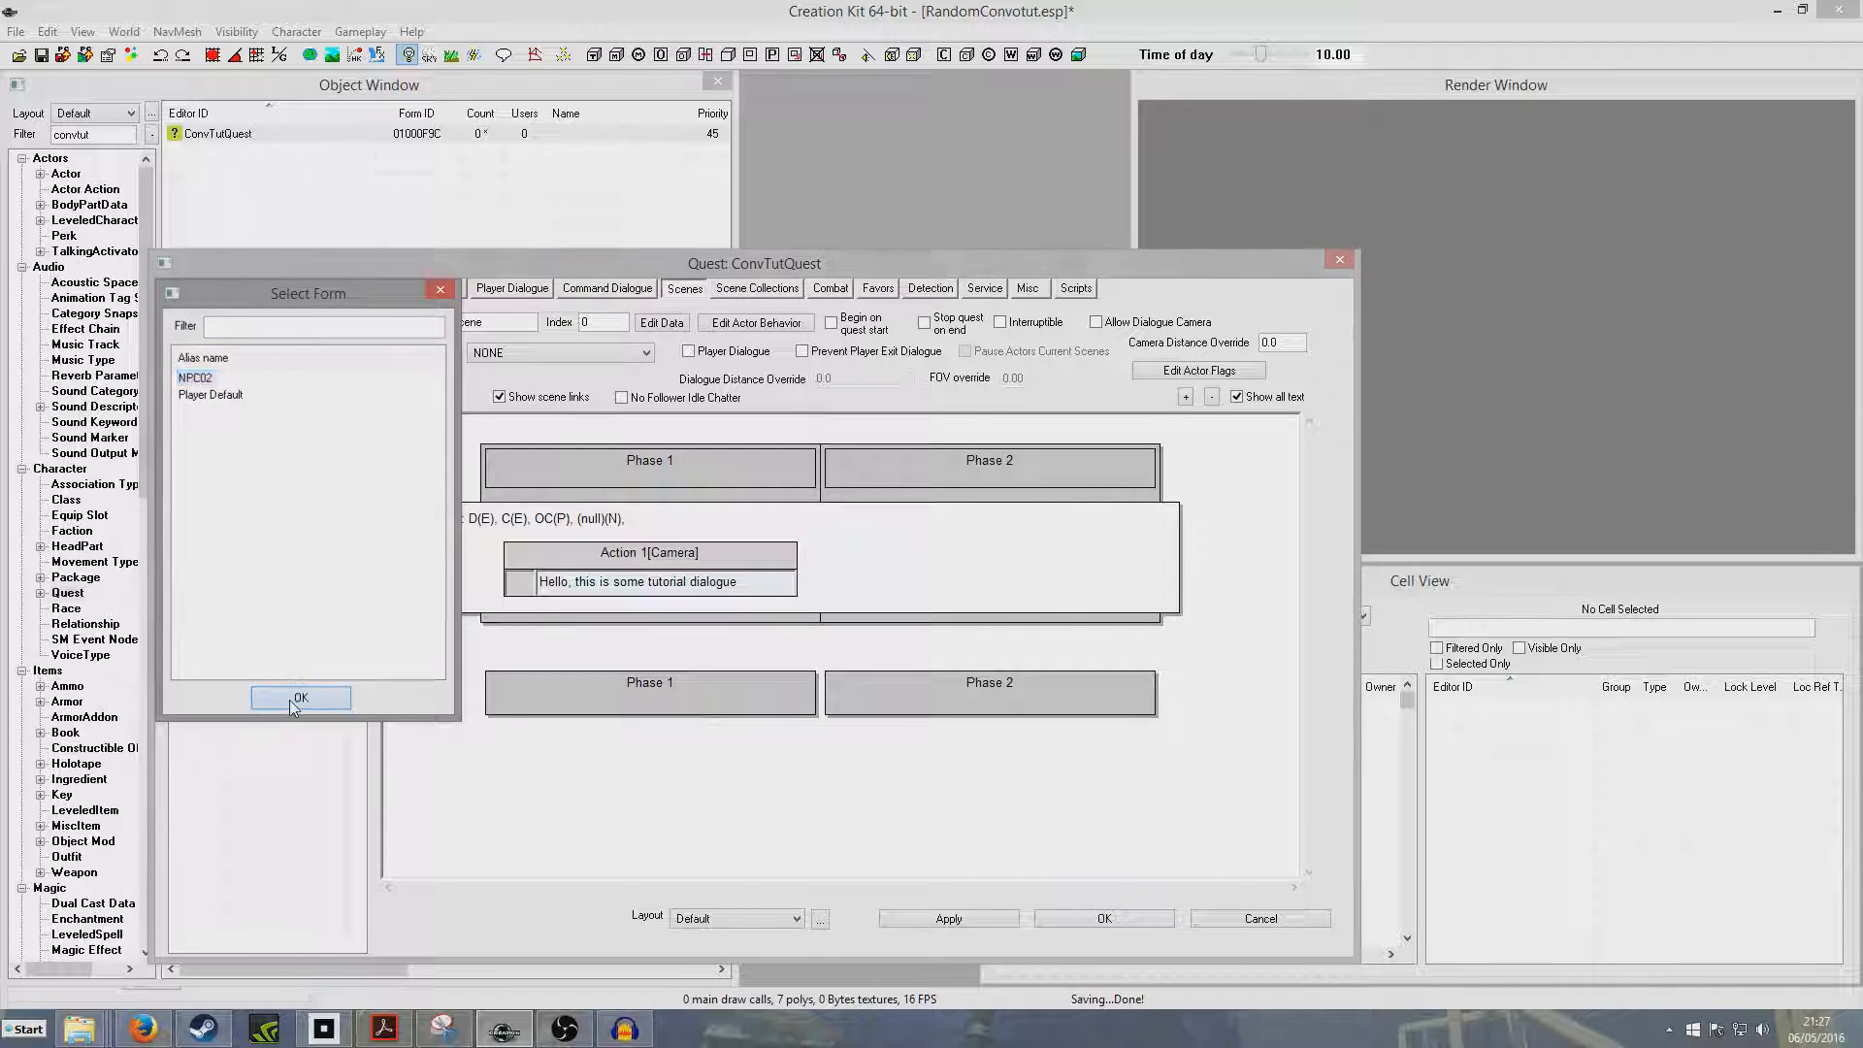
left_click(301, 696)
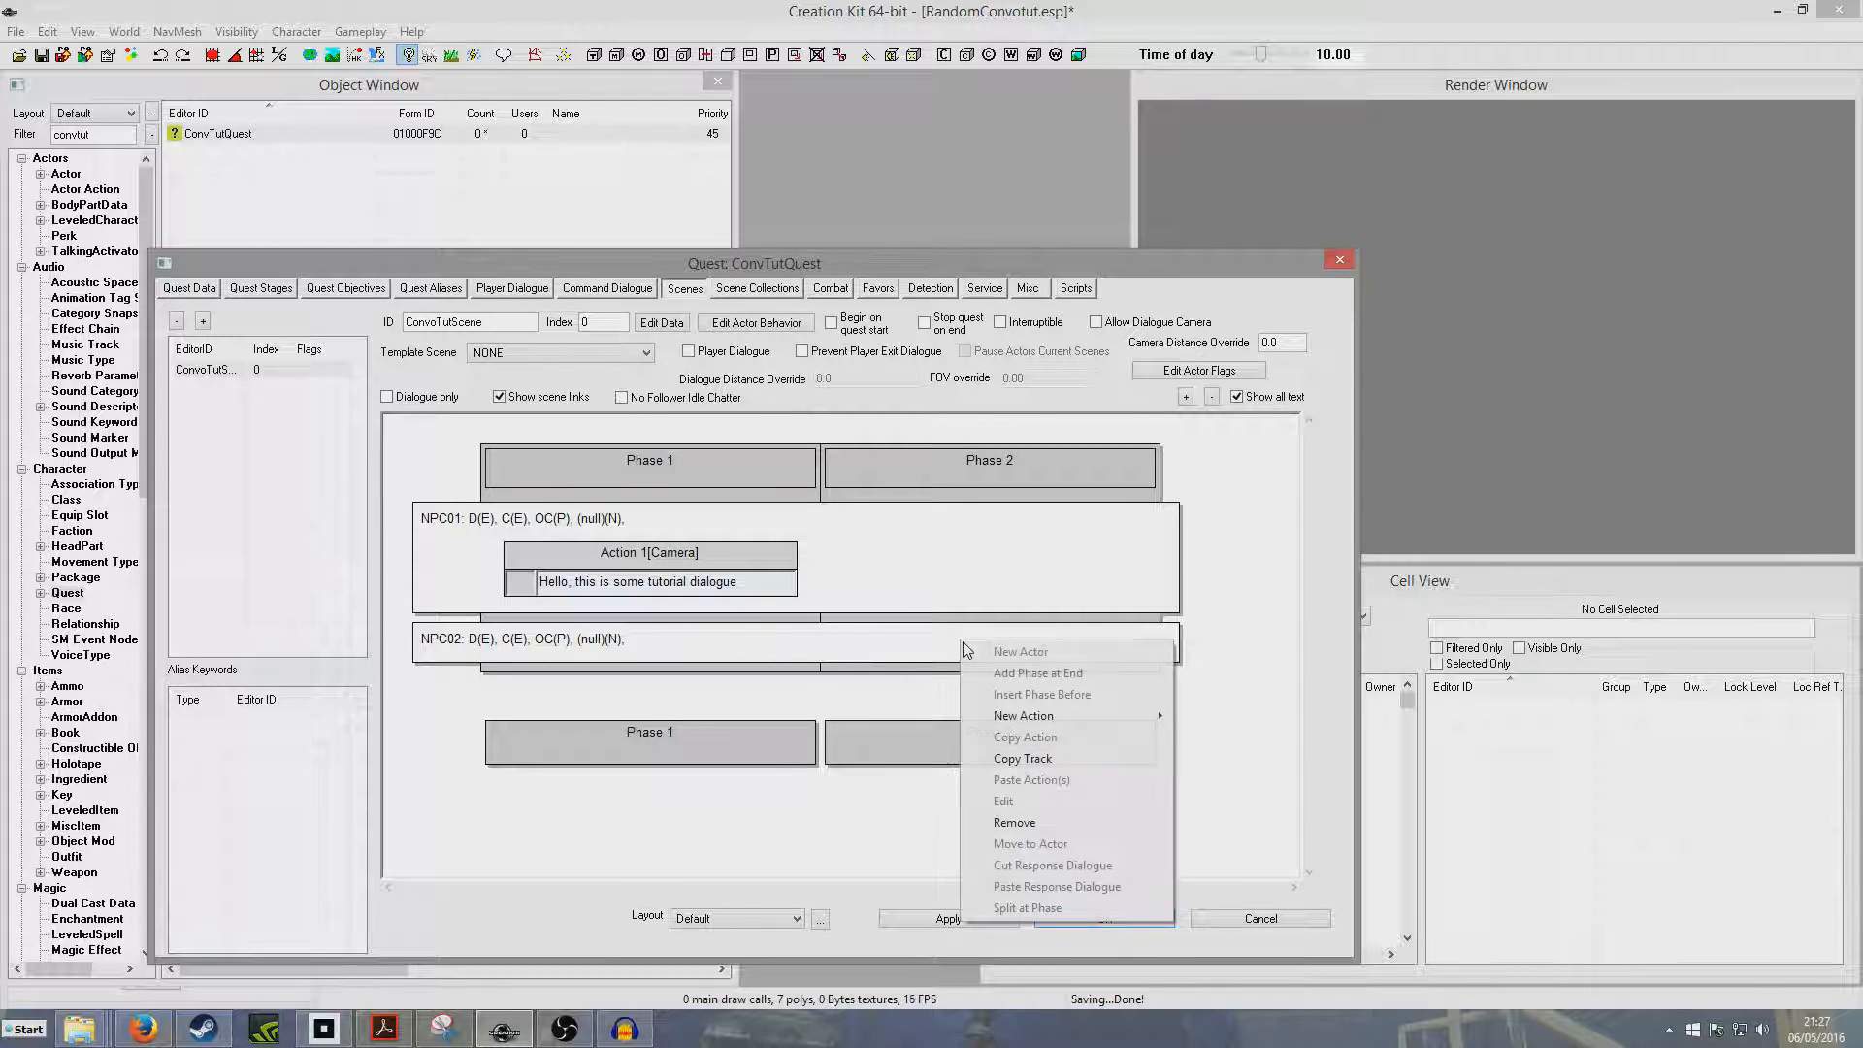
Step: Give NPC02 a phase 2 reply: "You're right. This is some tutorial dialogue!"
left_click(1022, 716)
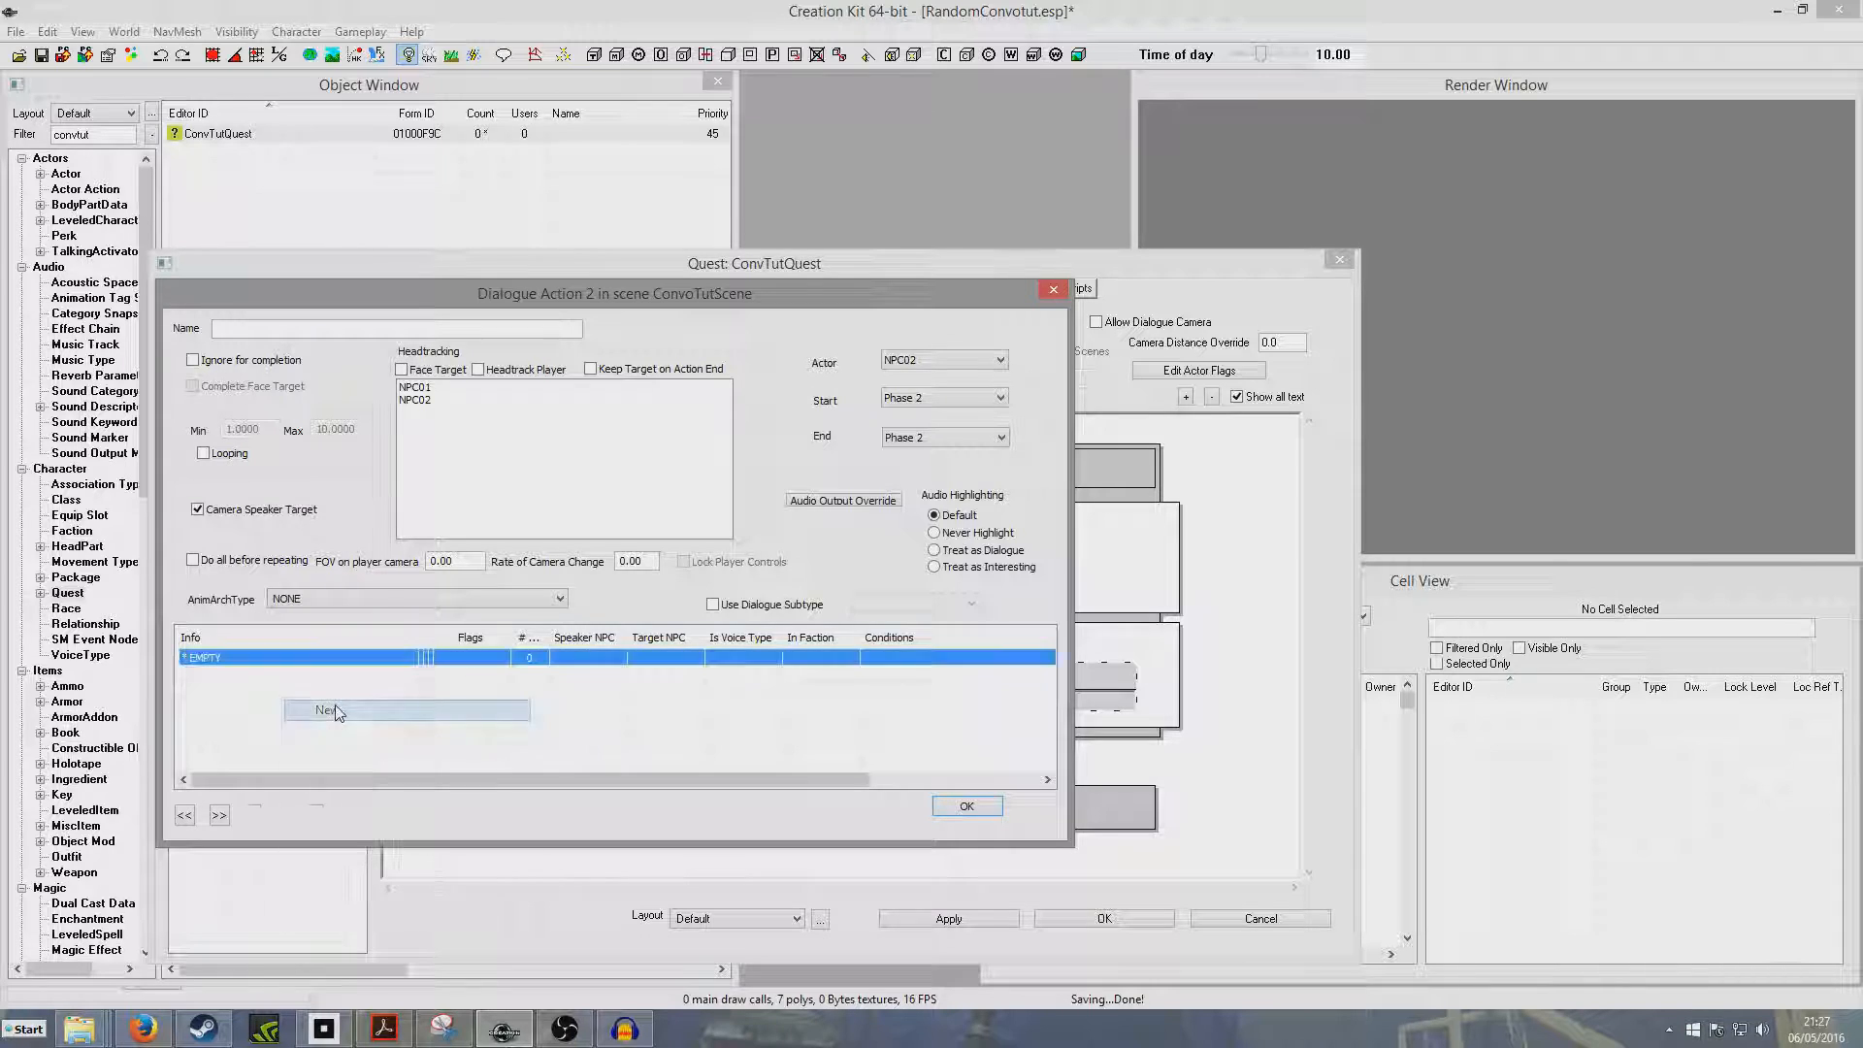
left_click(336, 710)
type("You're right.")
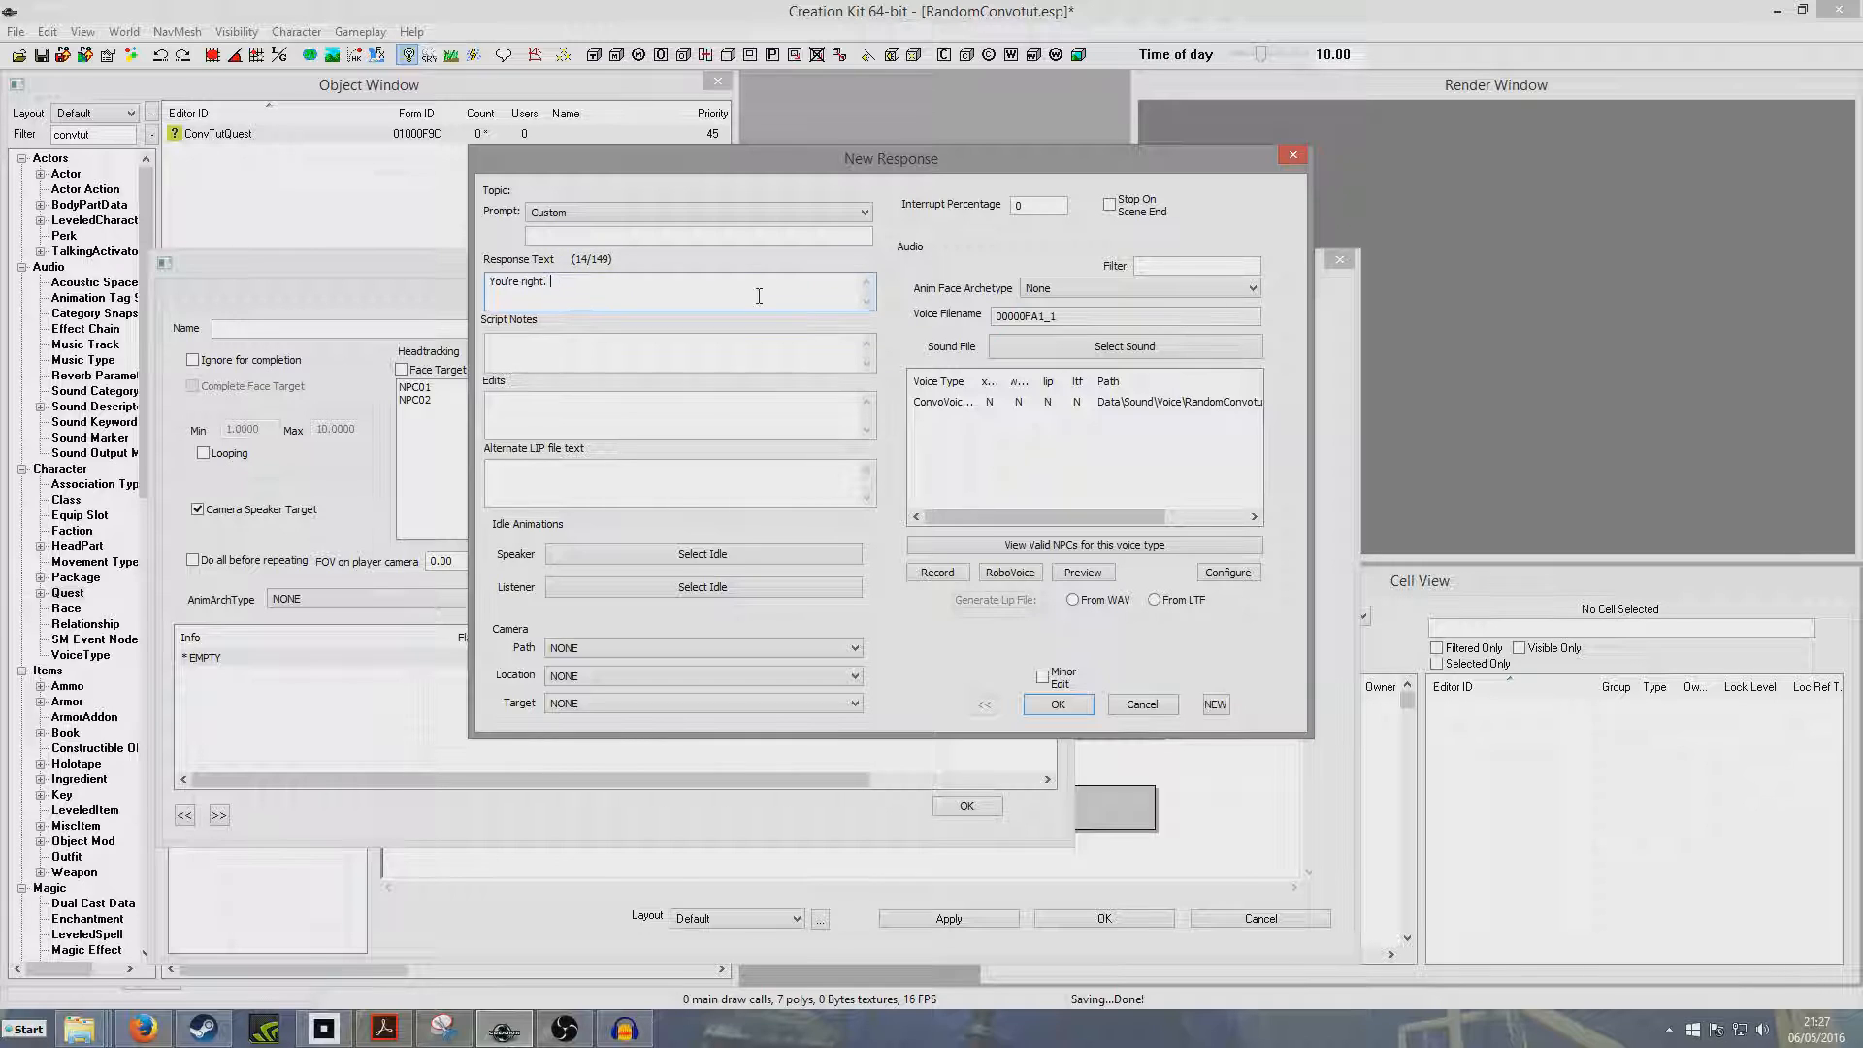
type("This is some test!")
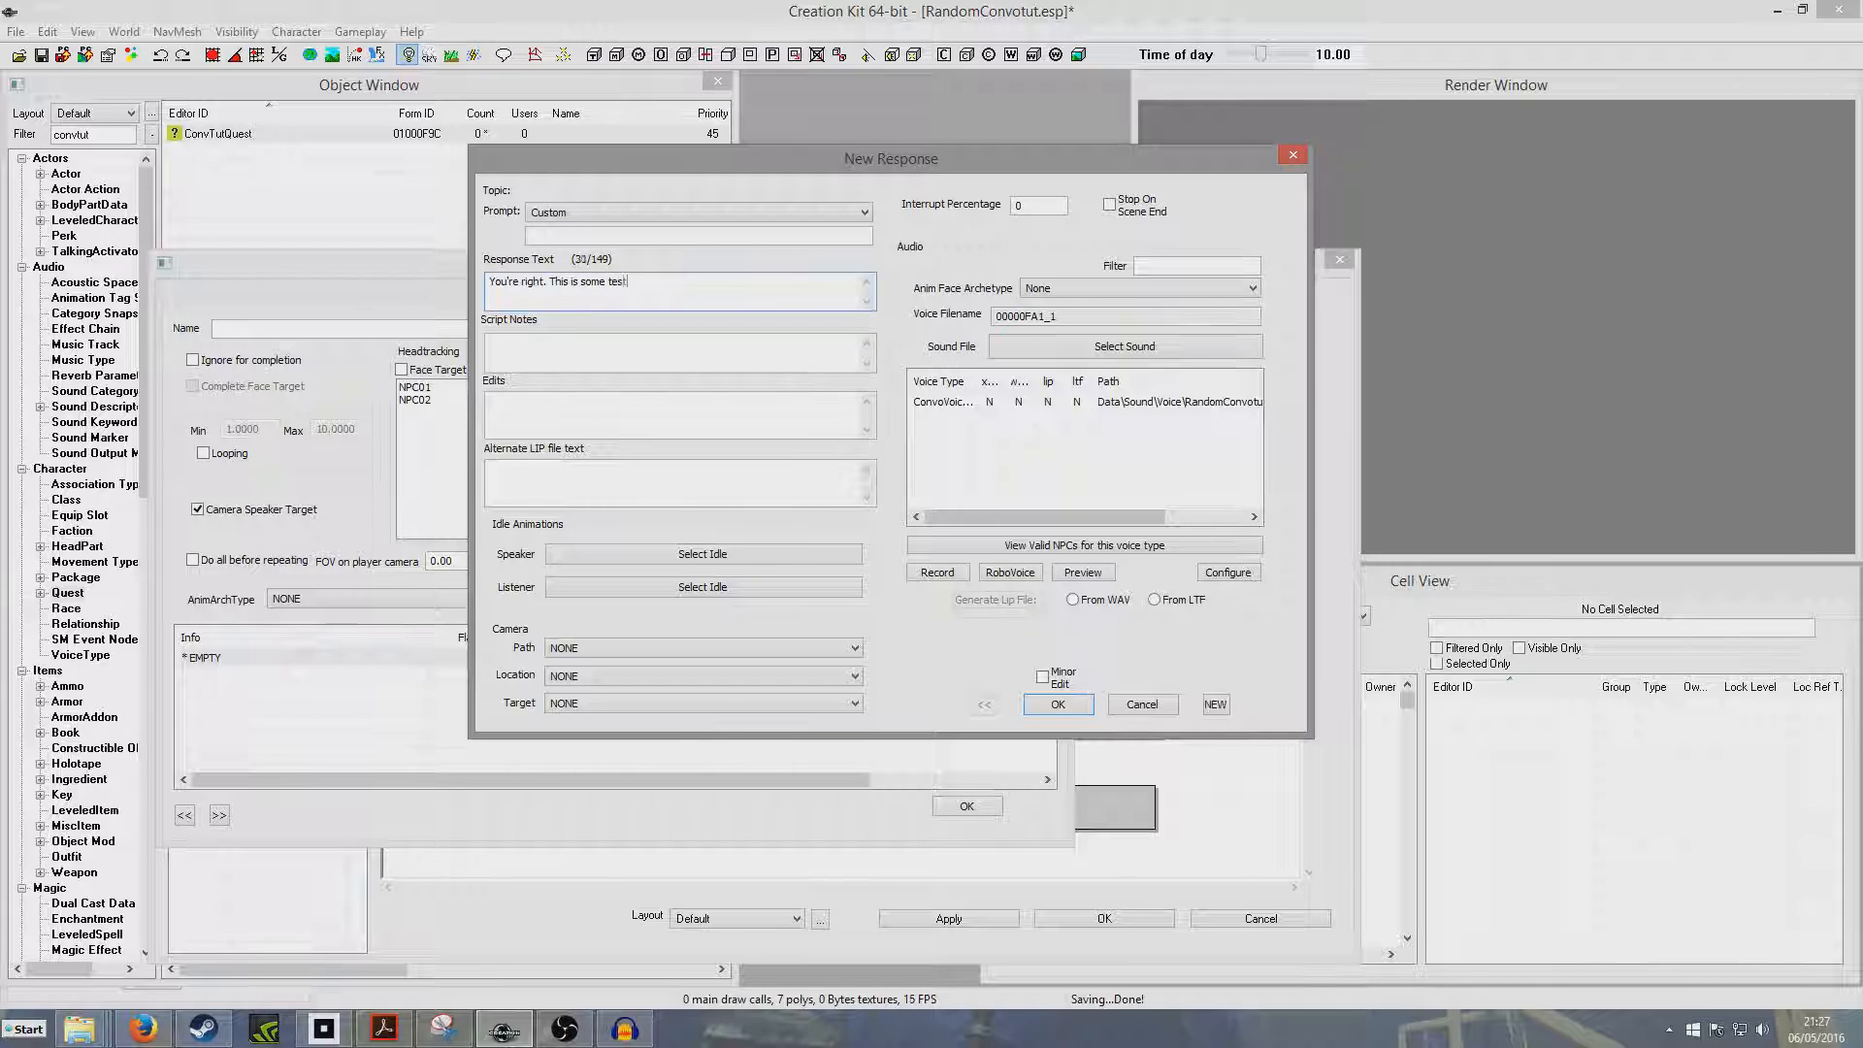
type("dialo")
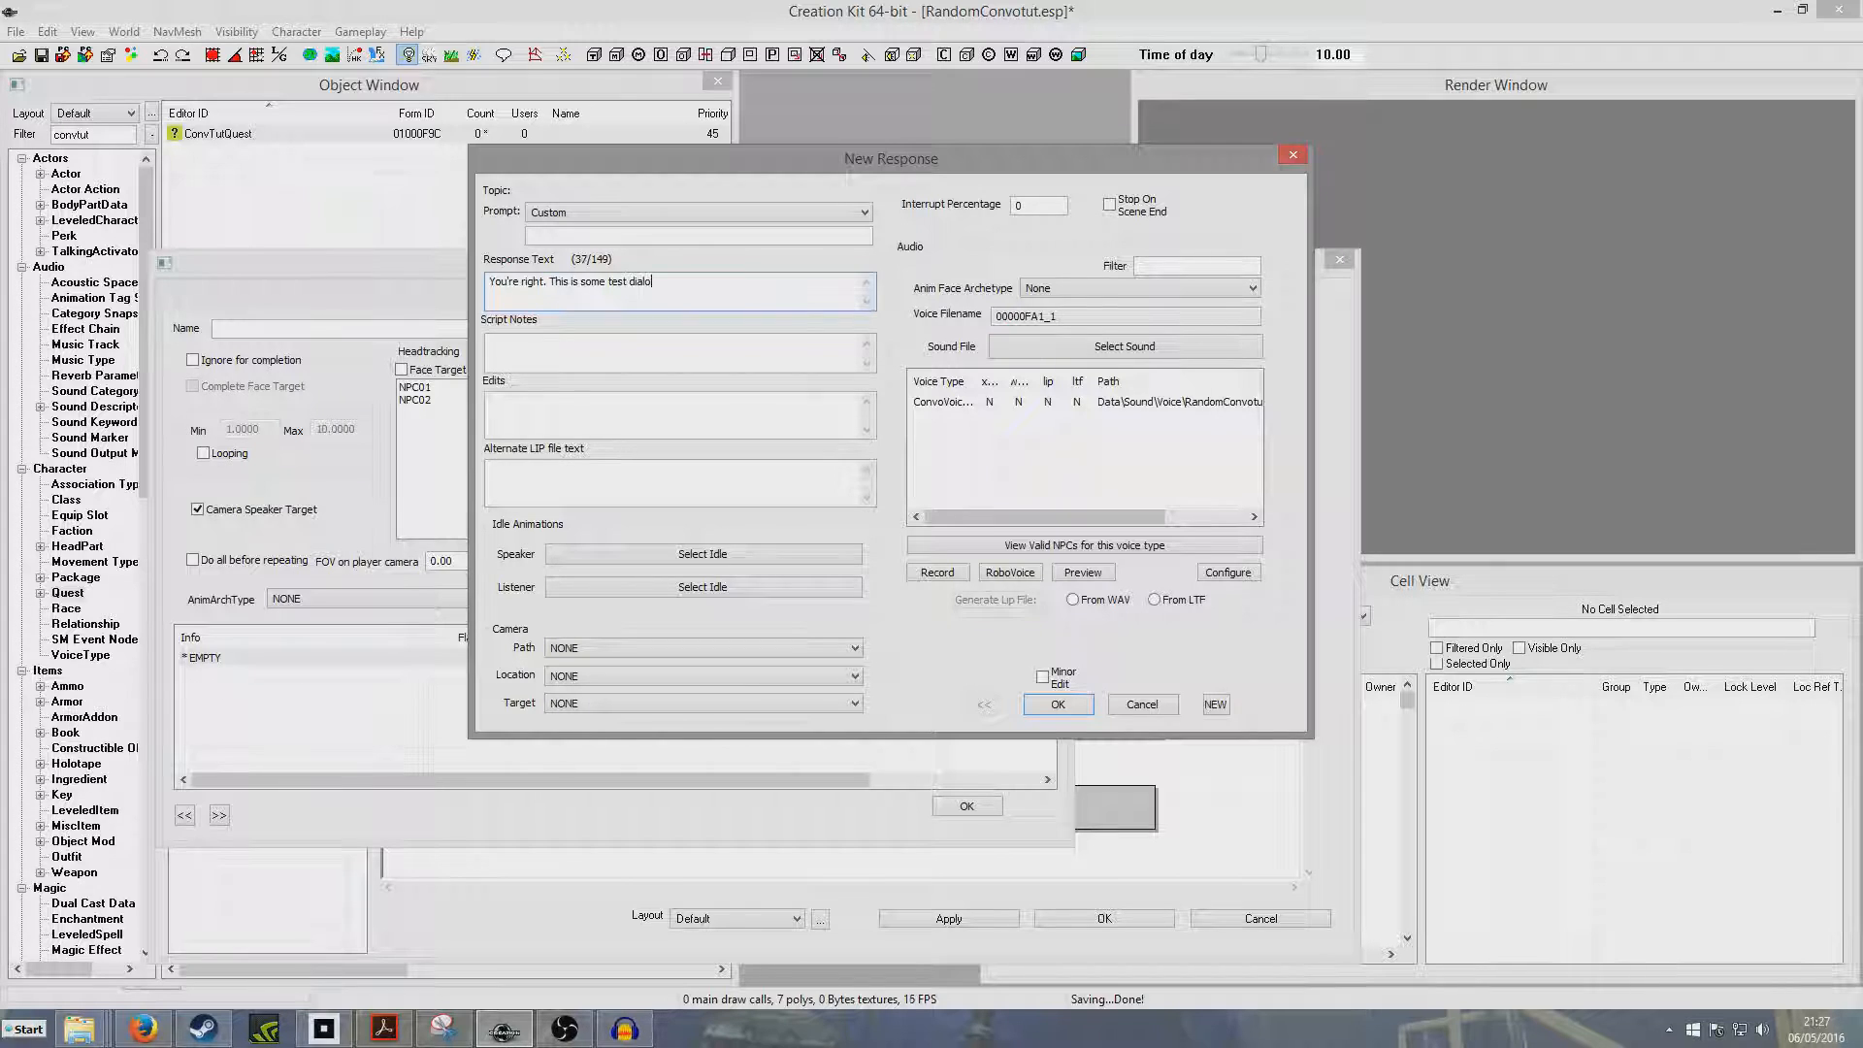
left_click(1056, 703)
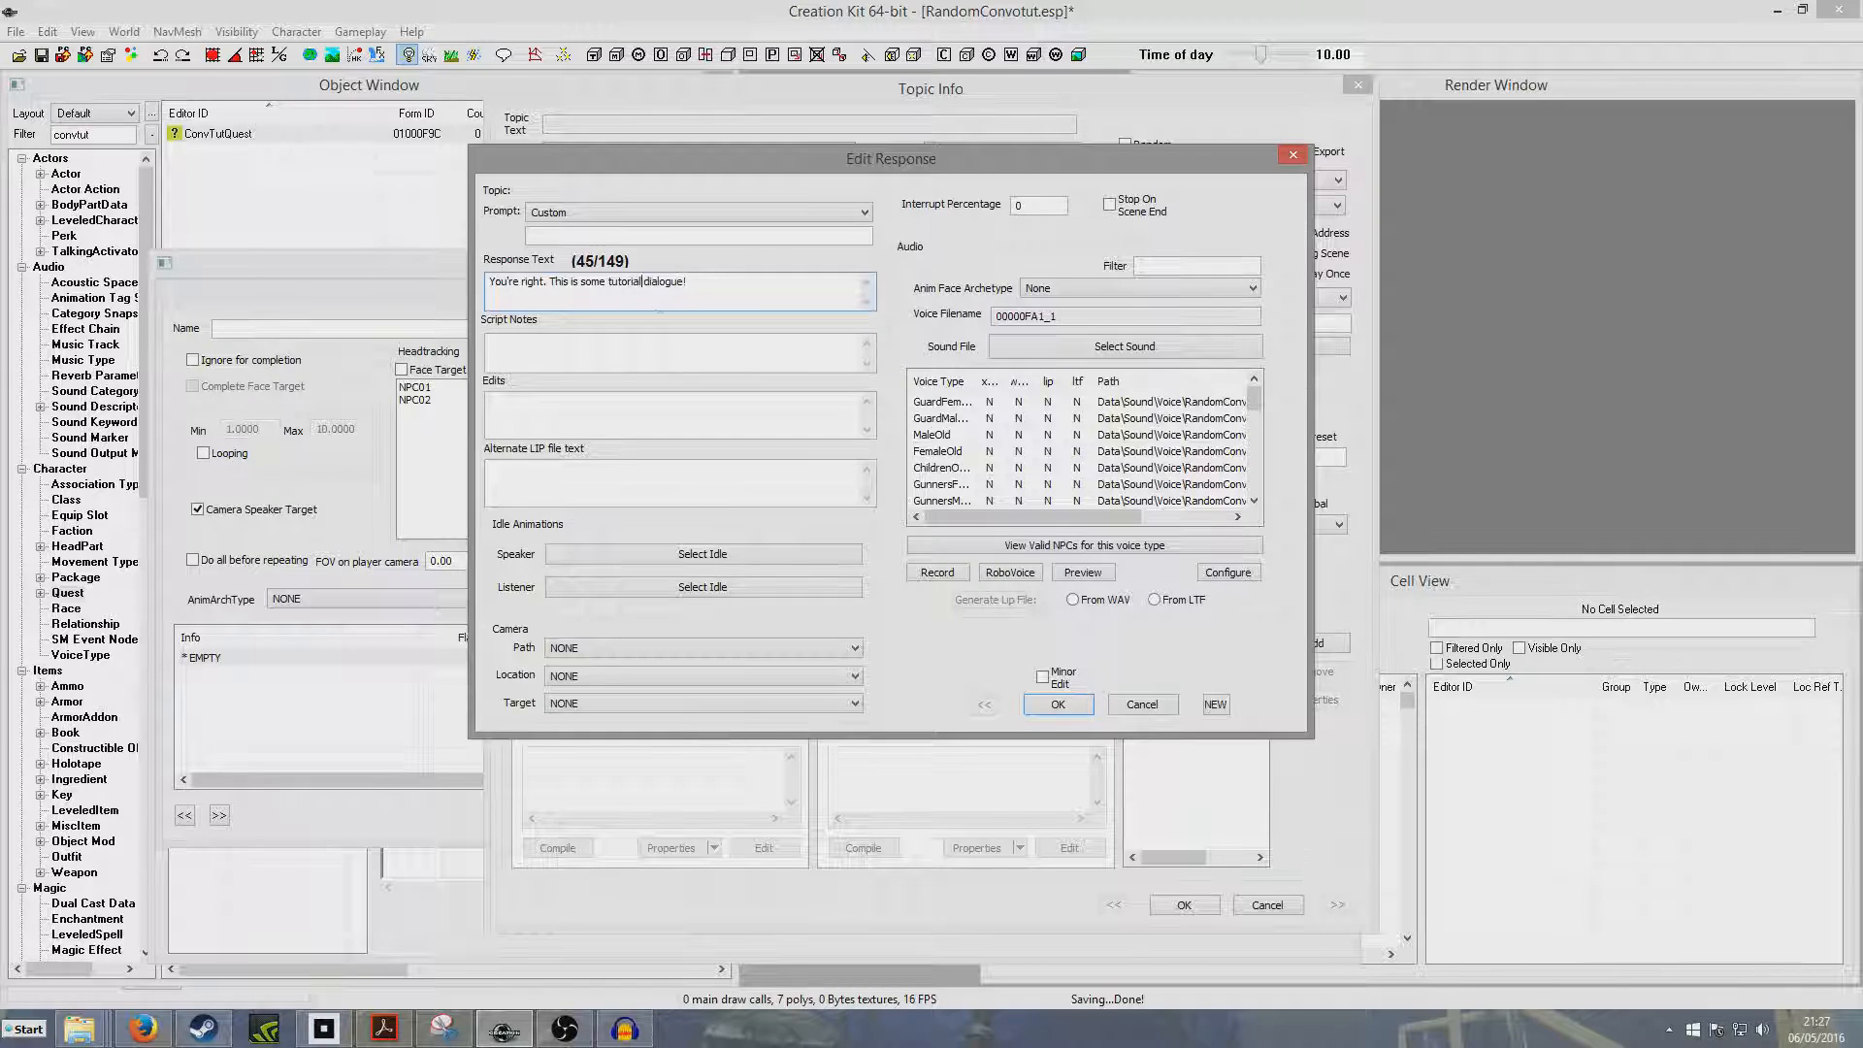
left_click(1055, 702)
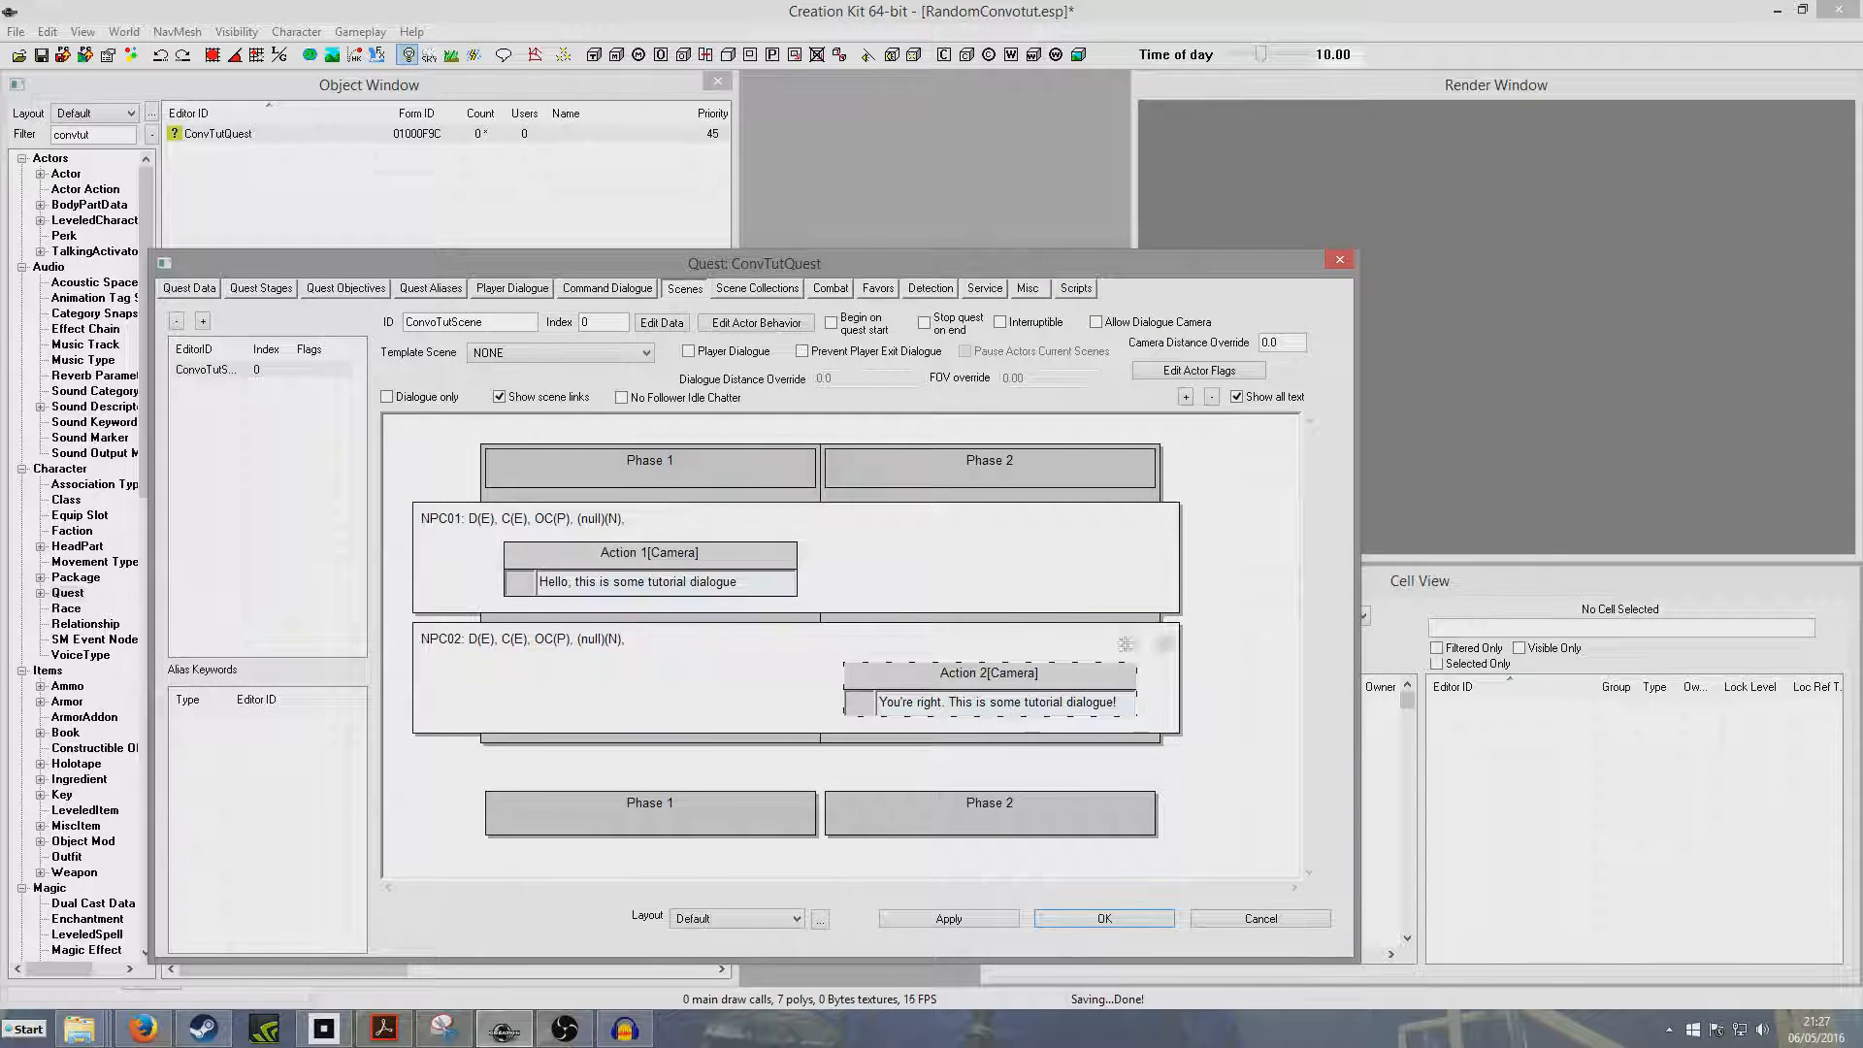
mouse_move(1214, 675)
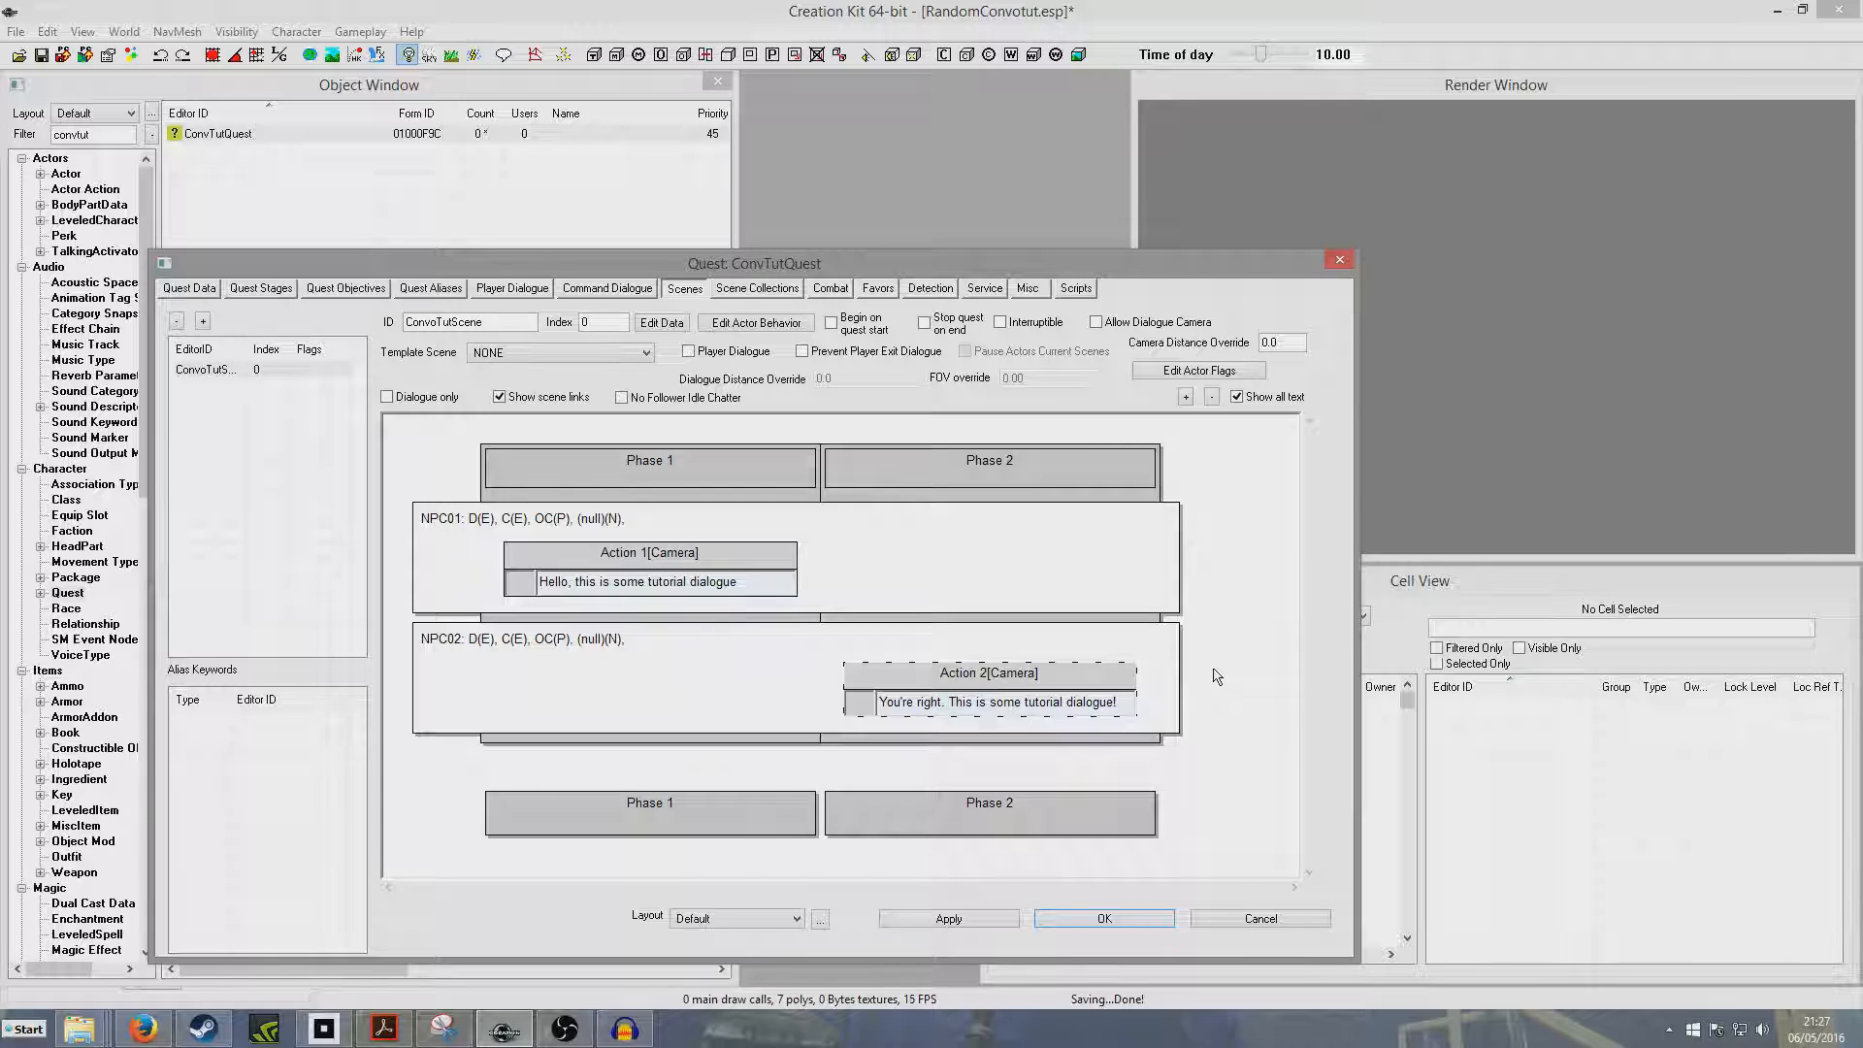
mouse_move(1223, 622)
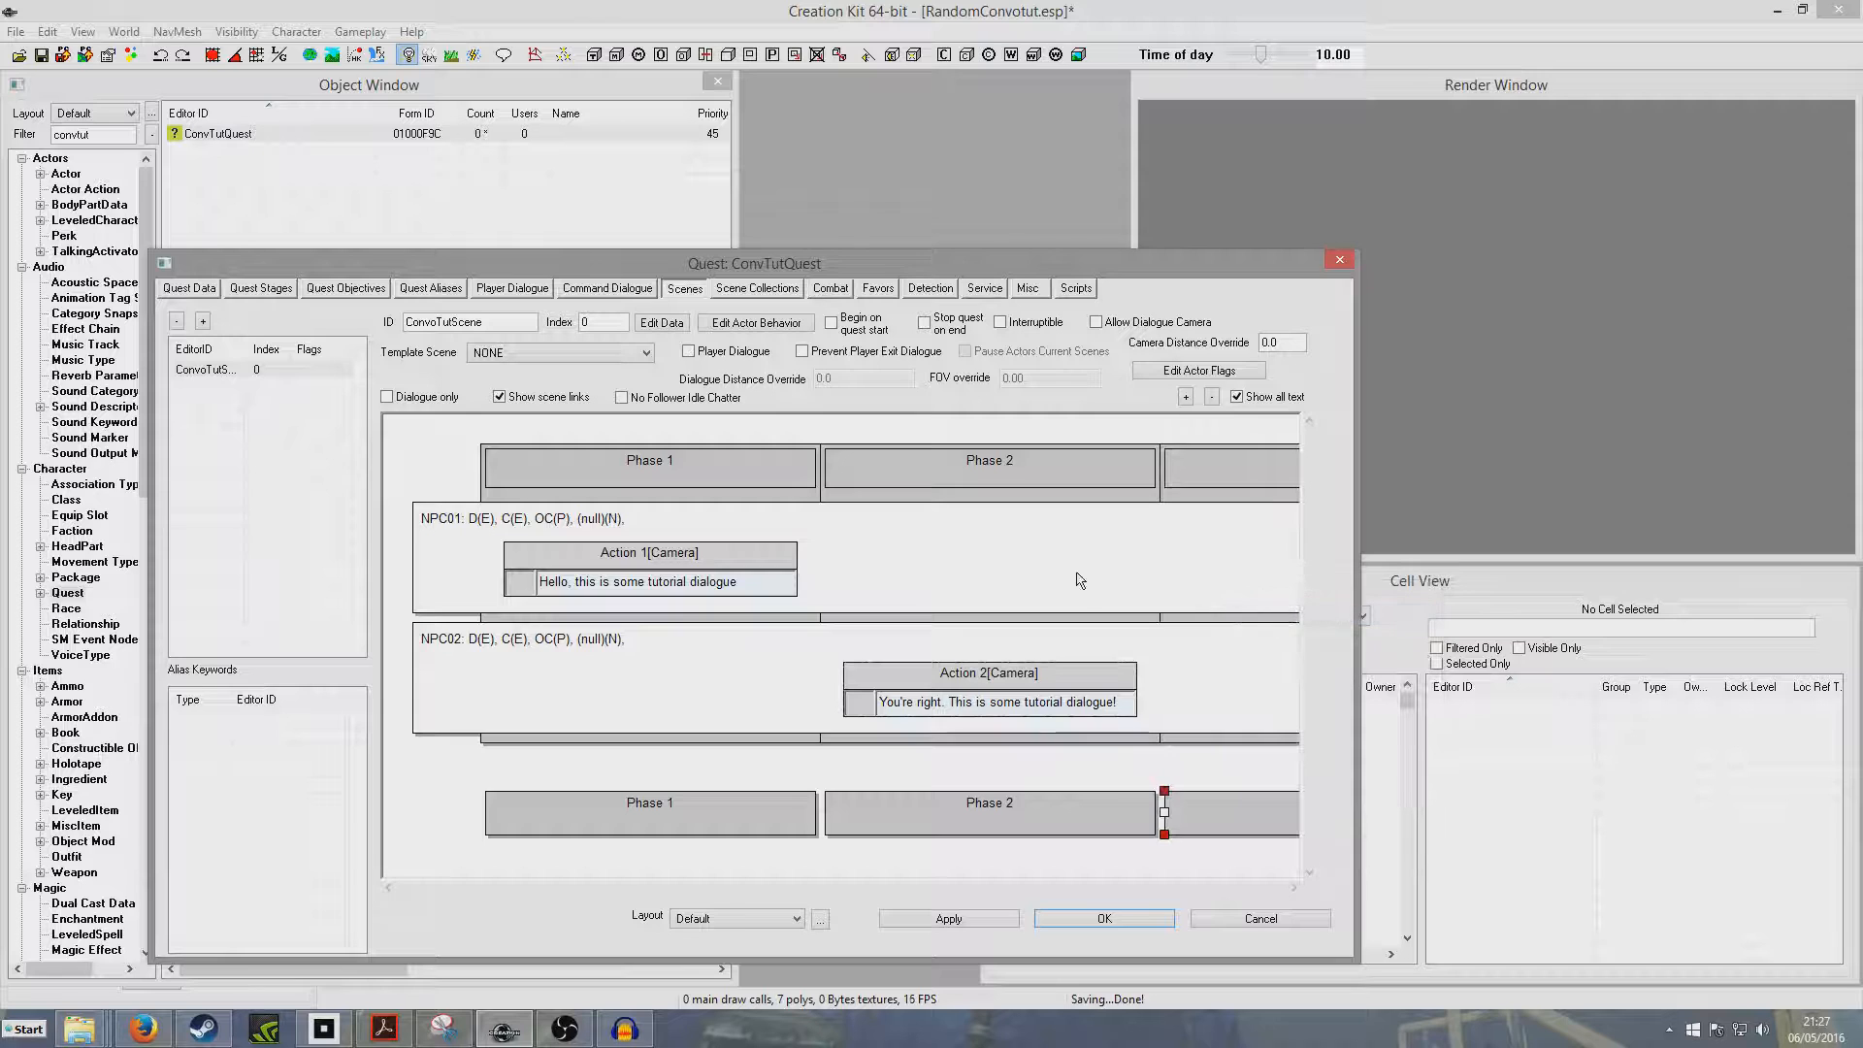
Step: Add phase 3 with NPC01 saying "Isn't it fun doing tutorials!"
right_click(1110, 582)
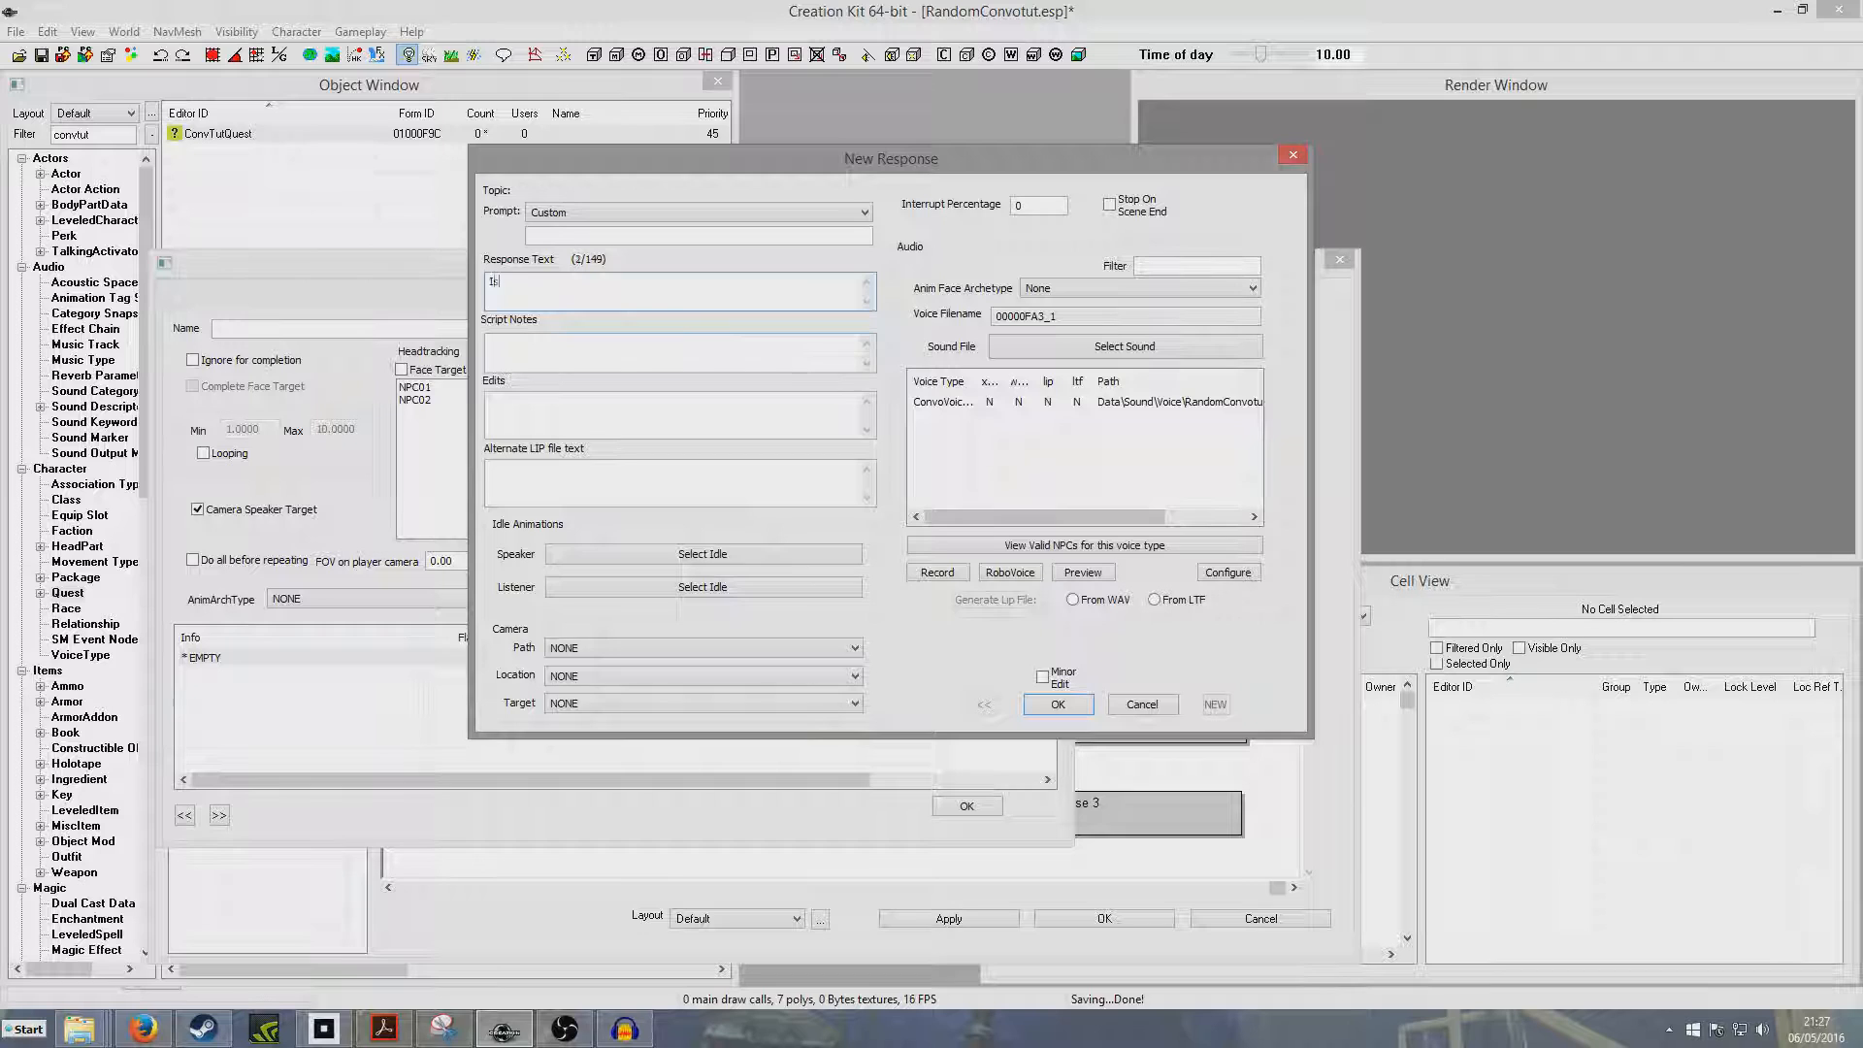
type("Isn't it f")
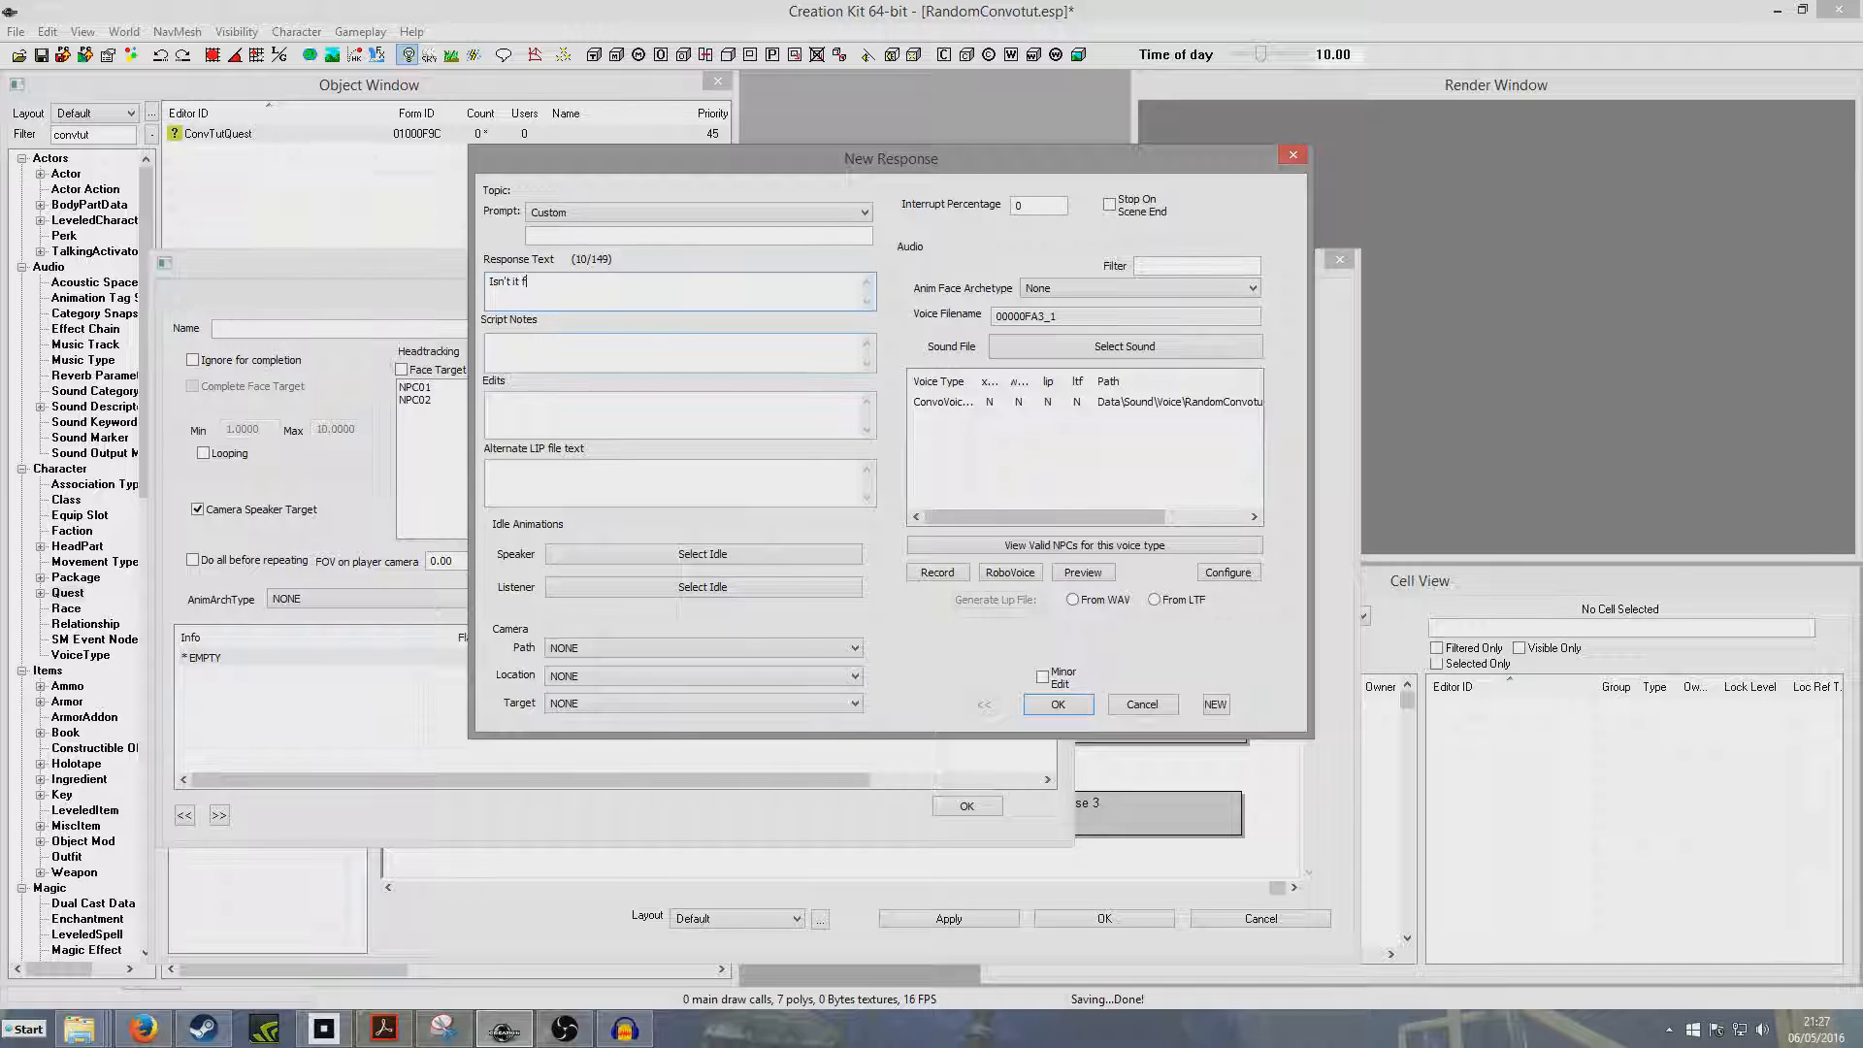
type("un doing tutorials!")
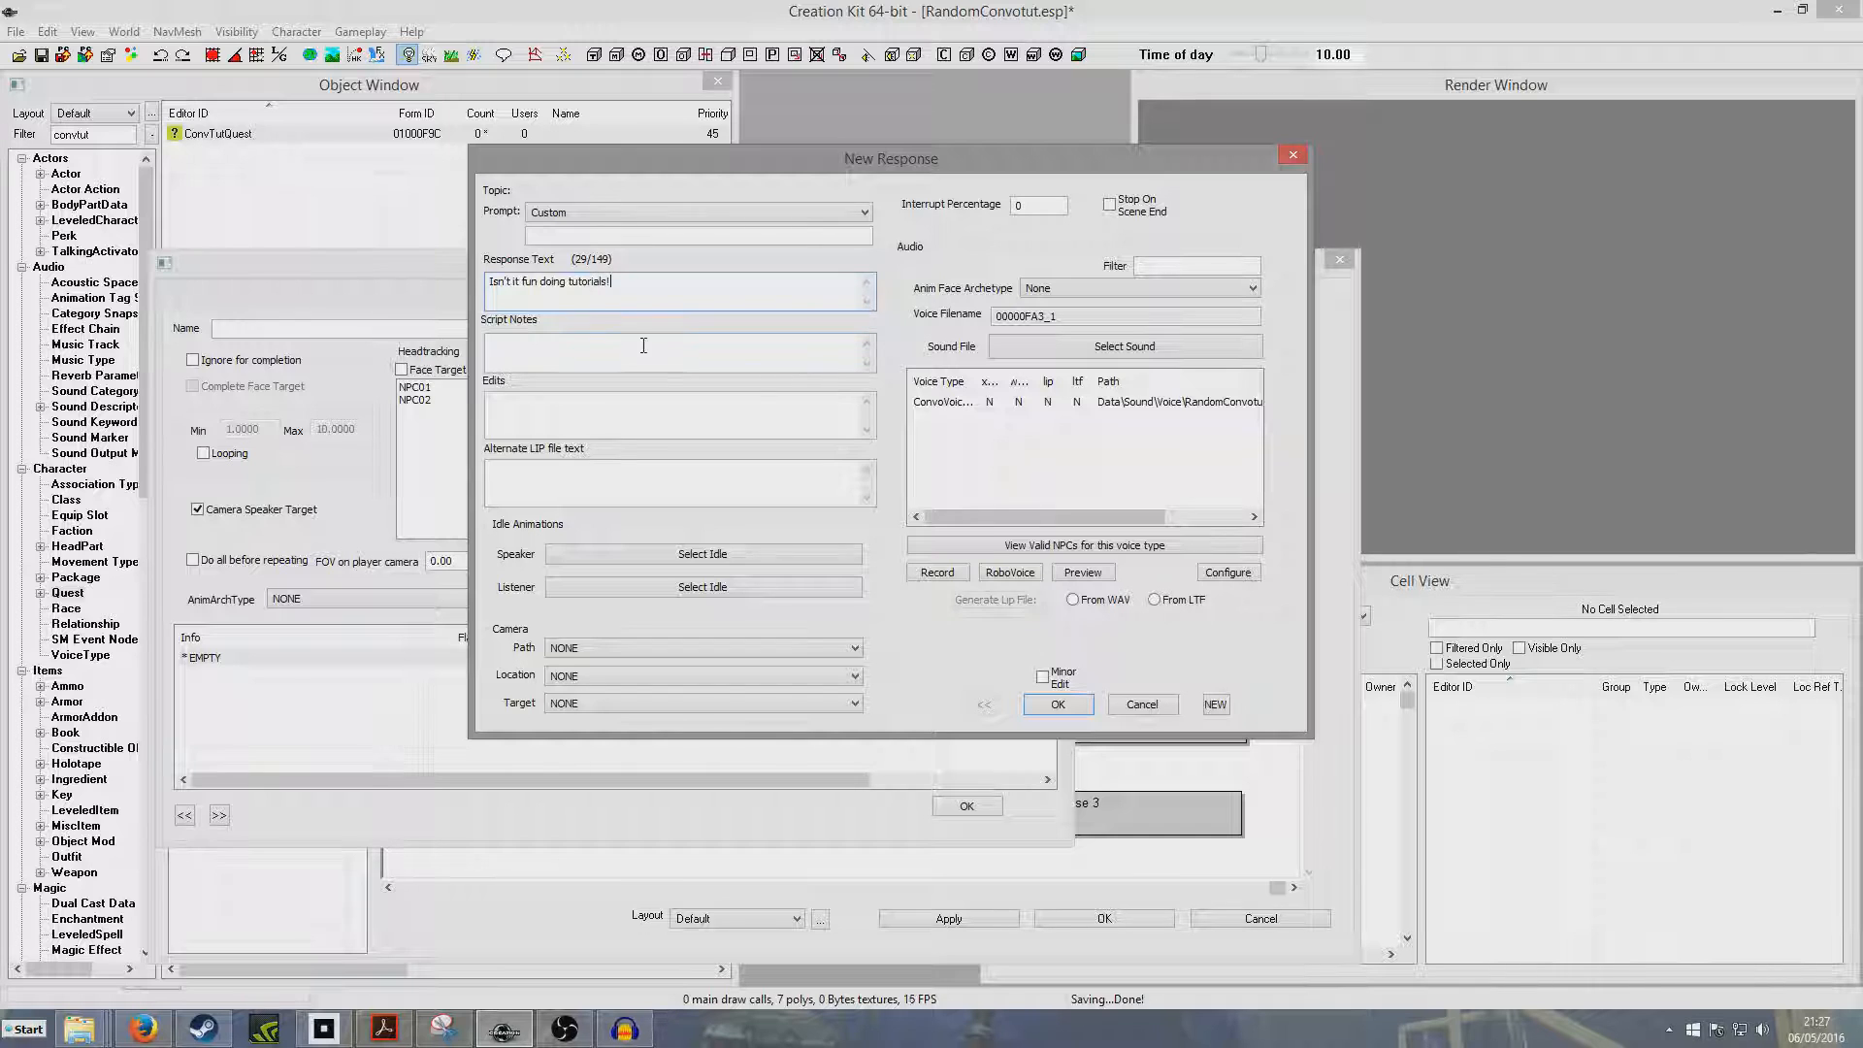
left_click(1056, 702)
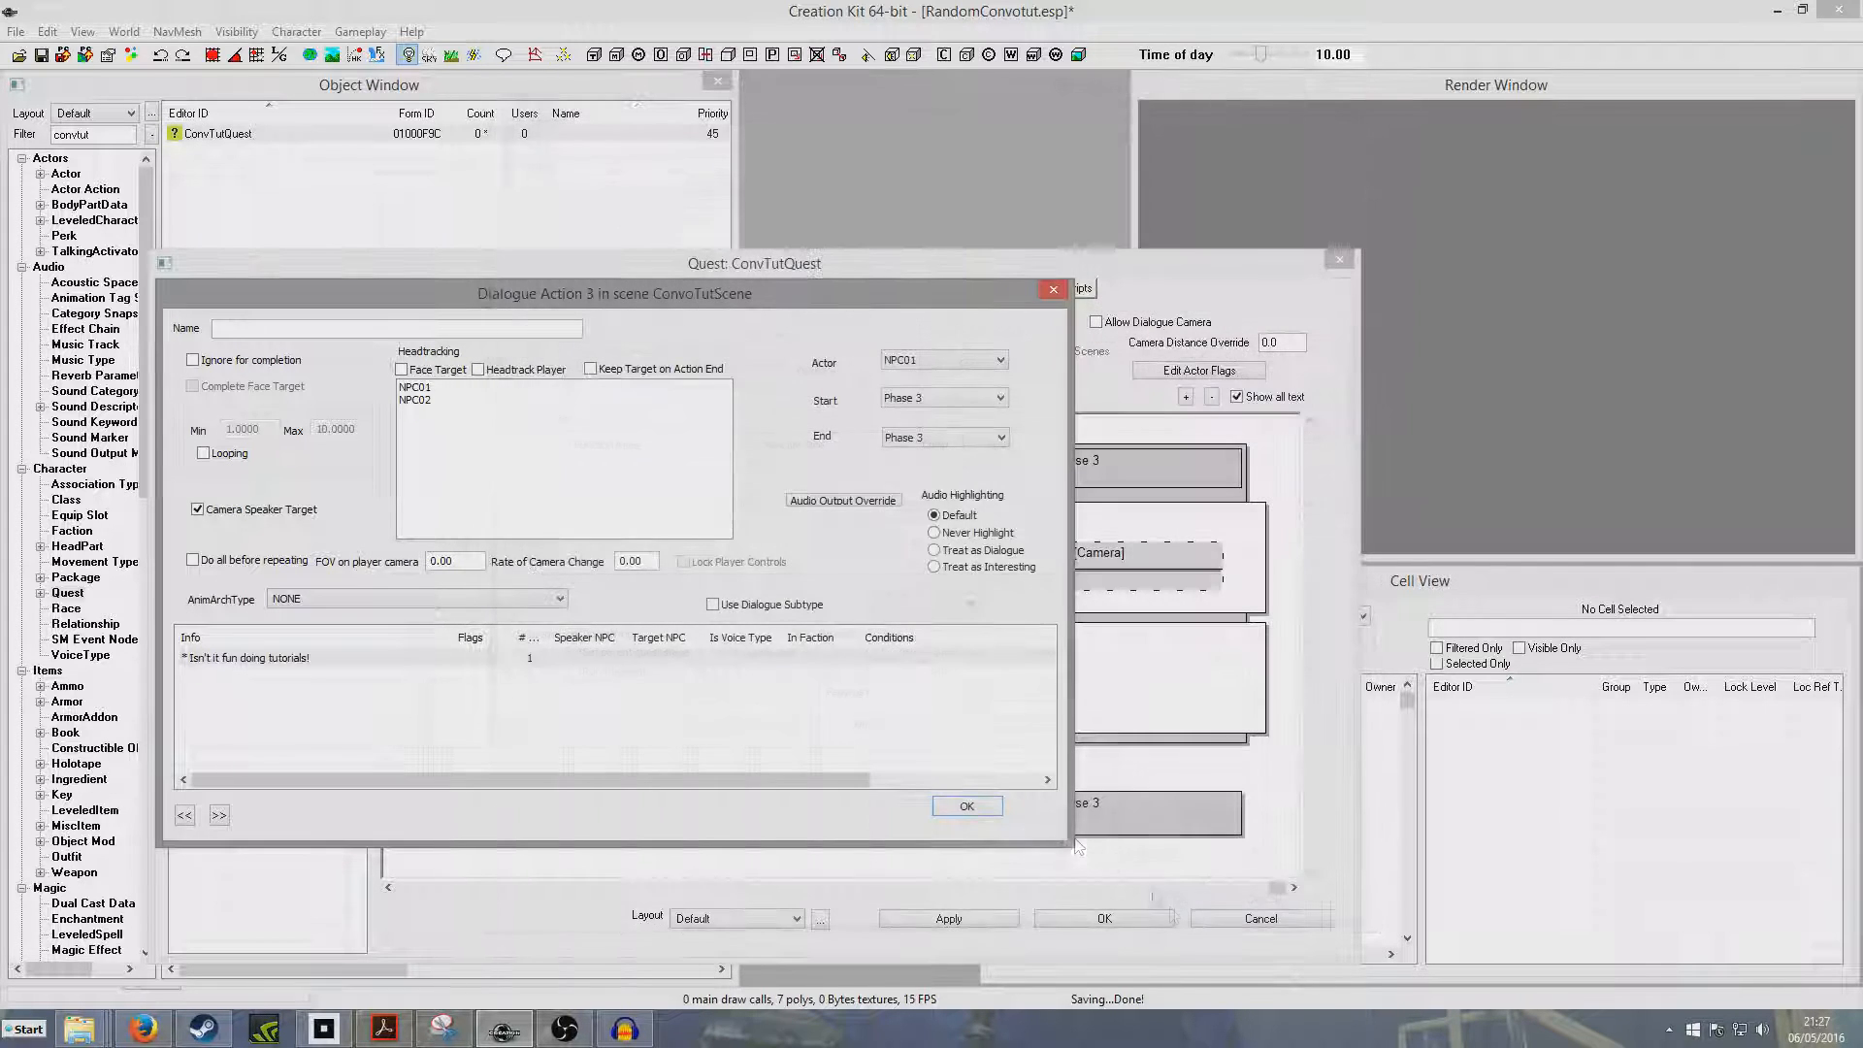
left_click(966, 805)
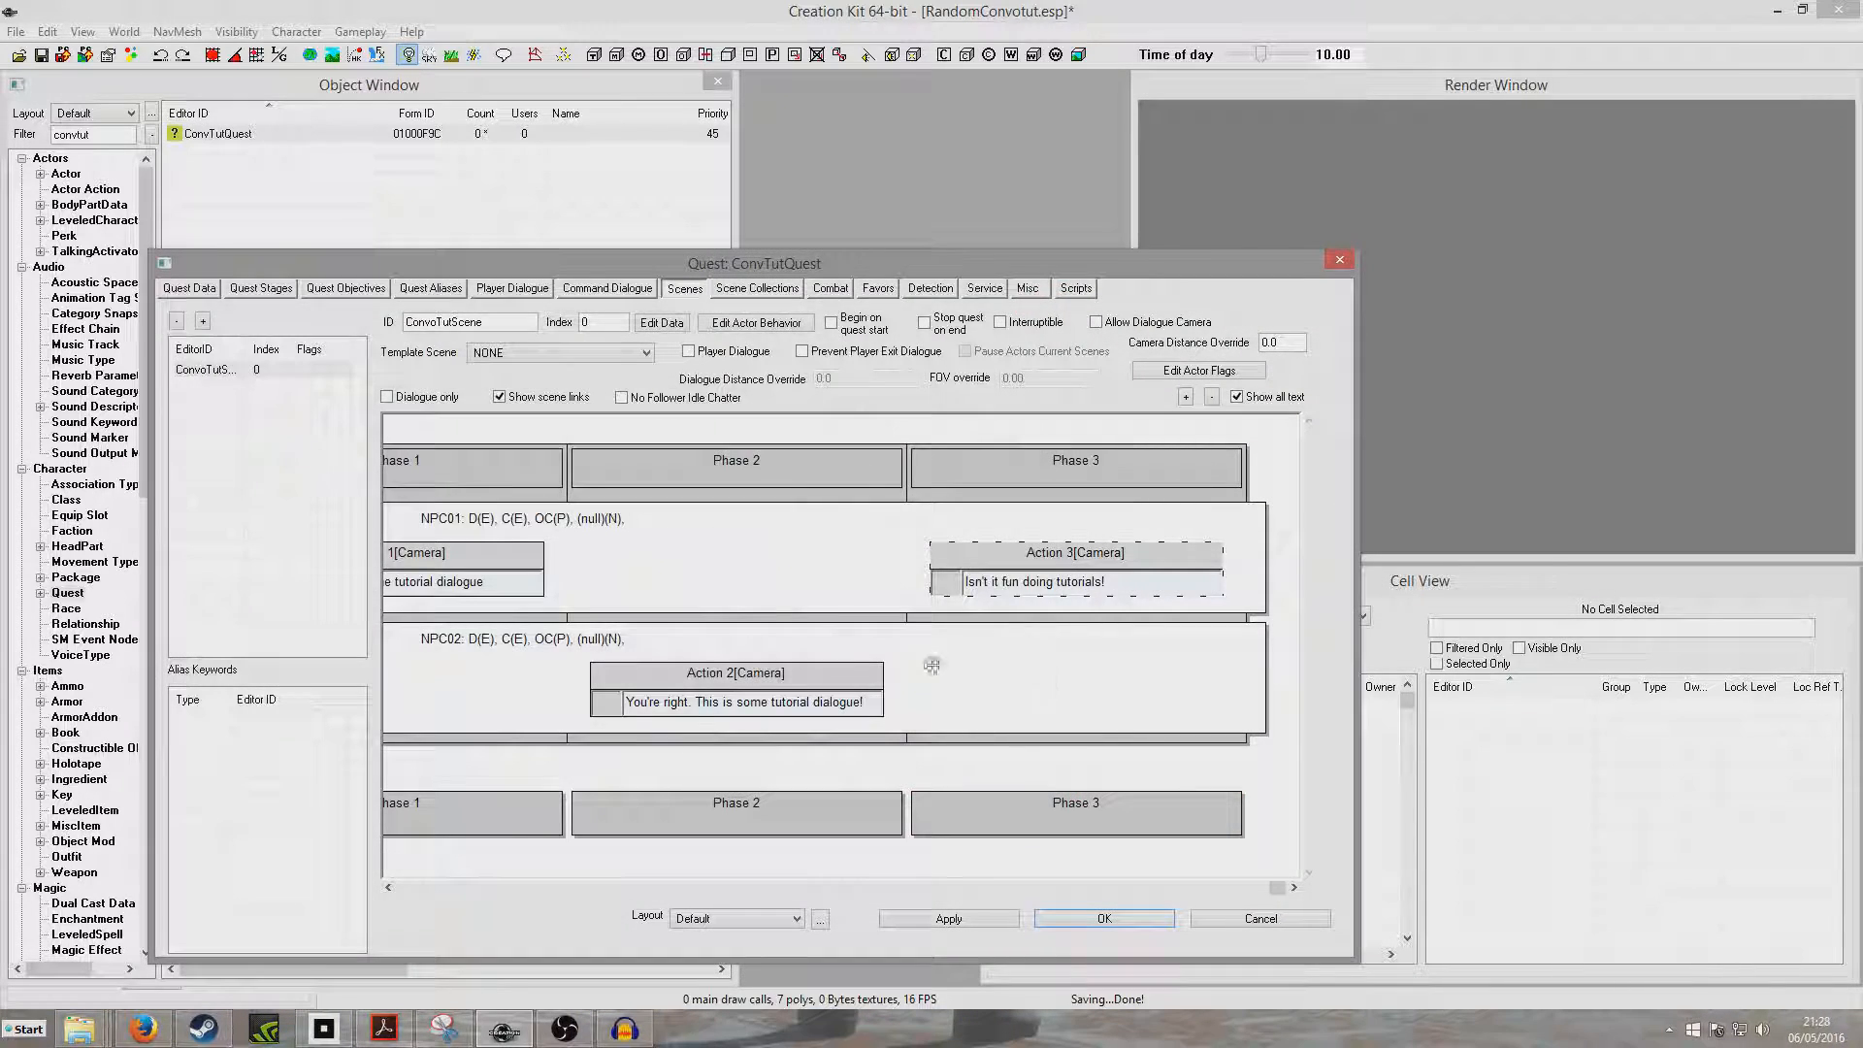
Step: Add phase 4 with NPC02 answering "You're god damn right!"
right_click(933, 665)
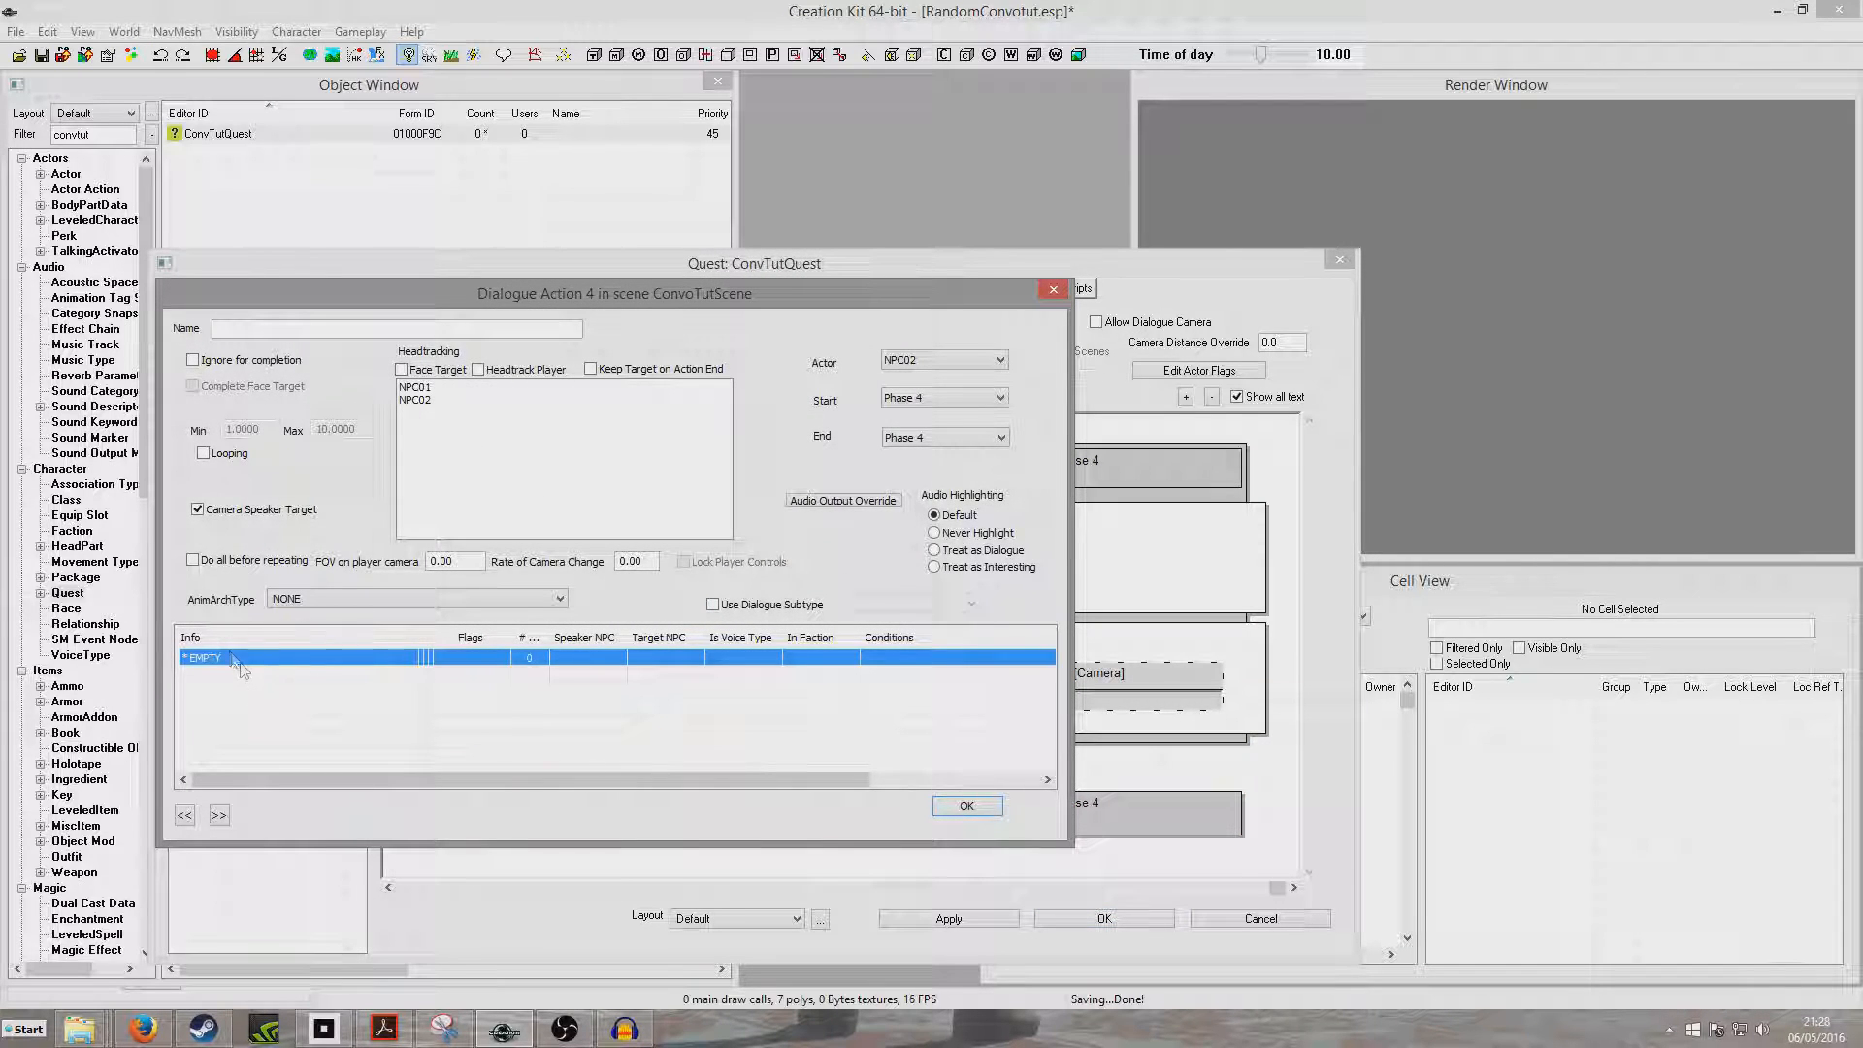
double_click(214, 658)
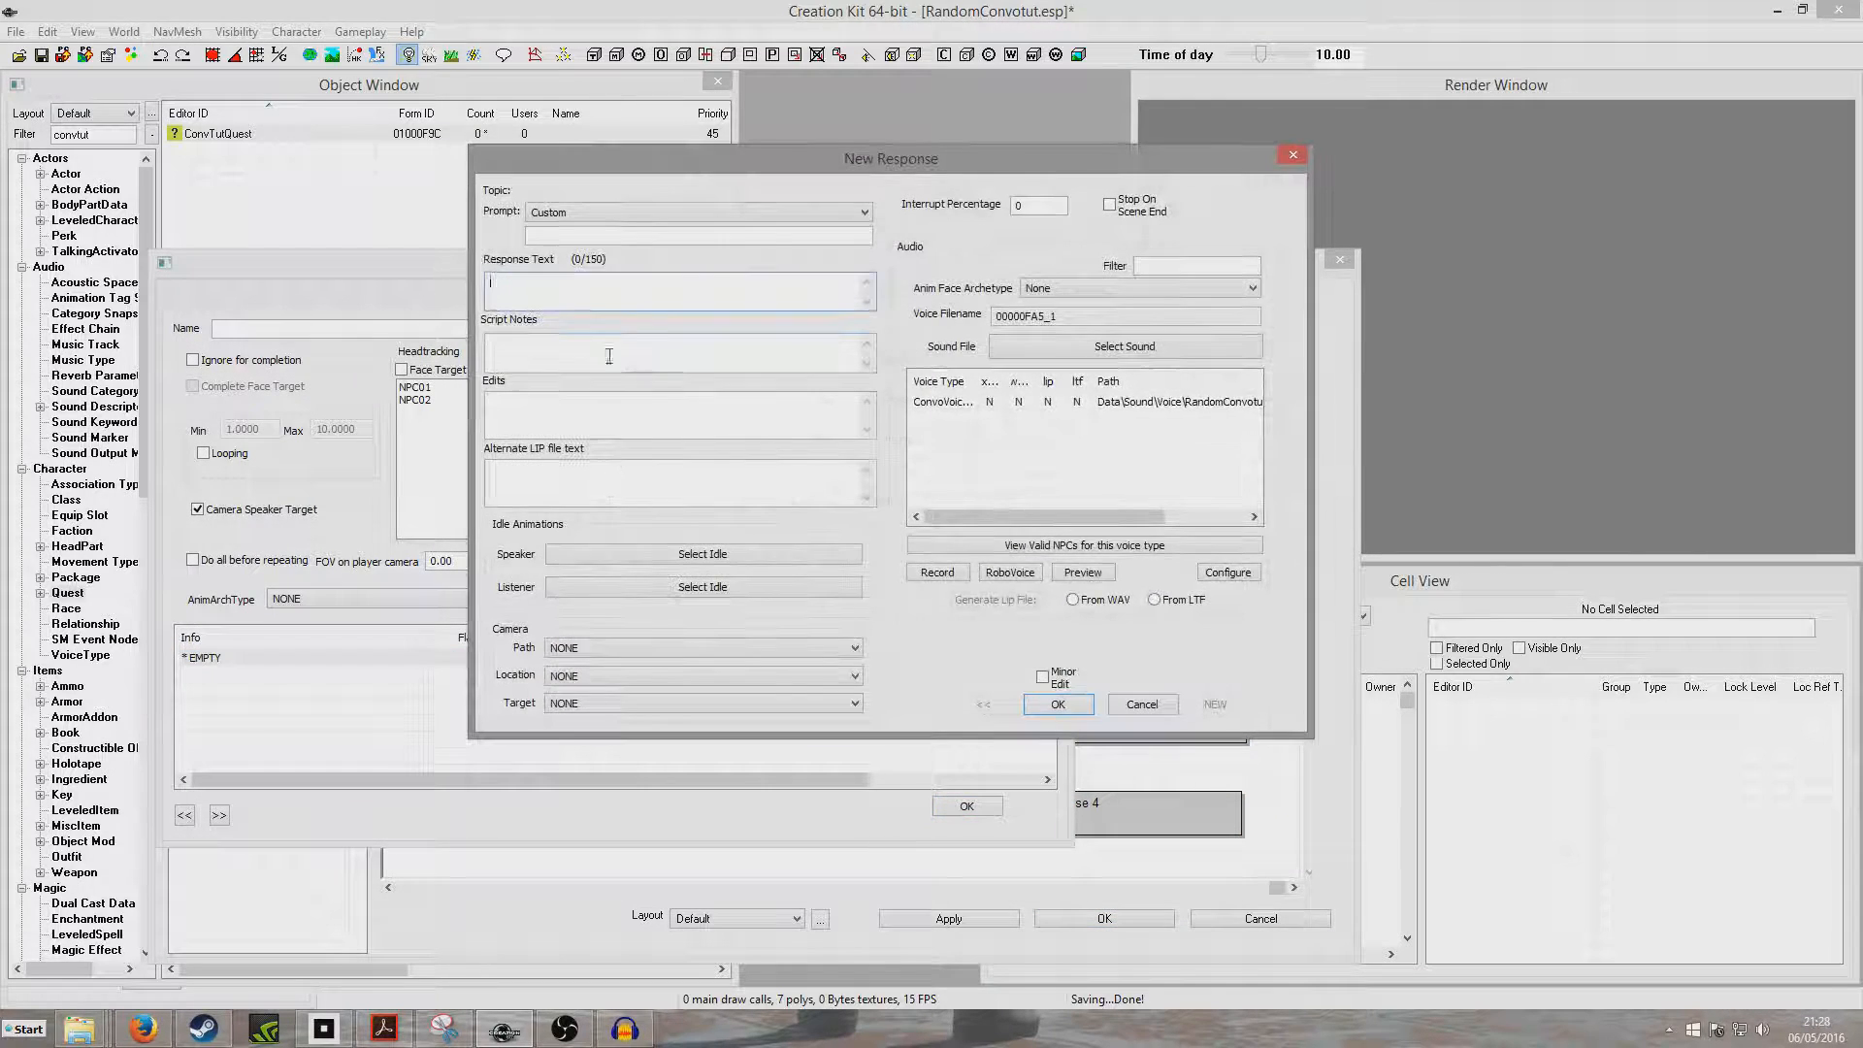
type("You're god")
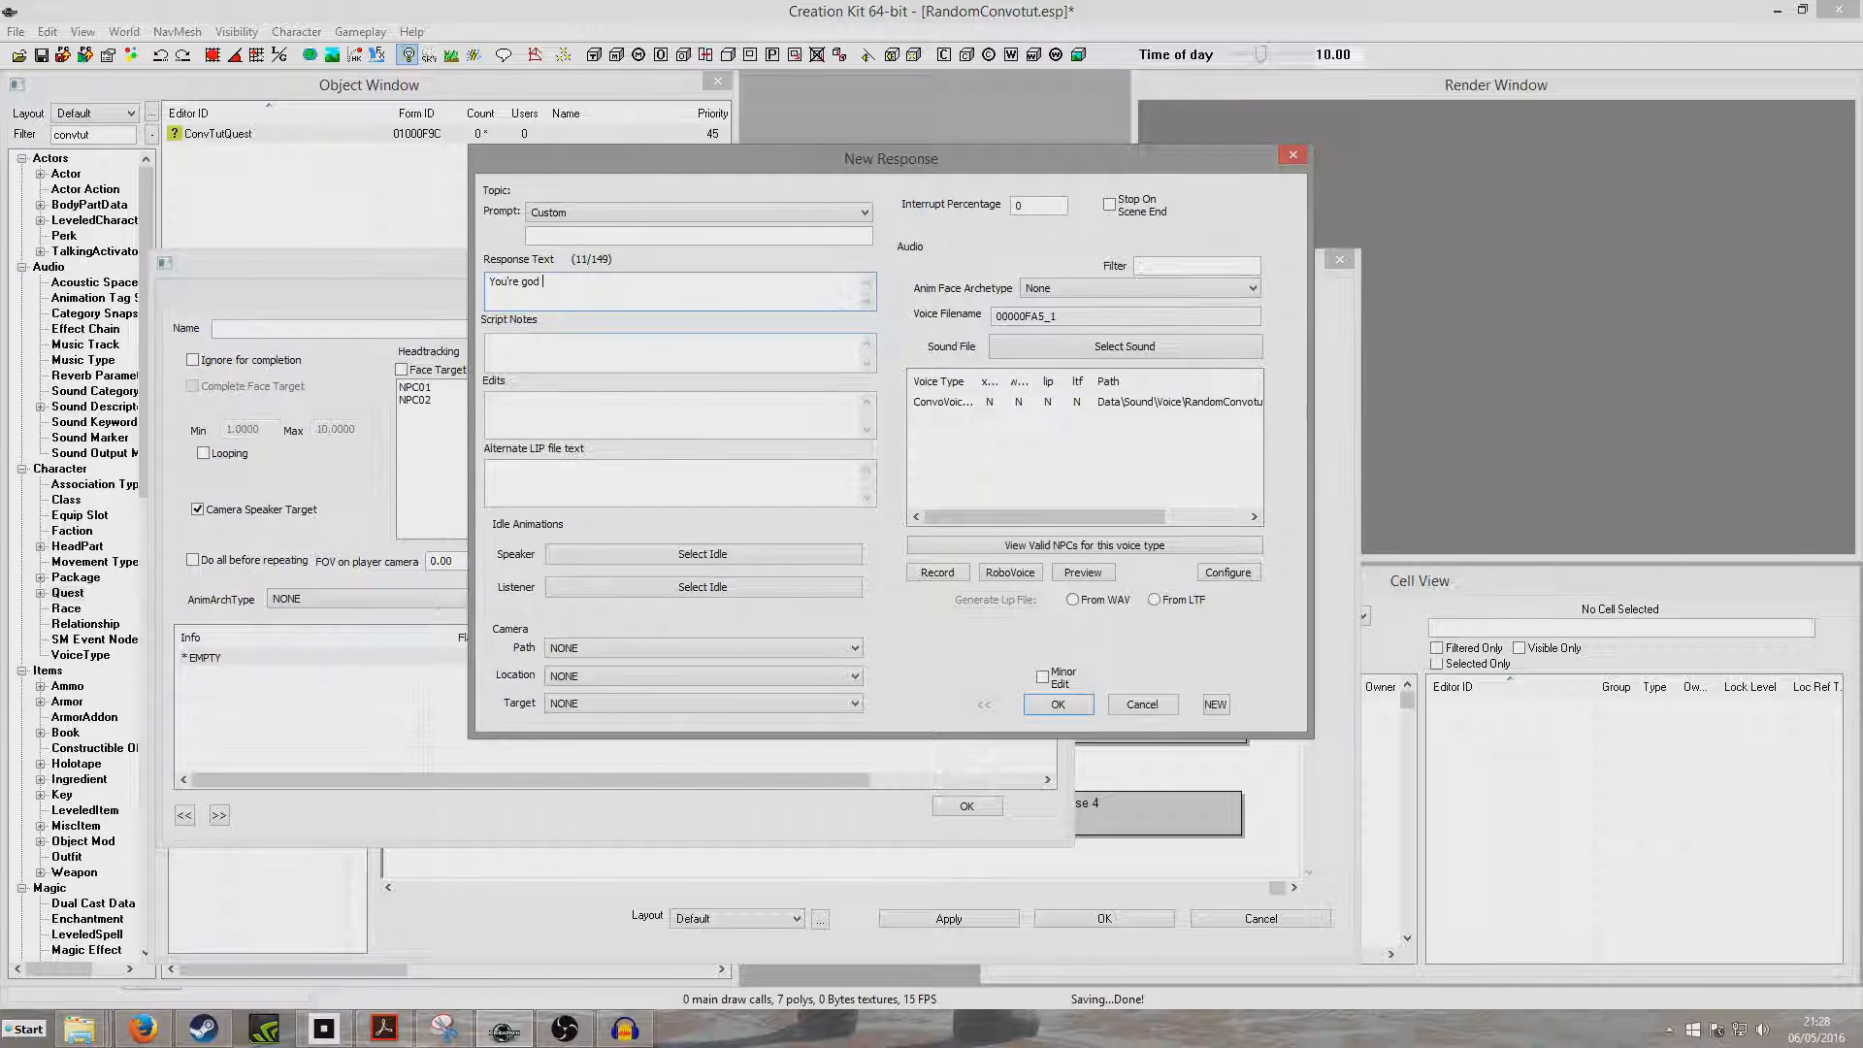
type("damn right")
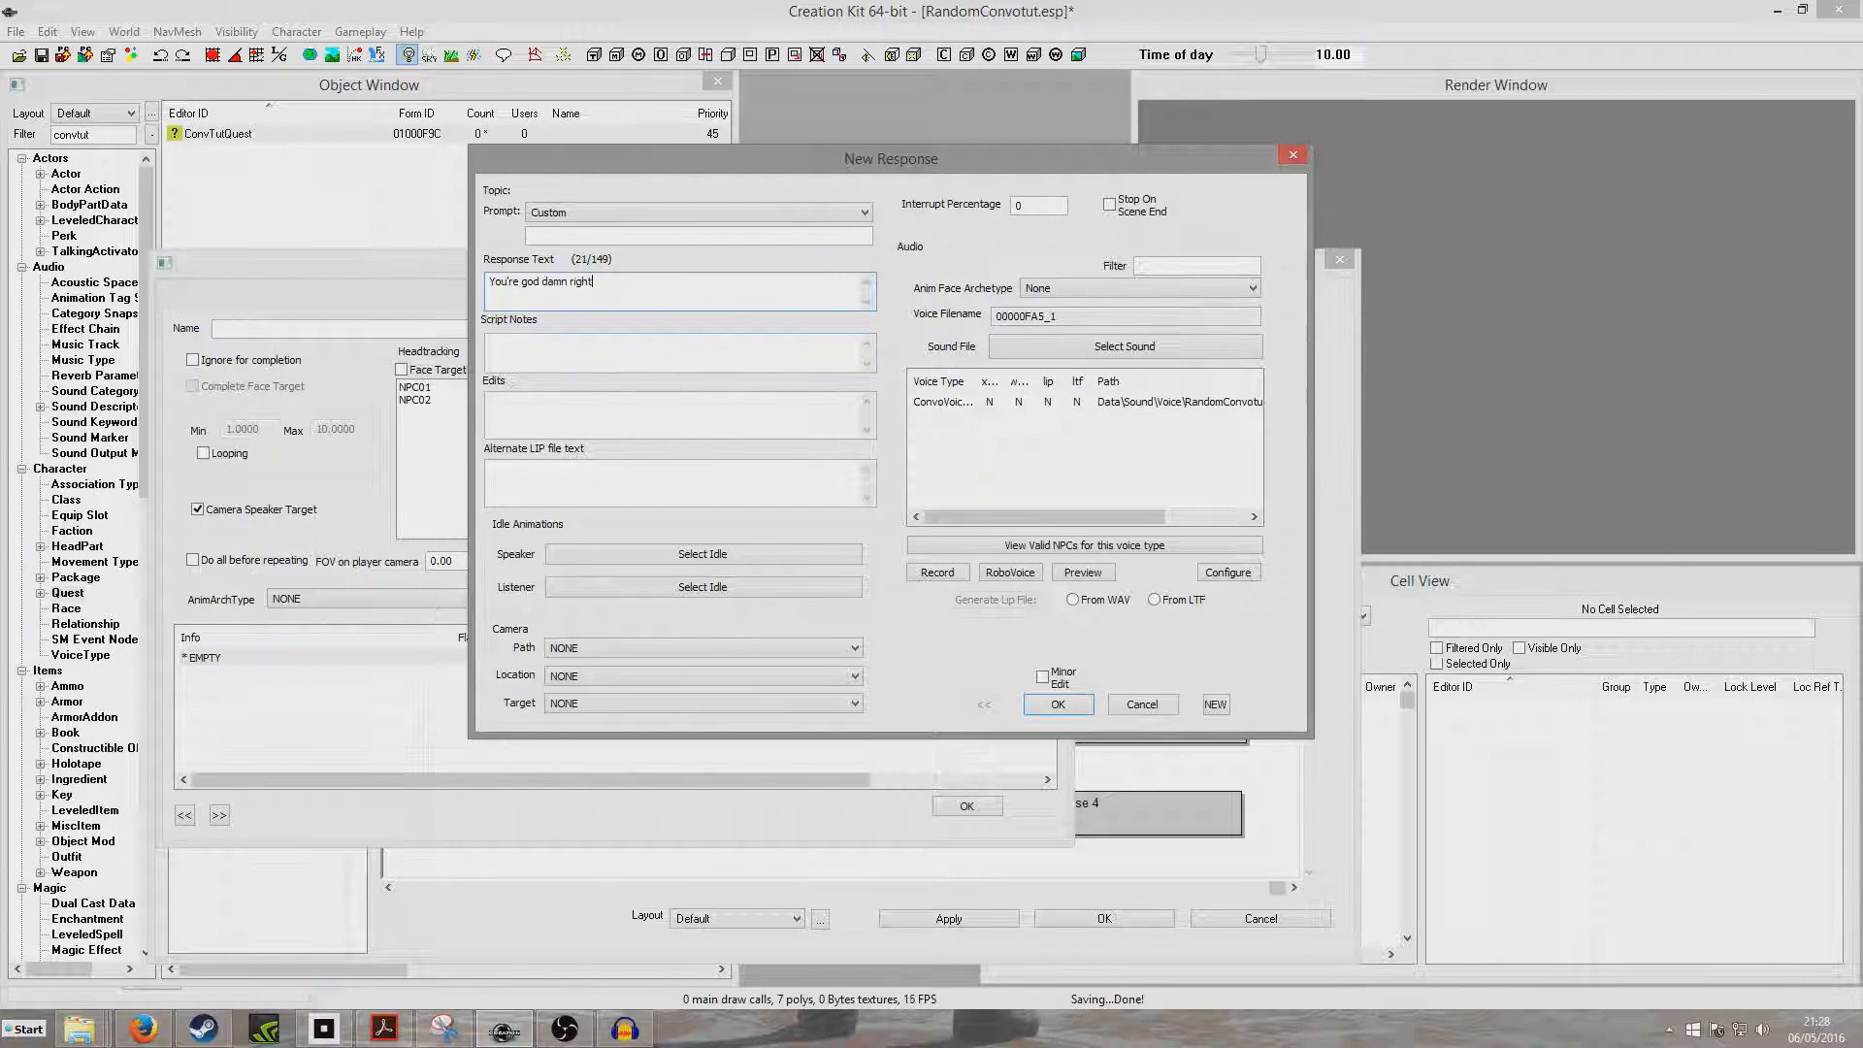
left_click(1056, 702)
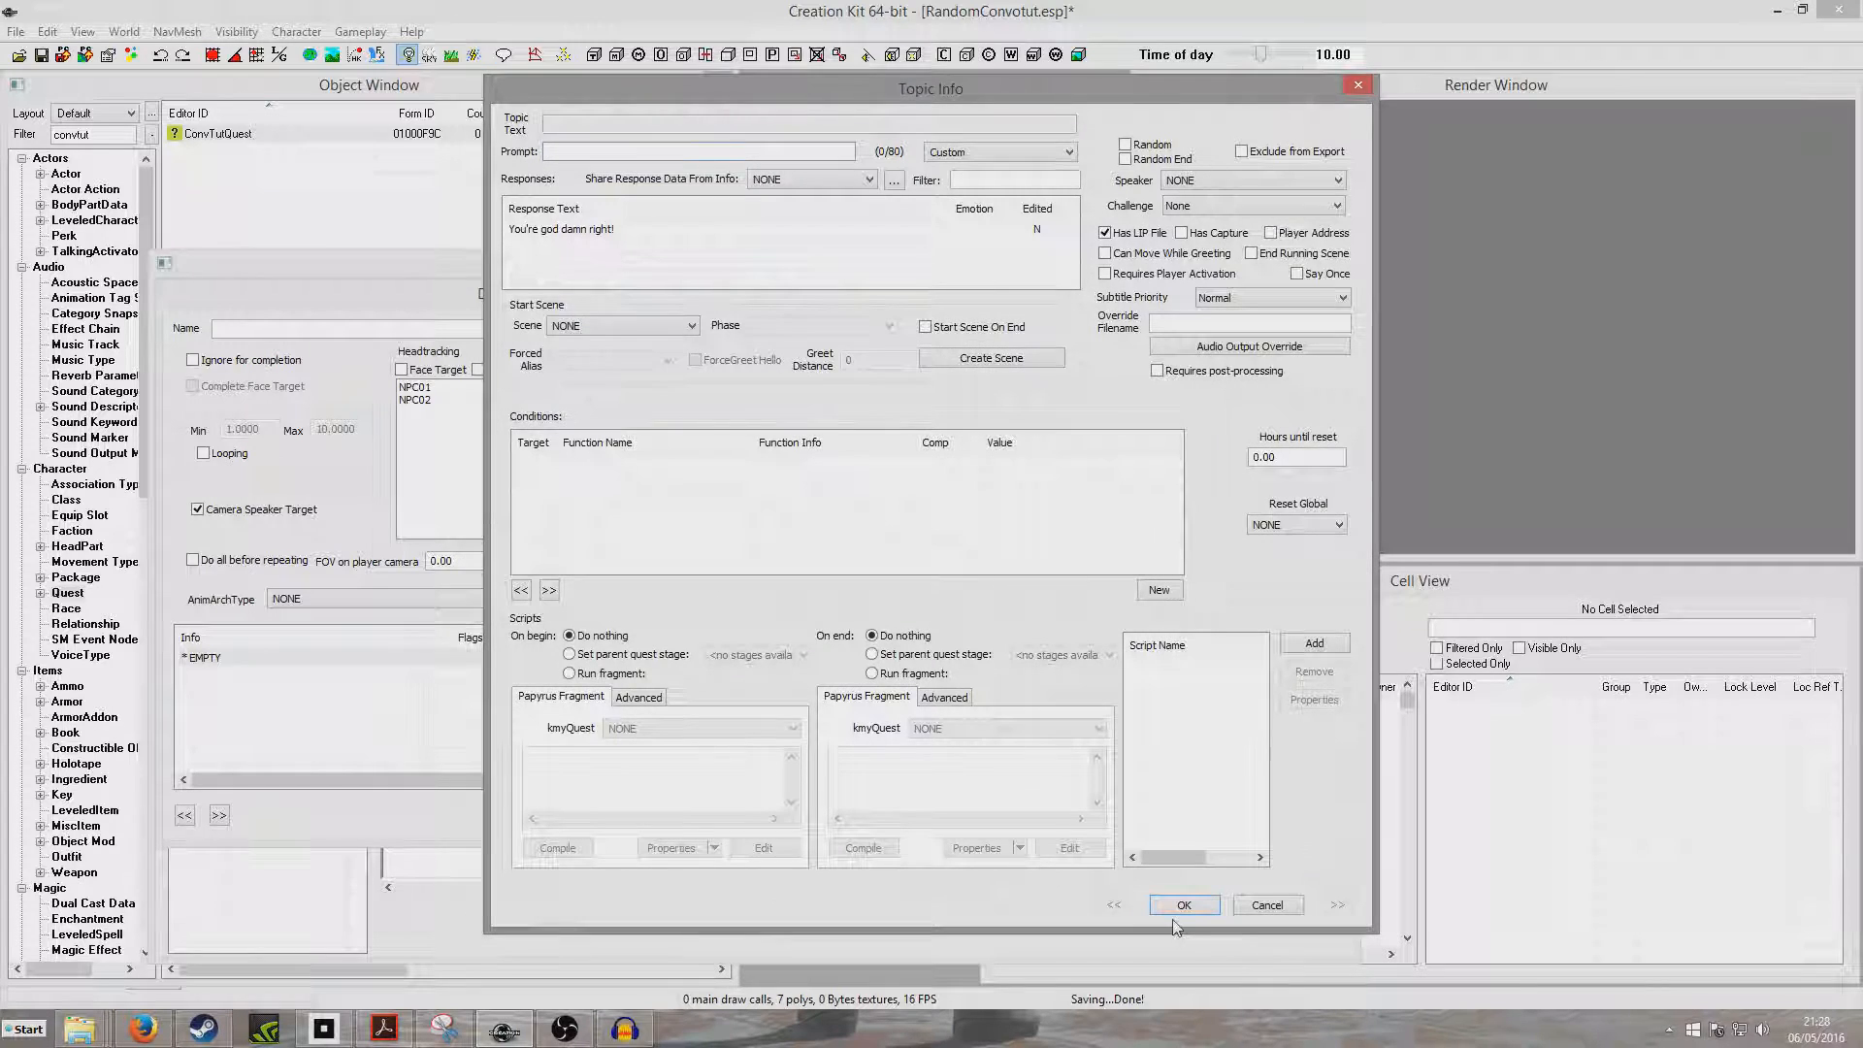
left_click(1182, 905)
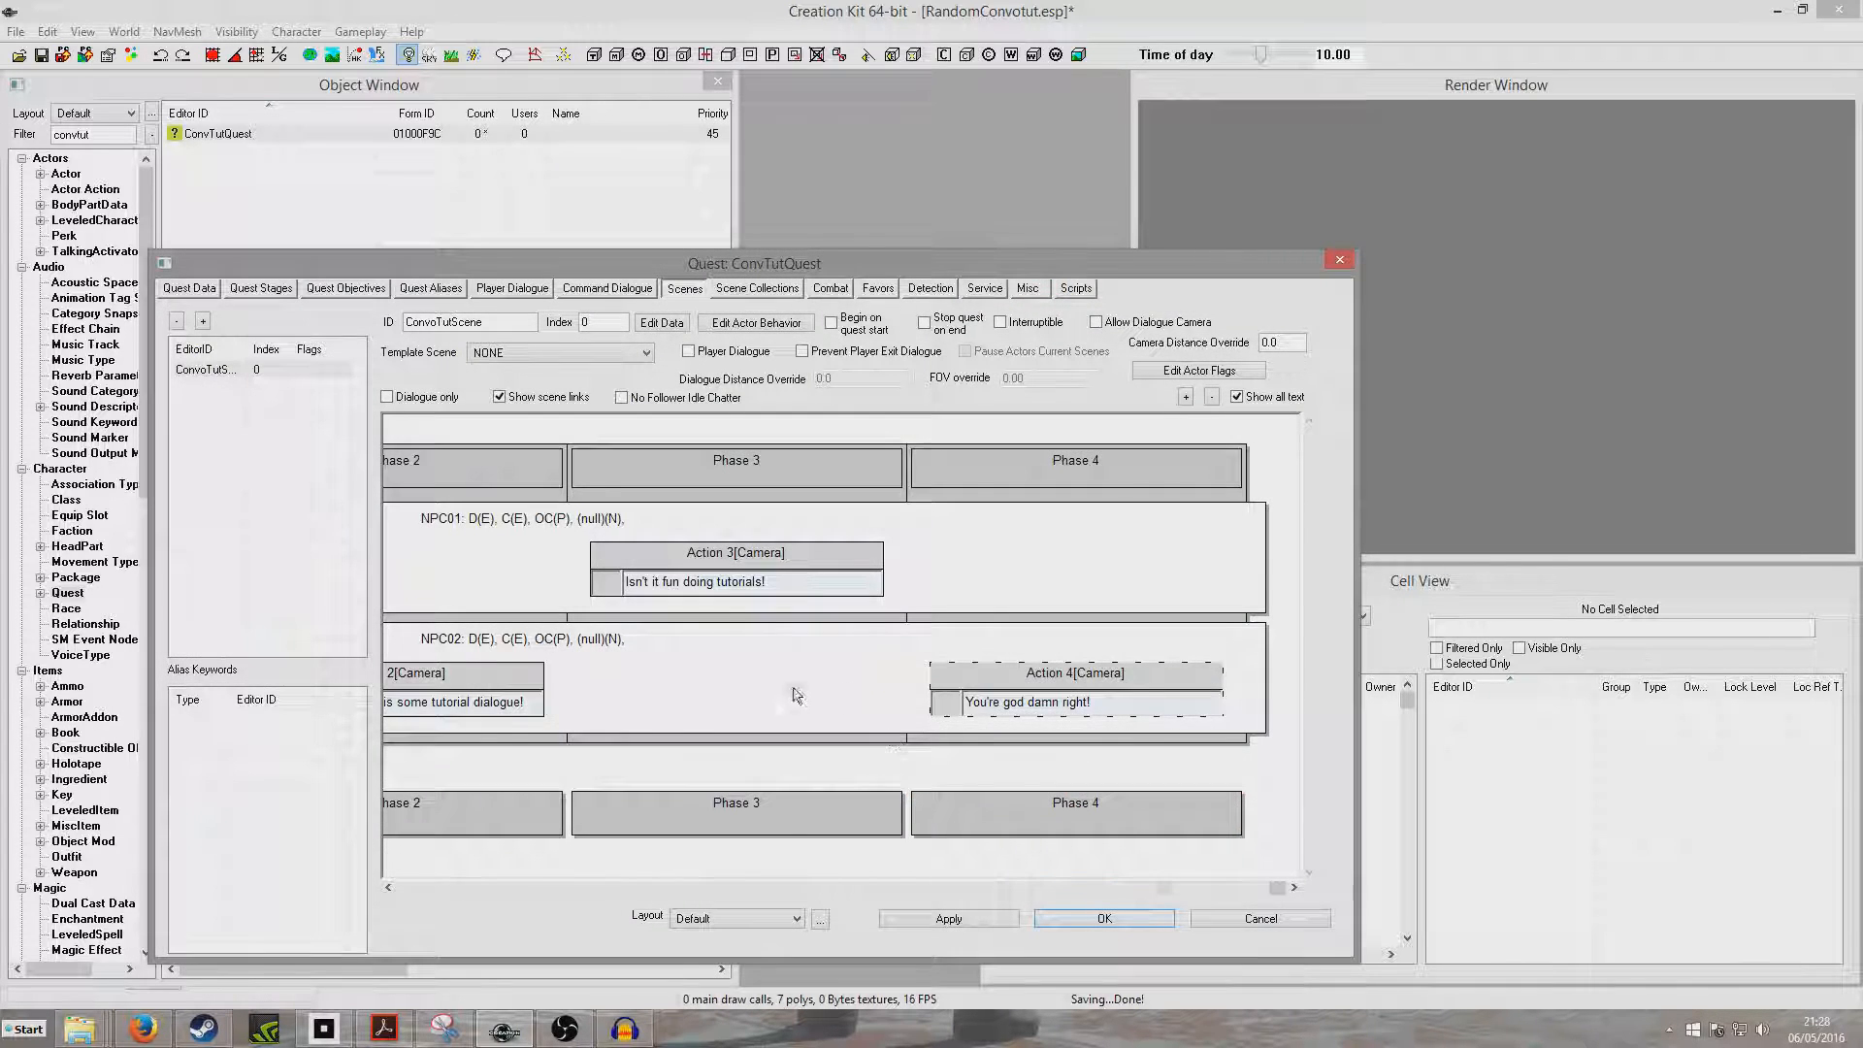
scroll("left", 3)
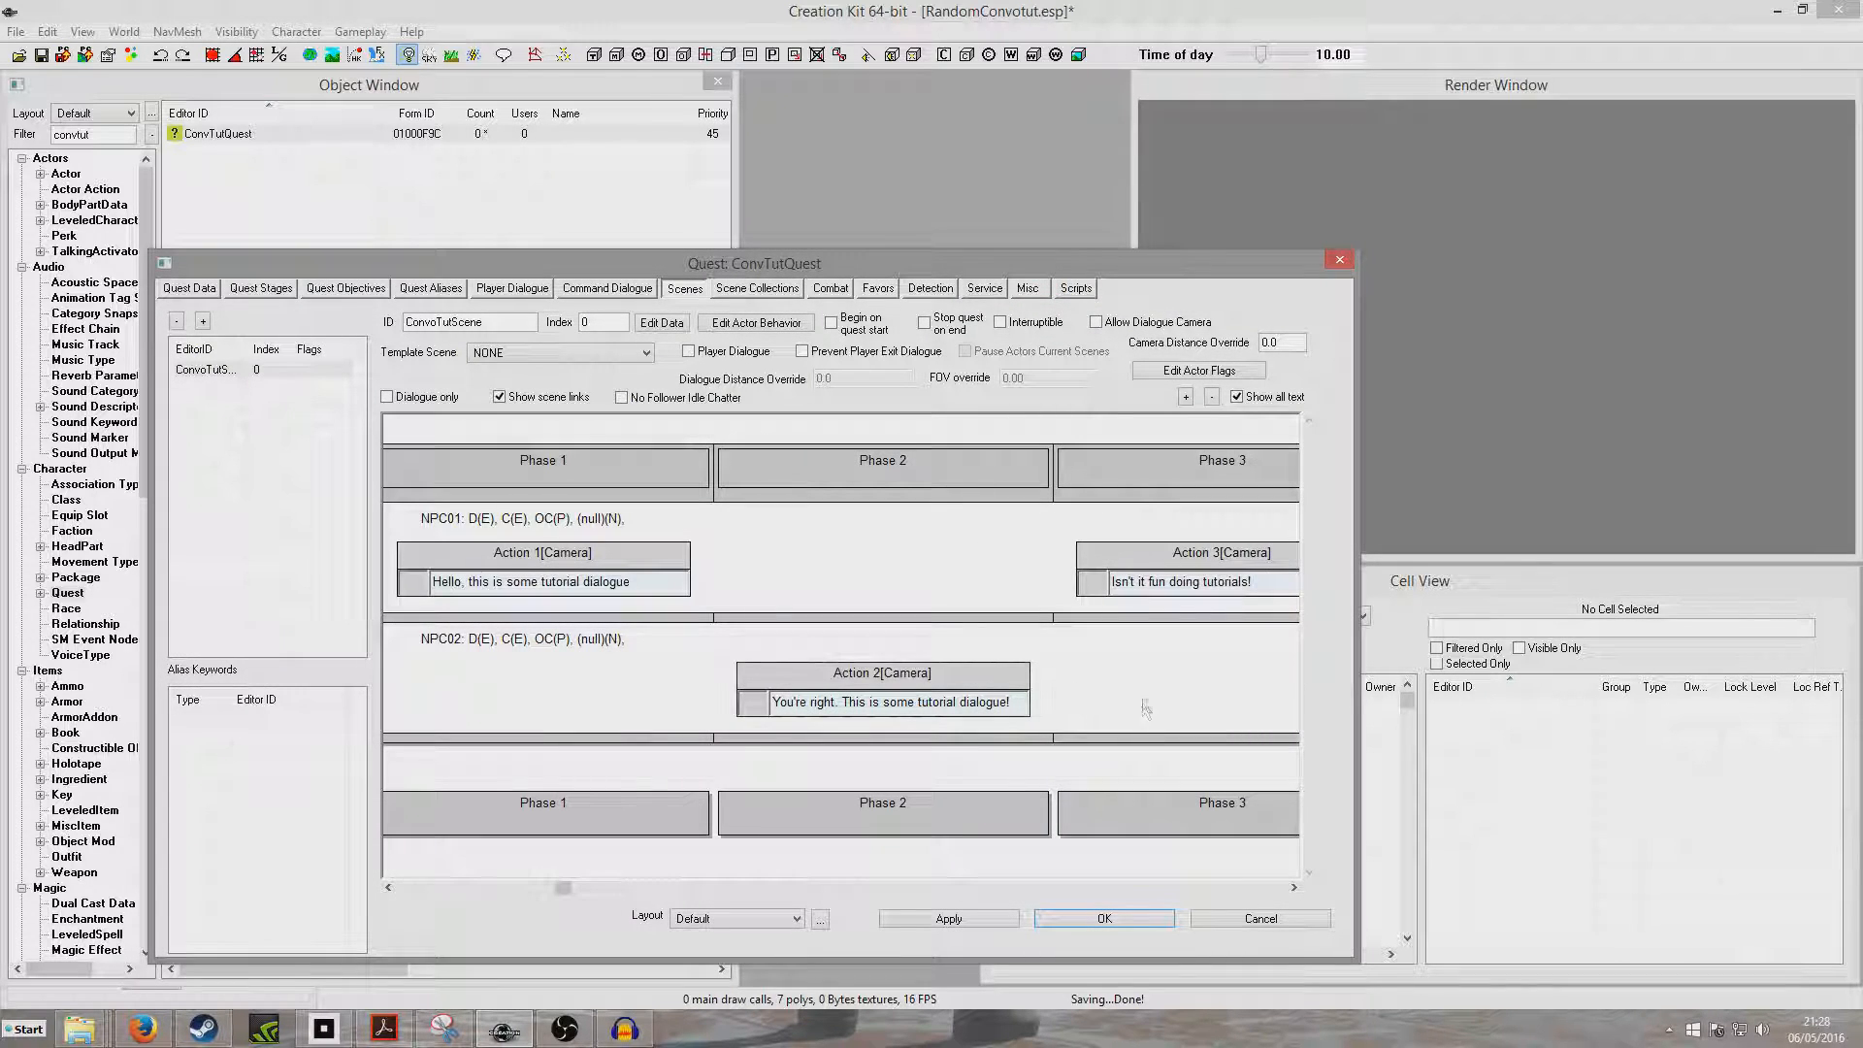
Step: Set the scene to Begin on quest start and Stop quest on end
left_click(883, 460)
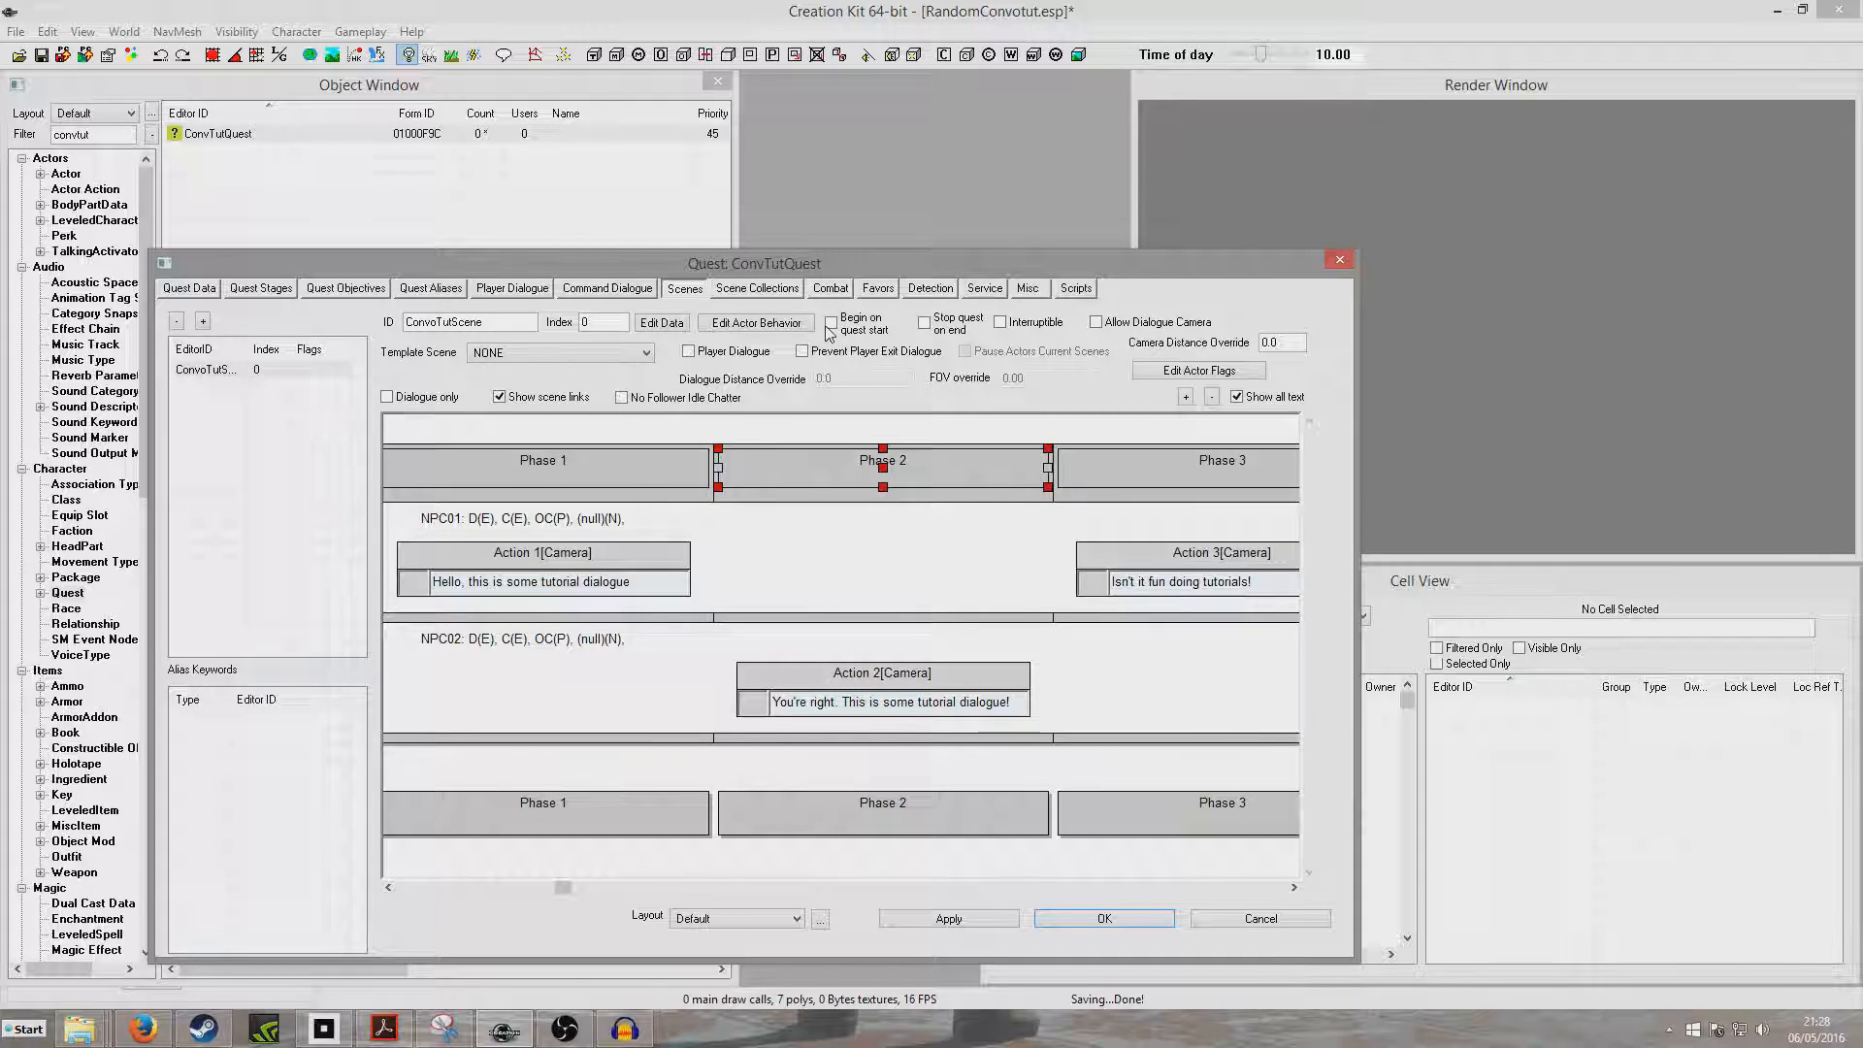
left_click(833, 323)
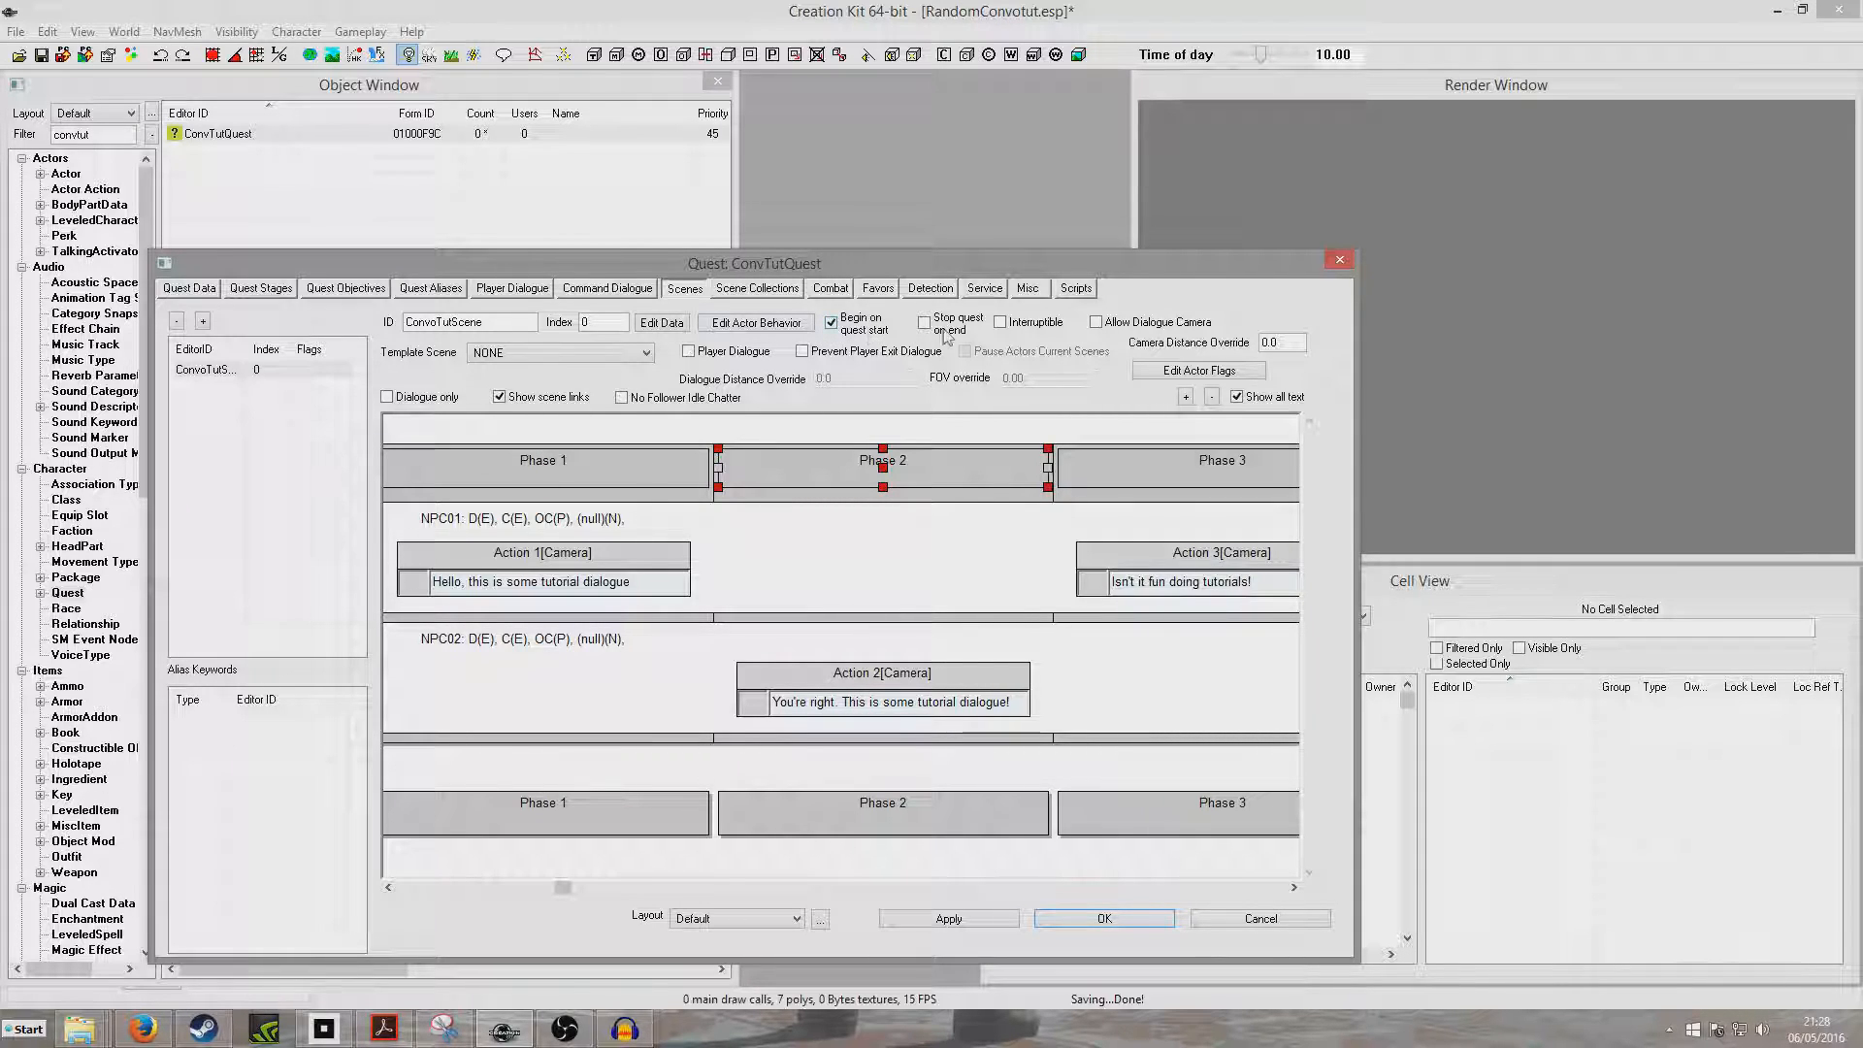
left_click(926, 322)
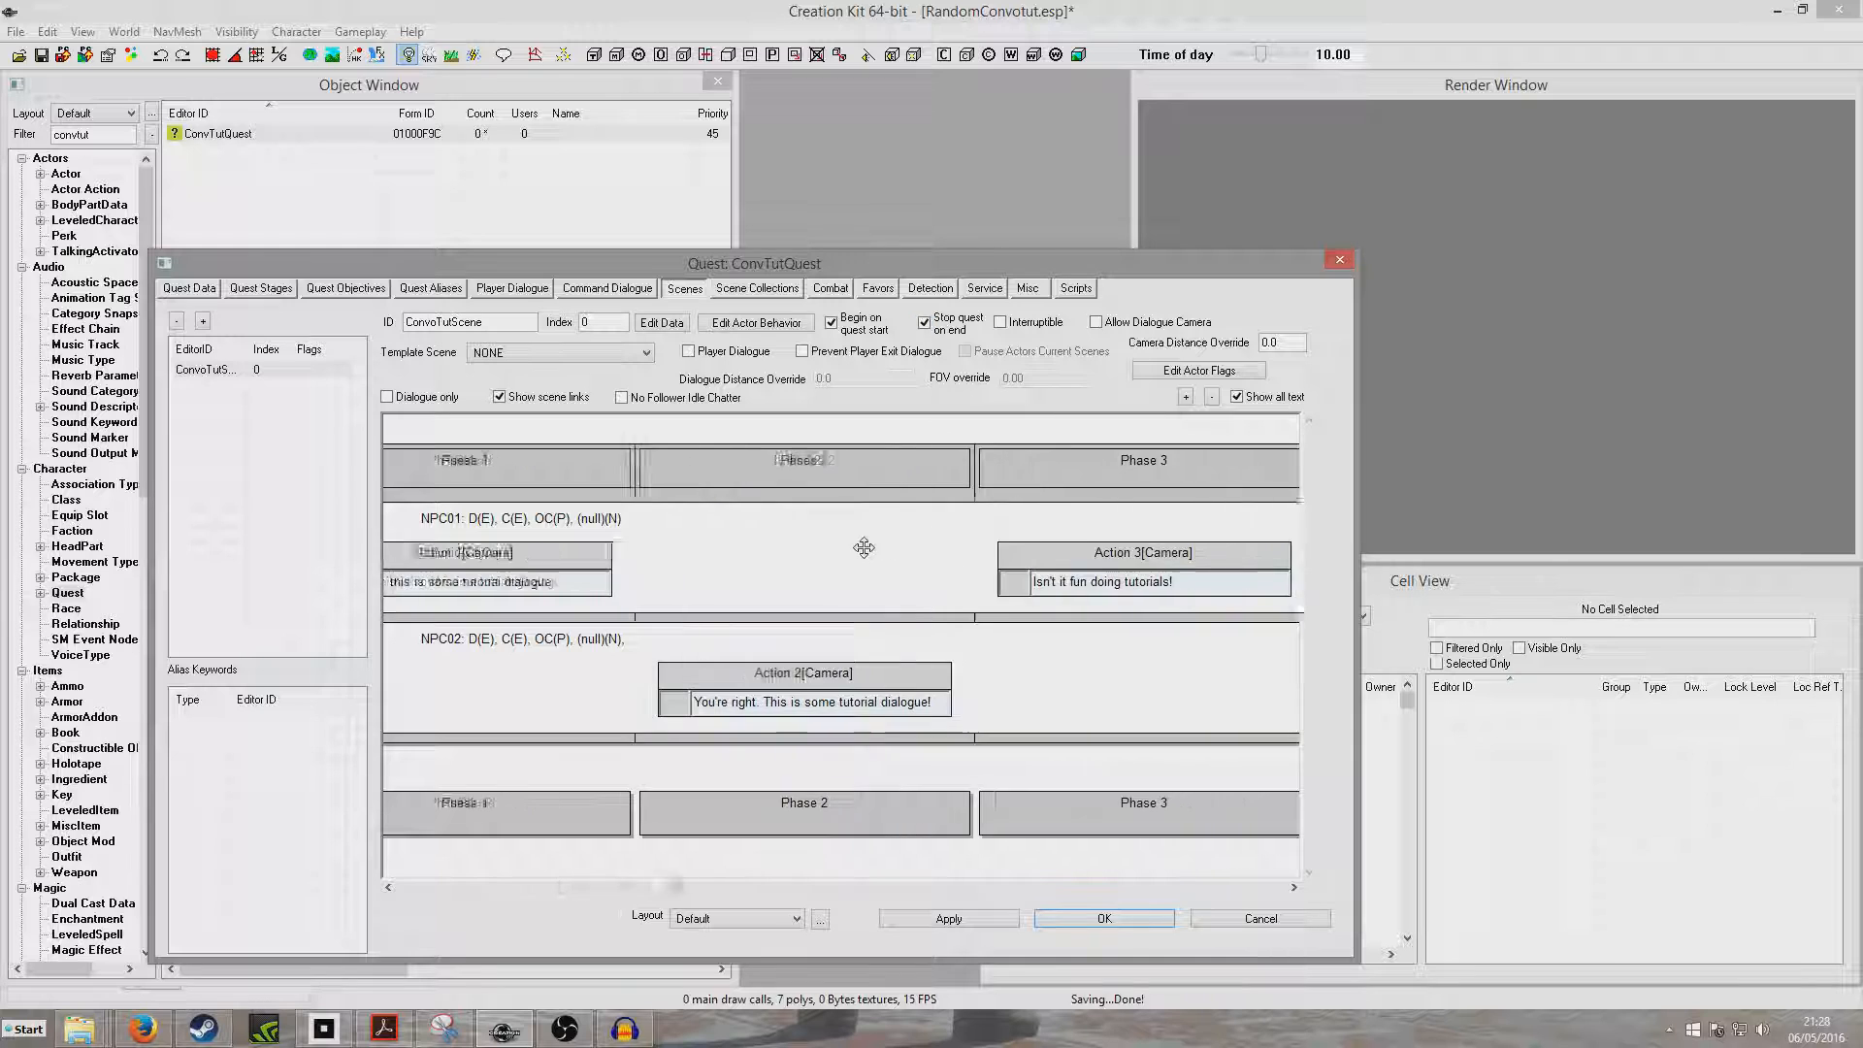
scroll("right", 3)
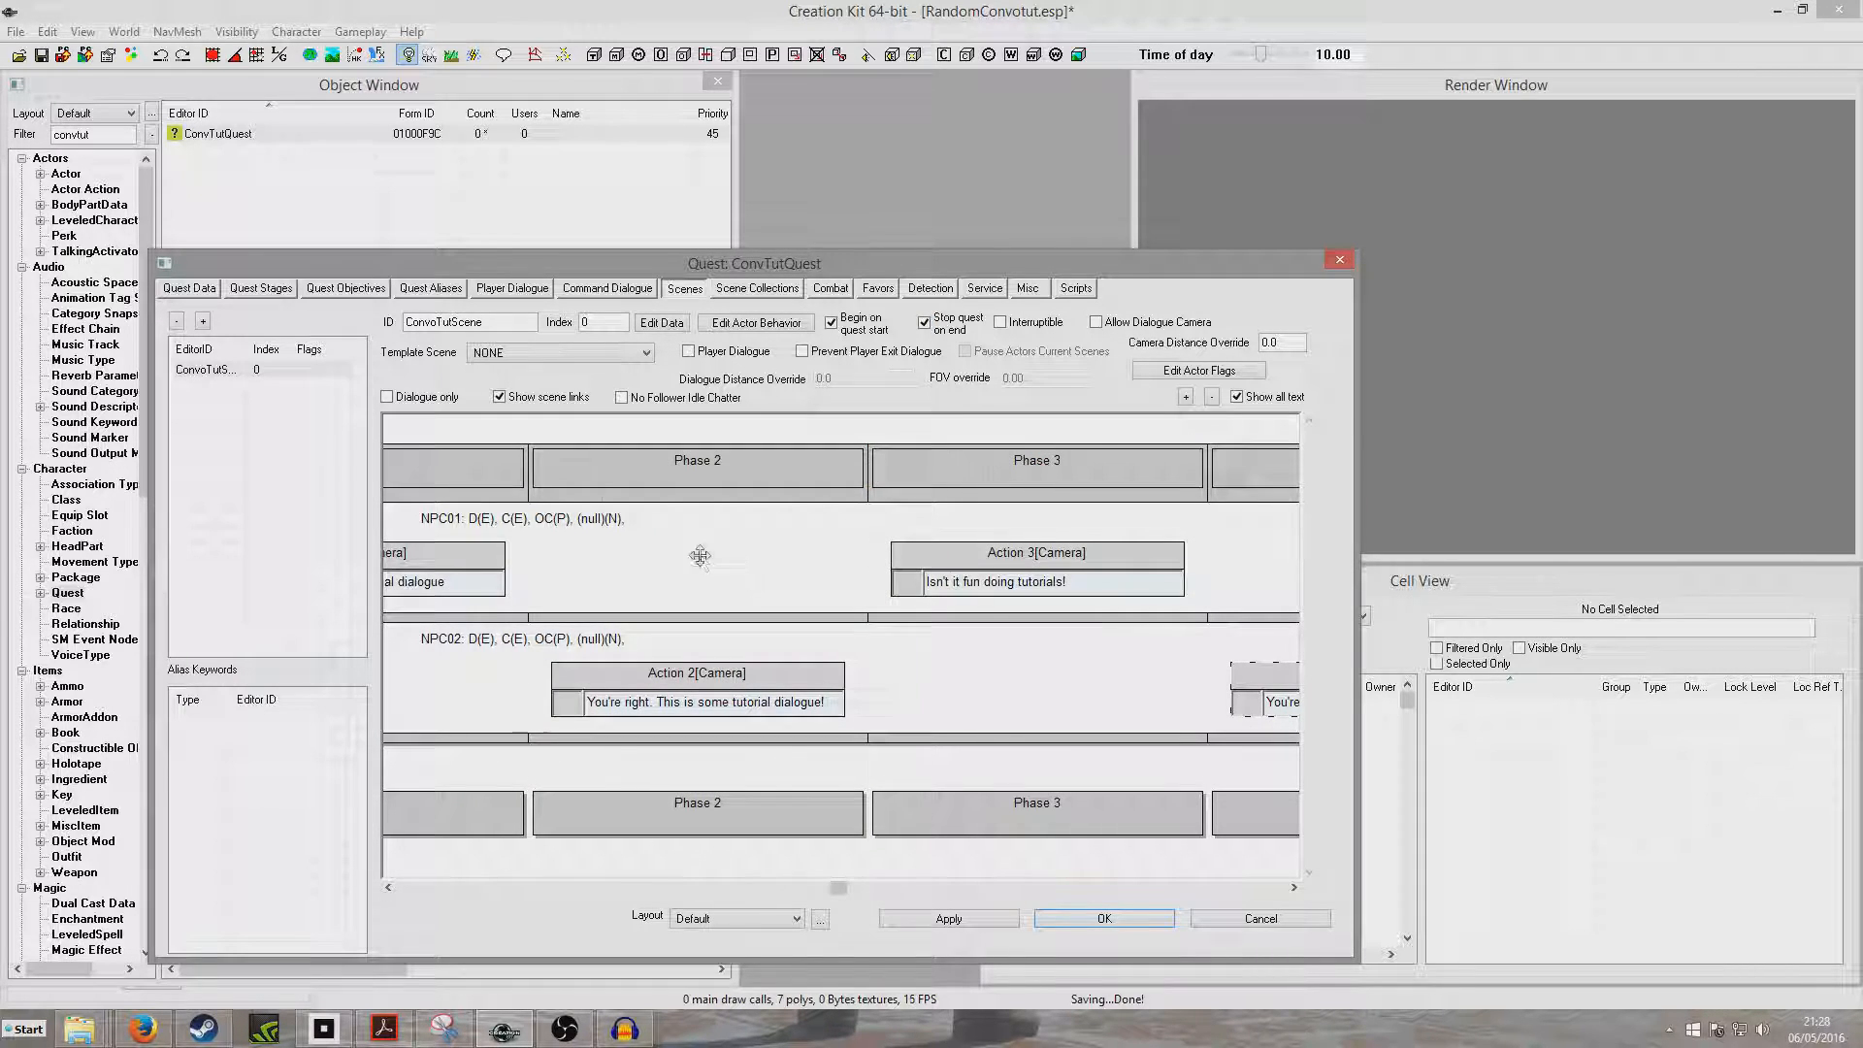
scroll("left", 3)
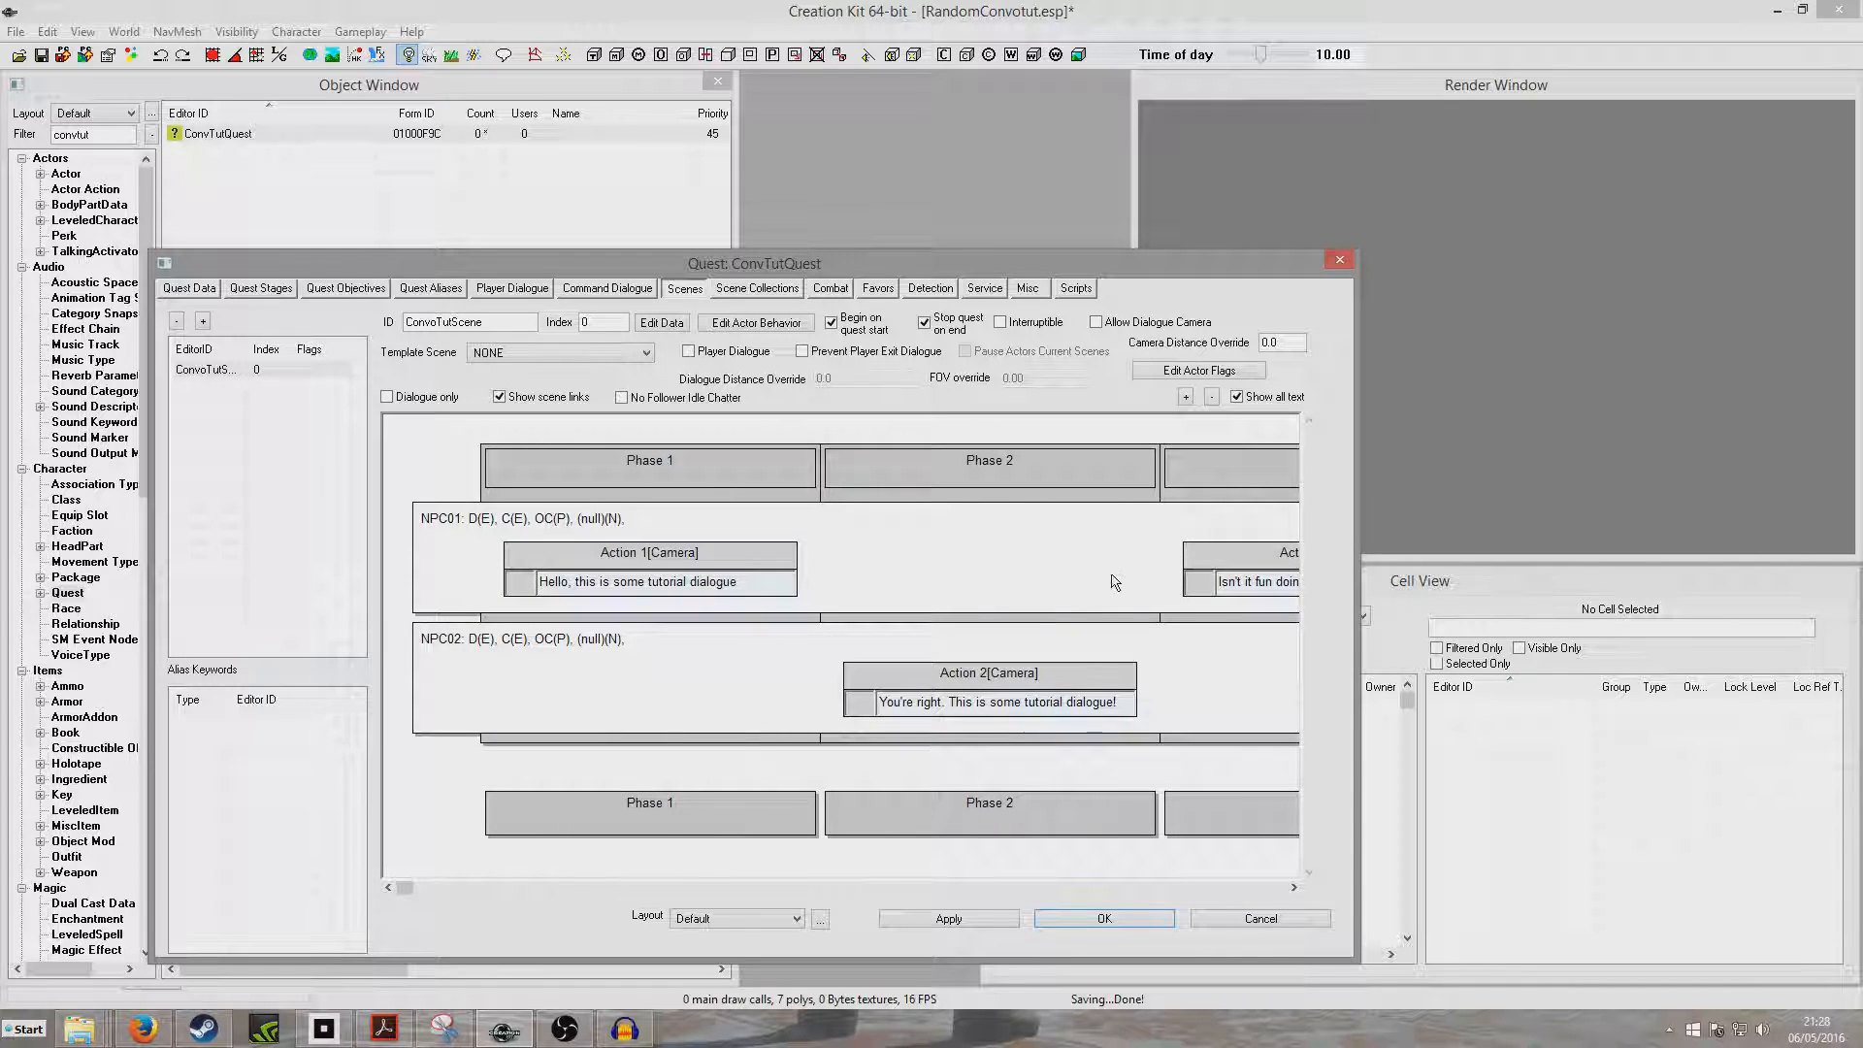
mouse_move(799, 584)
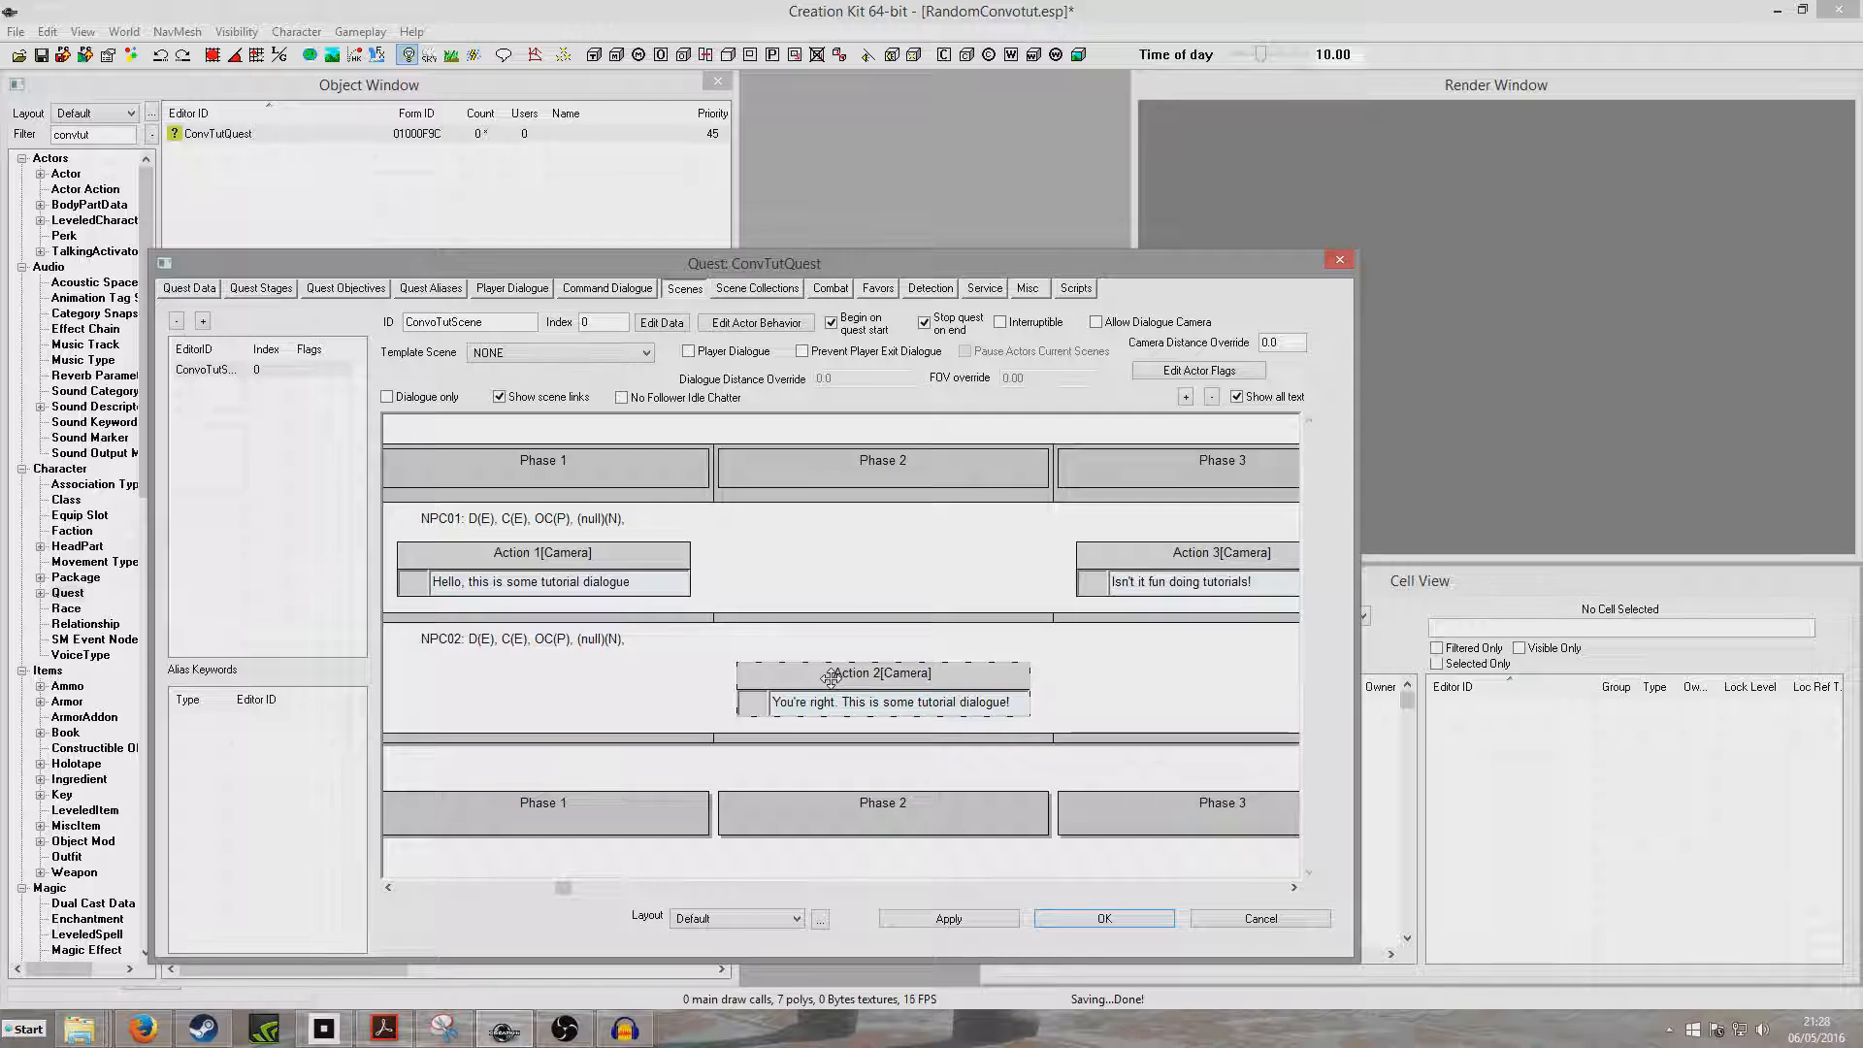
scroll("right", 3)
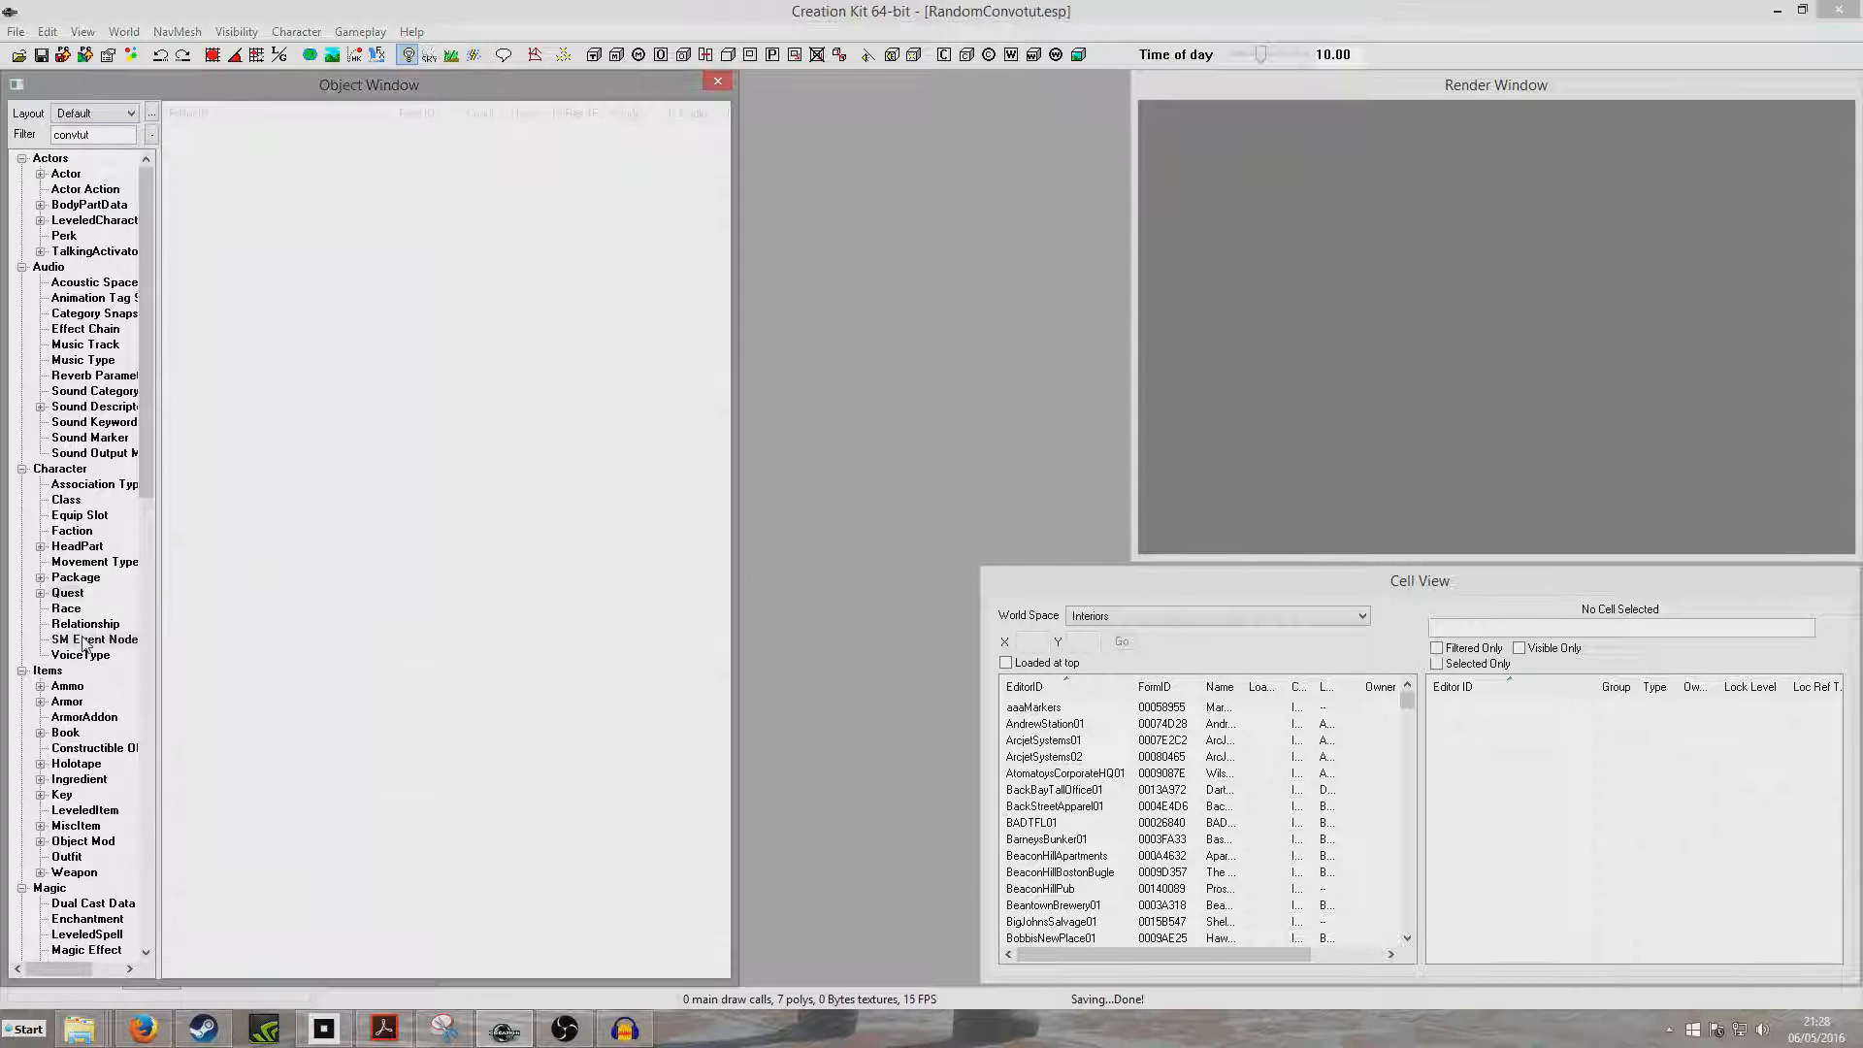
Step: Open the Actor Dialogue Event node tree from SM Event Node and browse its conversation branches
left_click(93, 639)
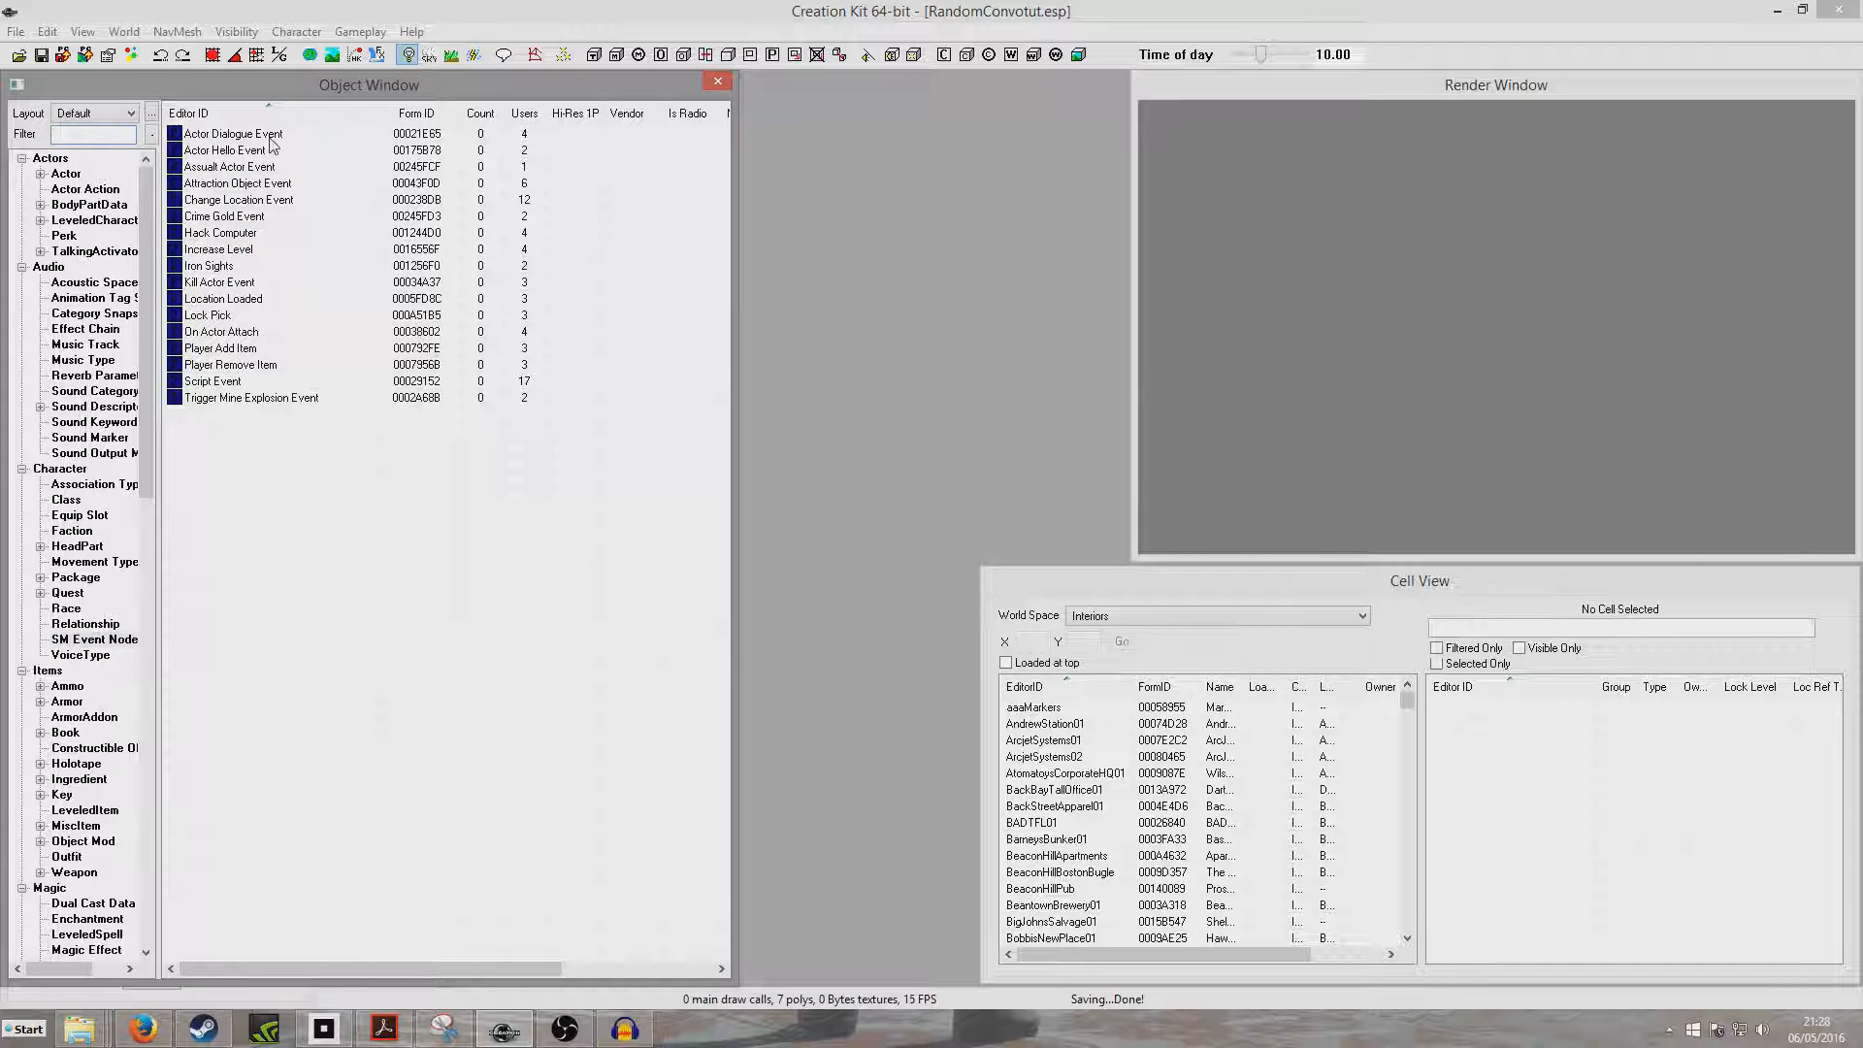
left_click(233, 134)
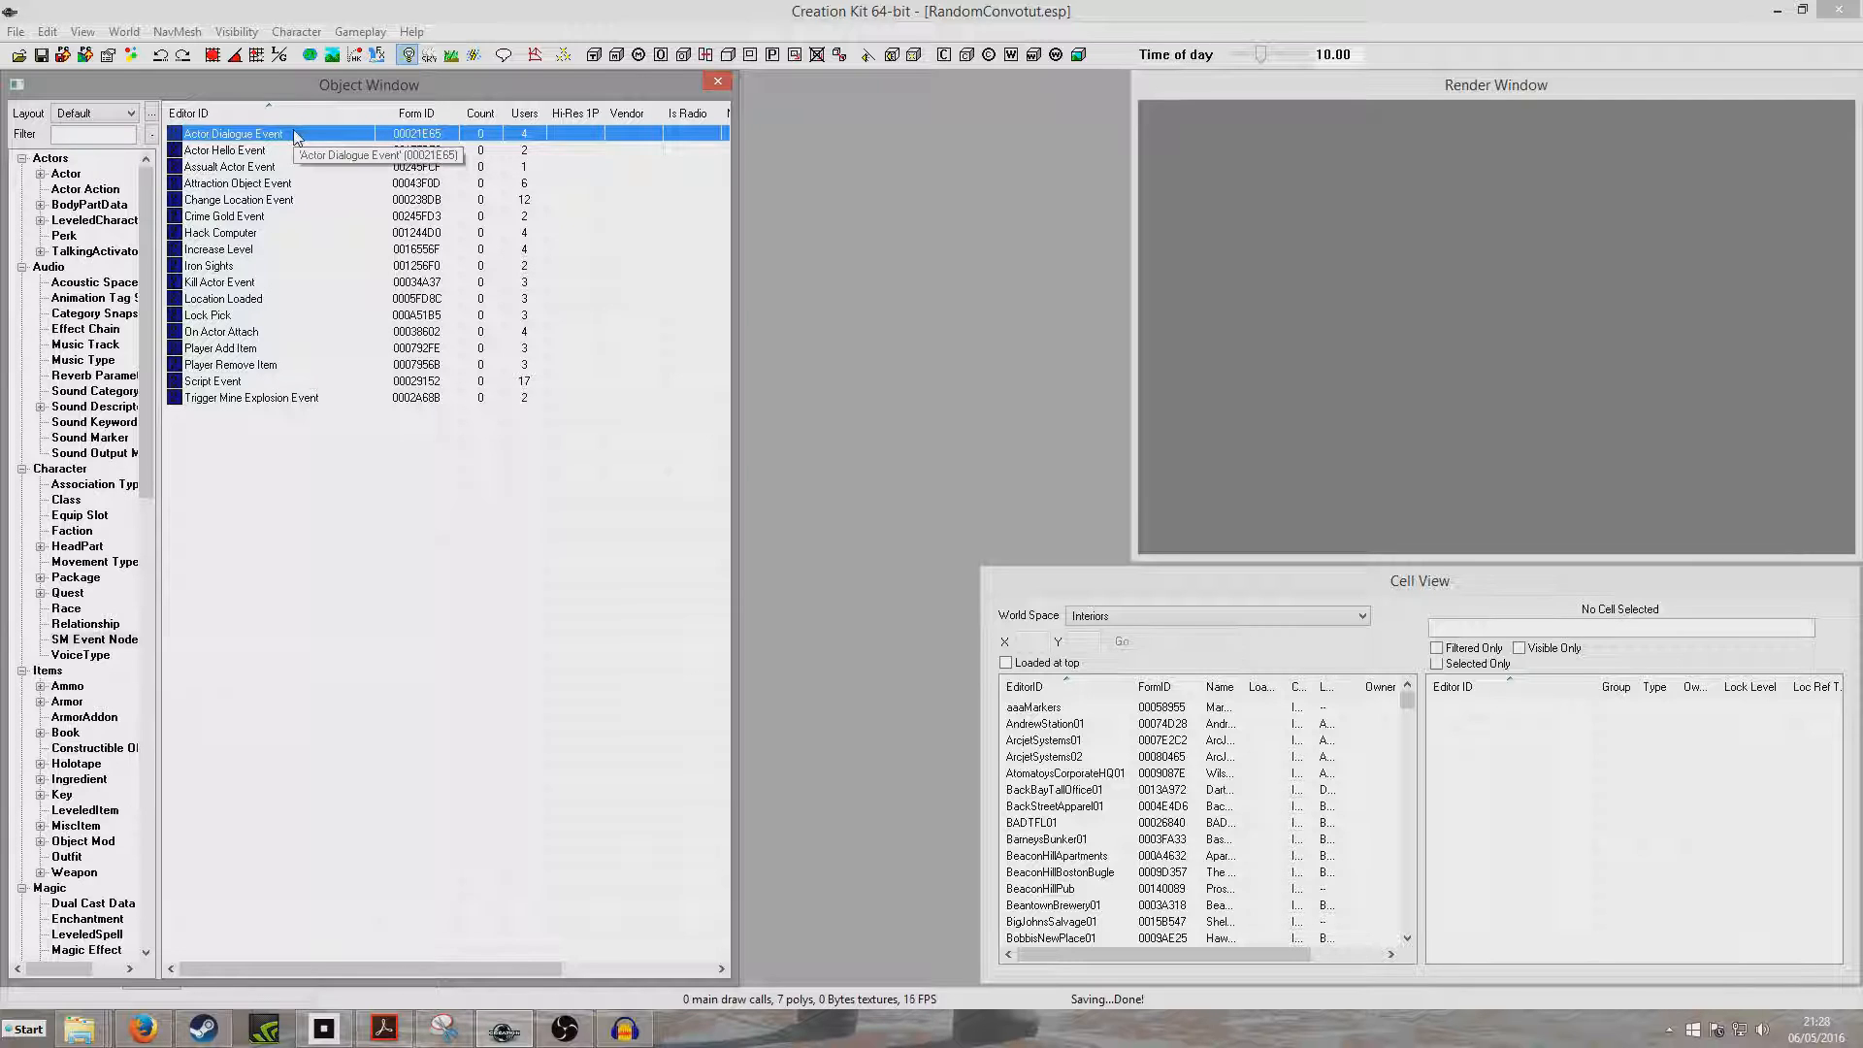
mouse_move(371, 208)
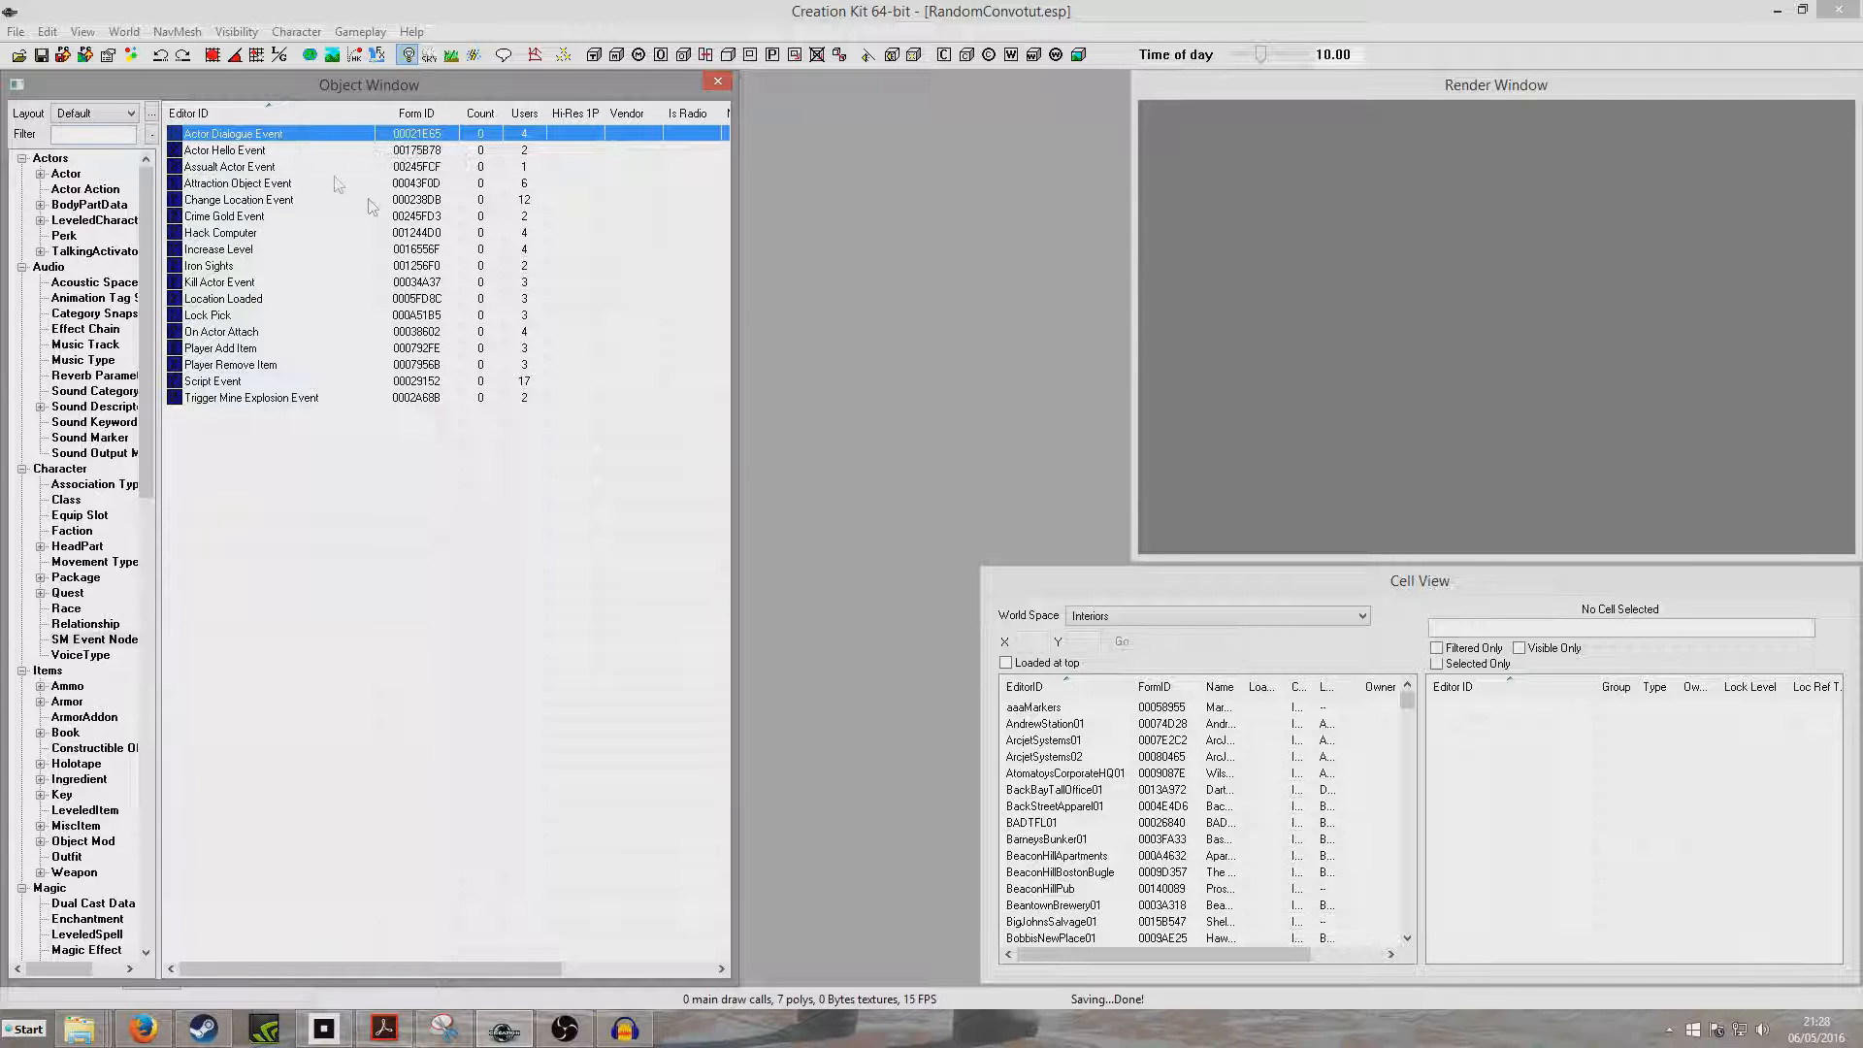
mouse_move(286, 291)
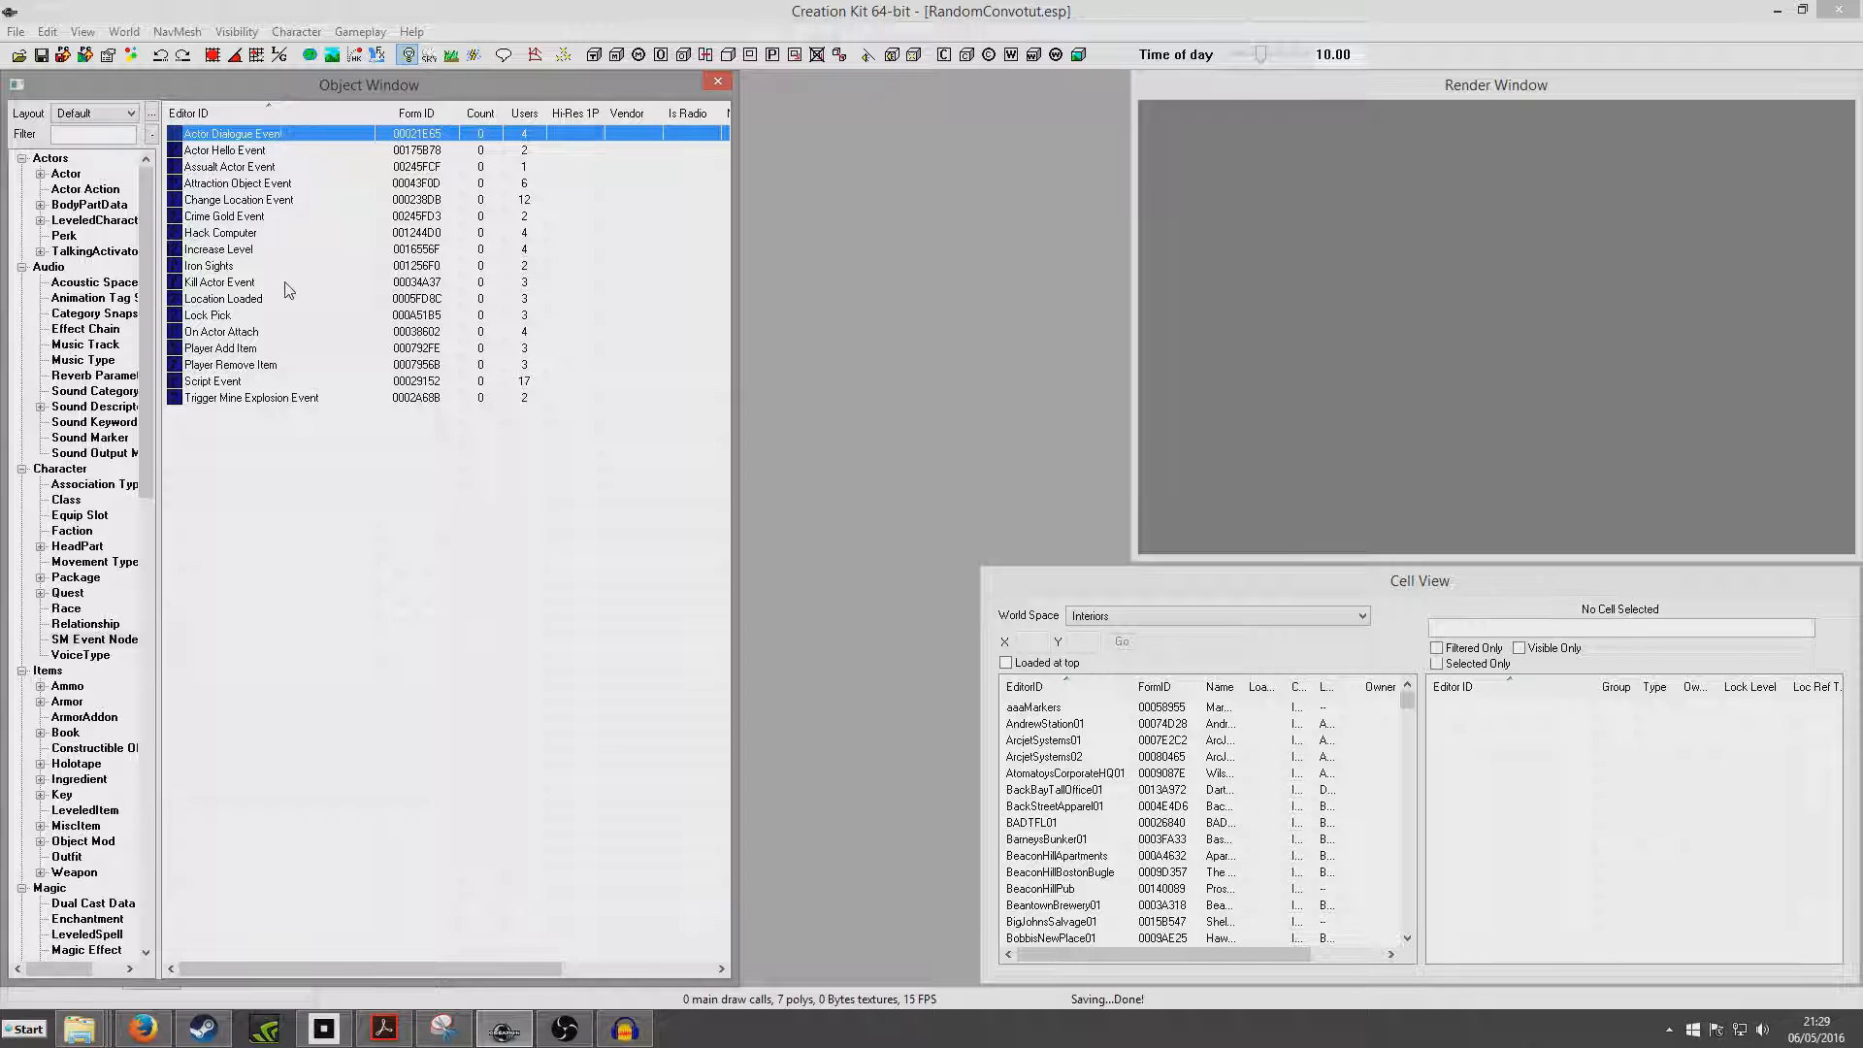
double_click(231, 132)
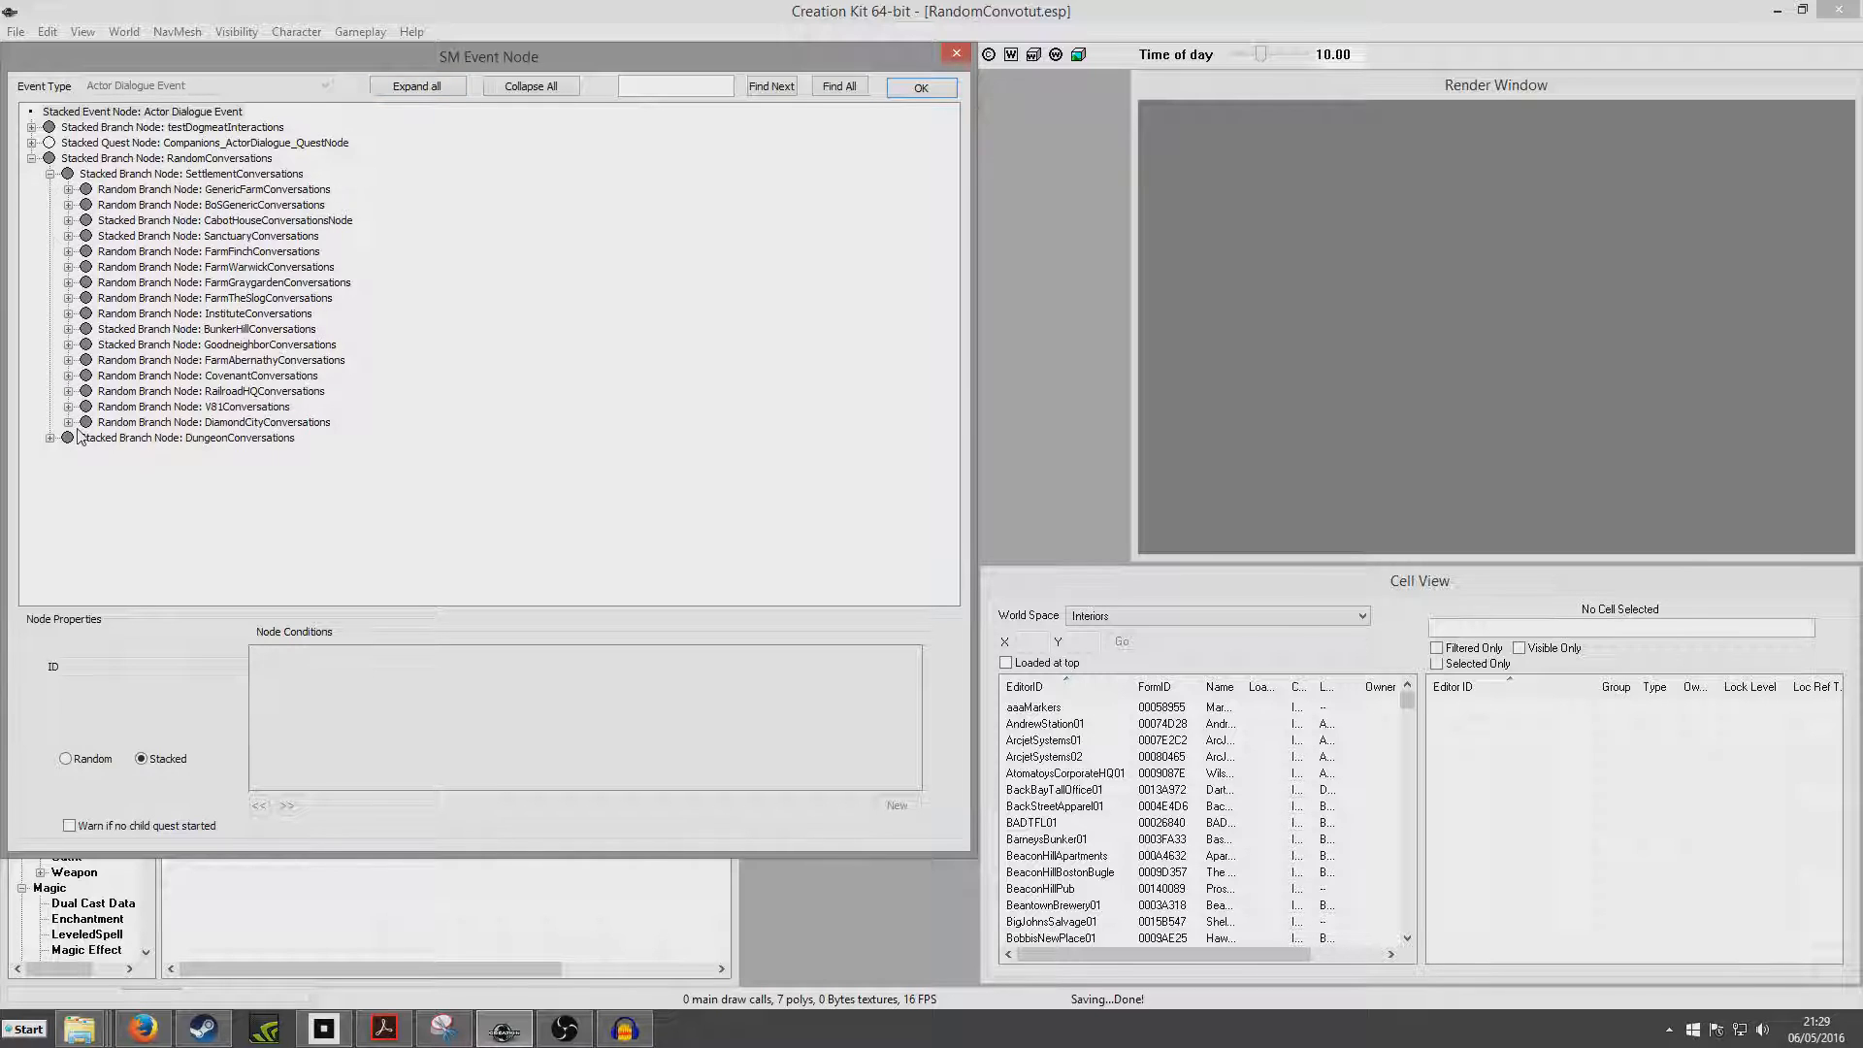
left_click(51, 437)
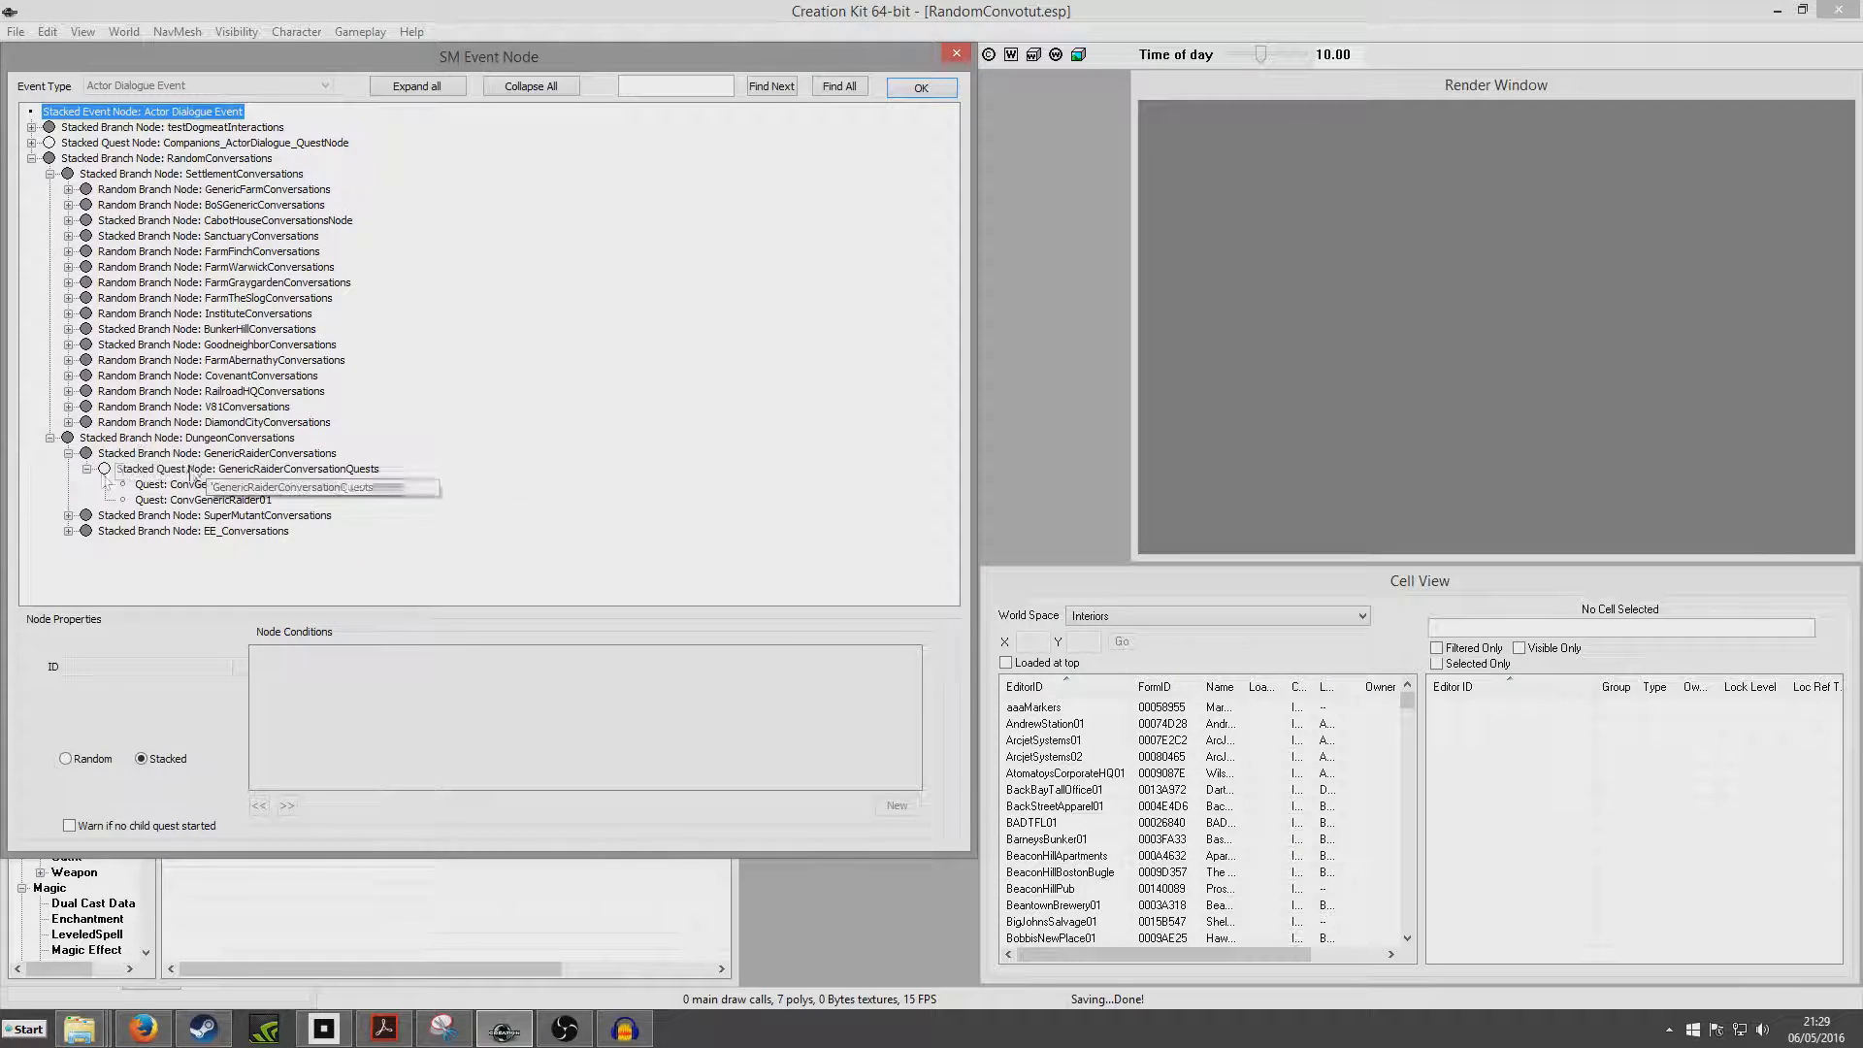
left_click(529, 86)
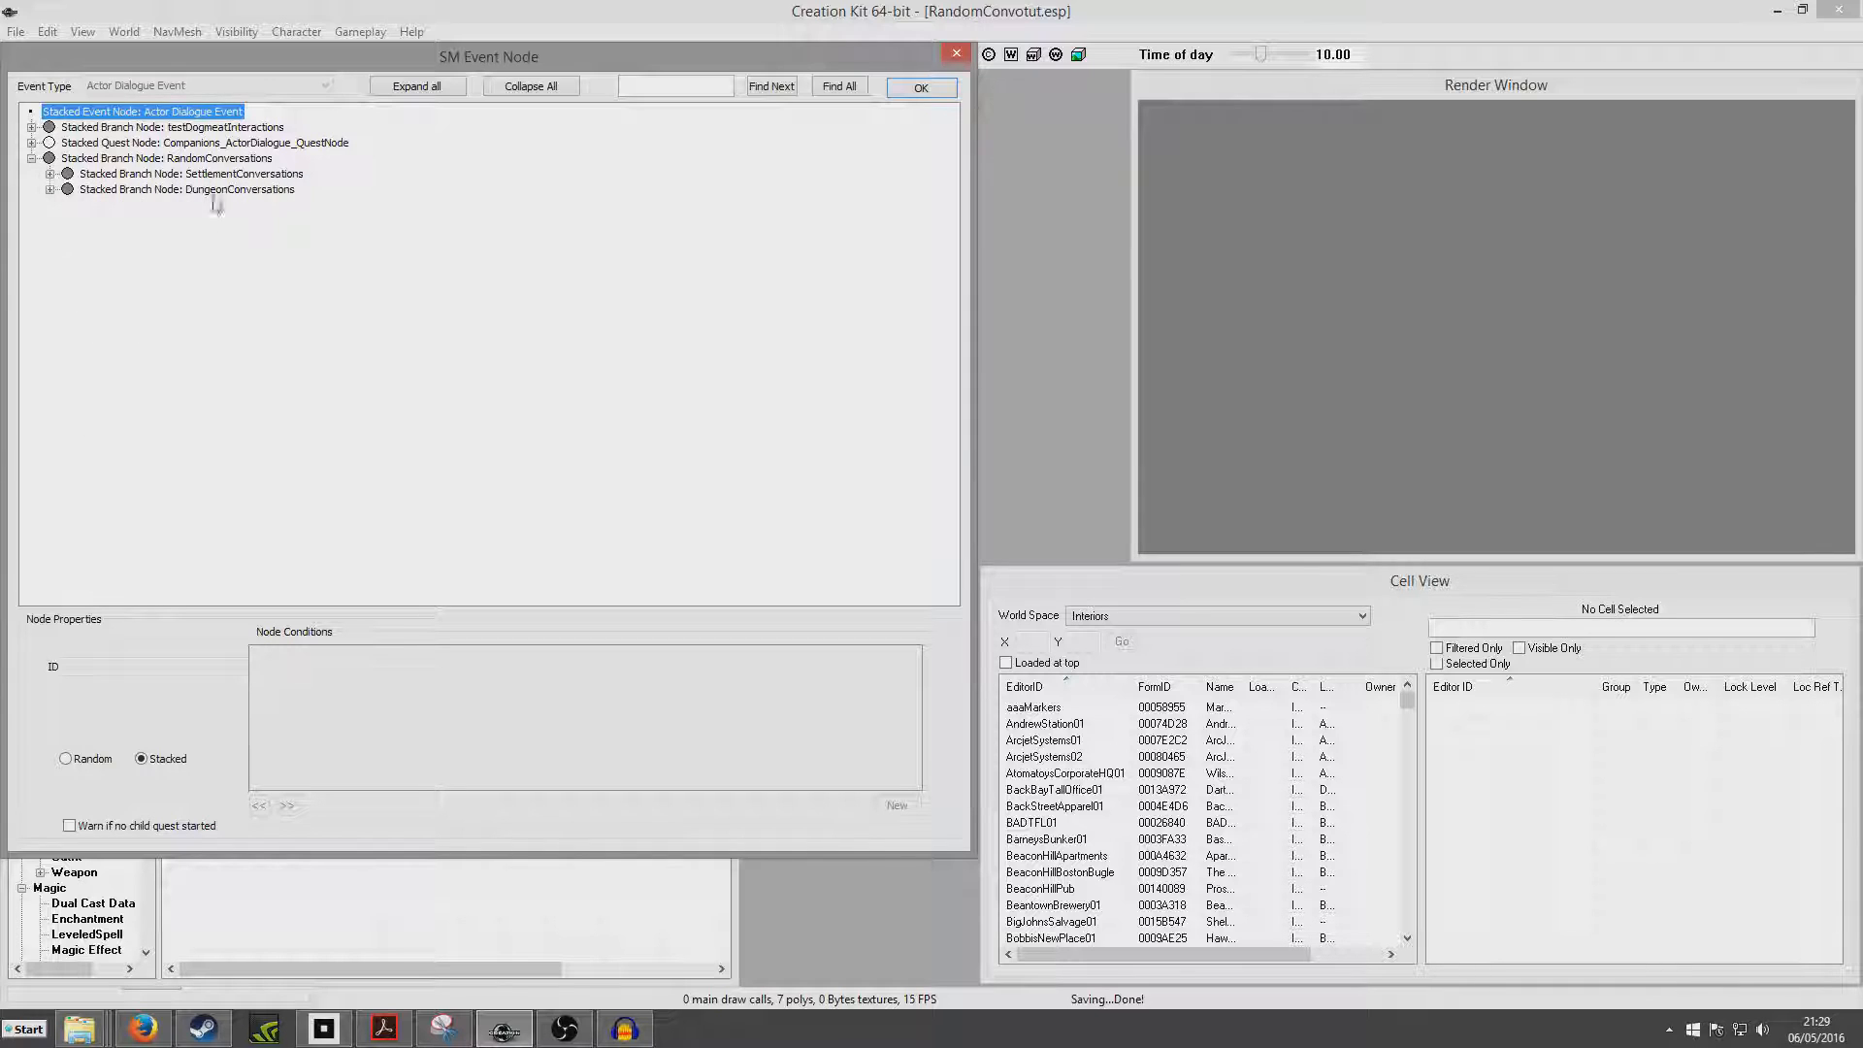
Step: Add a new branch node TutConversation under RandomConversations
right_click(167, 157)
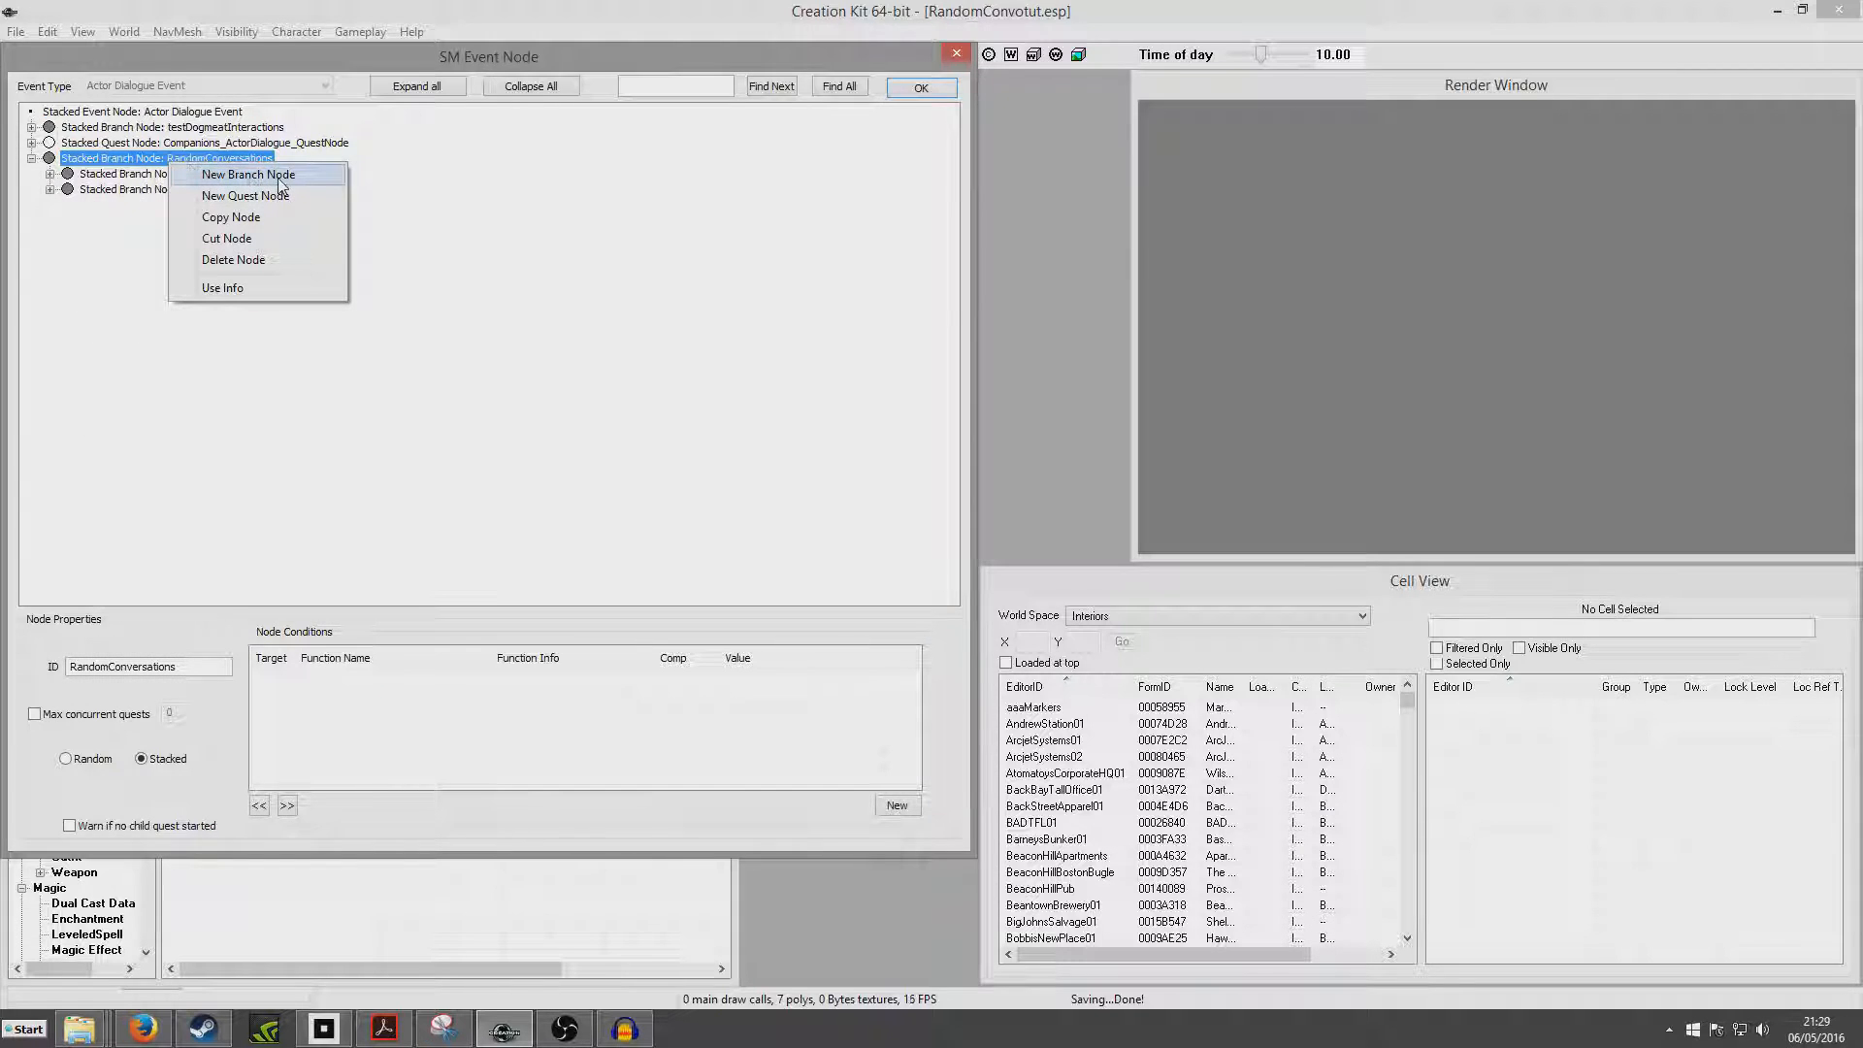
left_click(249, 175)
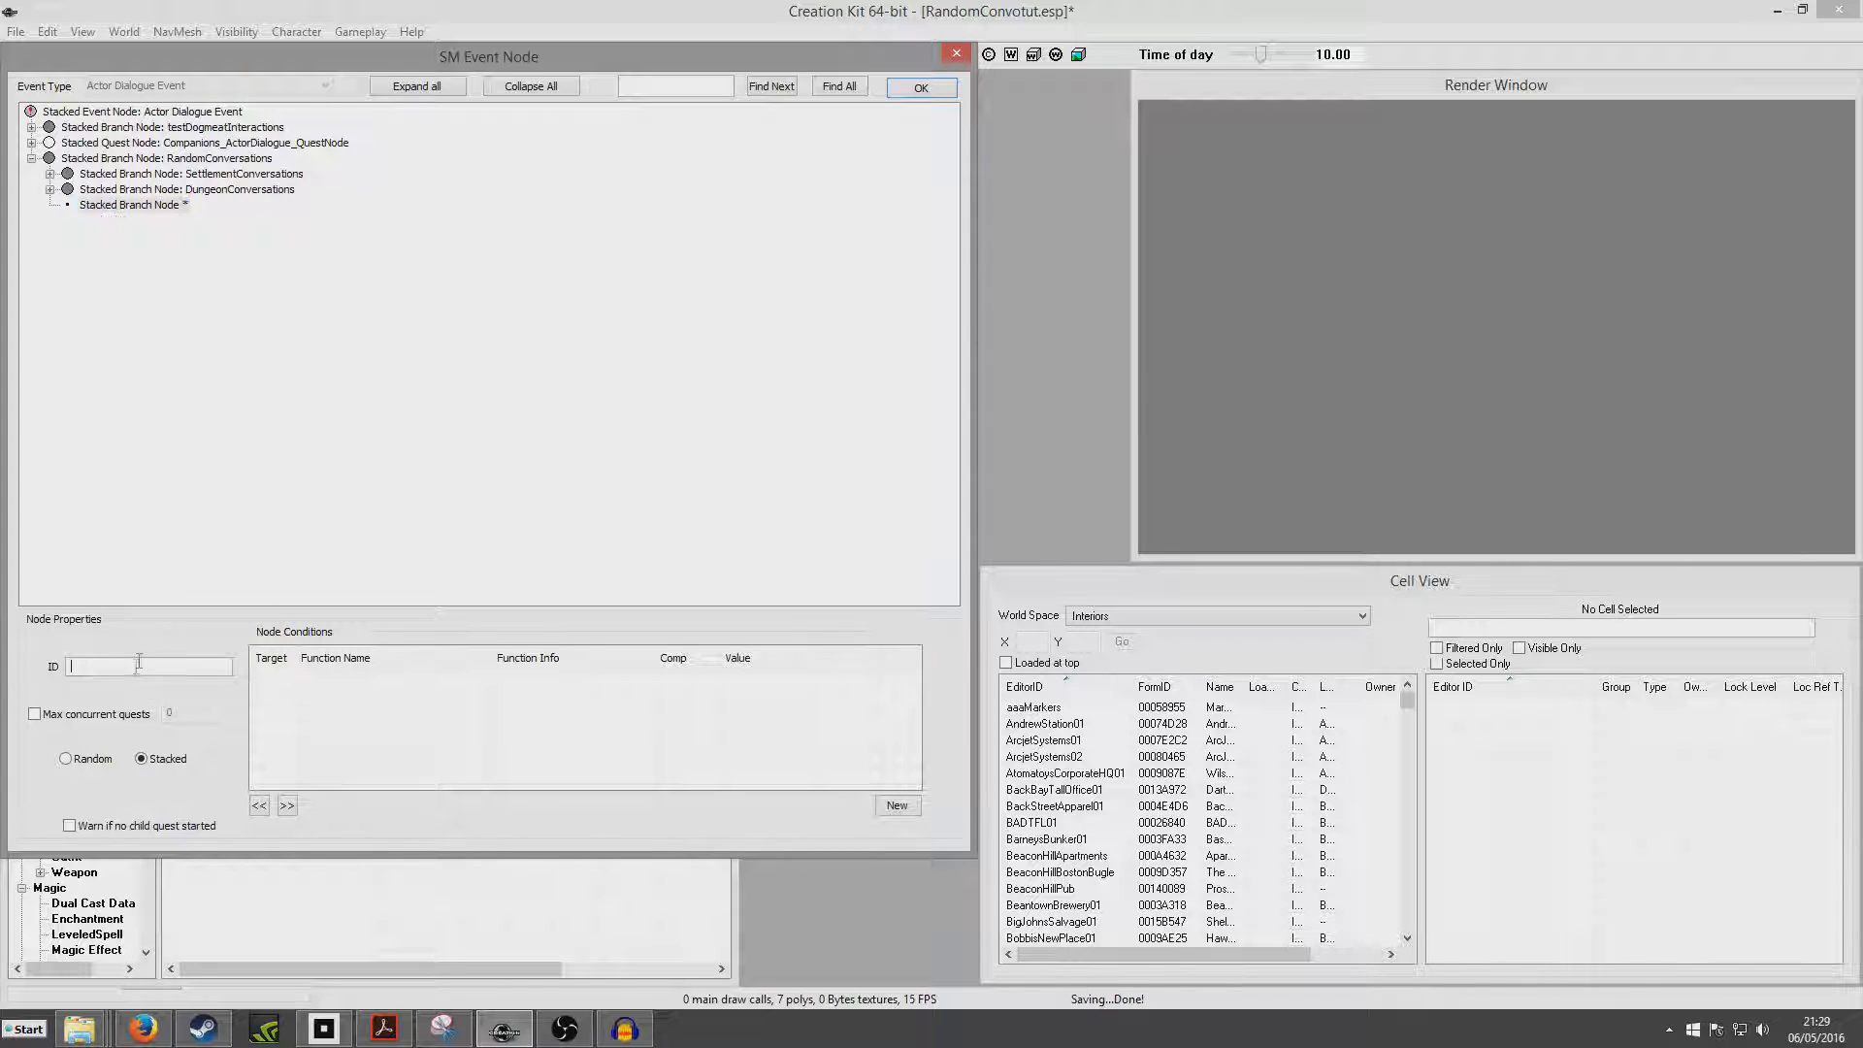
type("TutConversation")
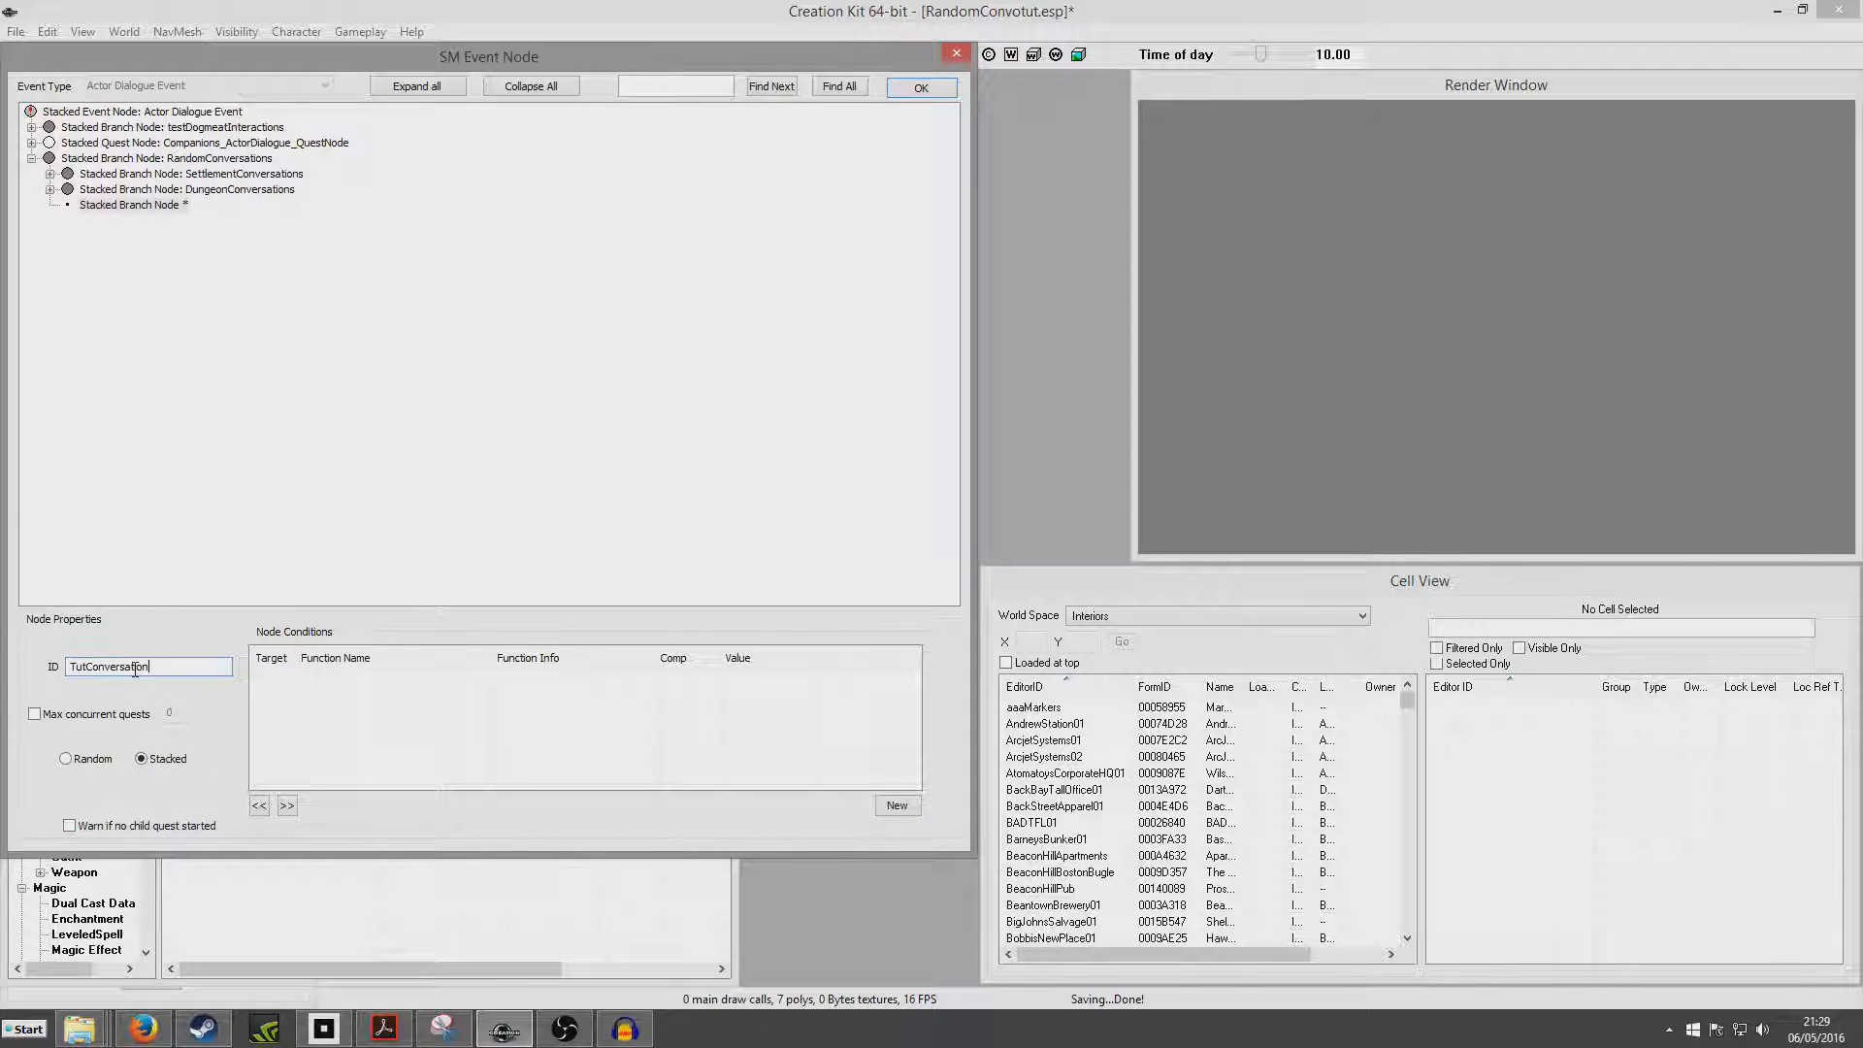
left_click(130, 203)
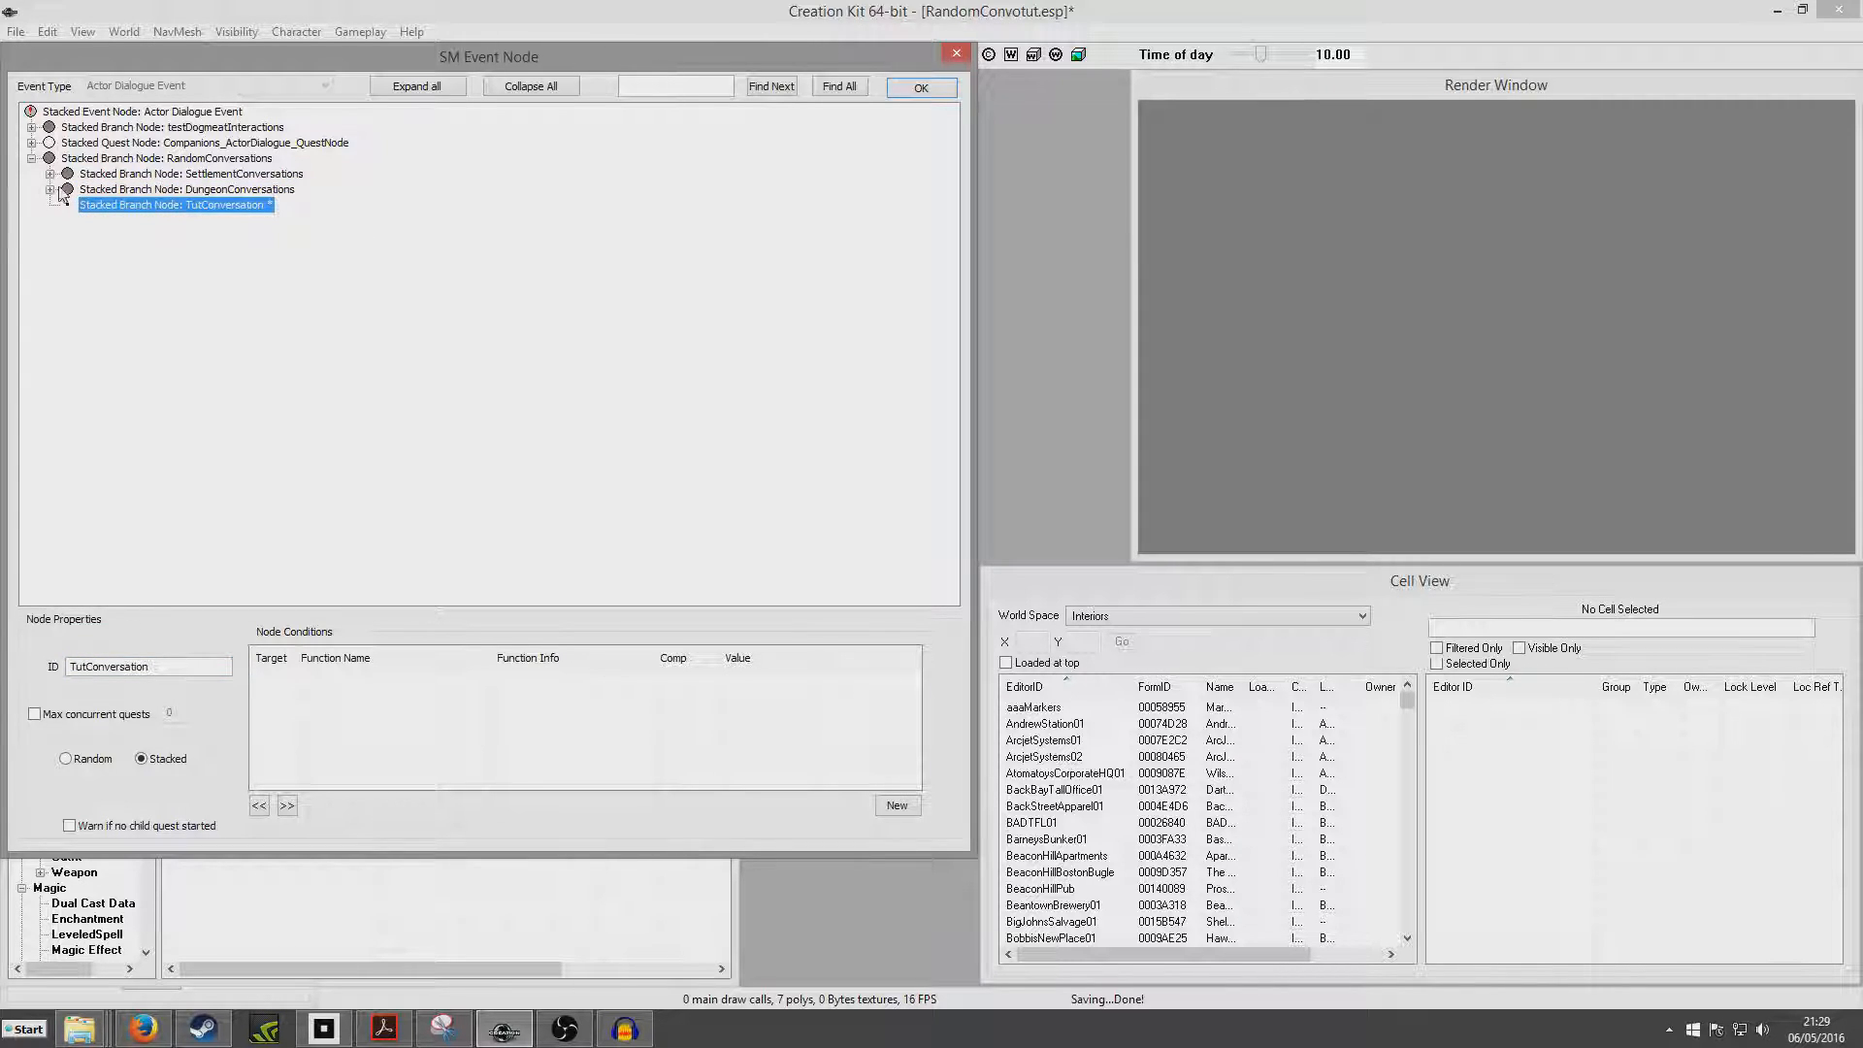
left_click(52, 188)
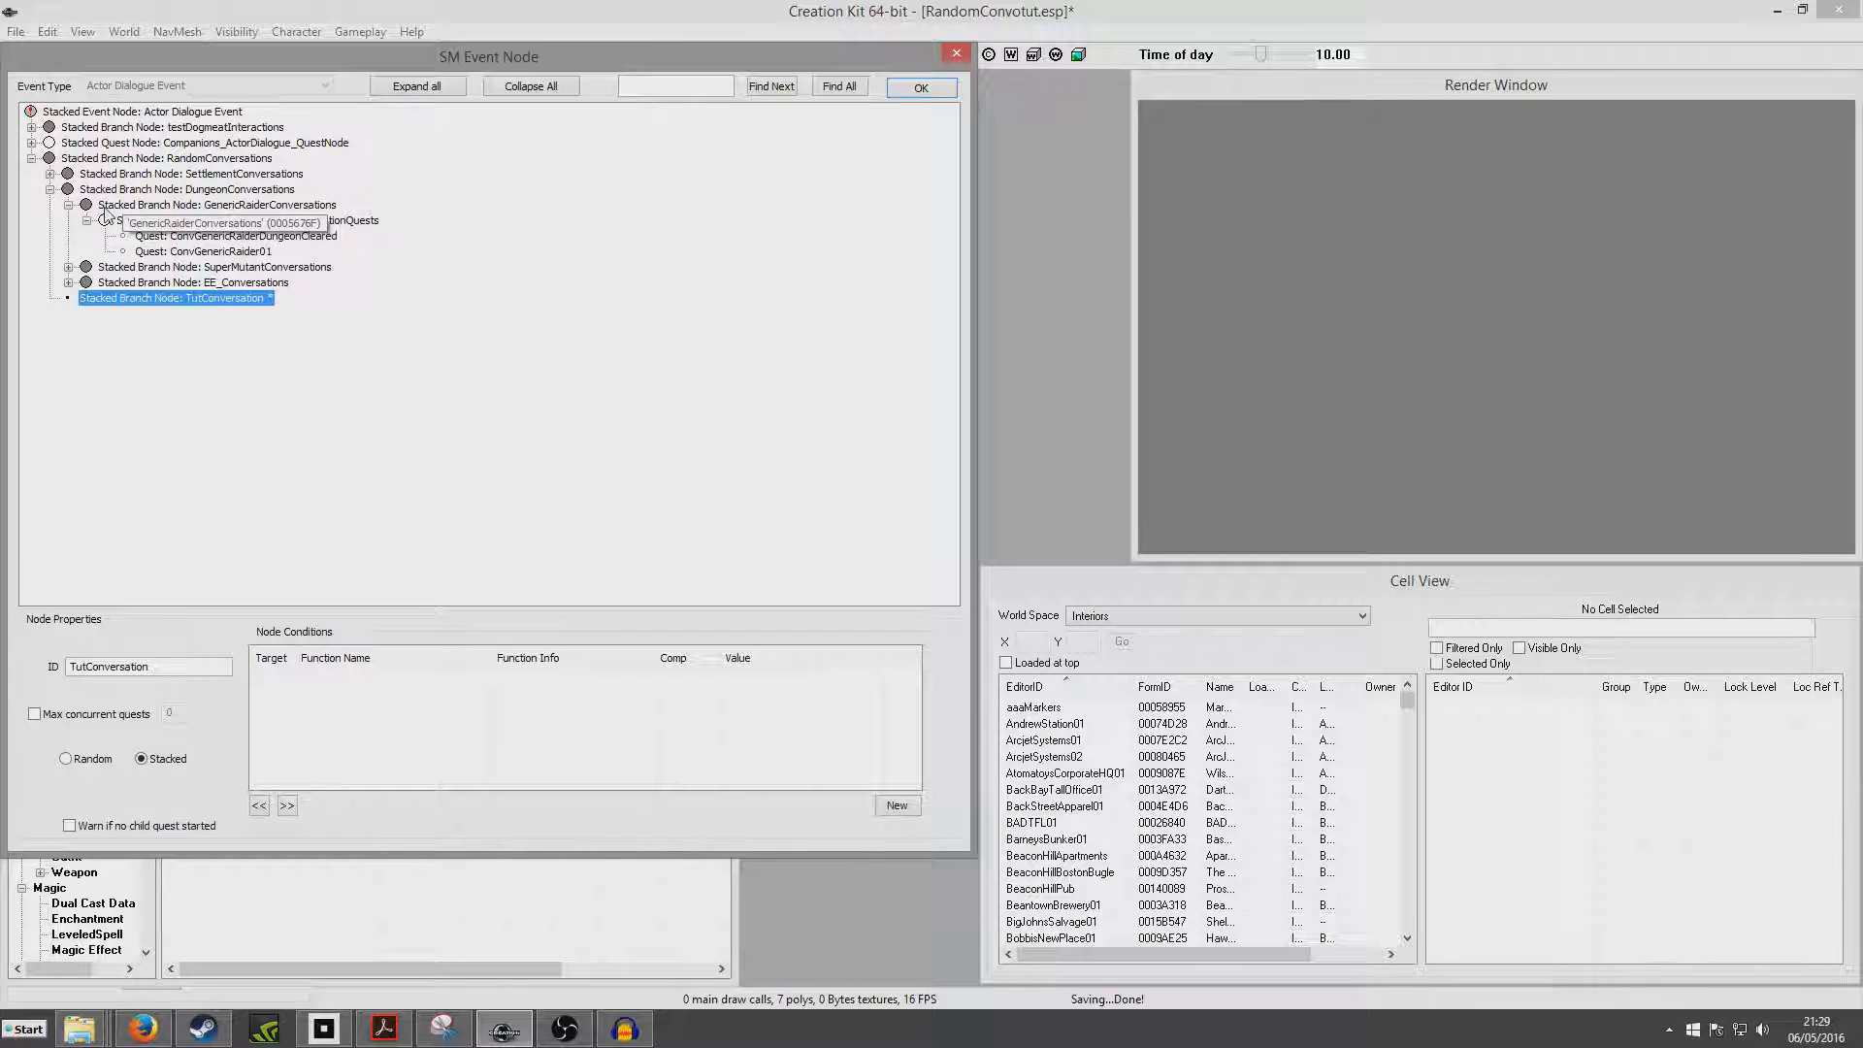
Step: Add a new quest node TutQuestNode under TutConversation and compare it with ConvGenericRaider01
left_click(99, 219)
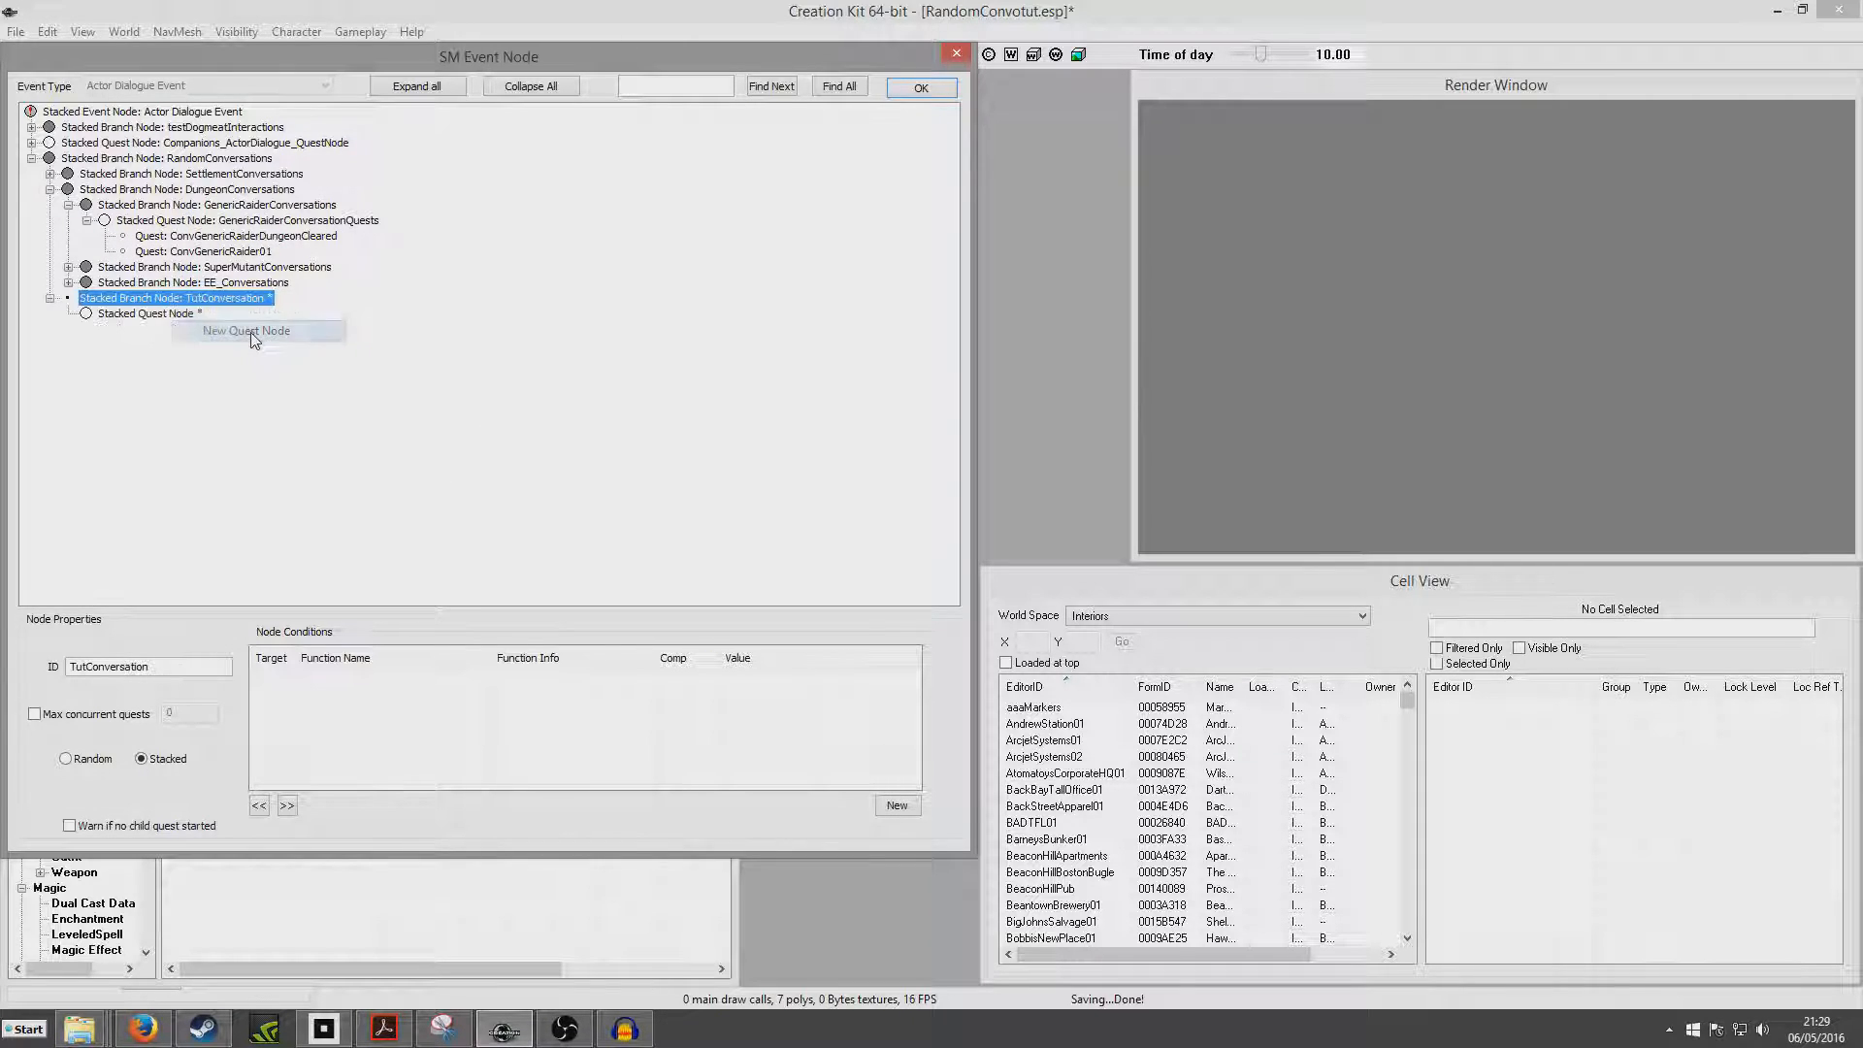
left_click(247, 330)
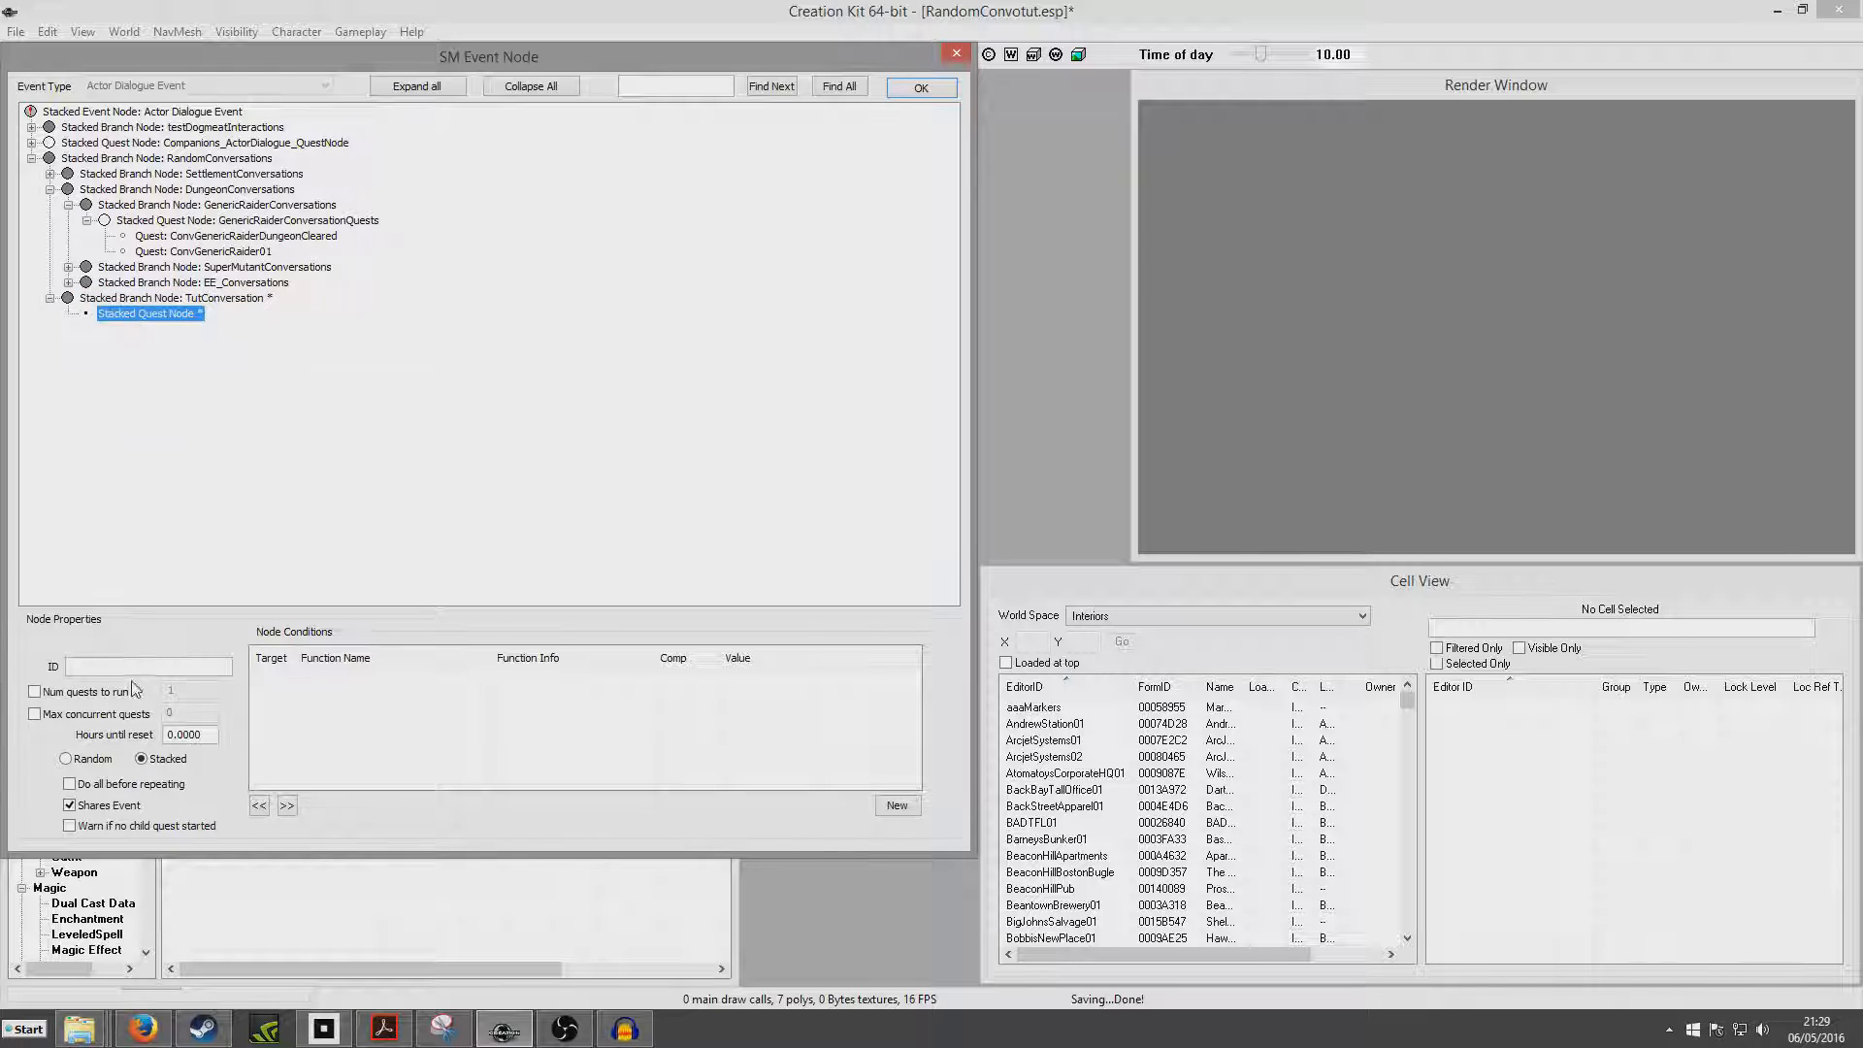
left_click(149, 666)
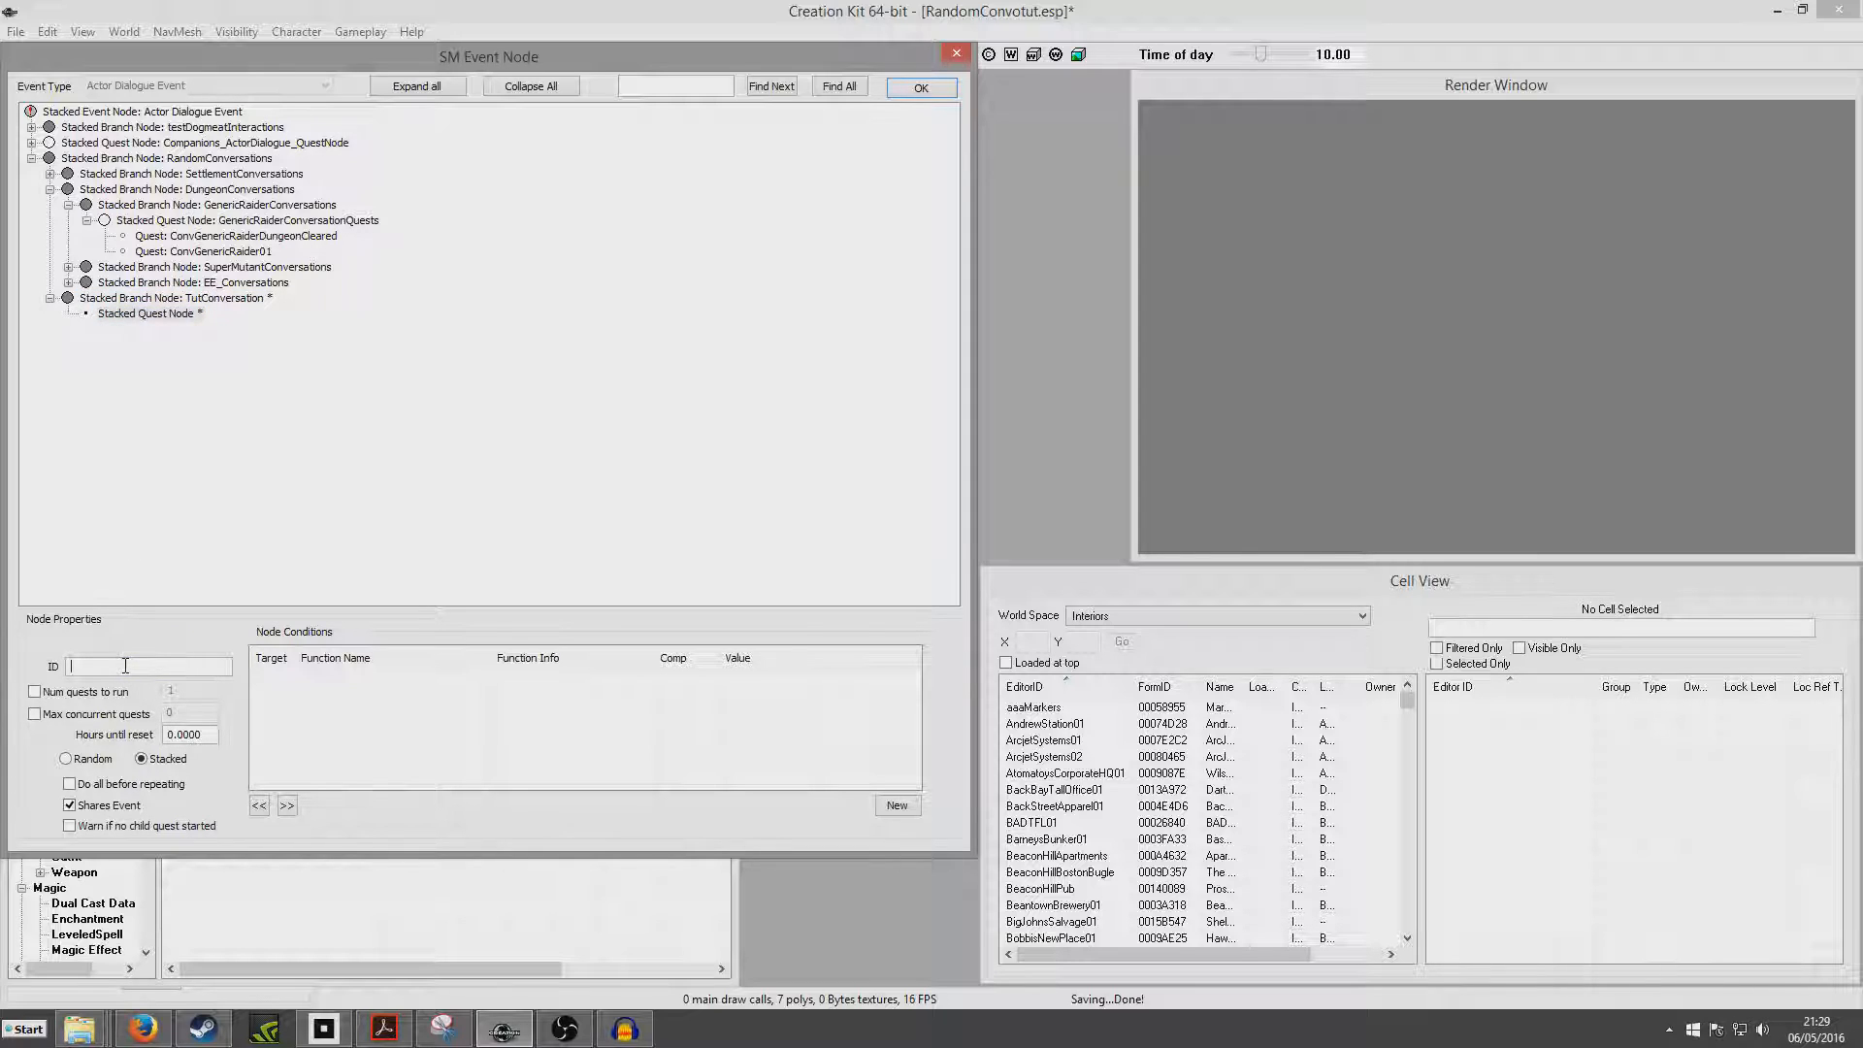
type("Tut")
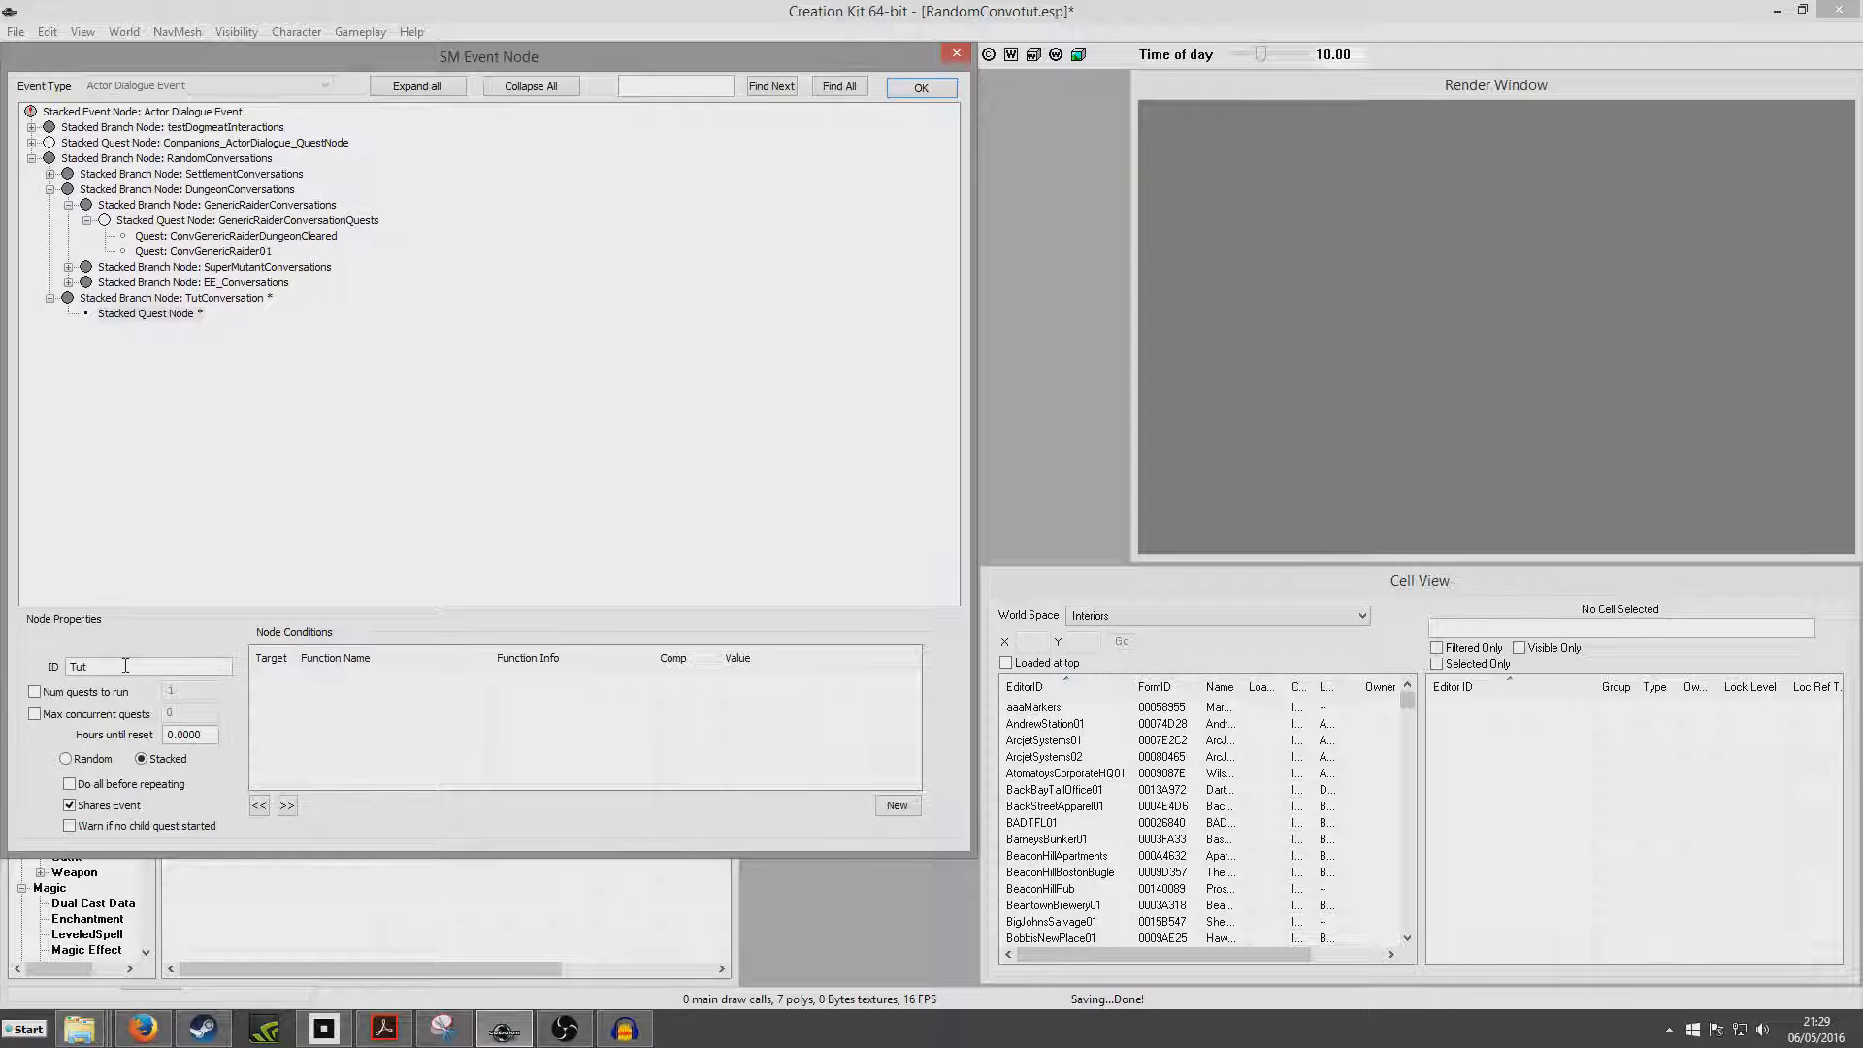
type("Quest")
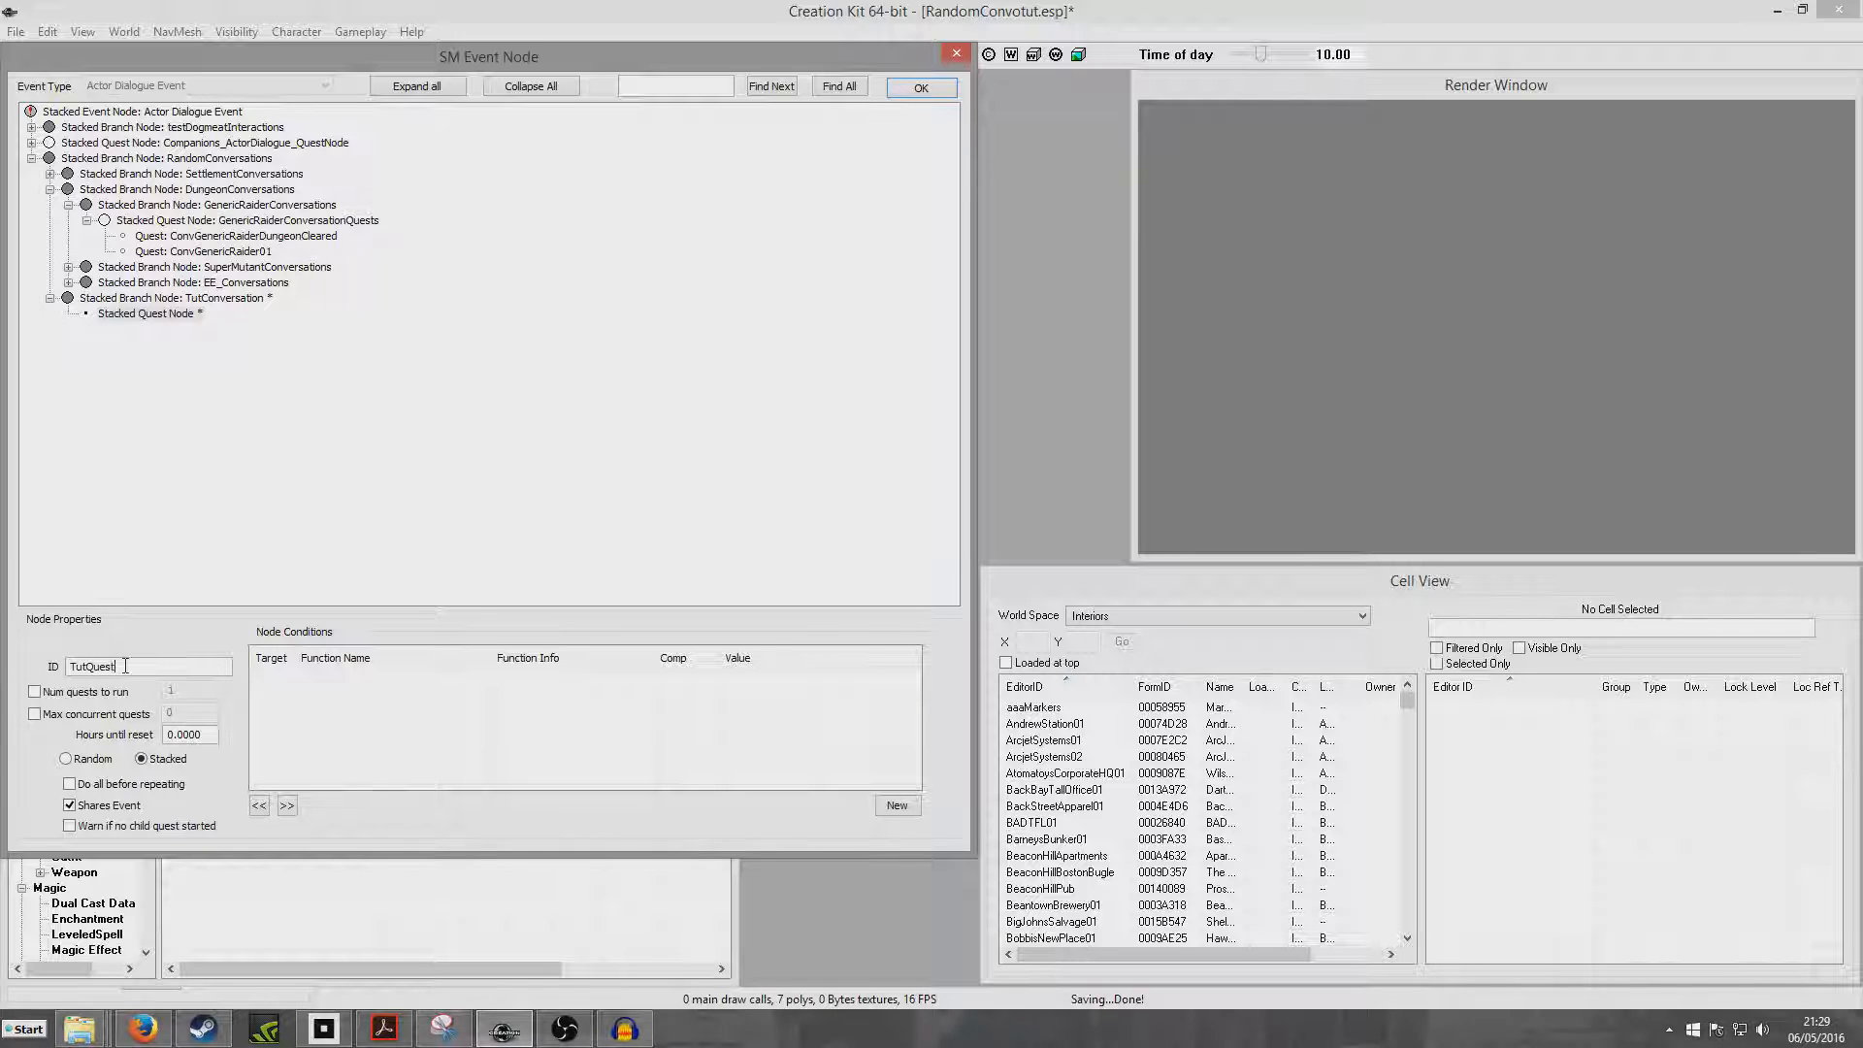
type("Not")
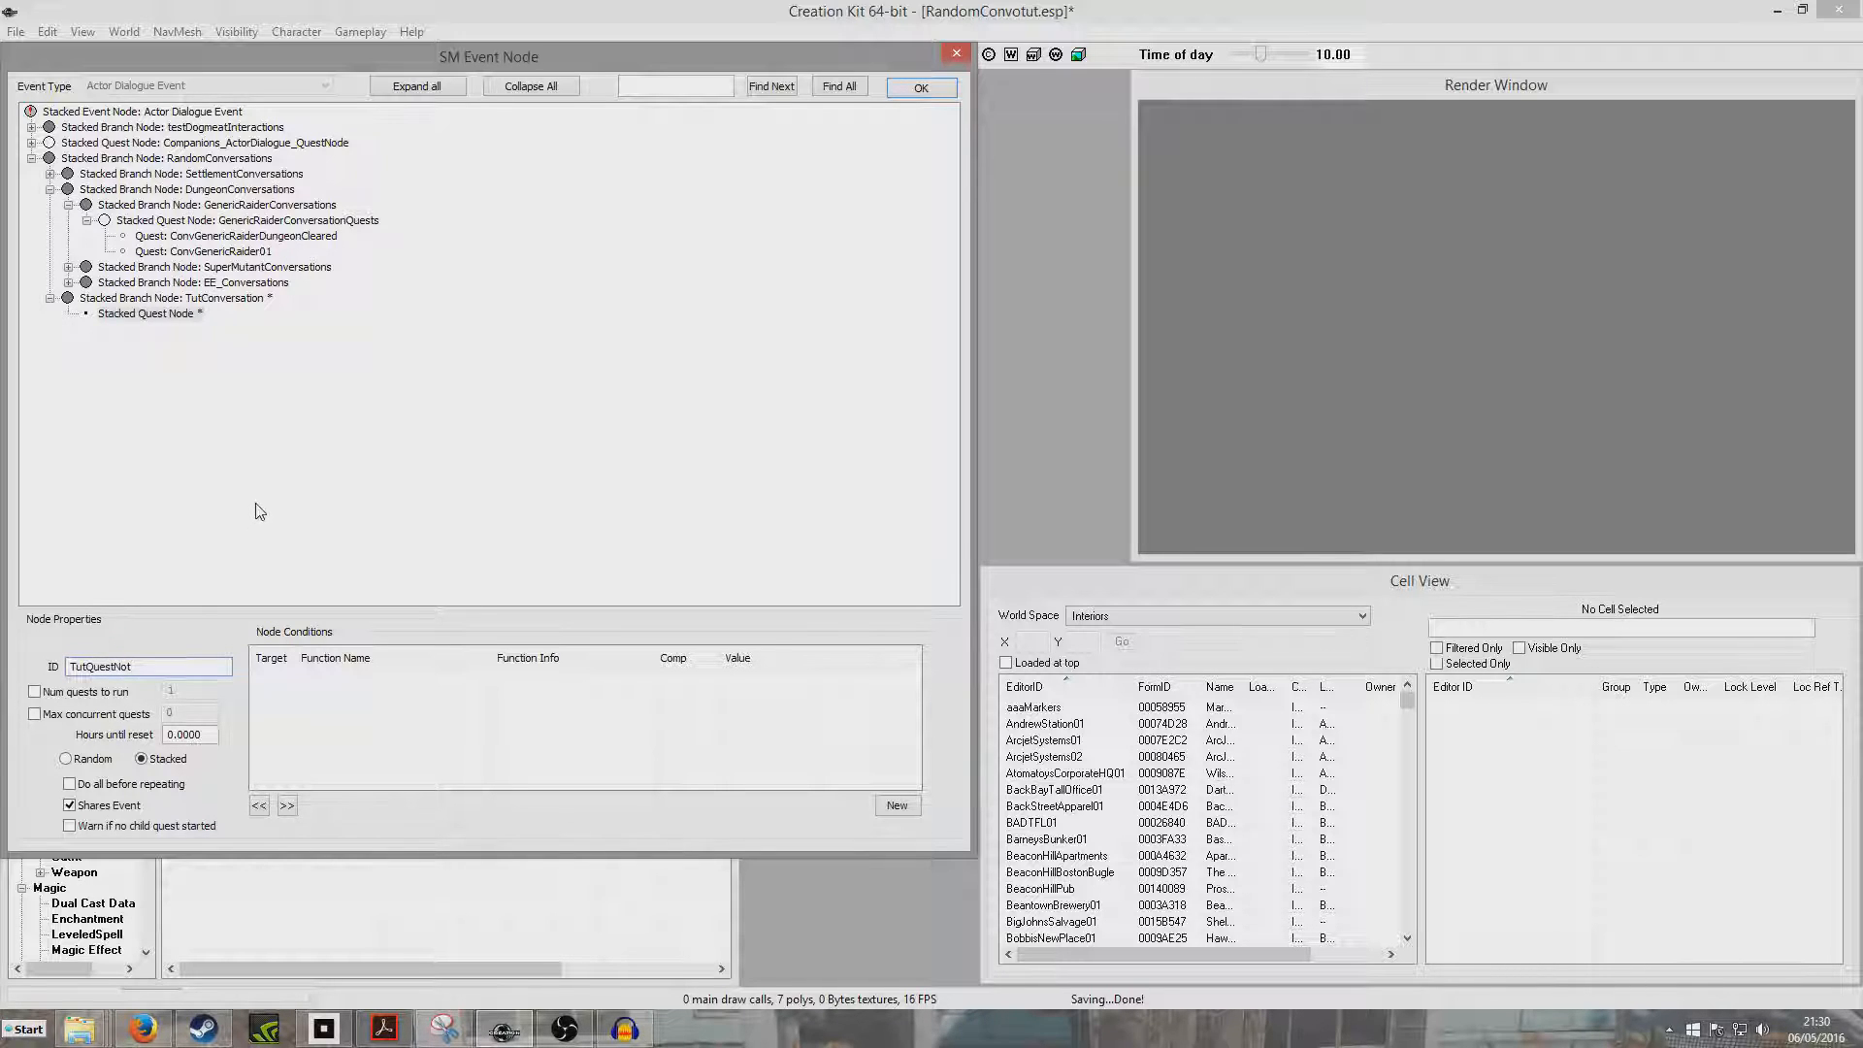
left_click(179, 297)
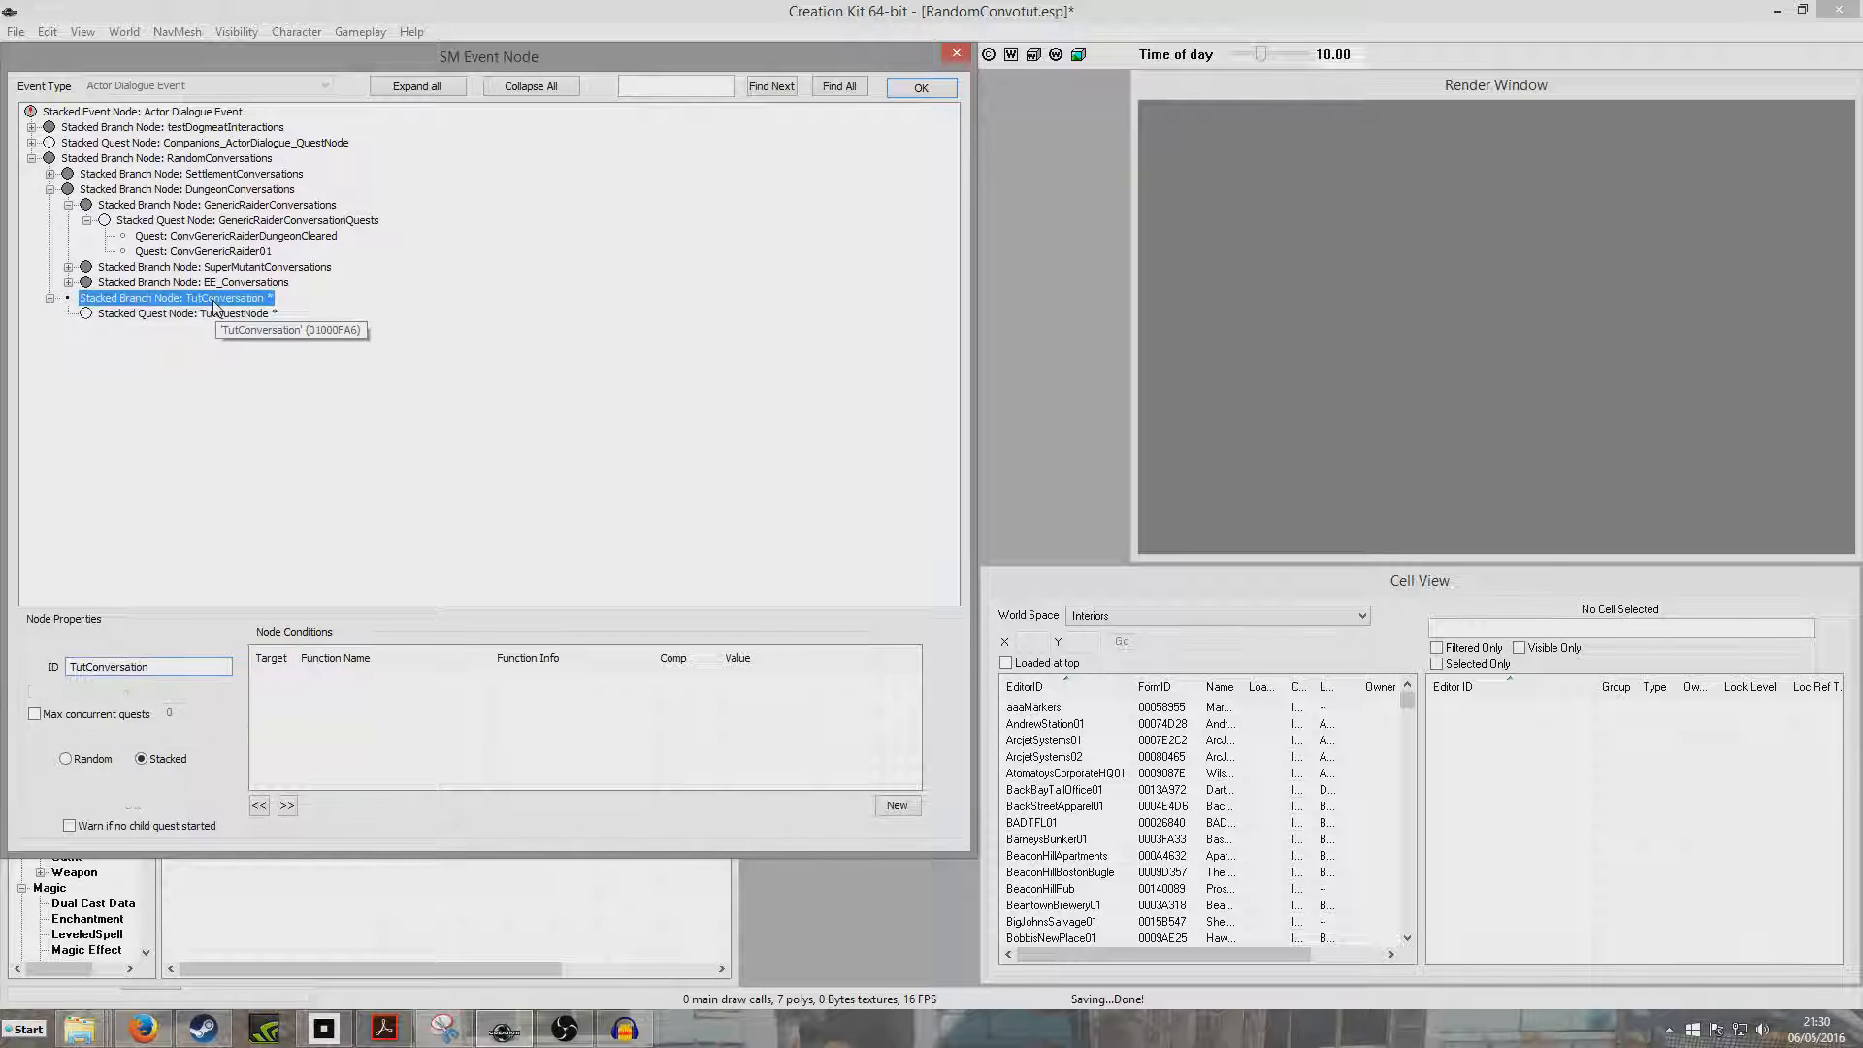
left_click(202, 250)
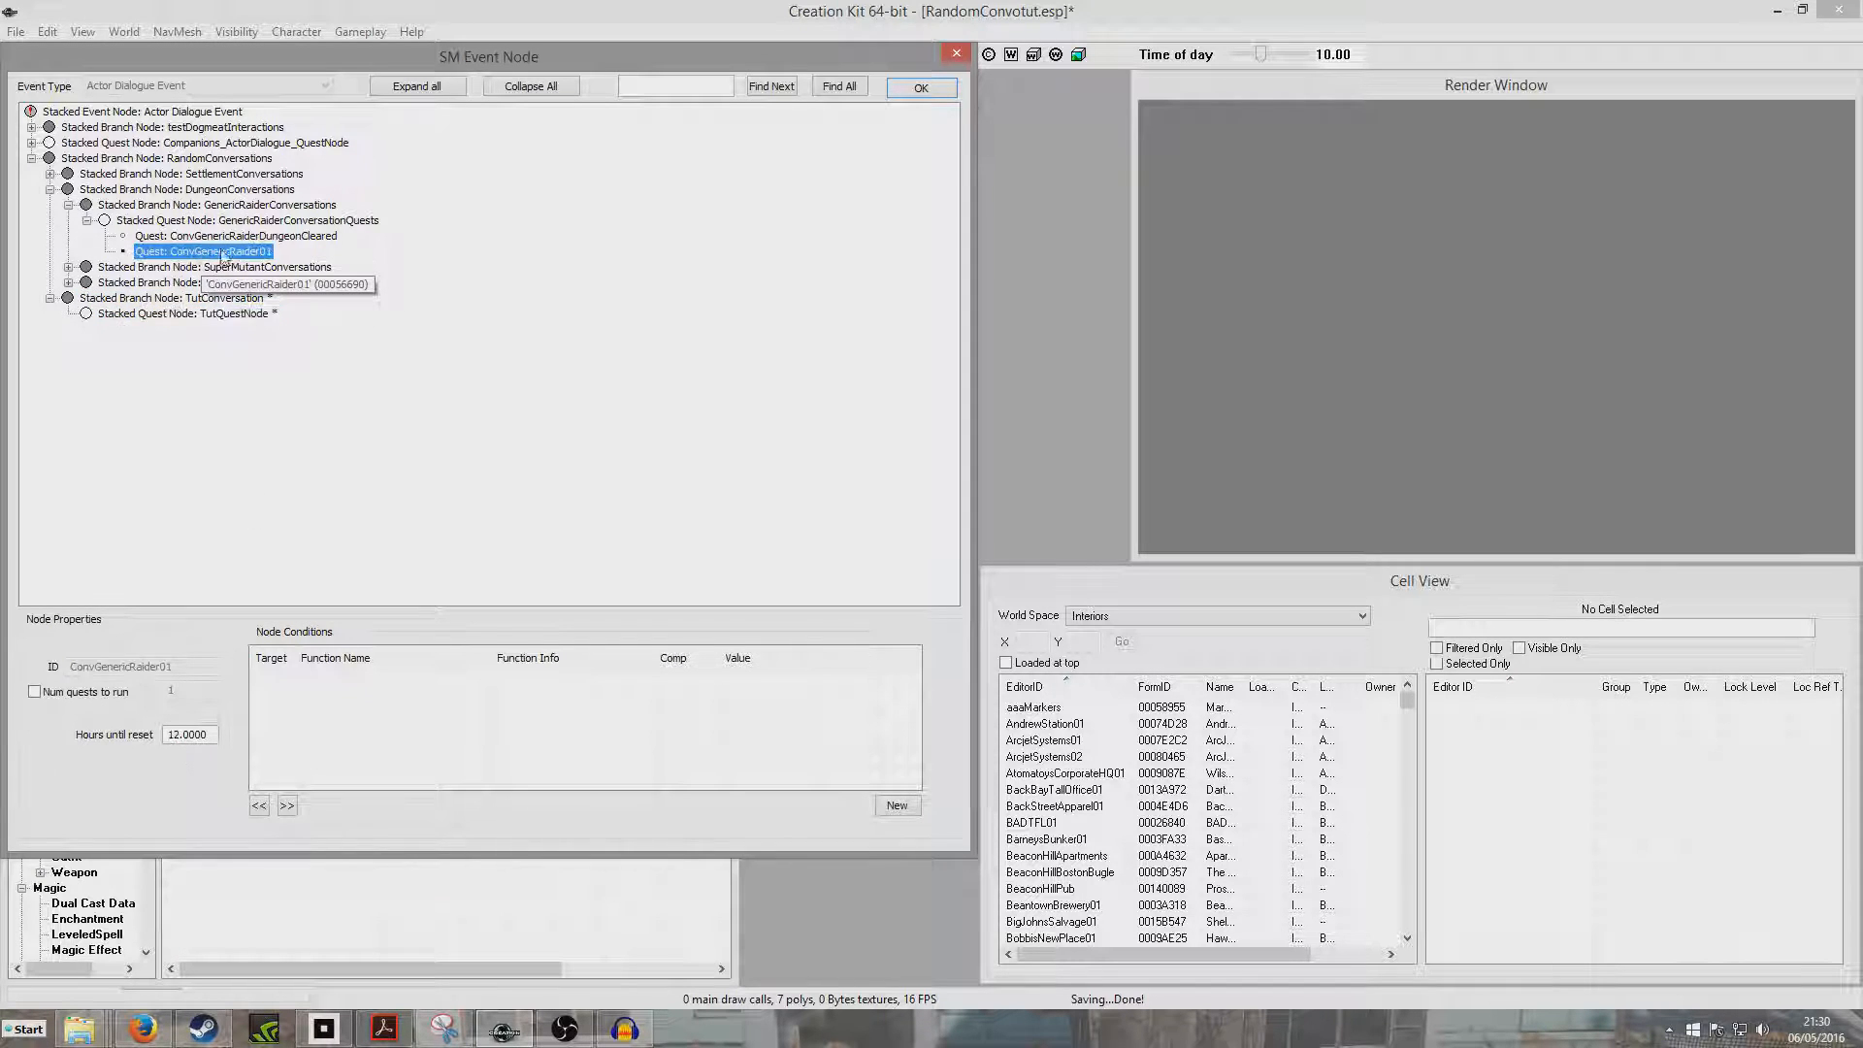
left_click(184, 314)
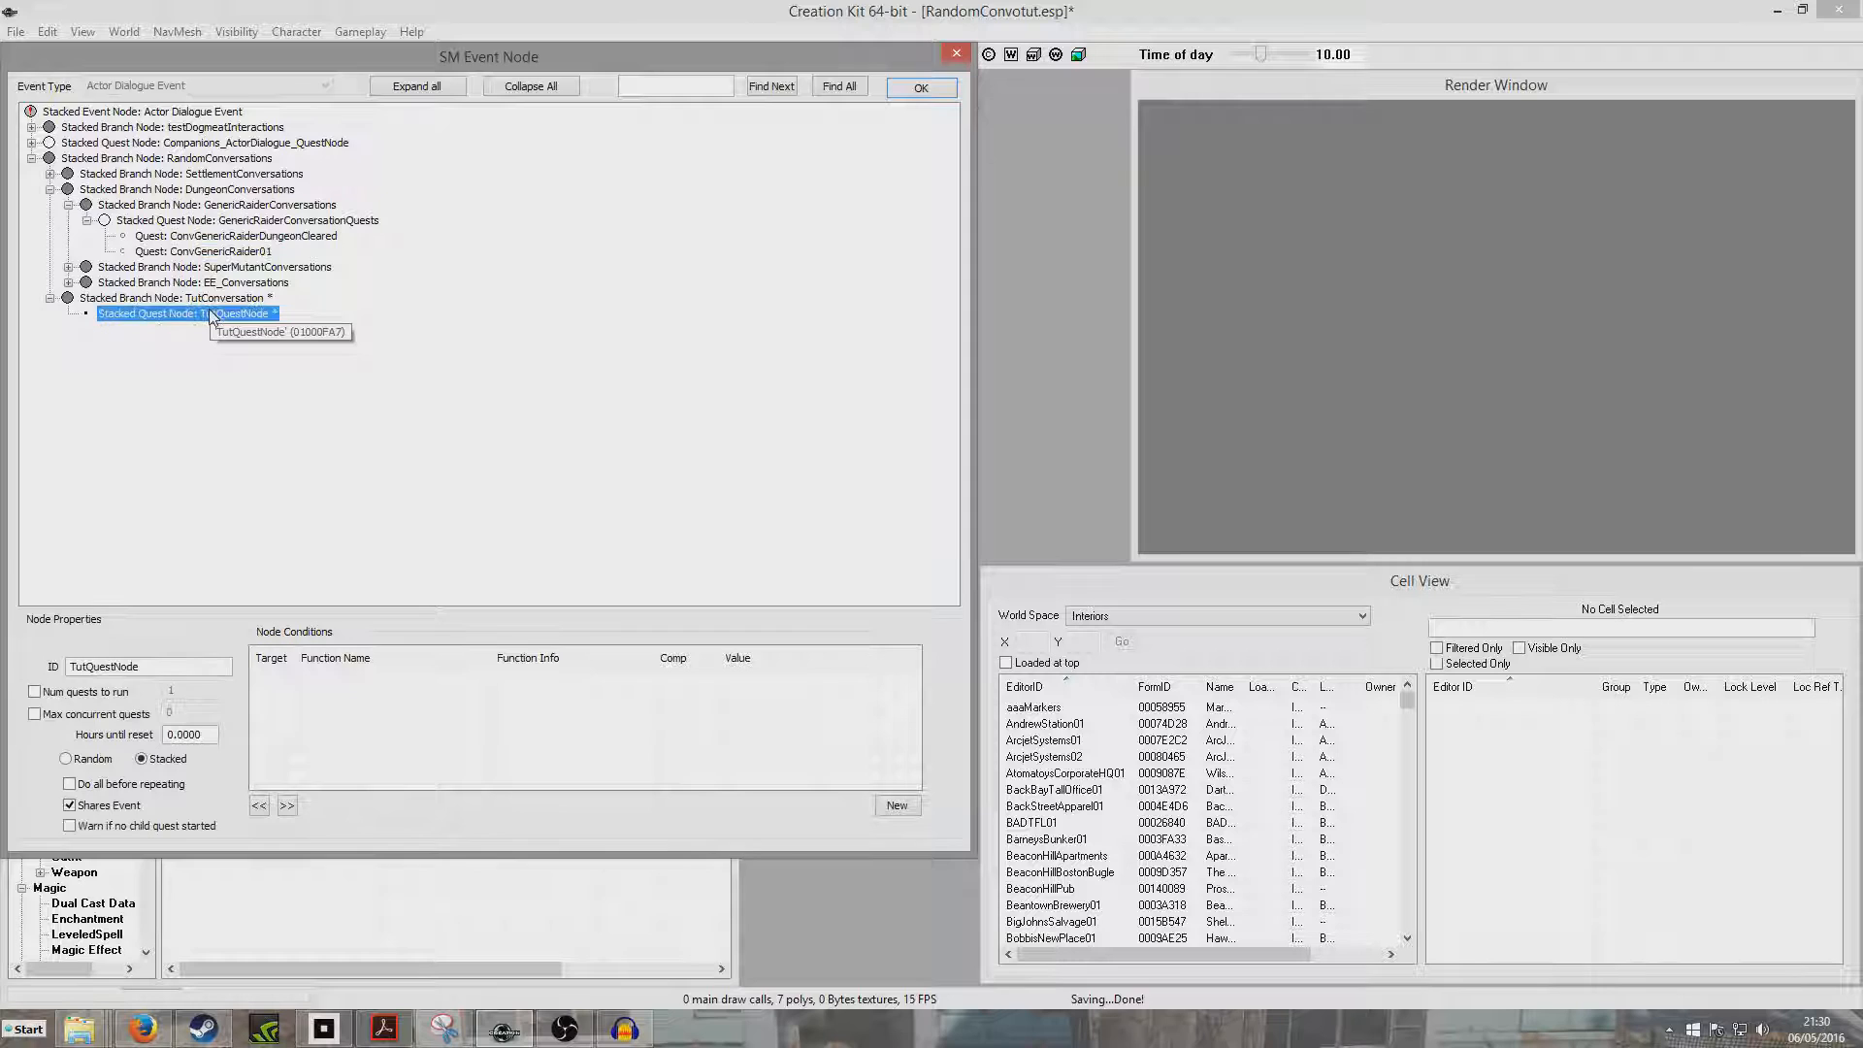
Step: Attach the ConvTutQuest quest to TutQuestNode via the quest picker
double_click(240, 312)
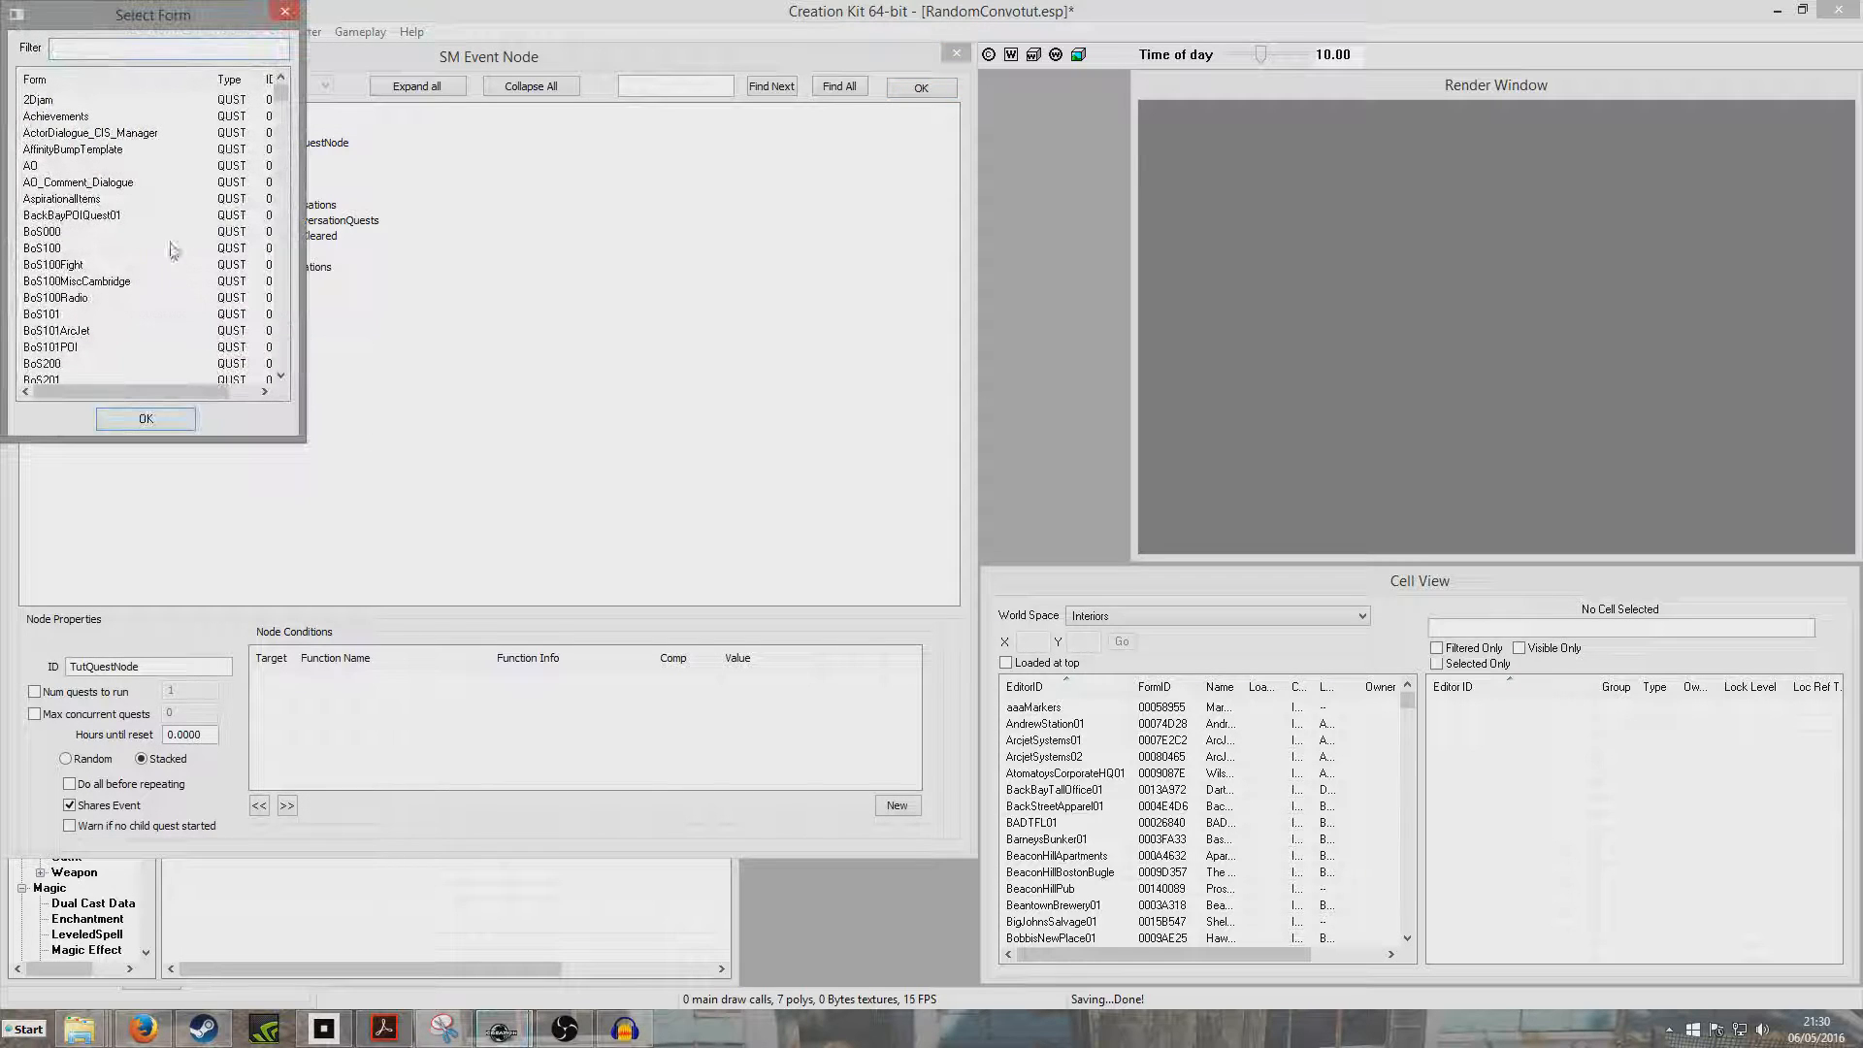
left_click(62, 198)
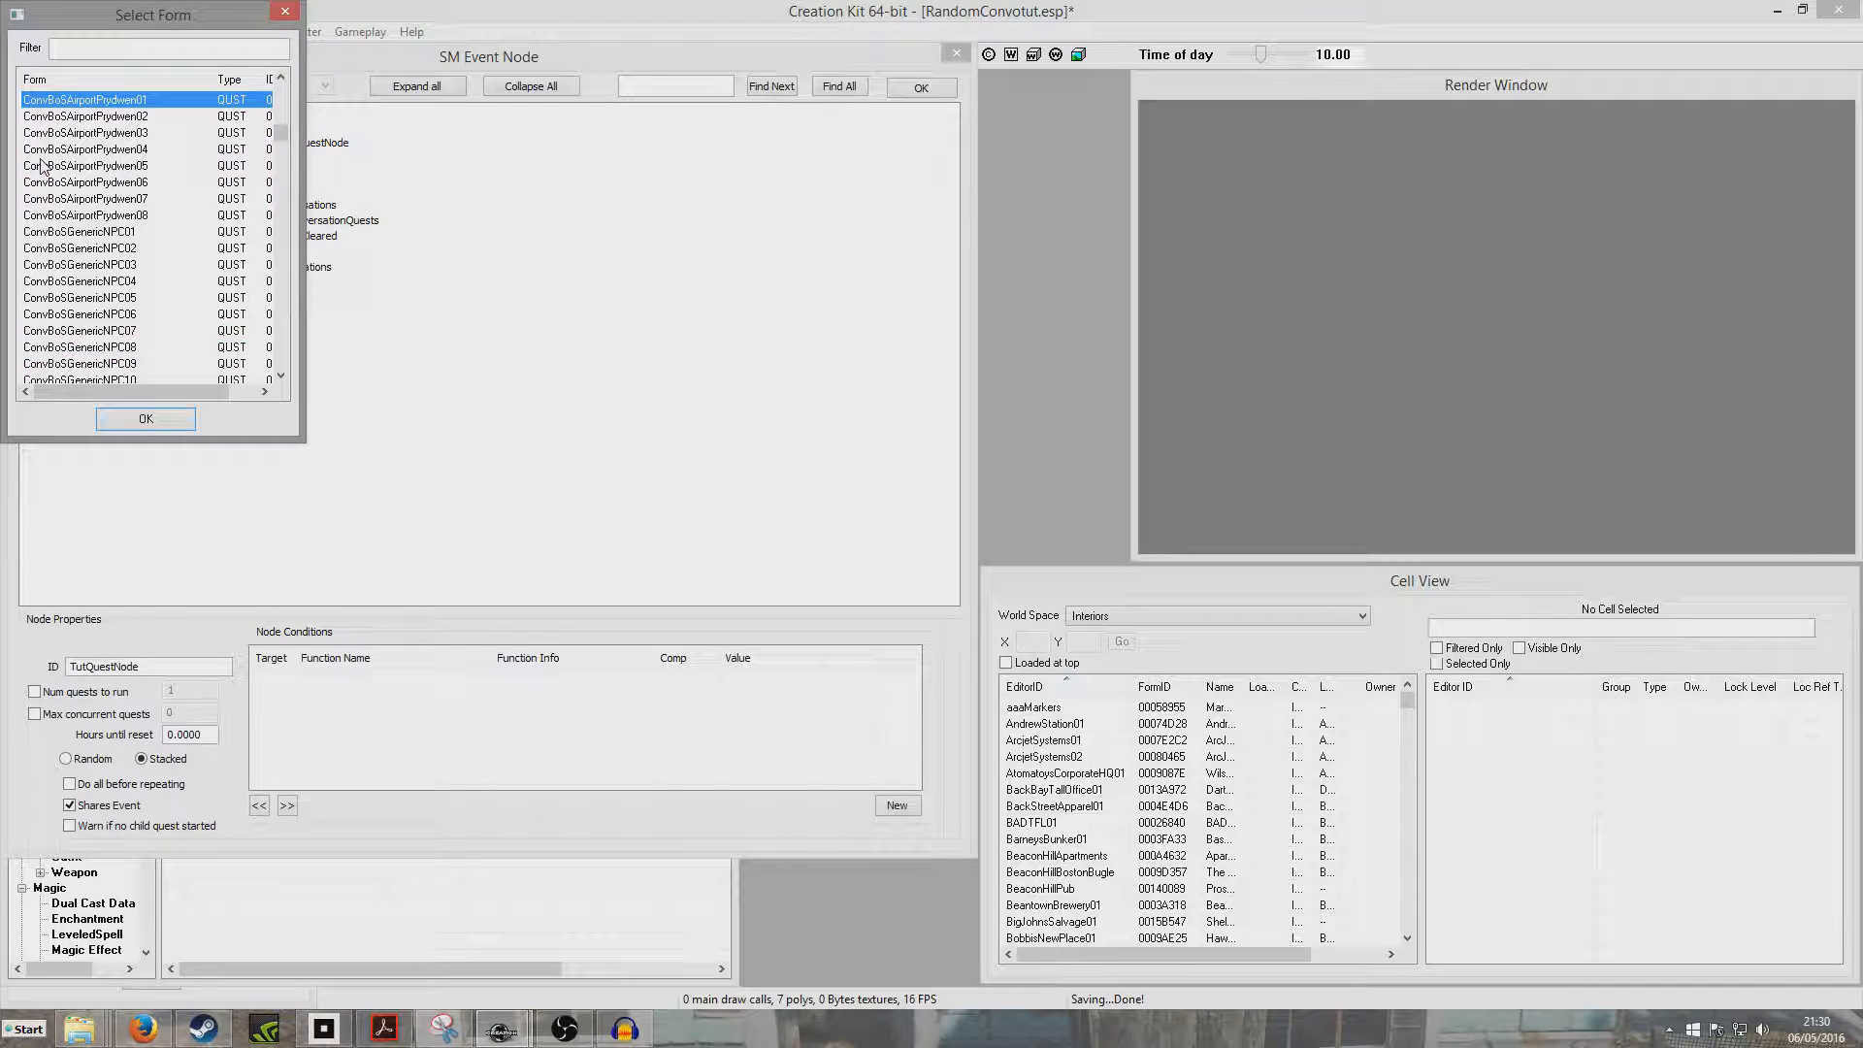
scroll("down", 3)
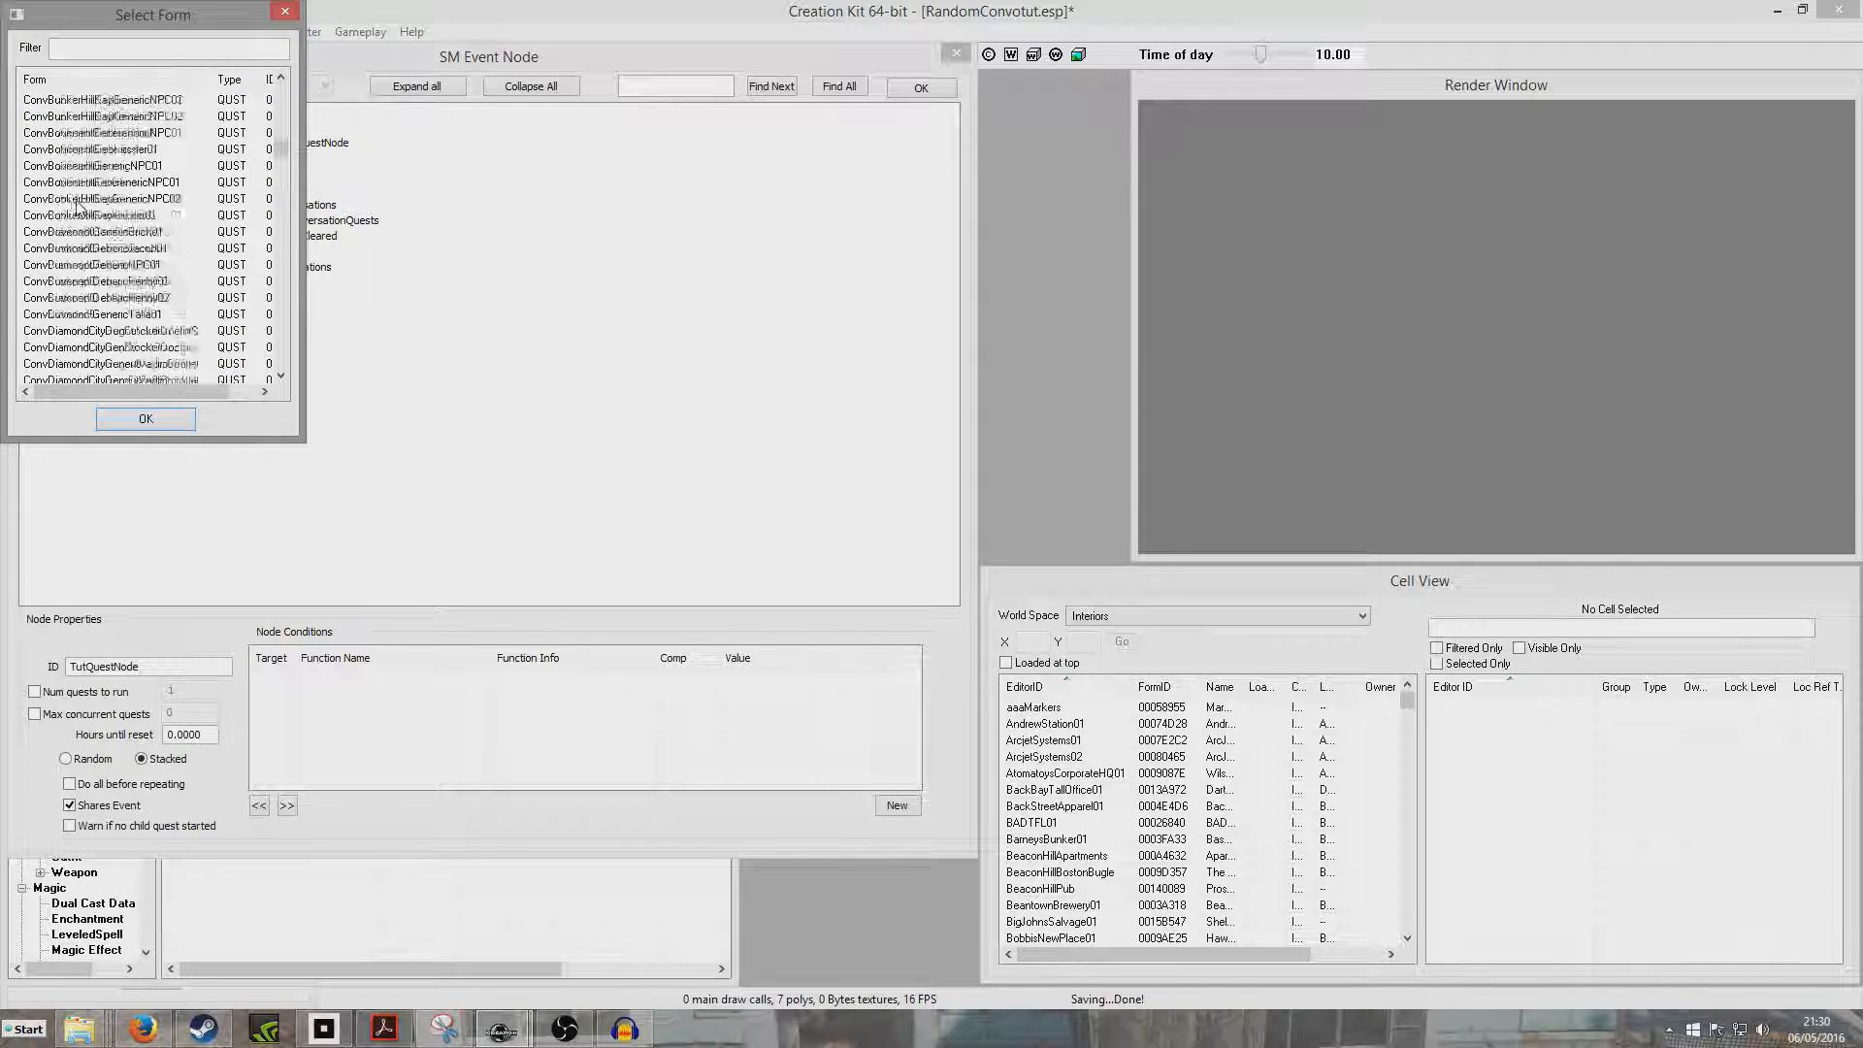
left_click(112, 198)
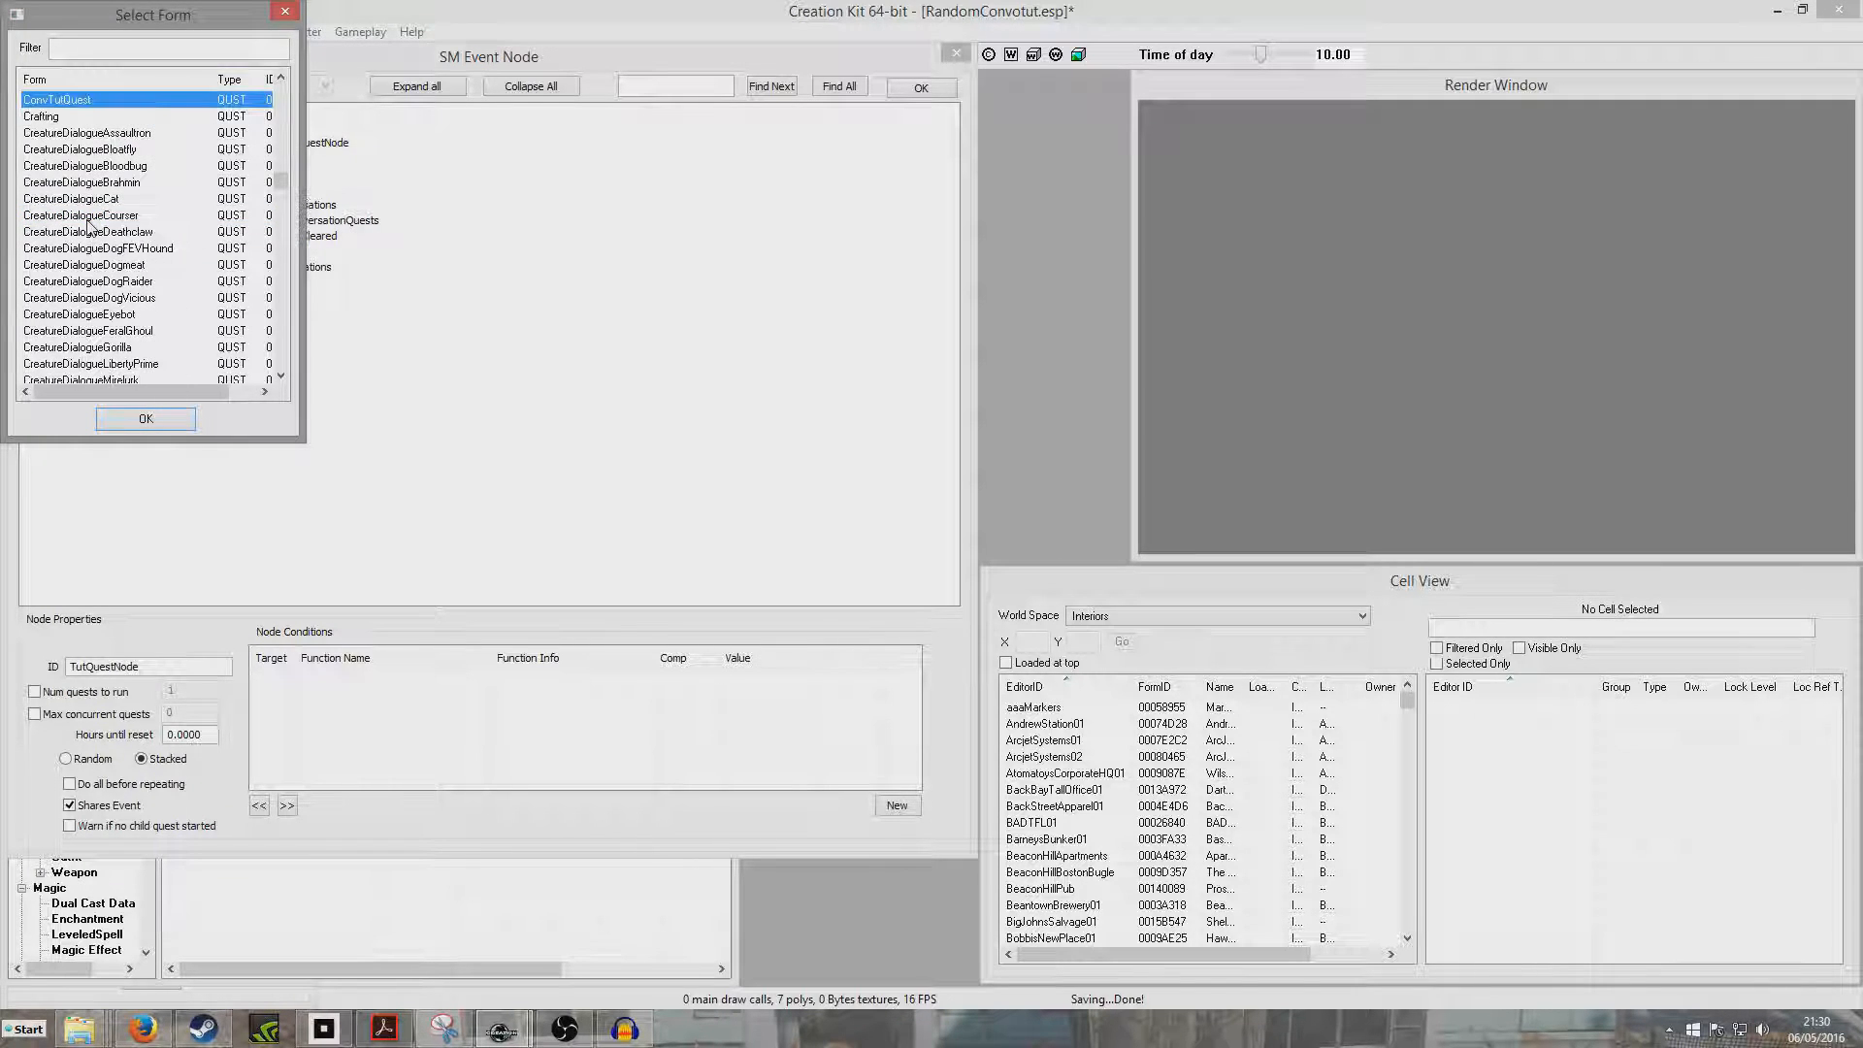
left_click(144, 419)
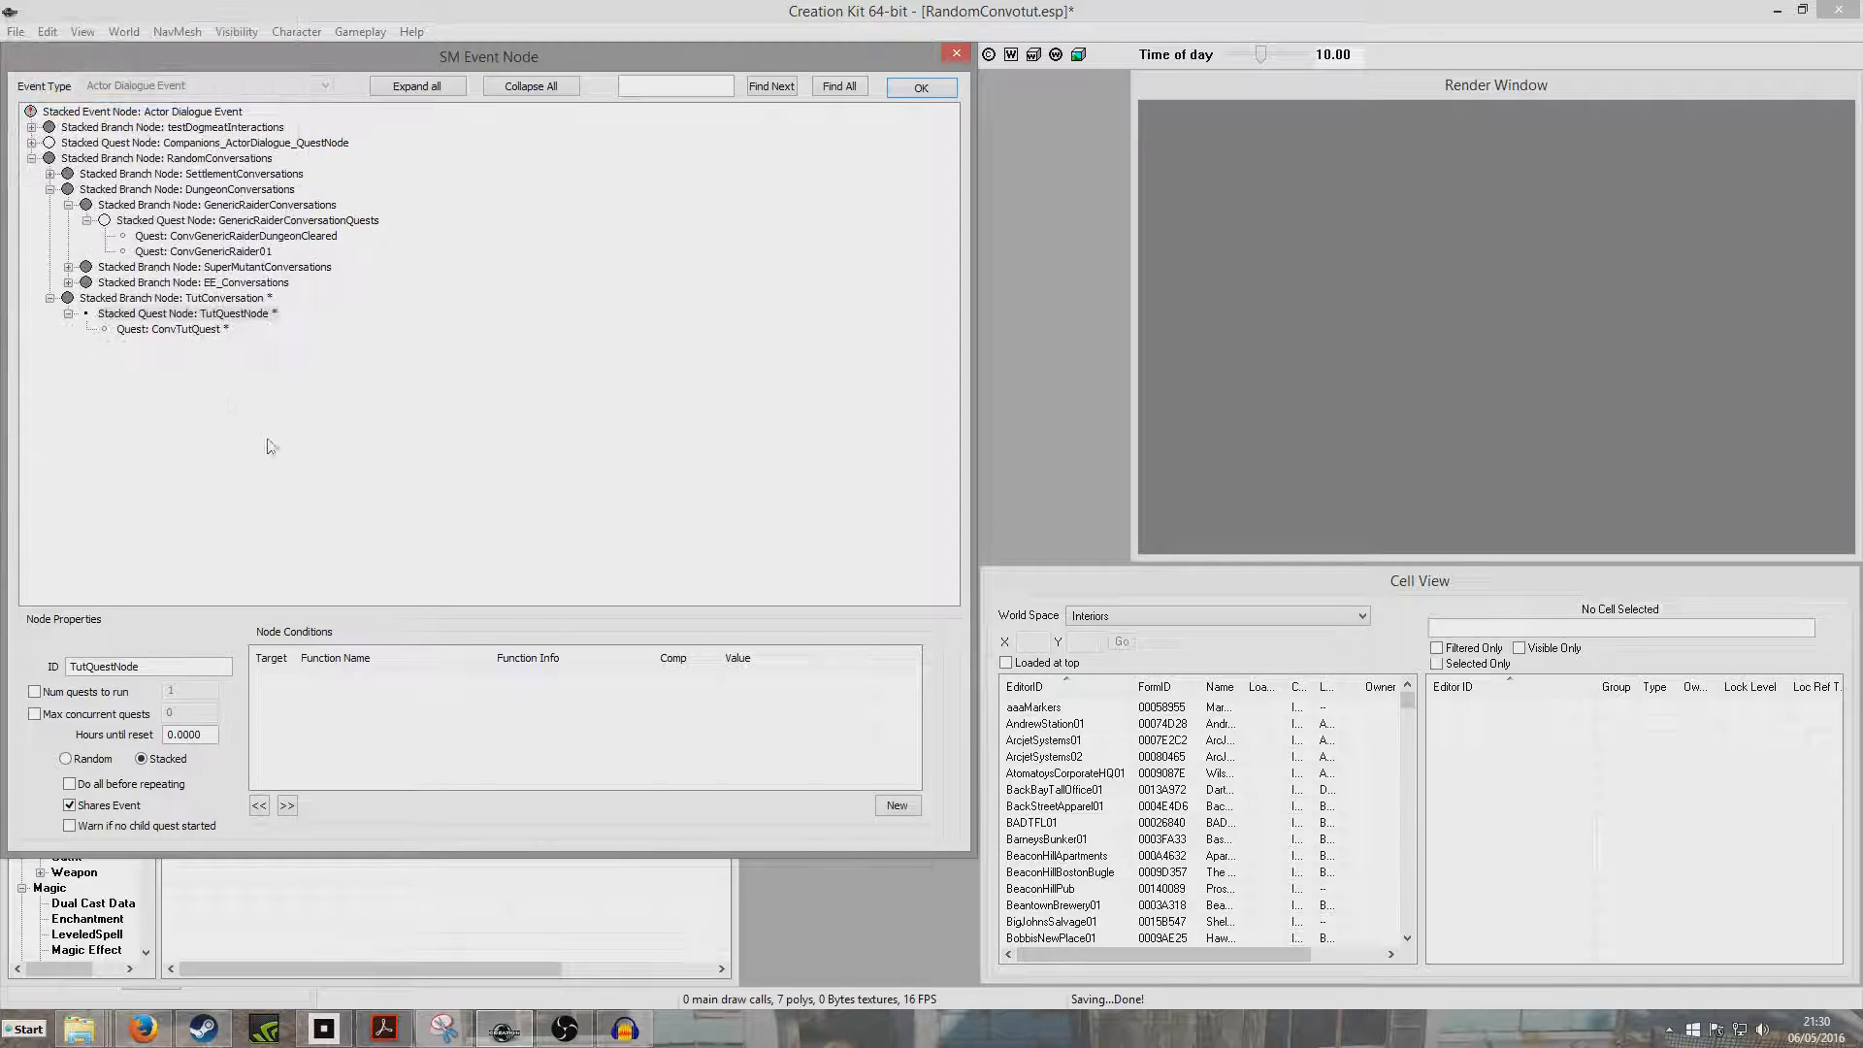
Step: Compare ConvTutQuest's node properties with the generic raider conversation node
left_click(171, 330)
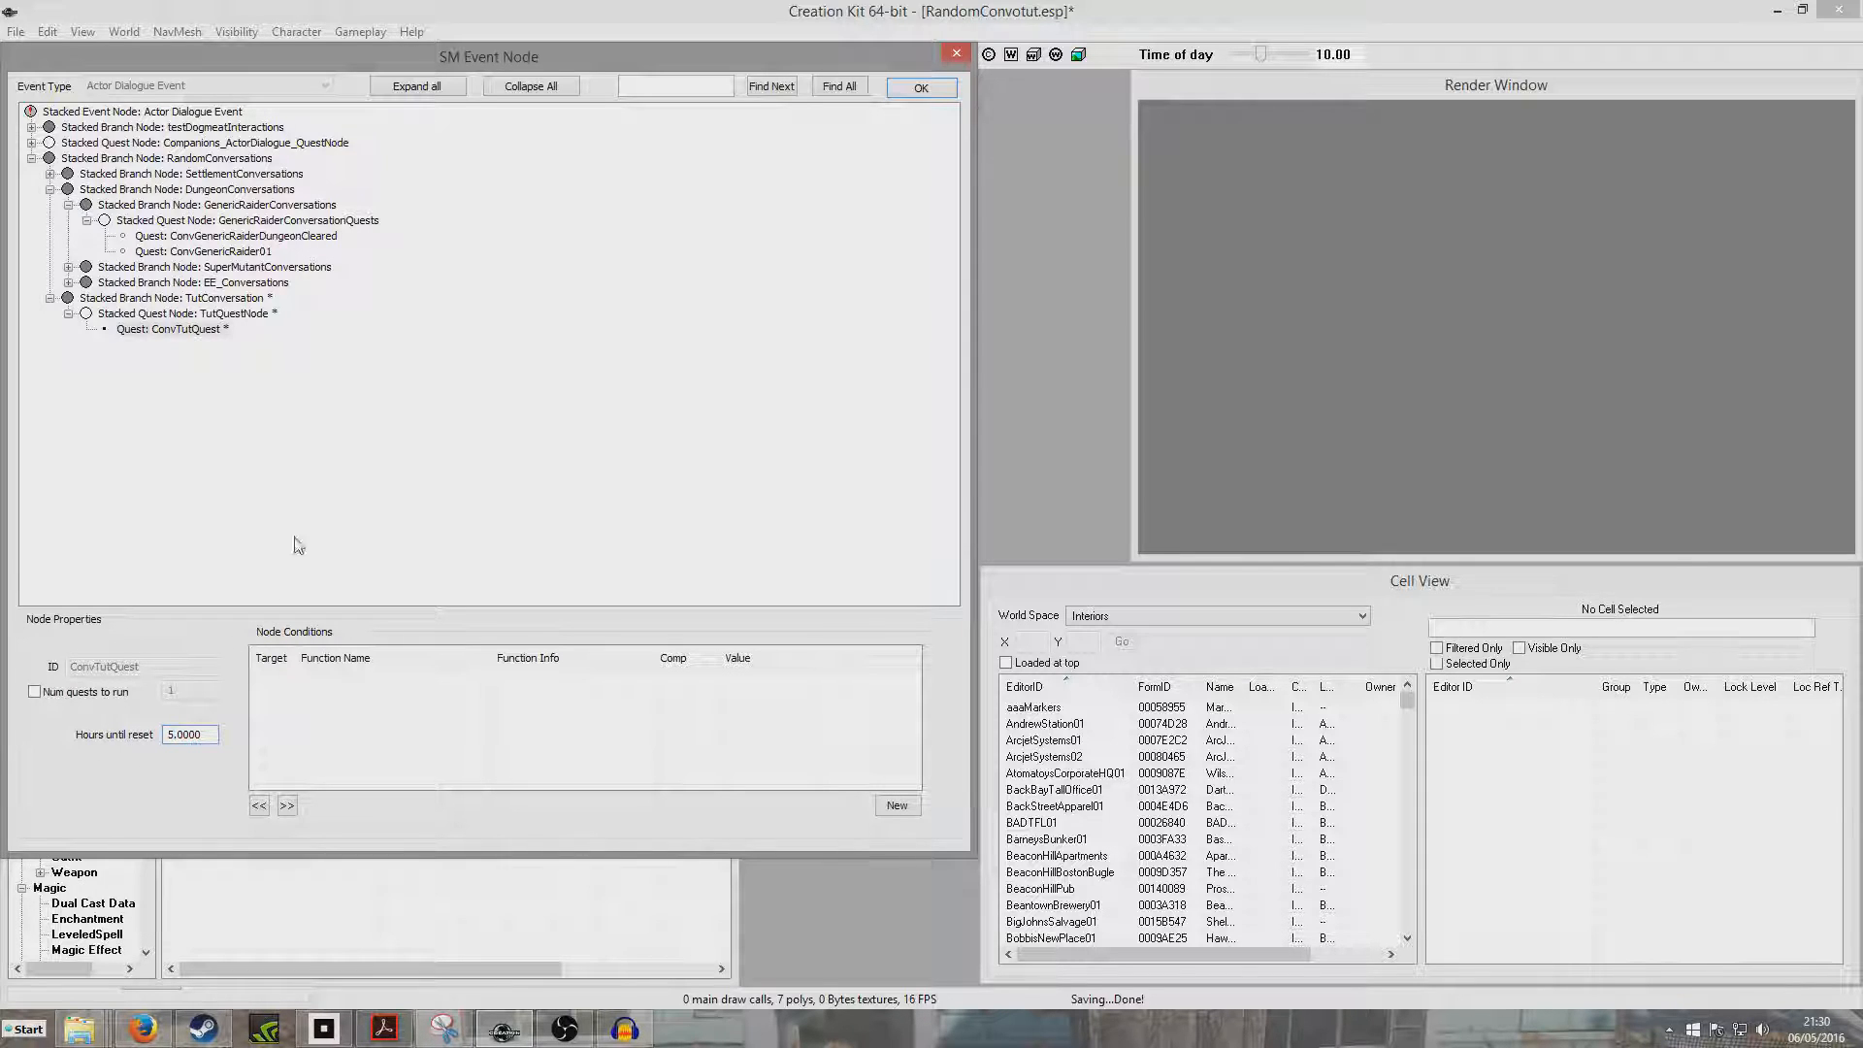
left_click(201, 251)
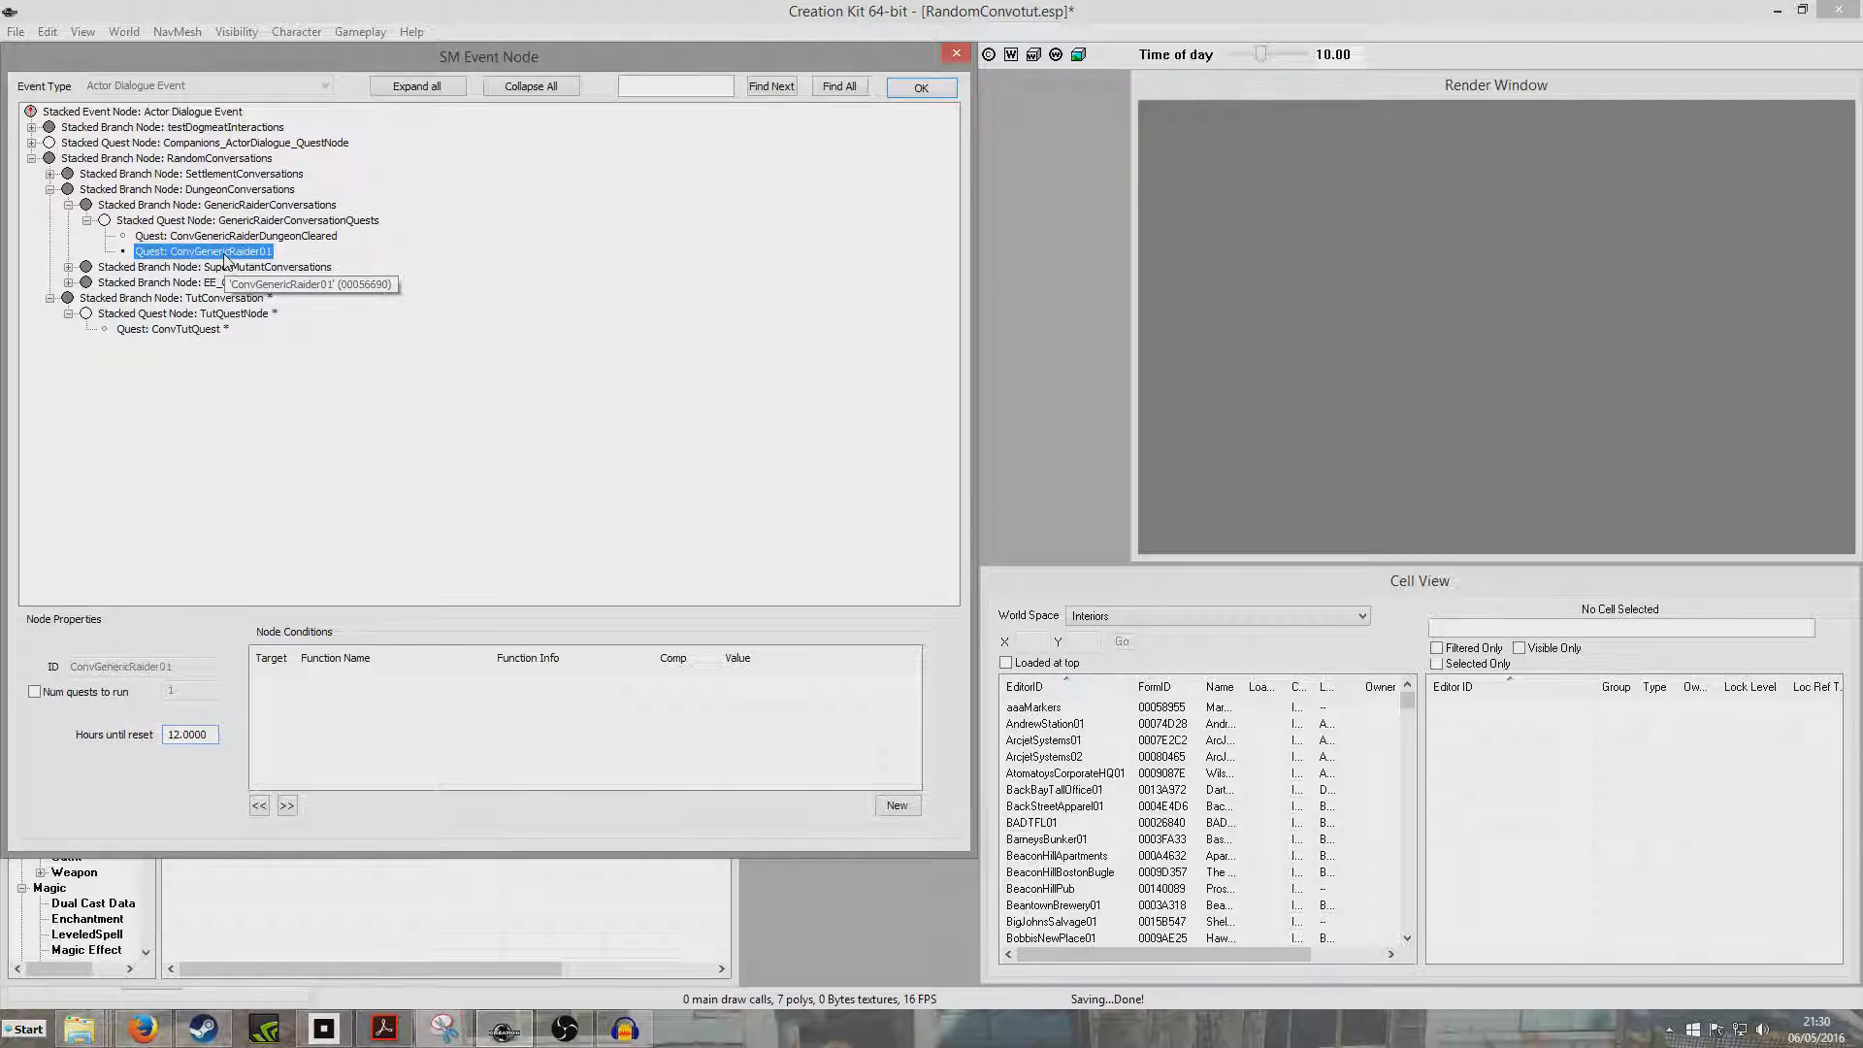
left_click(172, 330)
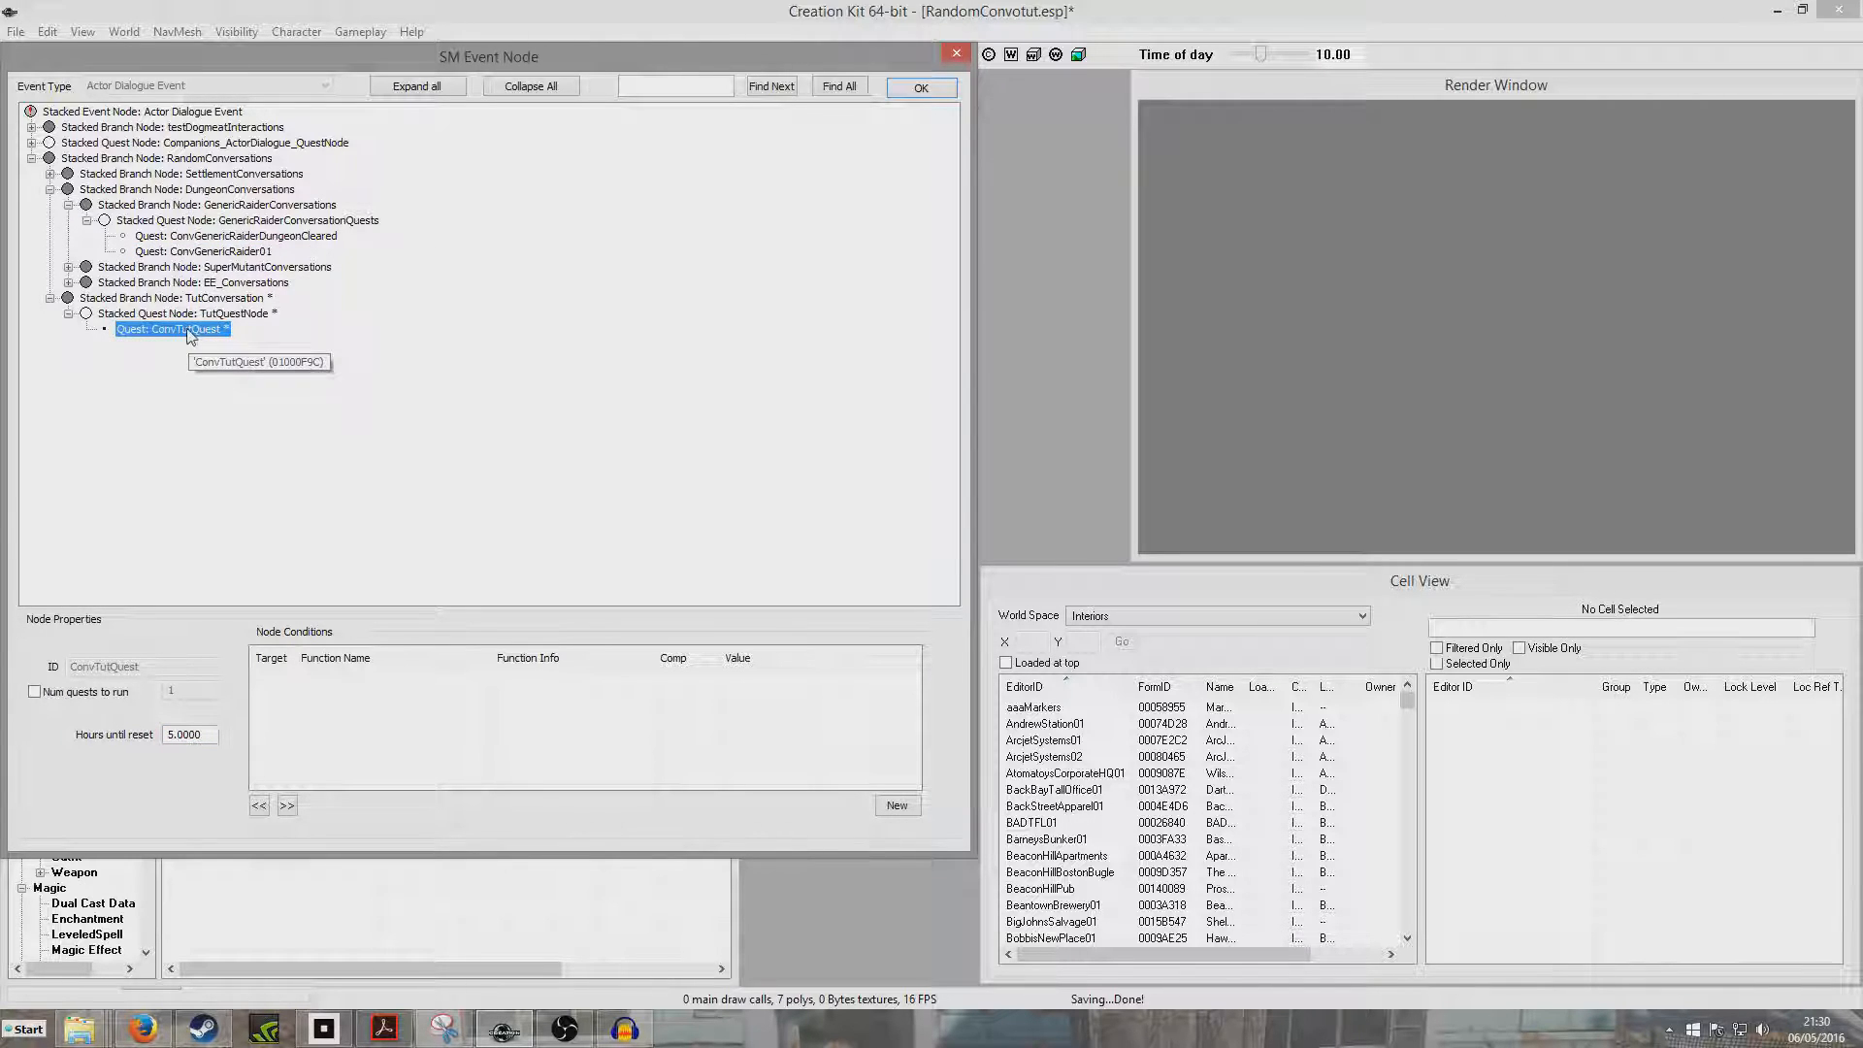
mouse_move(188, 359)
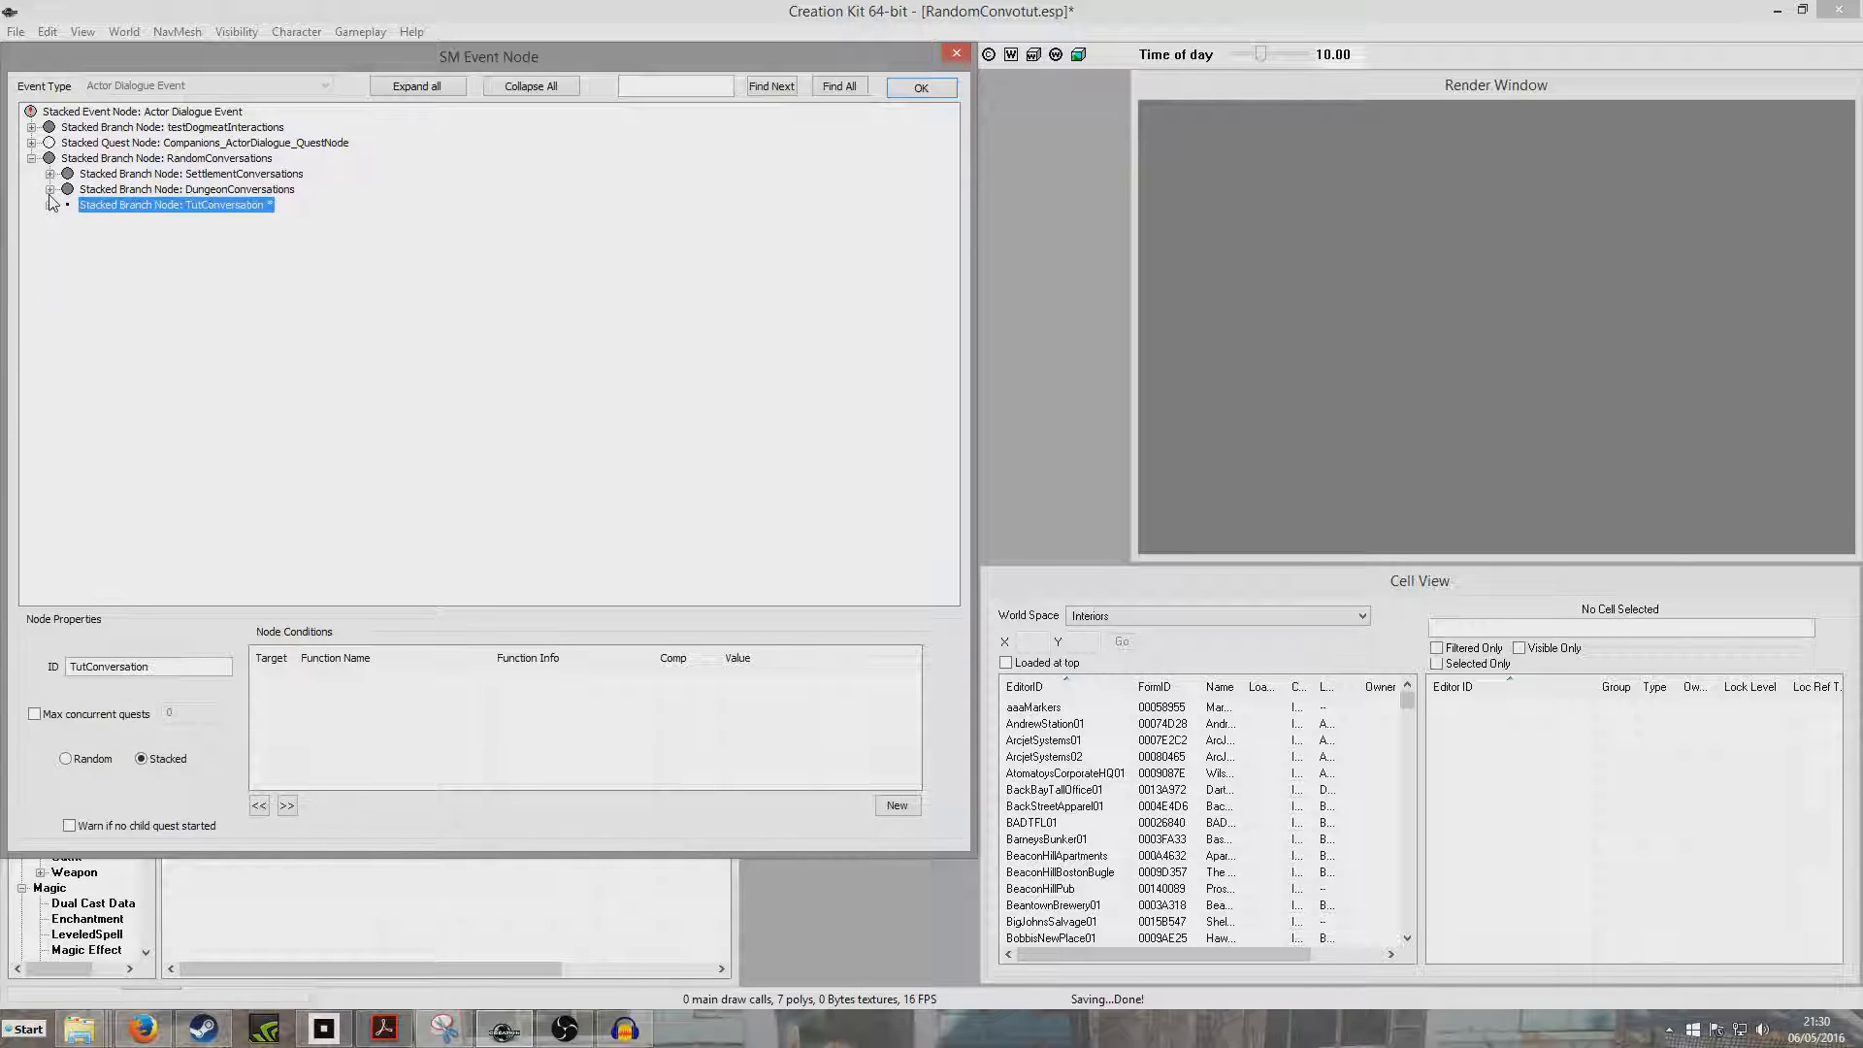
Step: Collapse the tutorial branch and close the node tree with OK
left_click(188, 189)
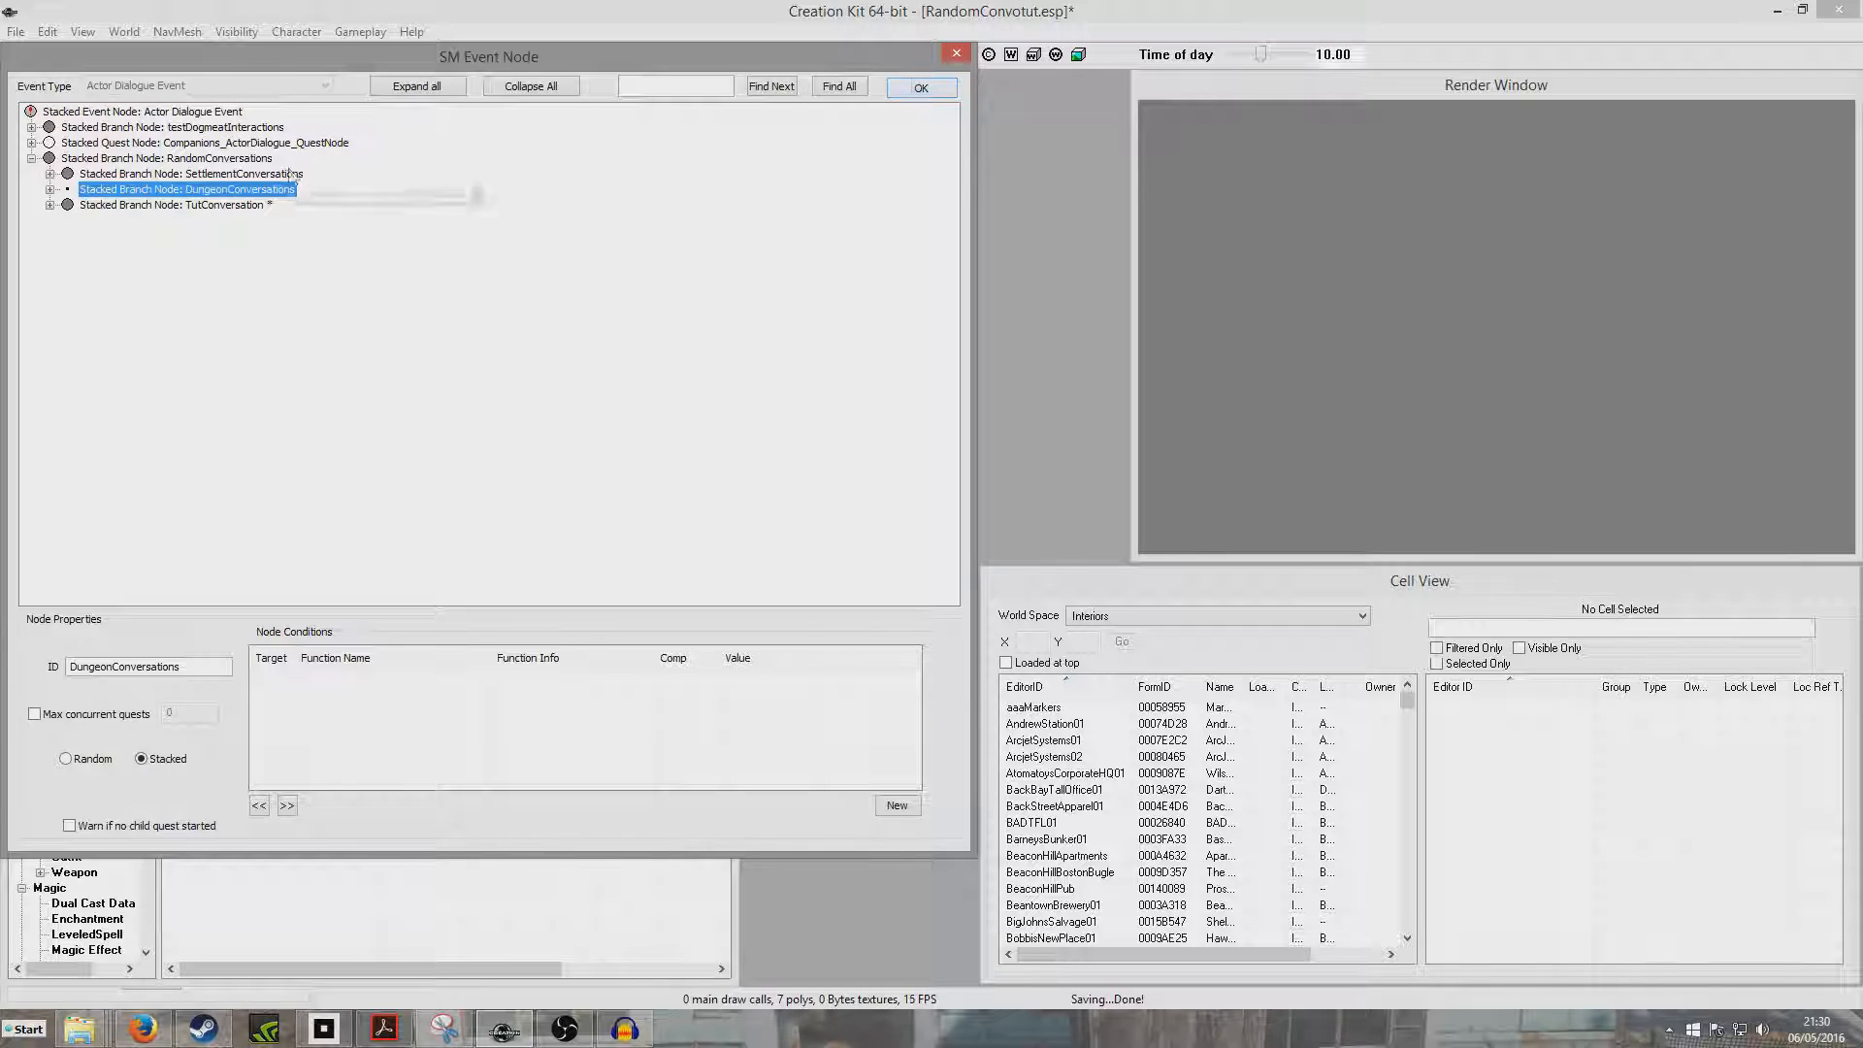
left_click(919, 87)
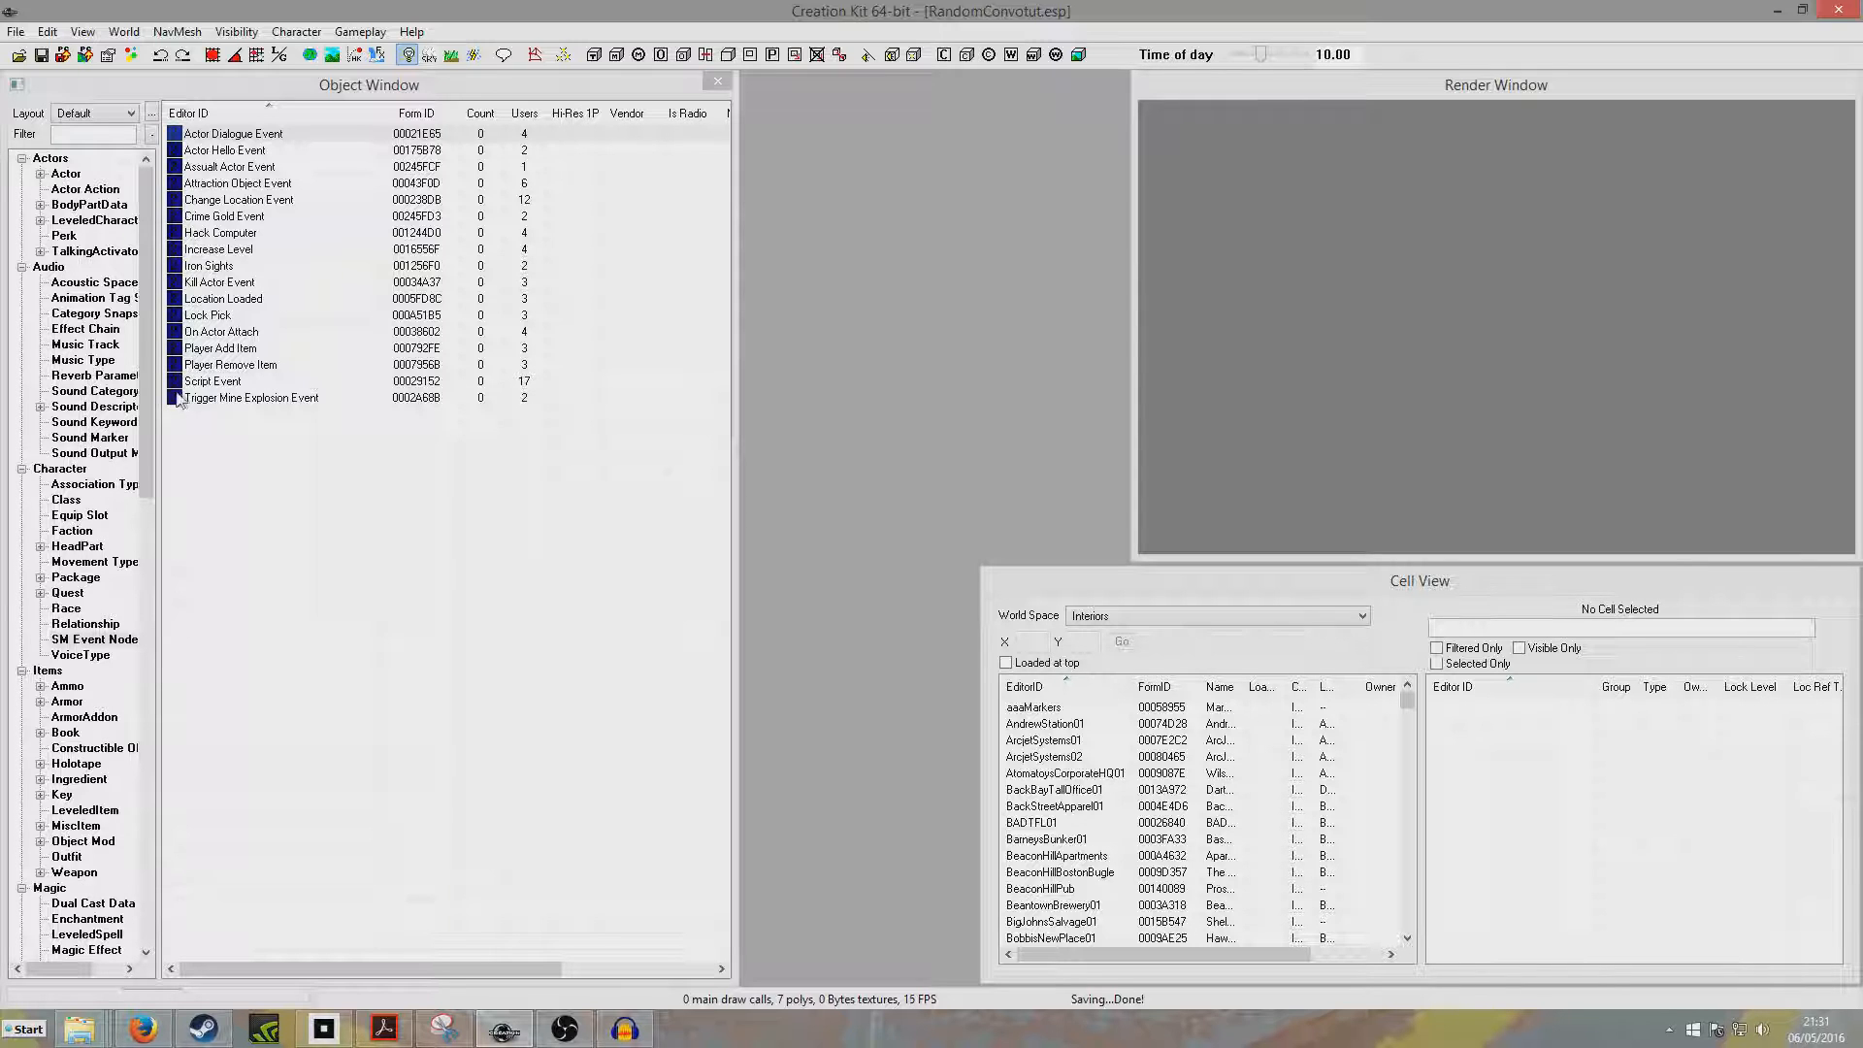
Step: Load the AbernathyFarmExt cell from the Commonwealth world space into the render view
left_click(1360, 615)
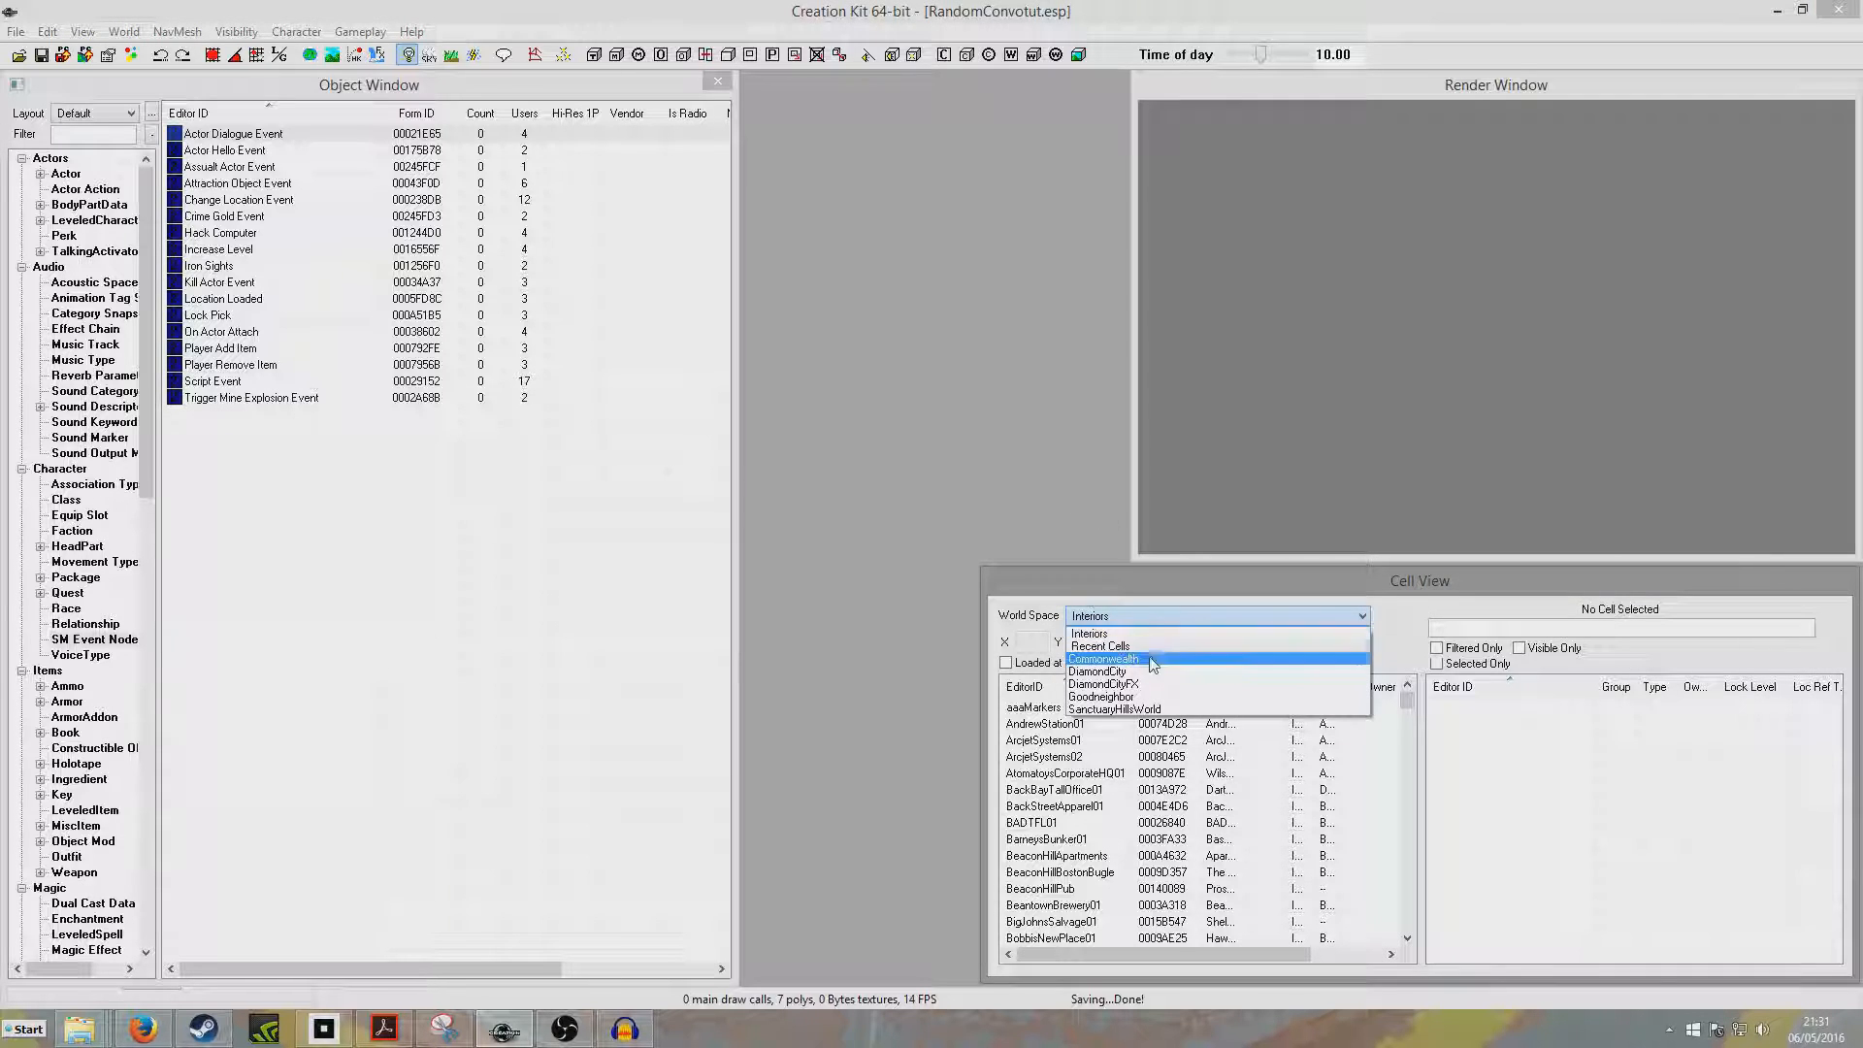
left_click(1102, 657)
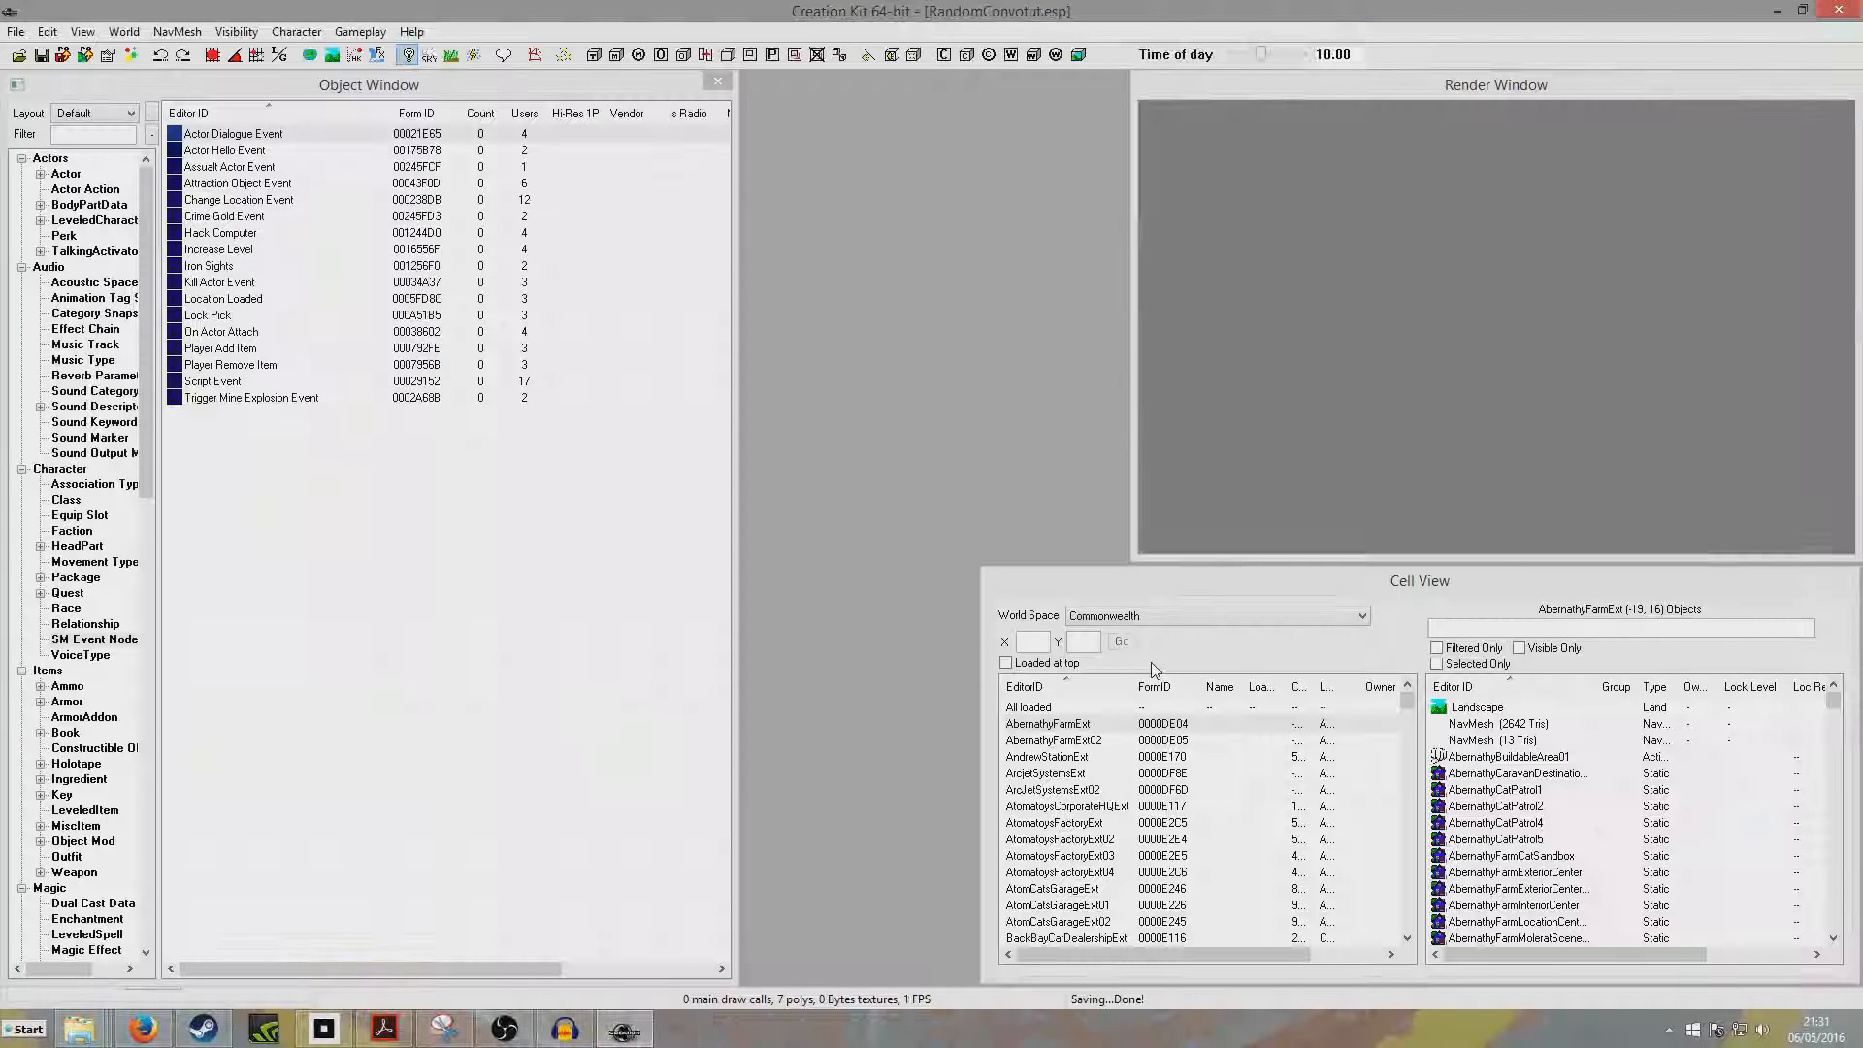
left_click(1046, 723)
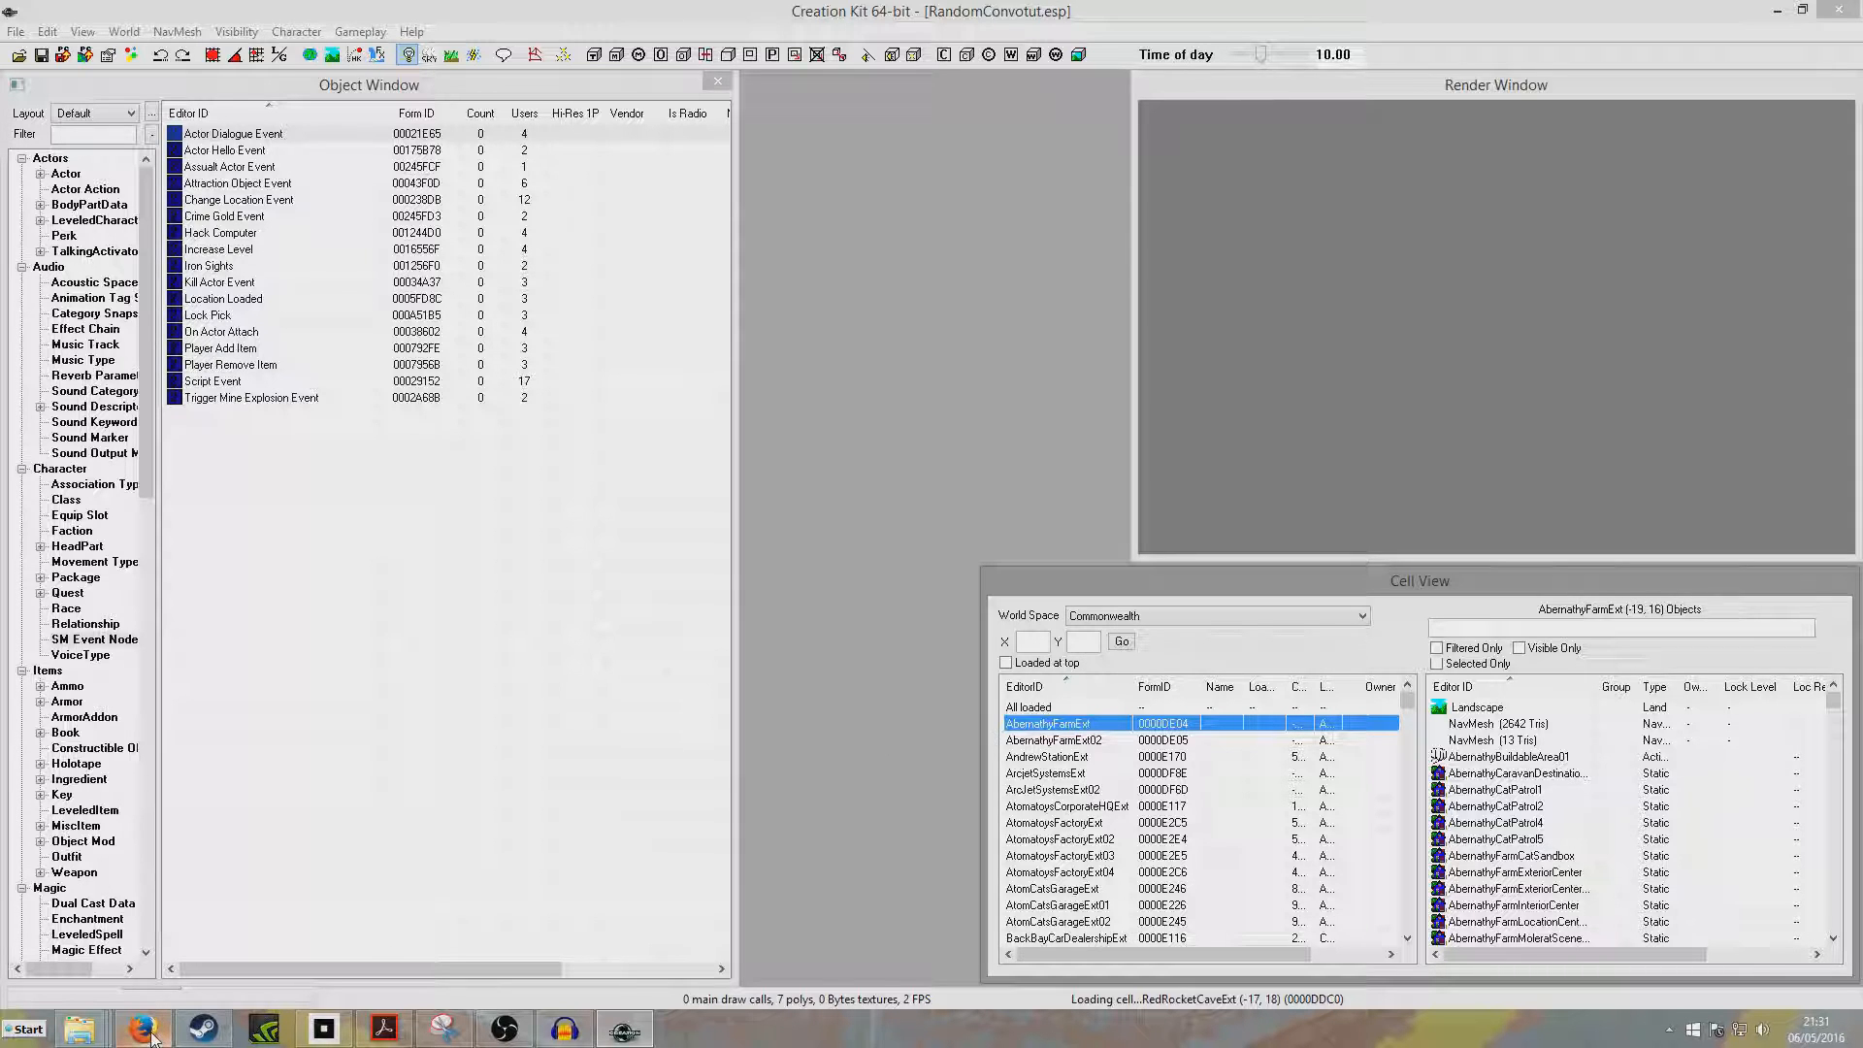
mouse_move(594, 757)
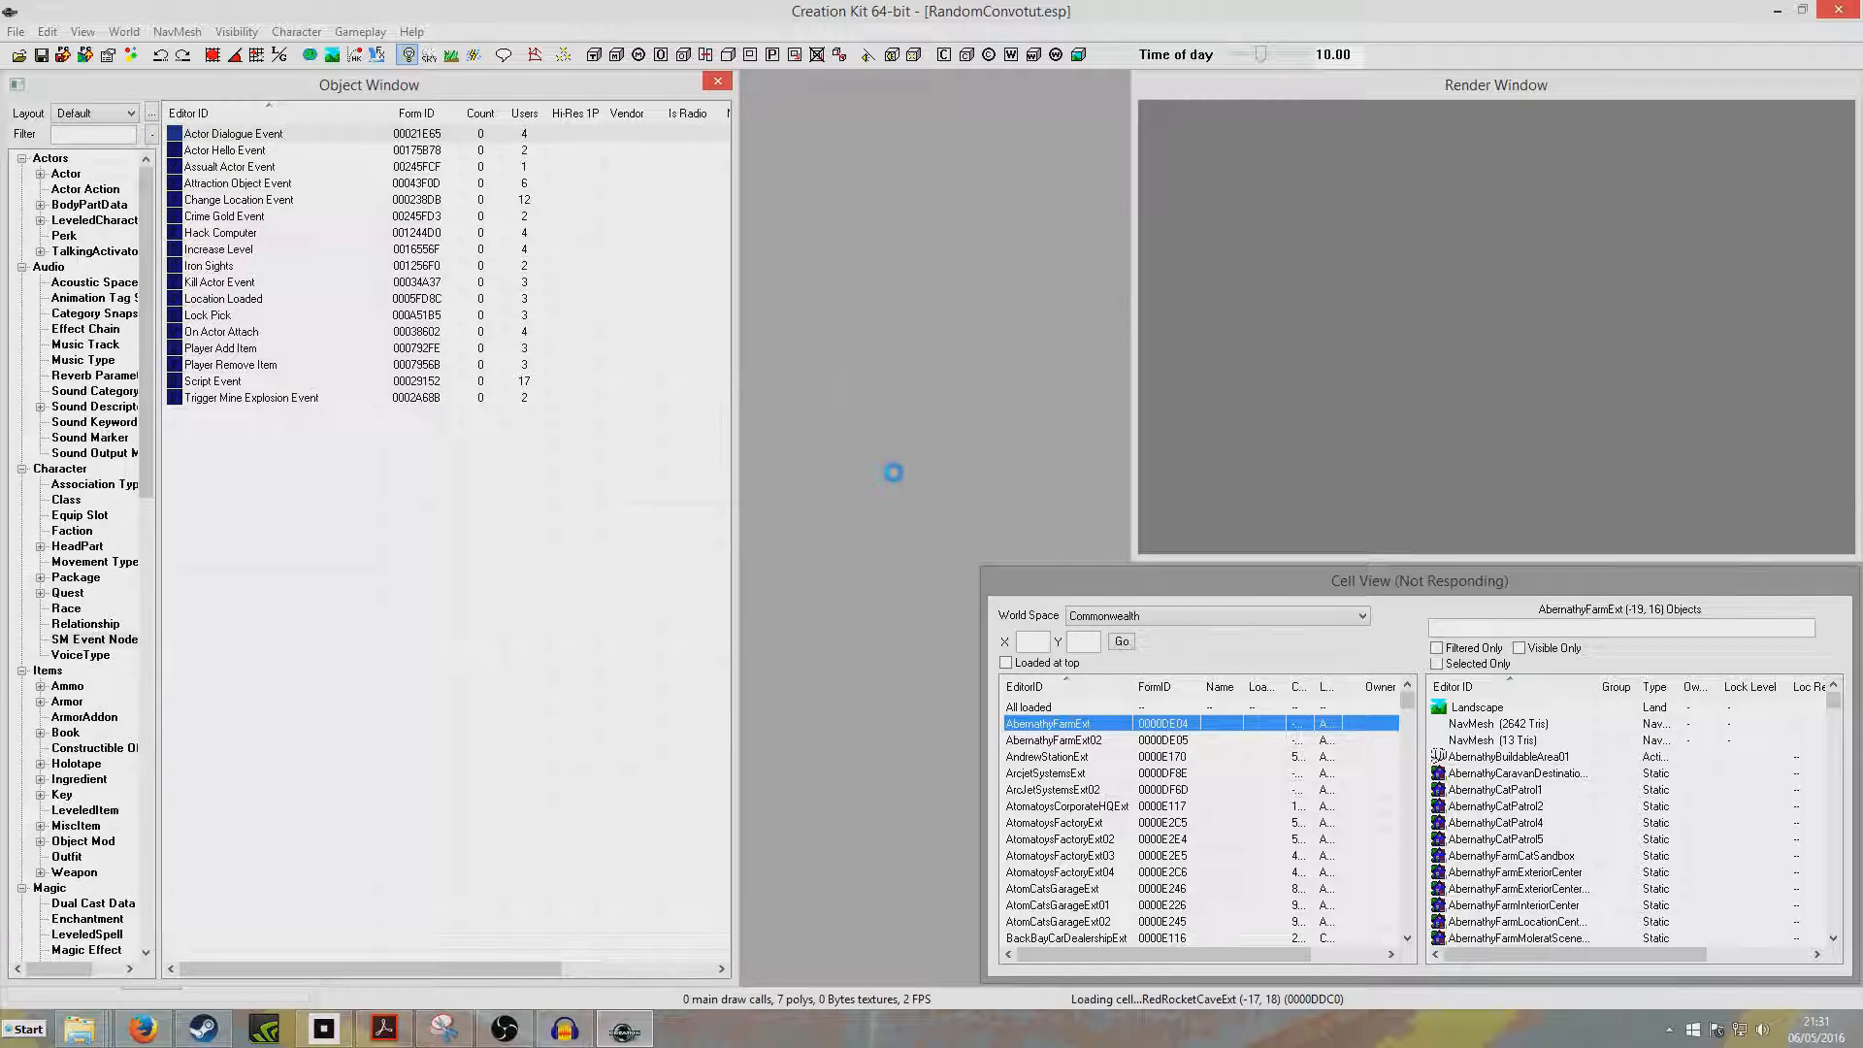
double_click(1065, 722)
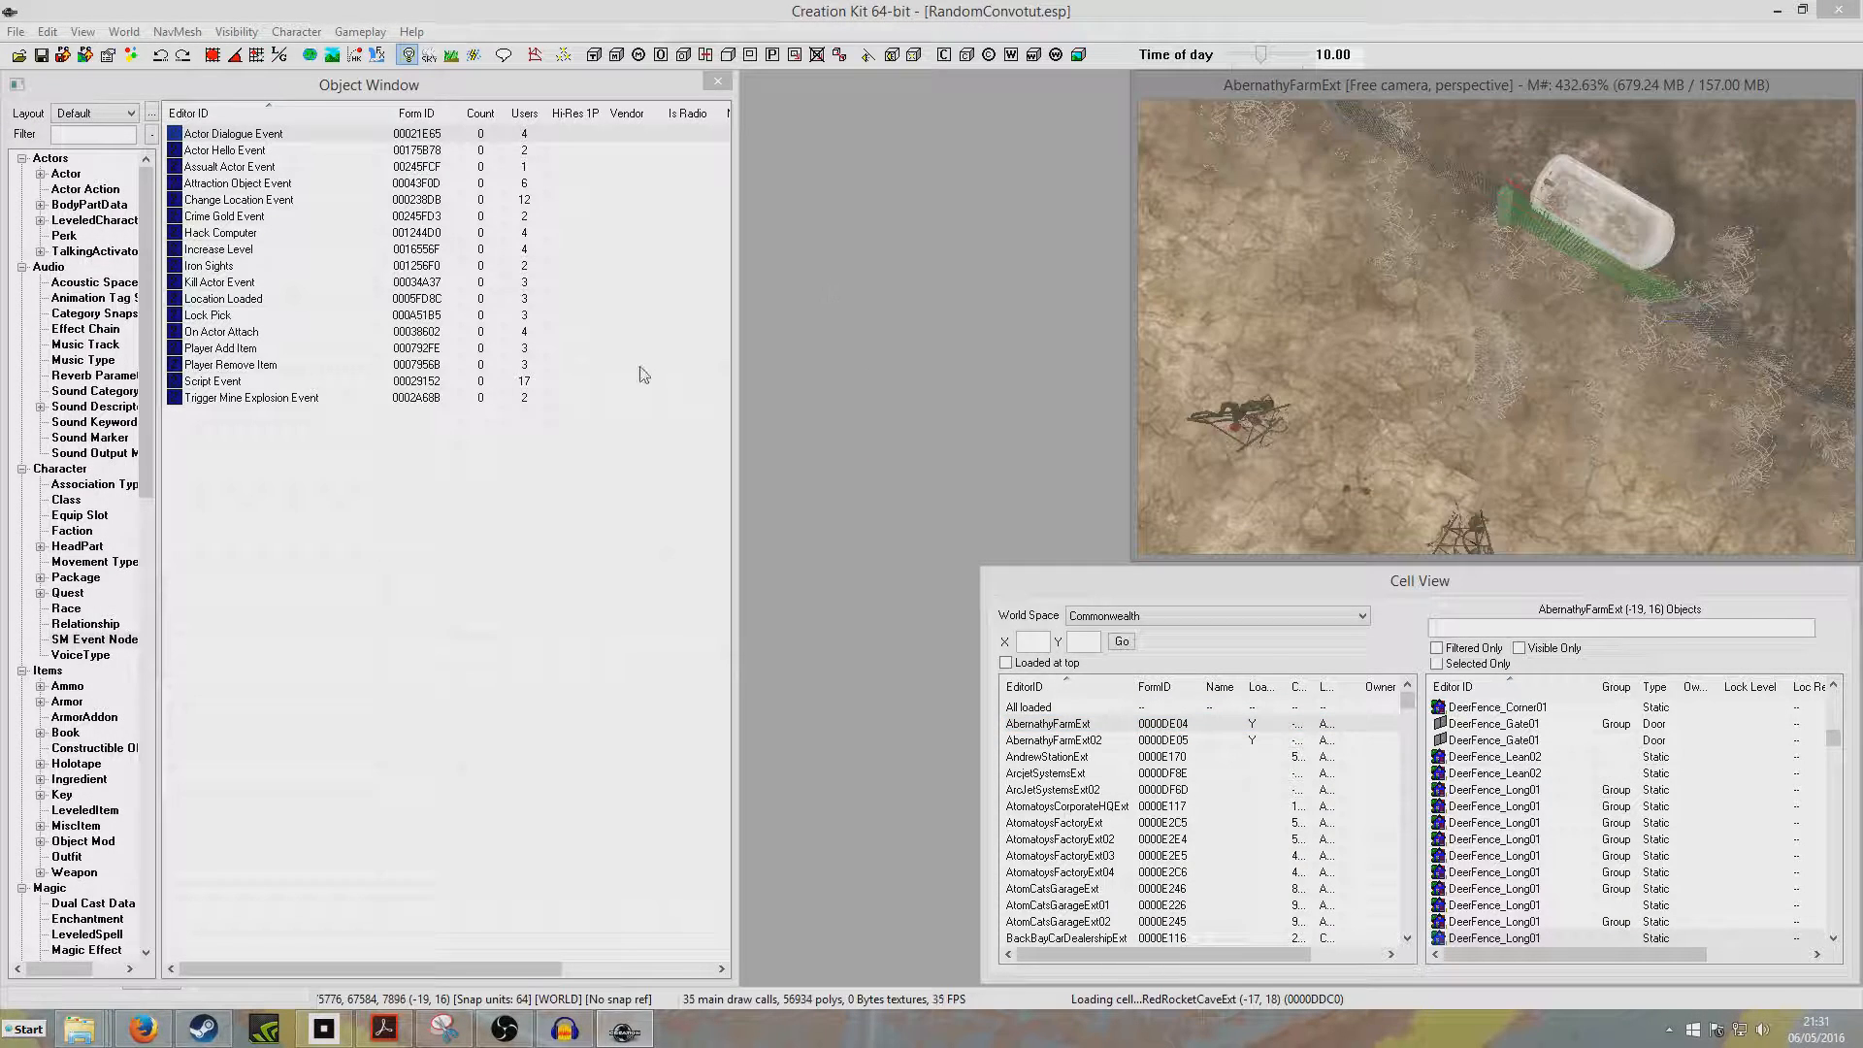
Step: Place ConvoNPC1 and ConvoNPC2 from the Actor list into the Abernathy Farm cell
left_click(66, 173)
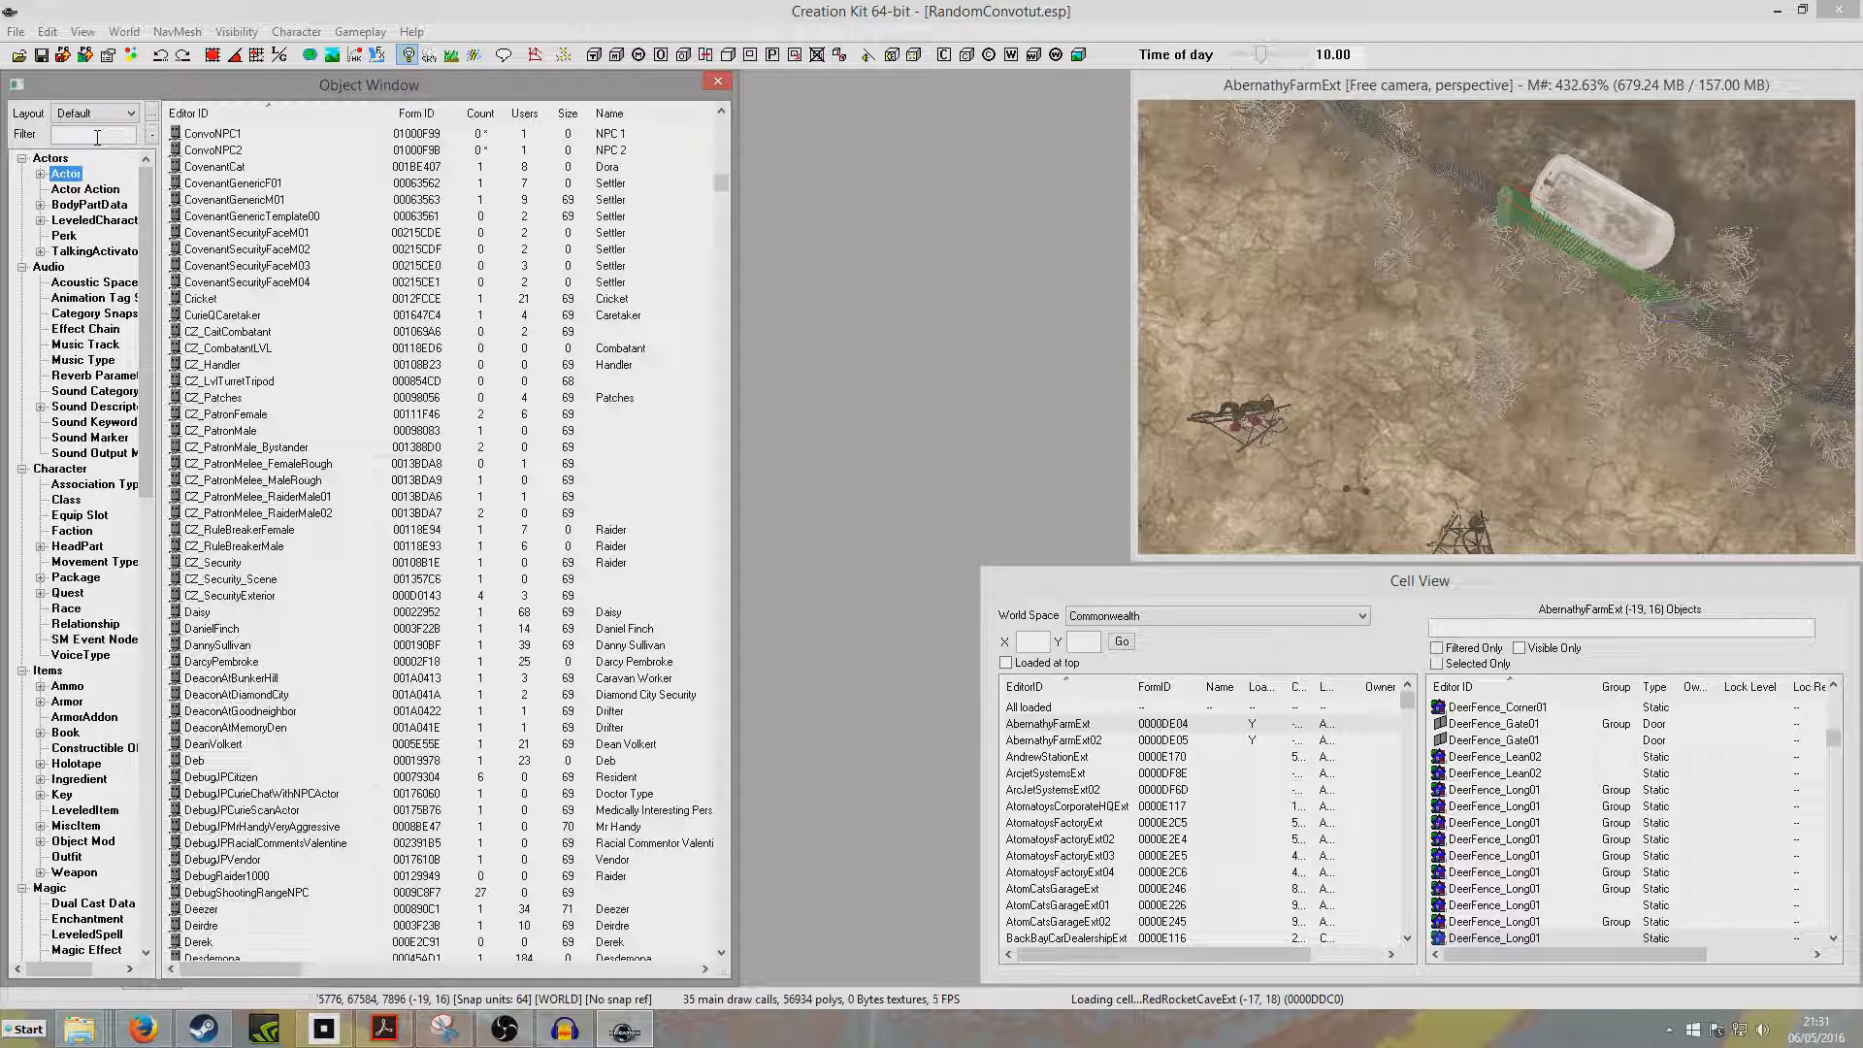
mouse_move(237, 150)
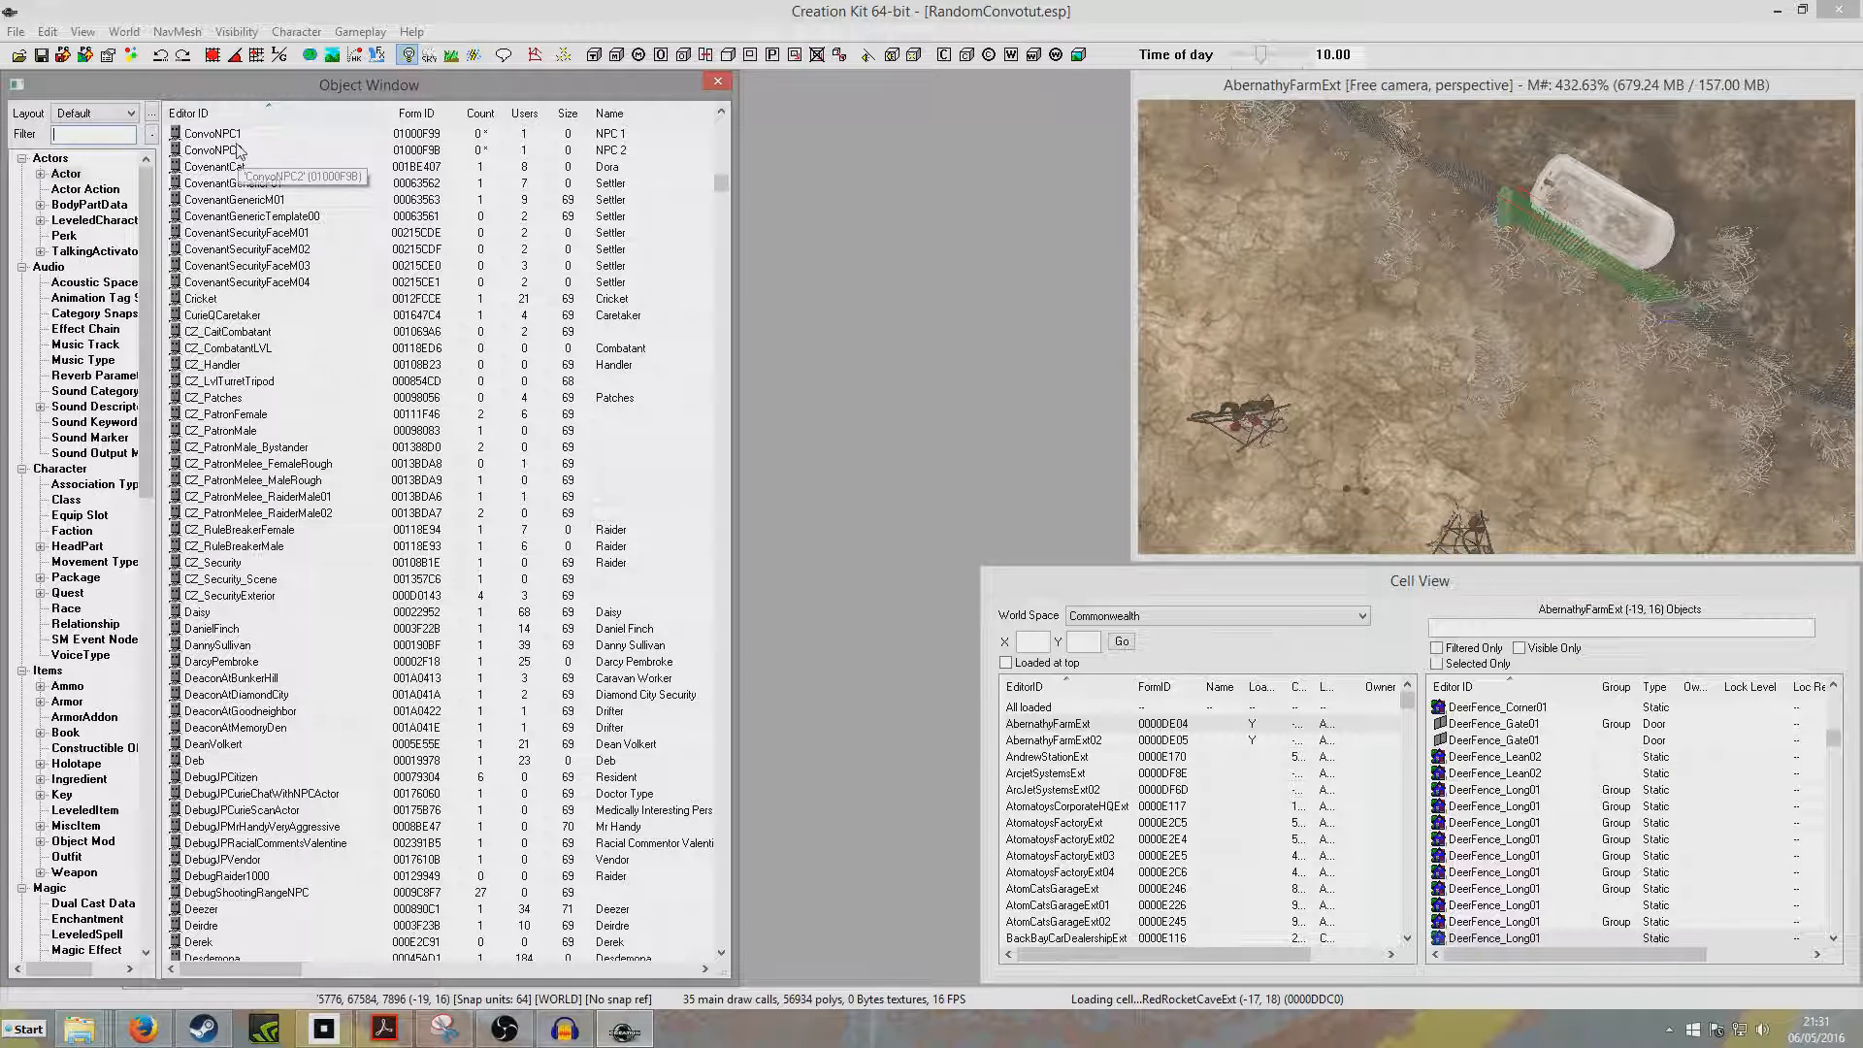
left_click(211, 132)
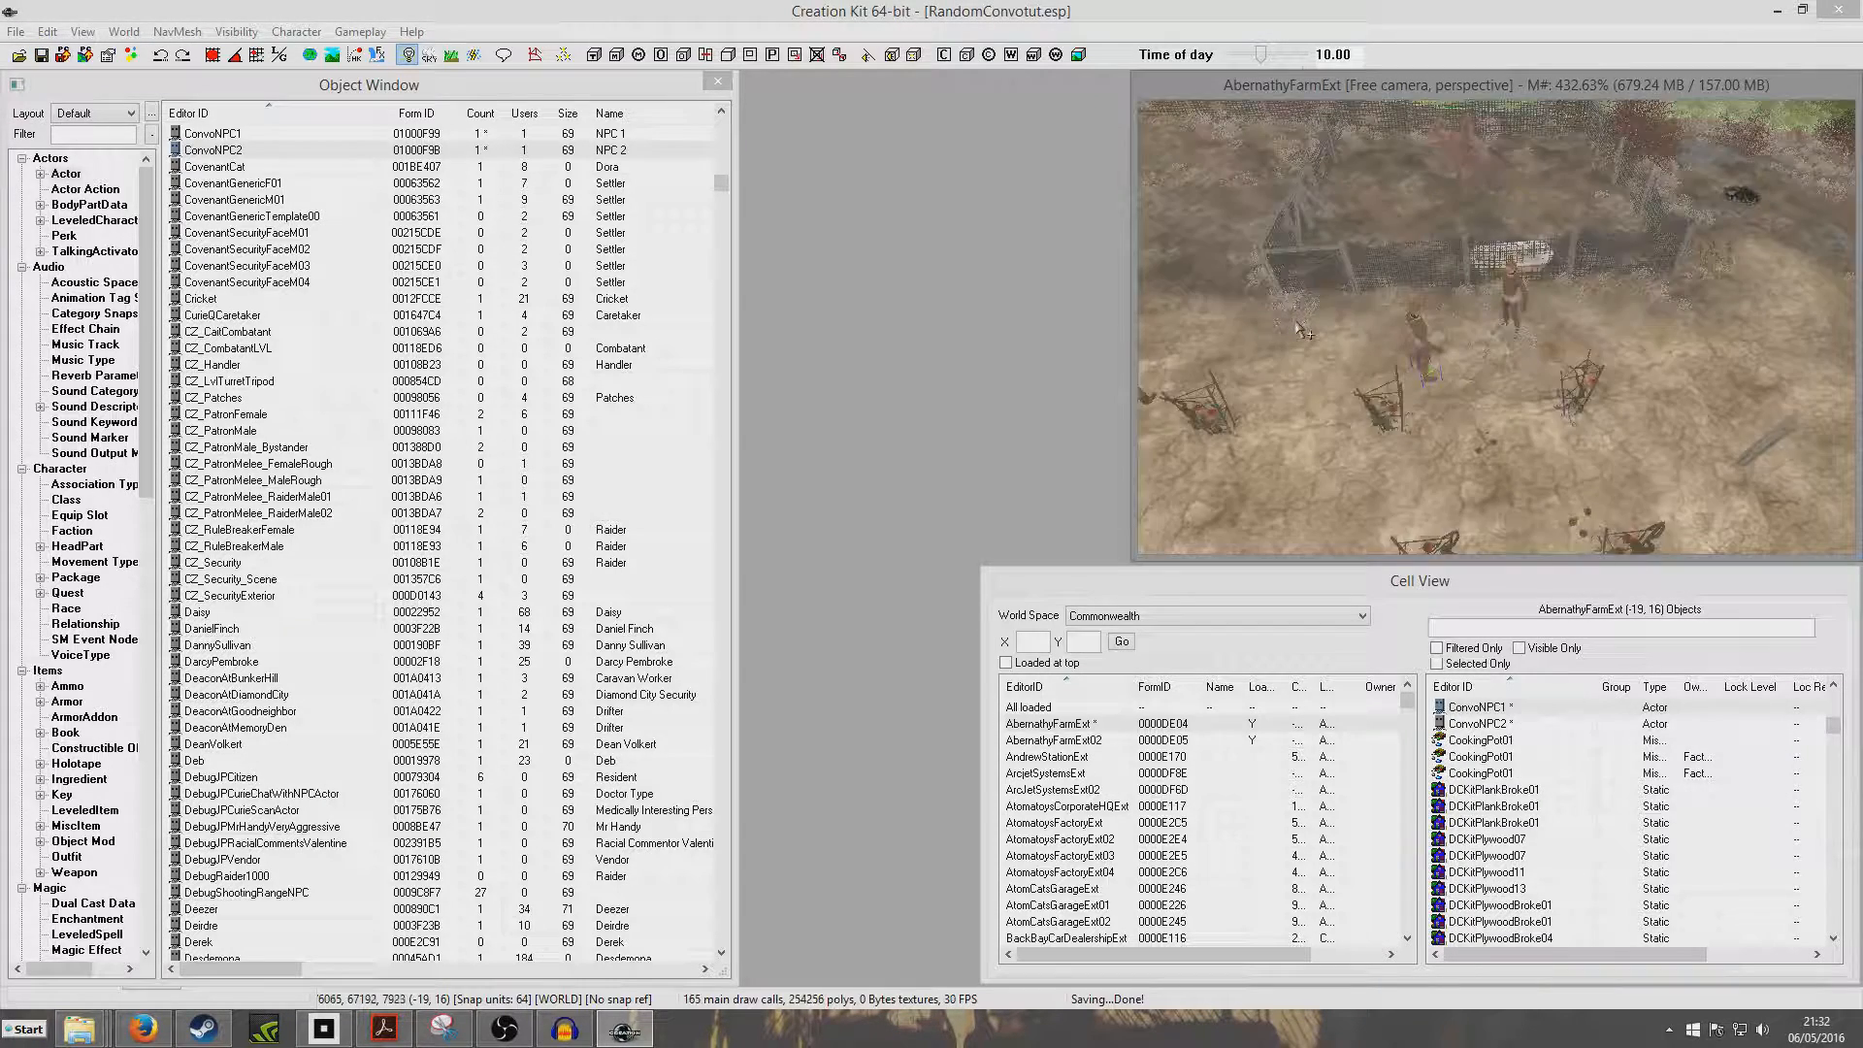
Step: Verify ConvoNPC1's base actor keeps the DefaultSandboxEditorLocation package and close its record unchanged
double_click(1478, 707)
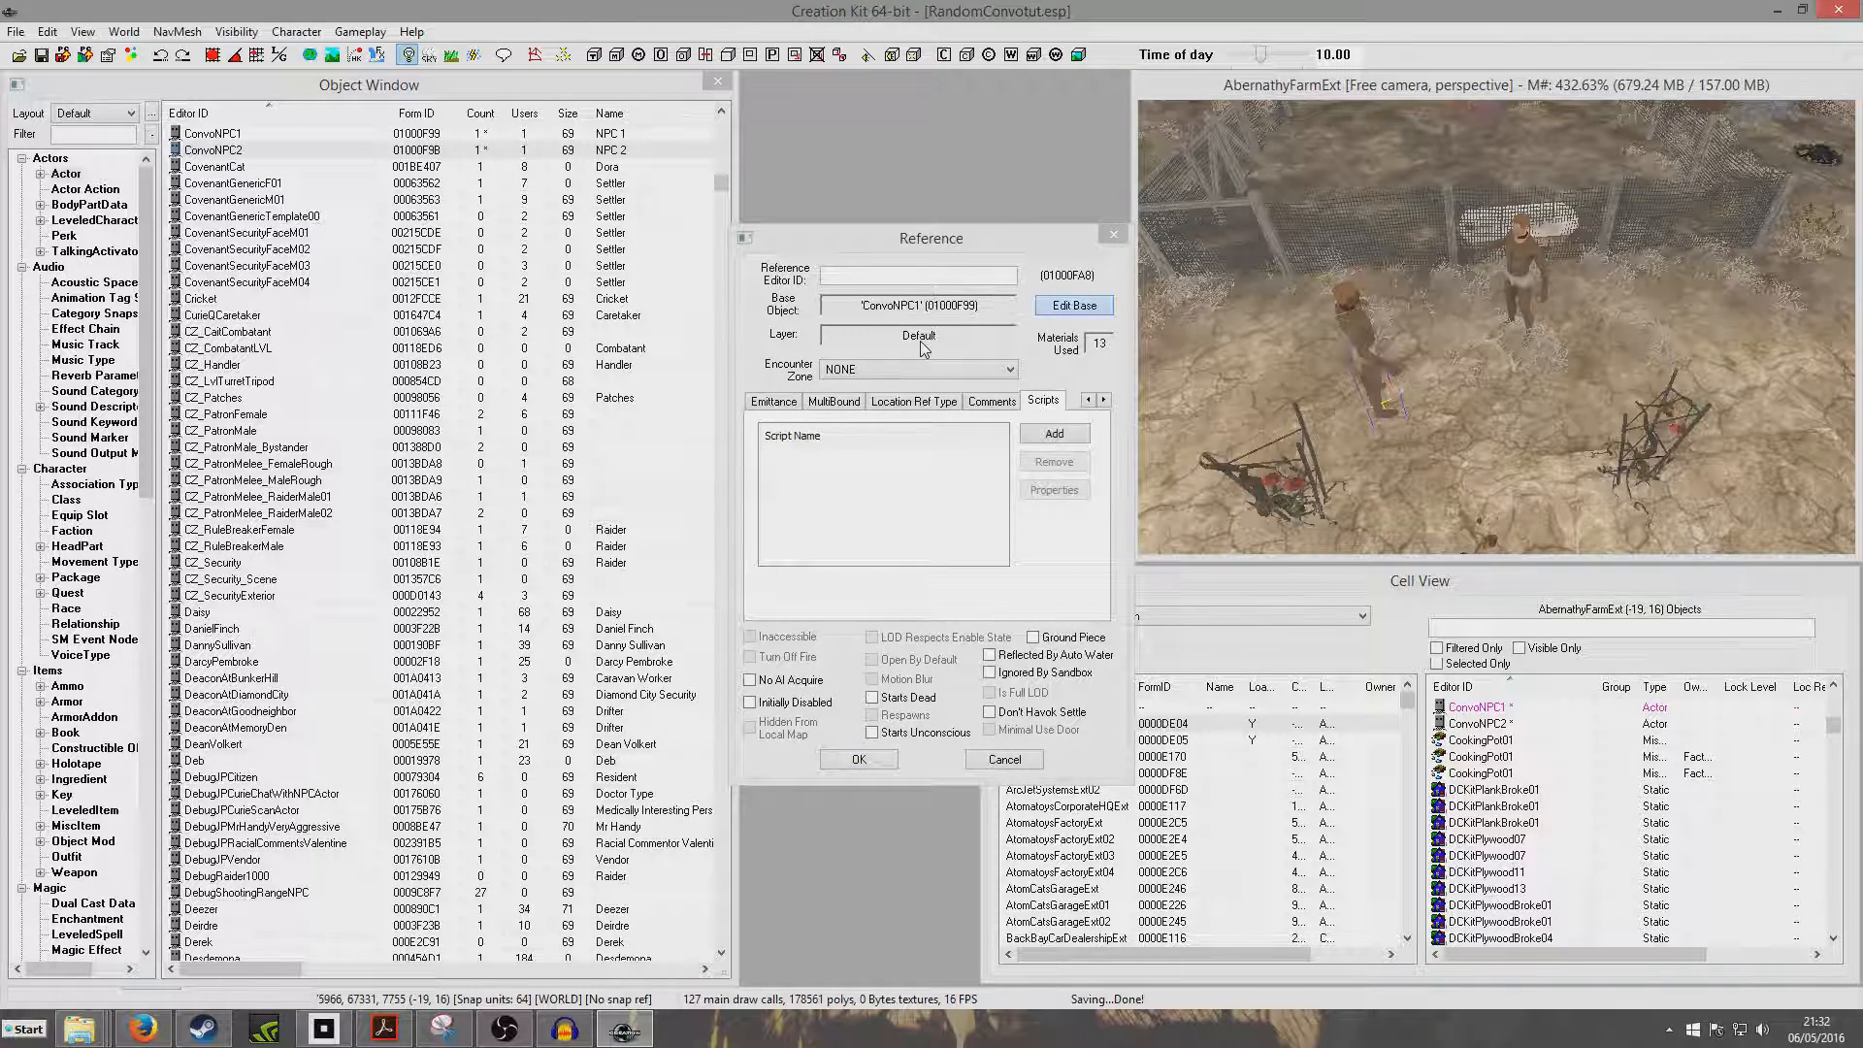
left_click(1071, 305)
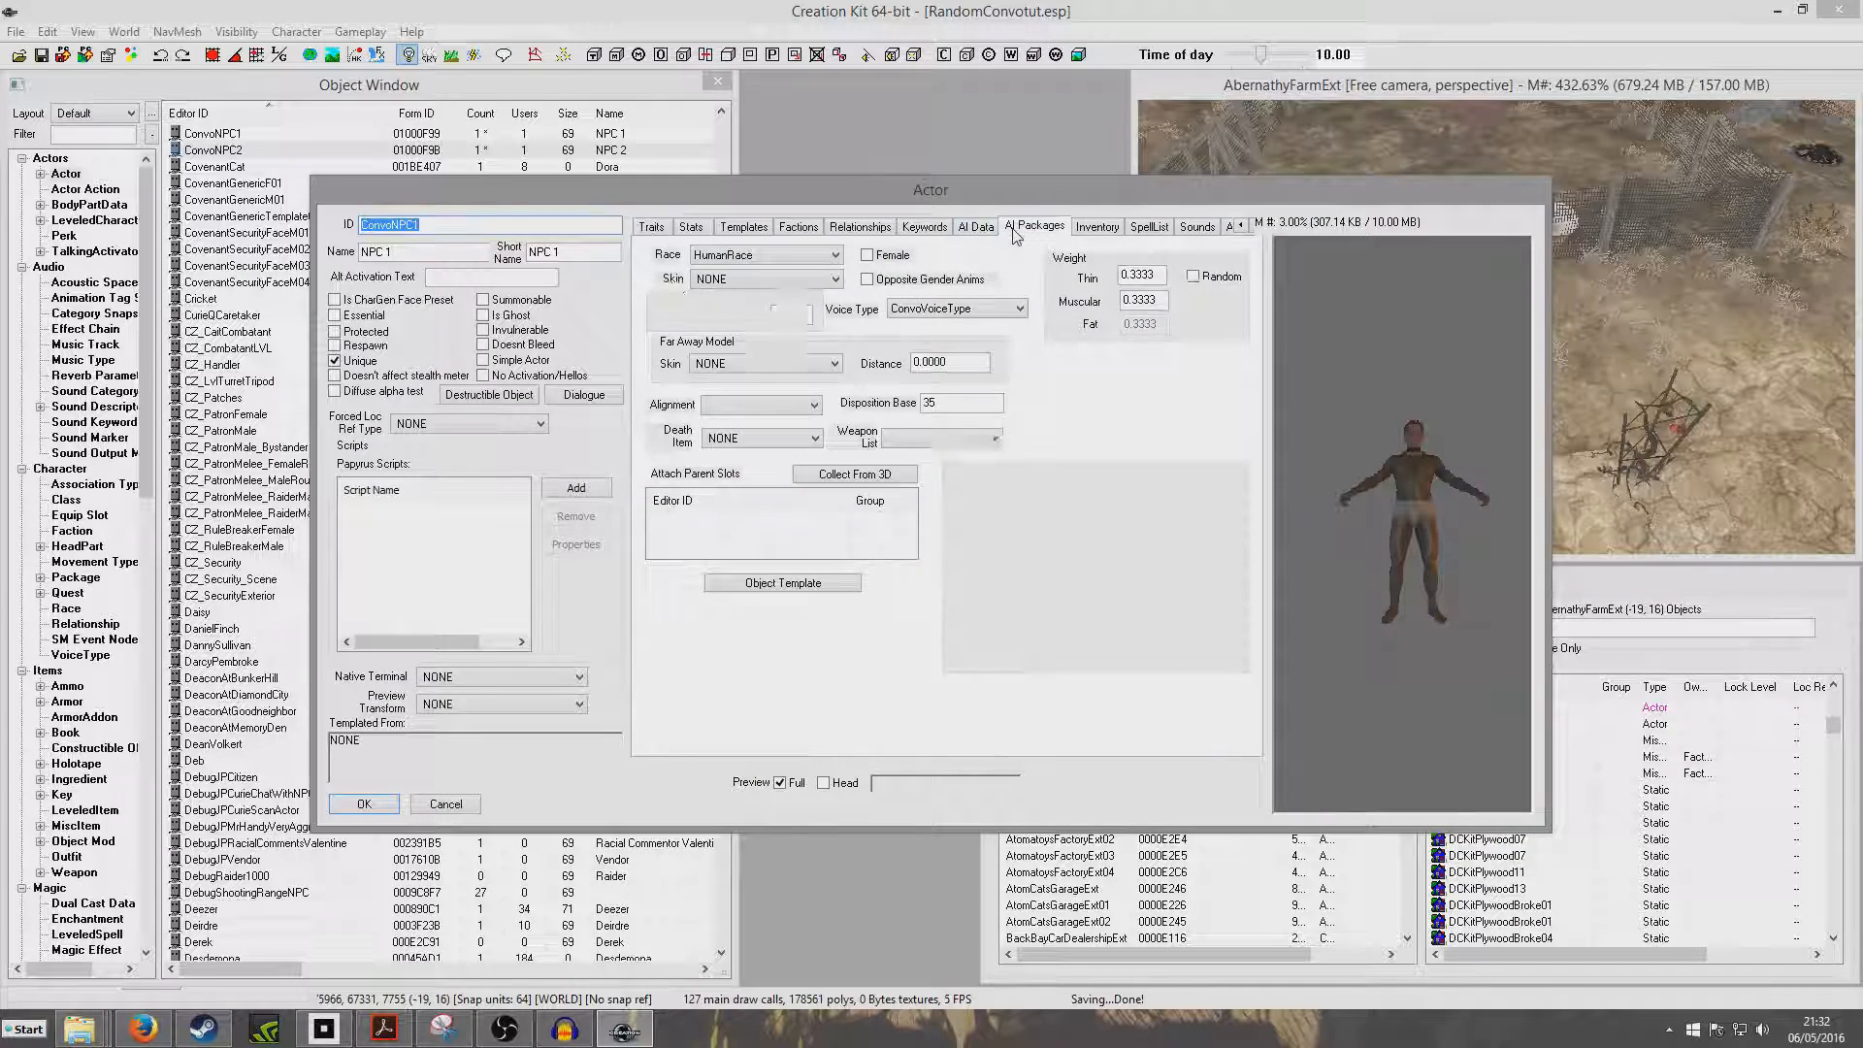
left_click(1033, 226)
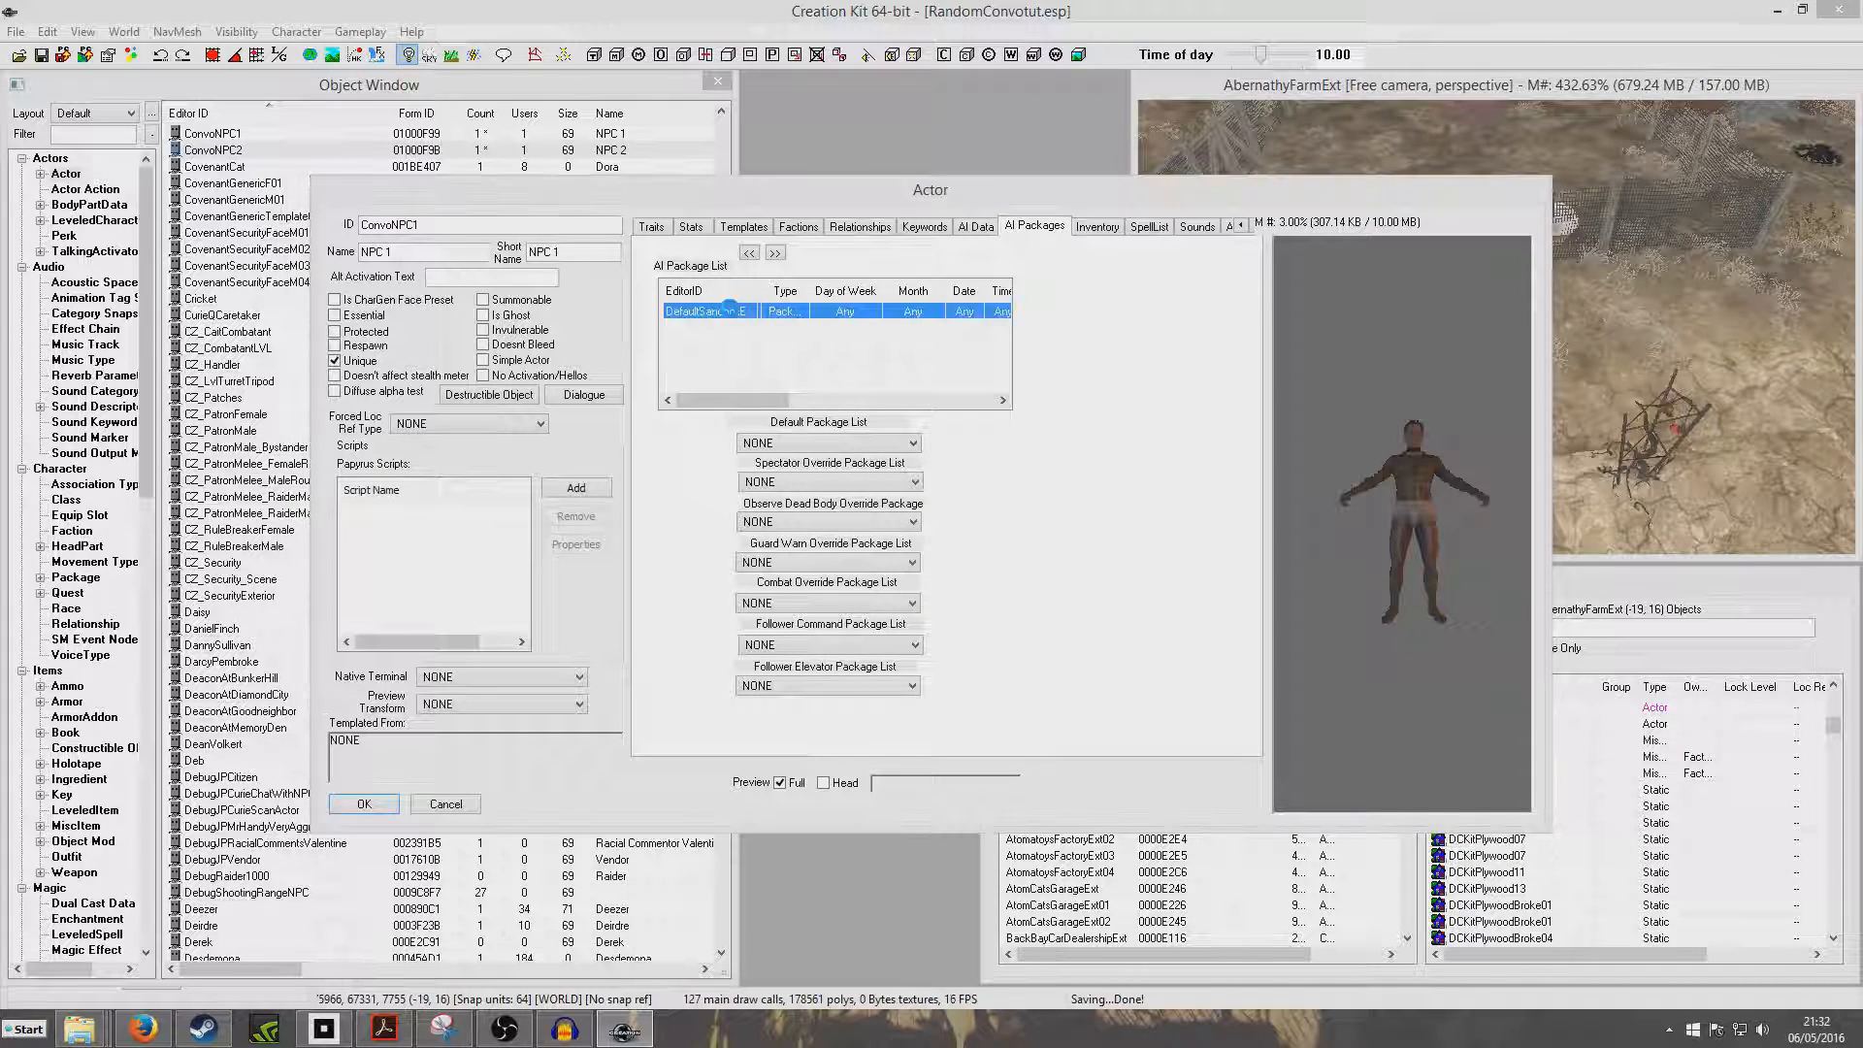
double_click(710, 310)
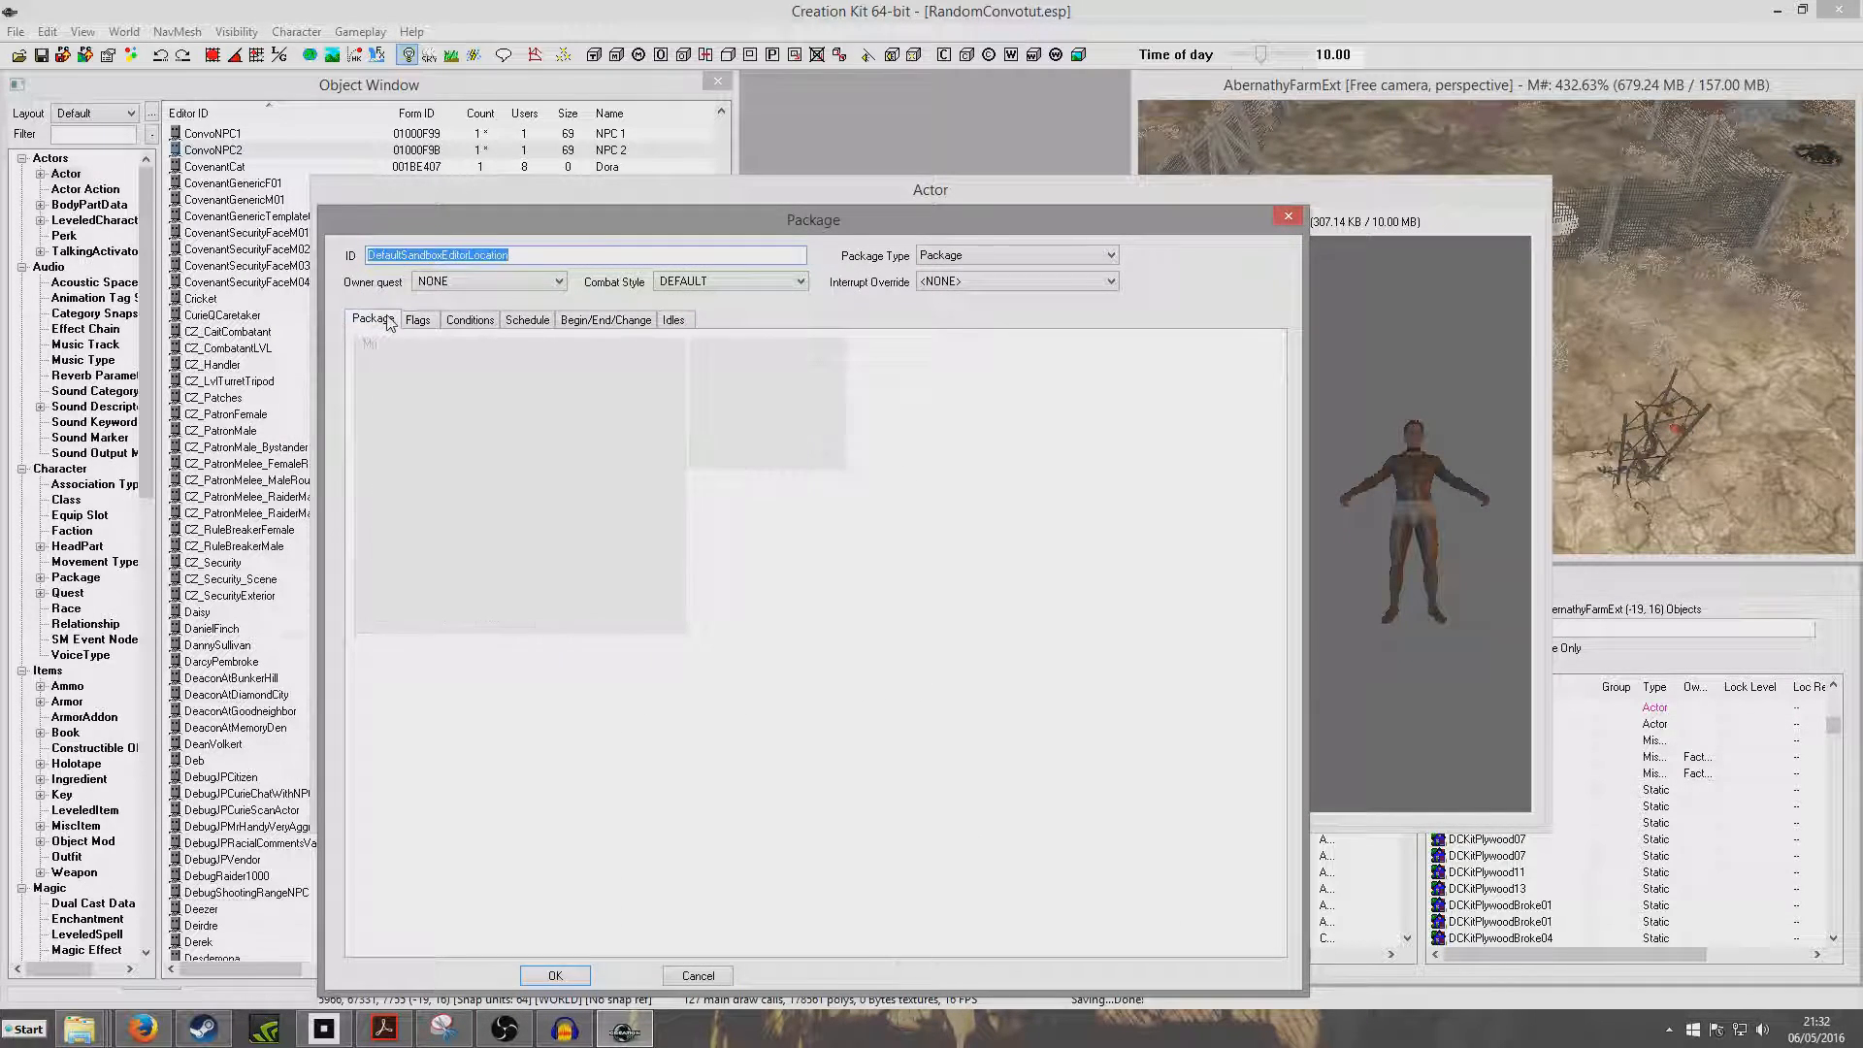
left_click(373, 318)
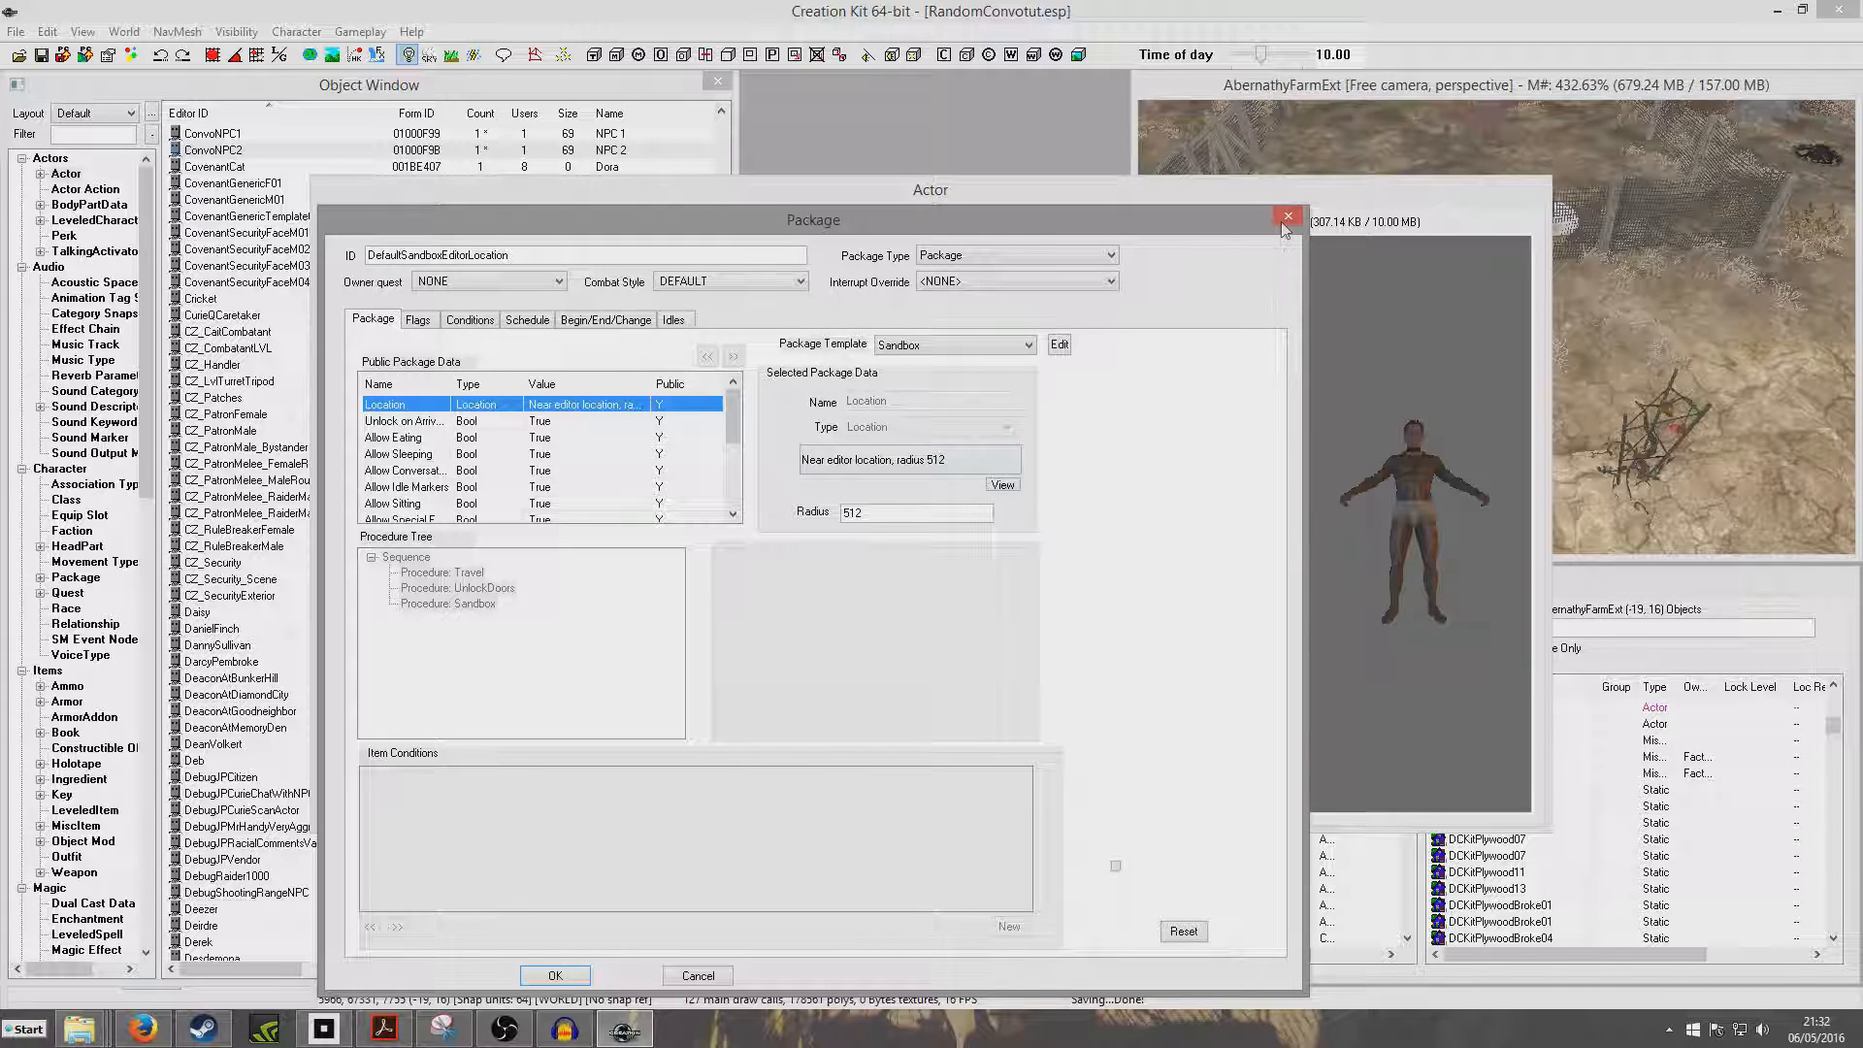
left_click(1287, 216)
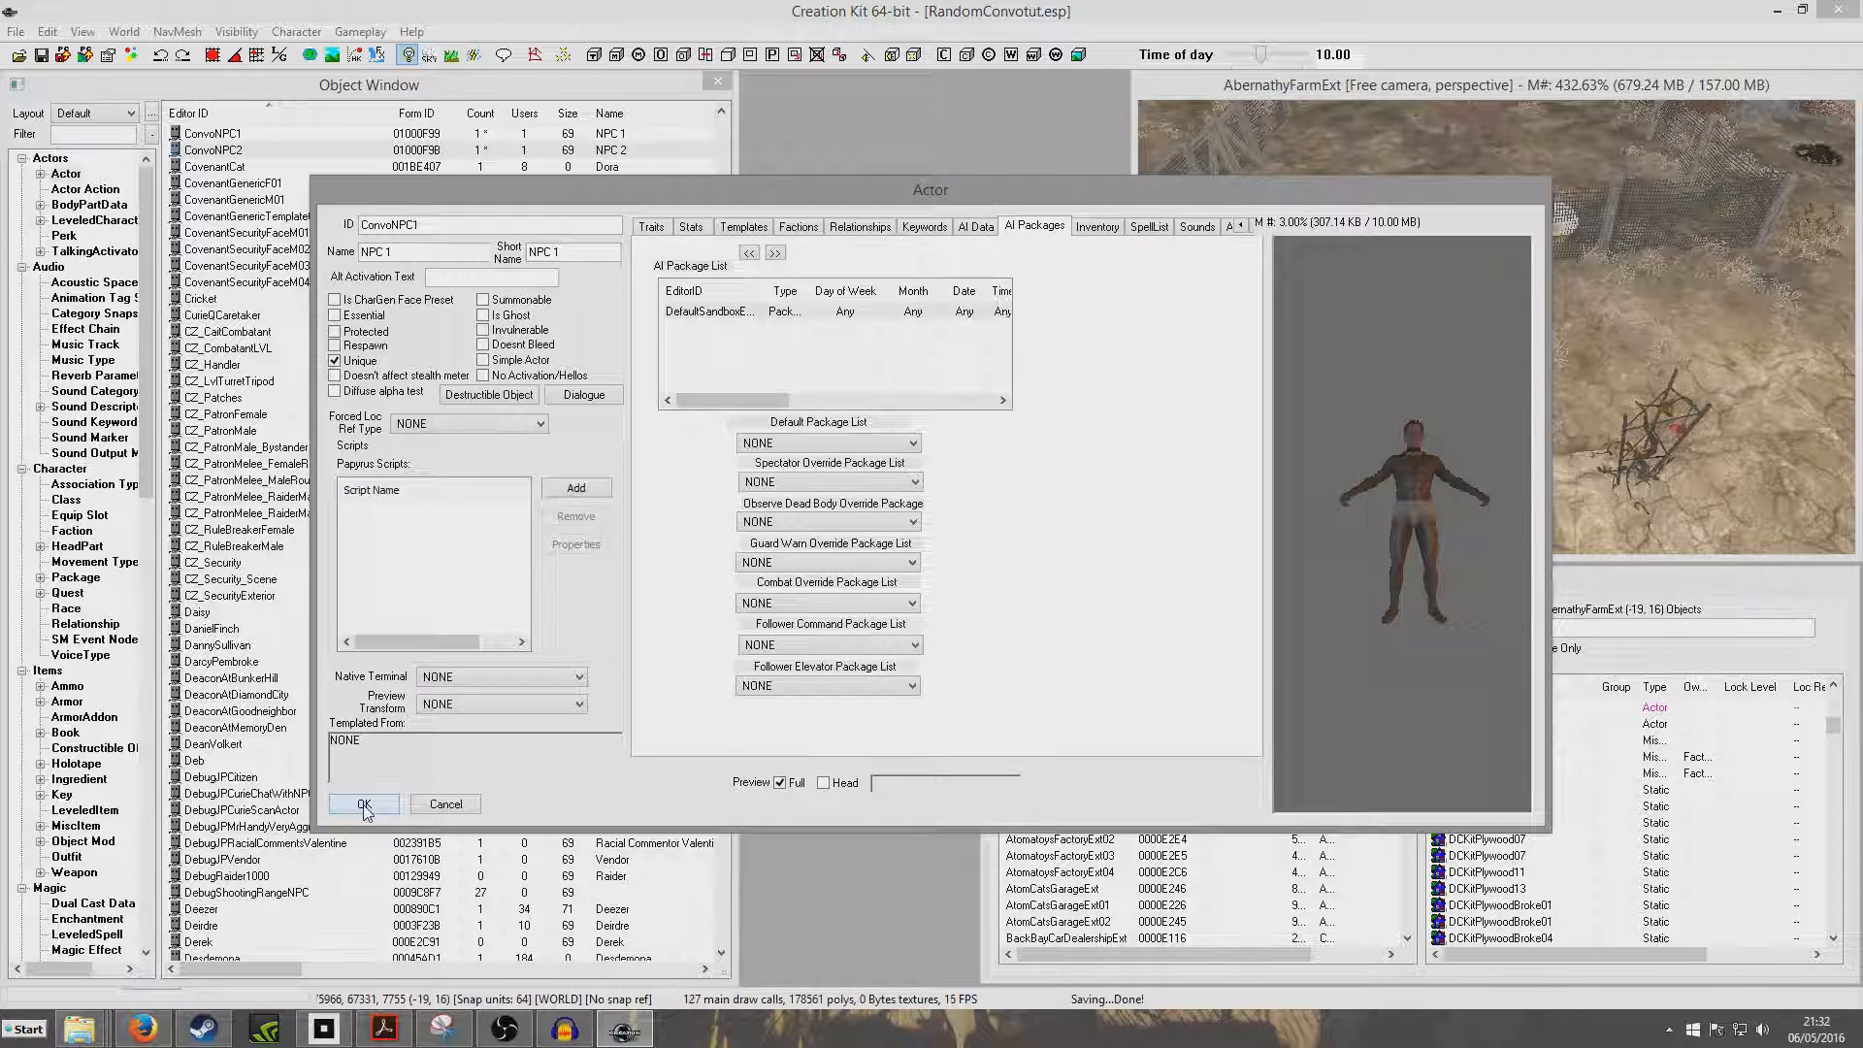
left_click(363, 805)
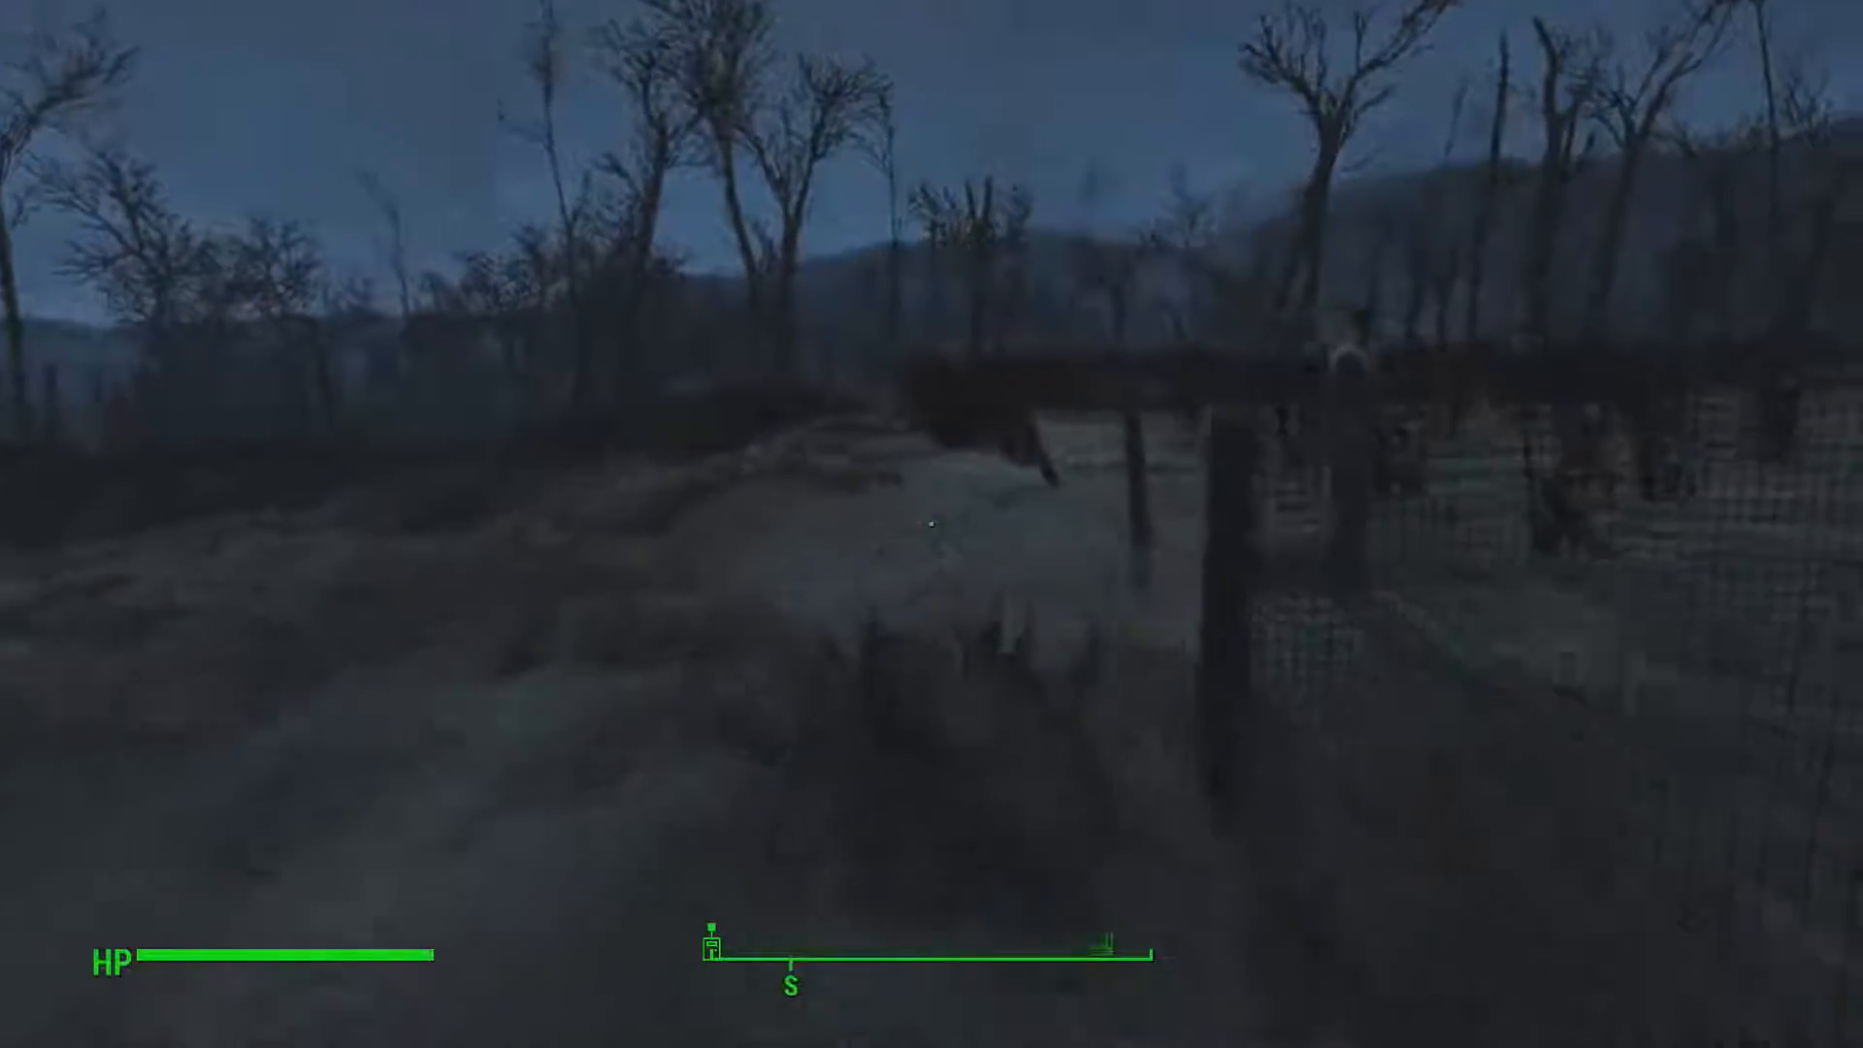
mouse_move(931, 524)
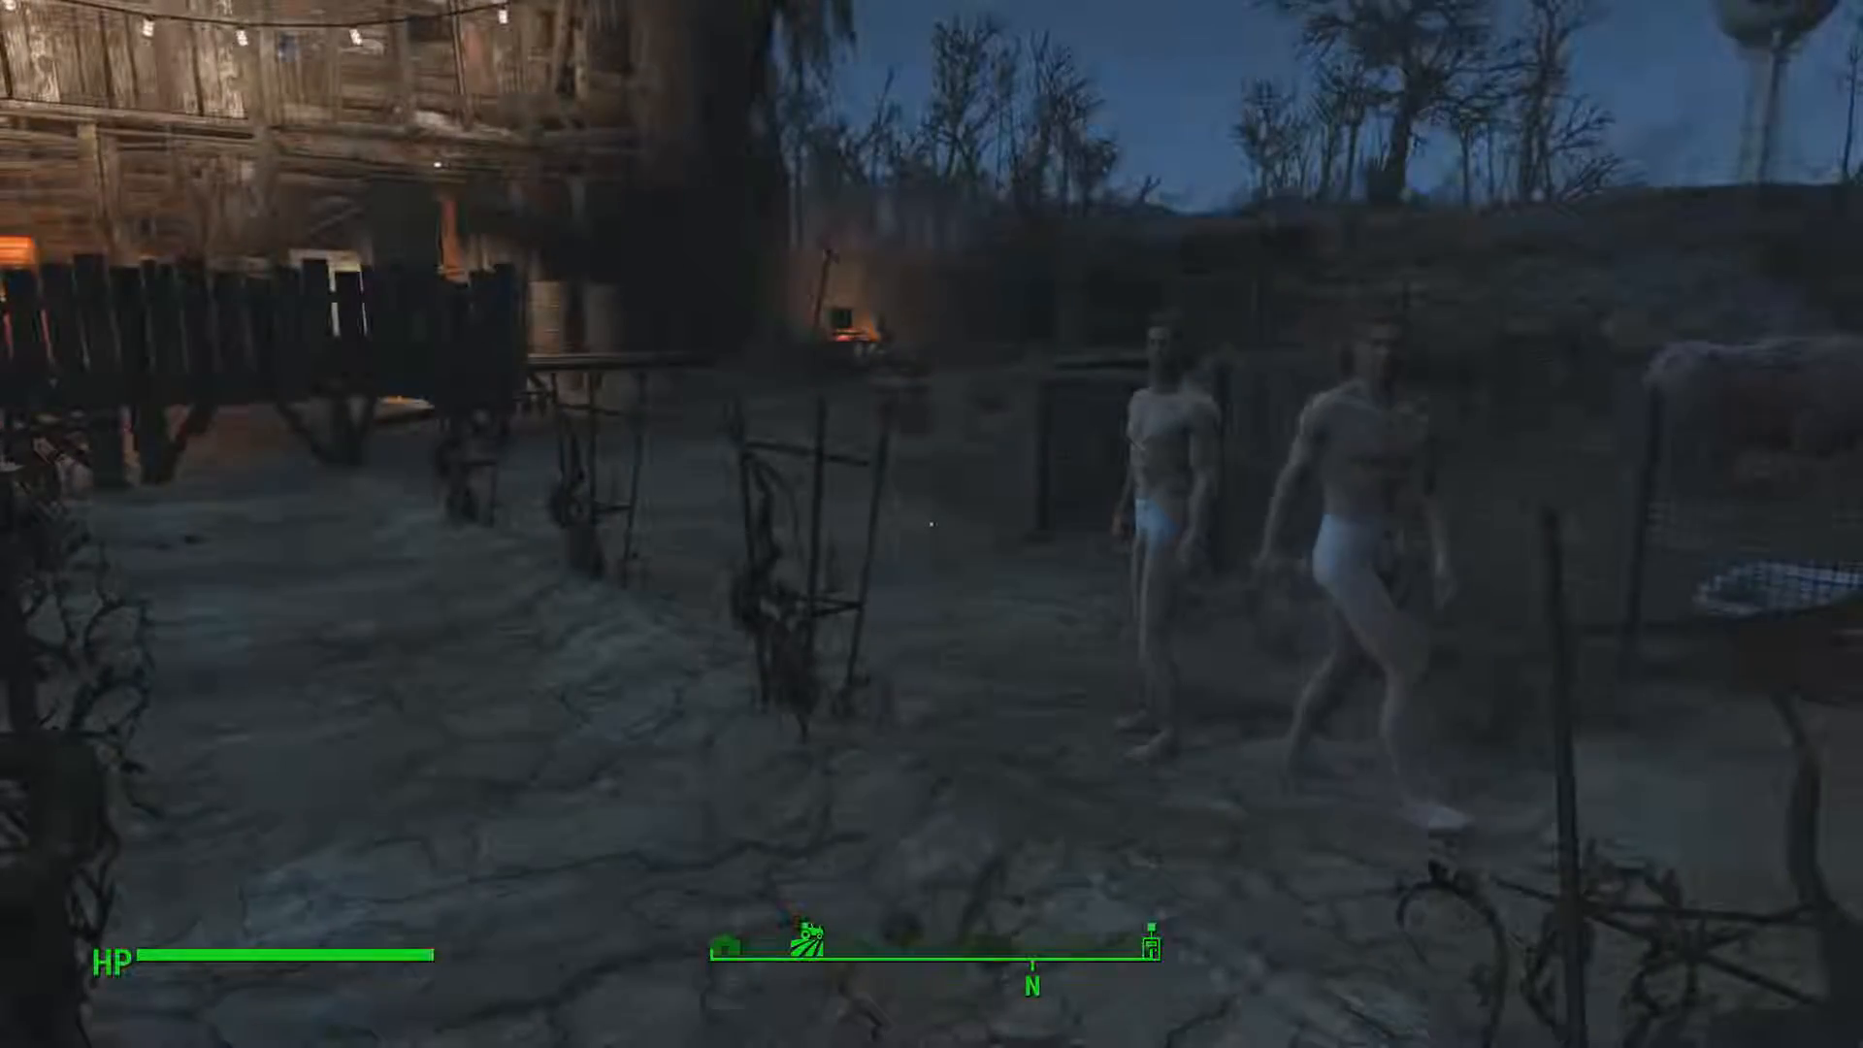
mouse_move(931, 524)
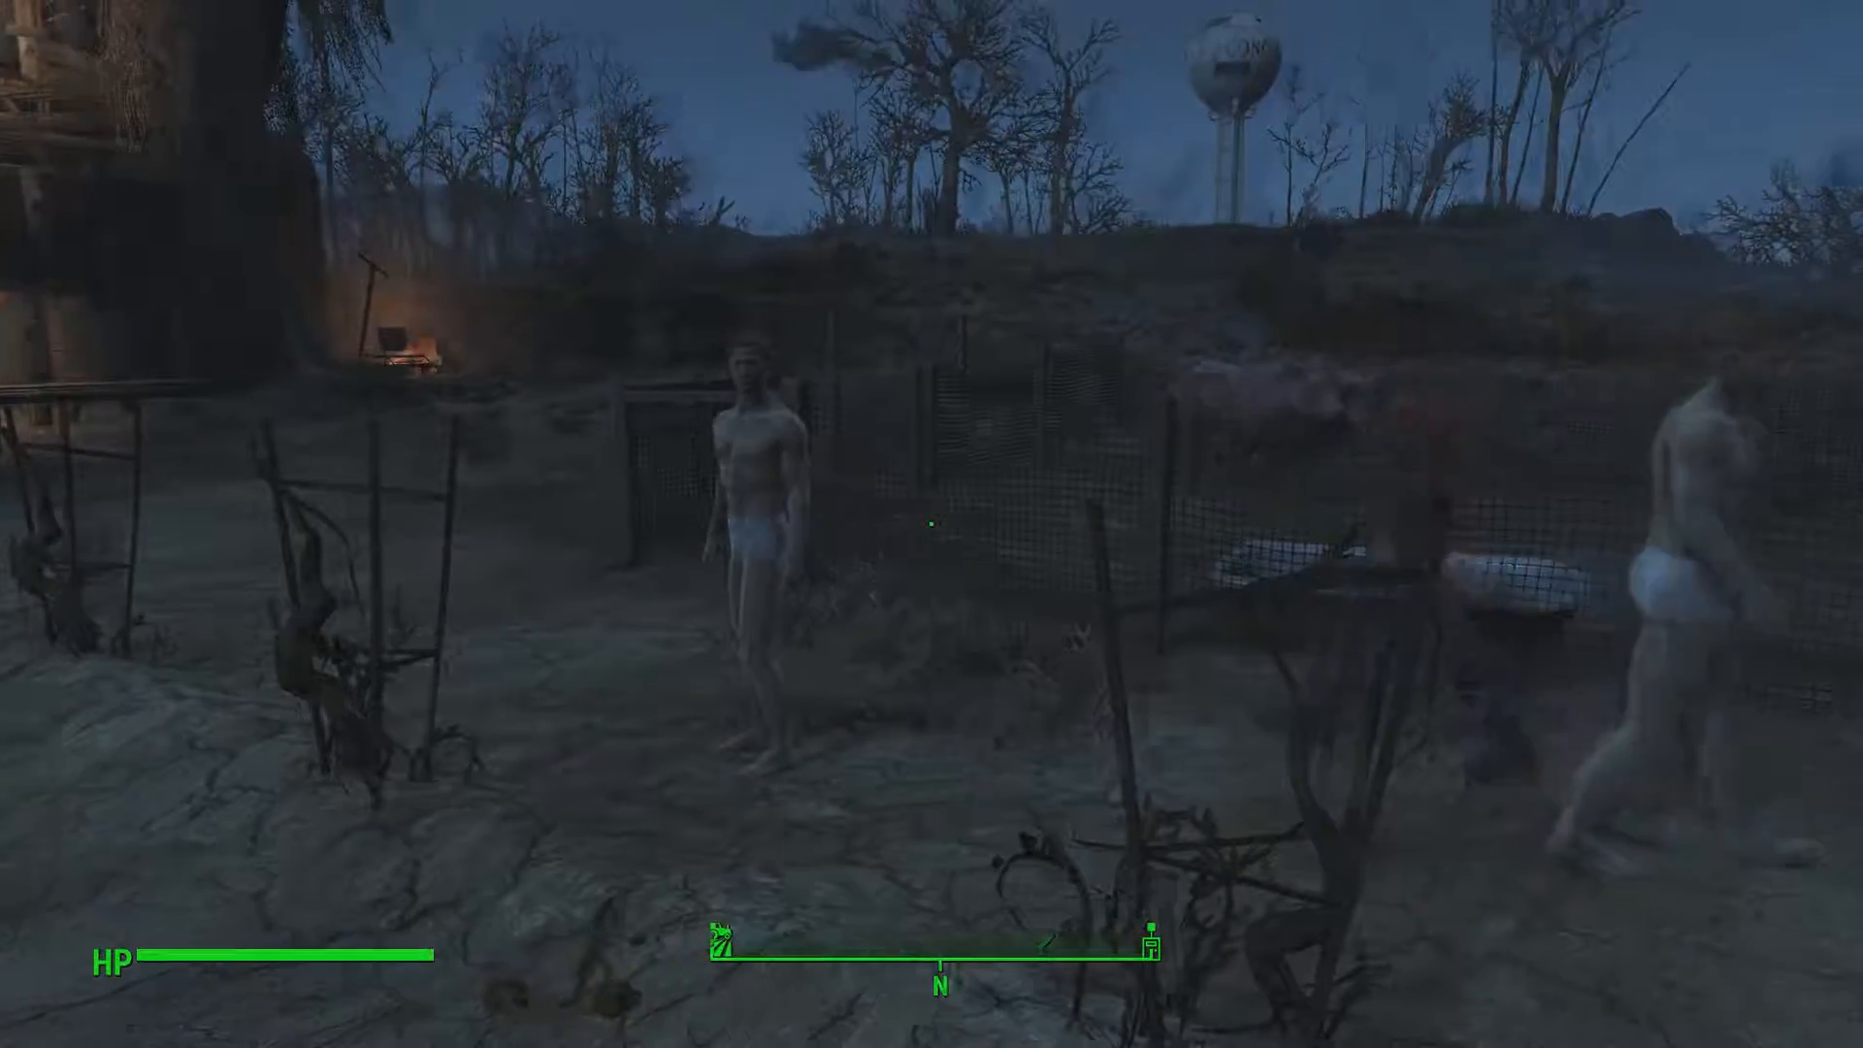
mouse_move(932, 524)
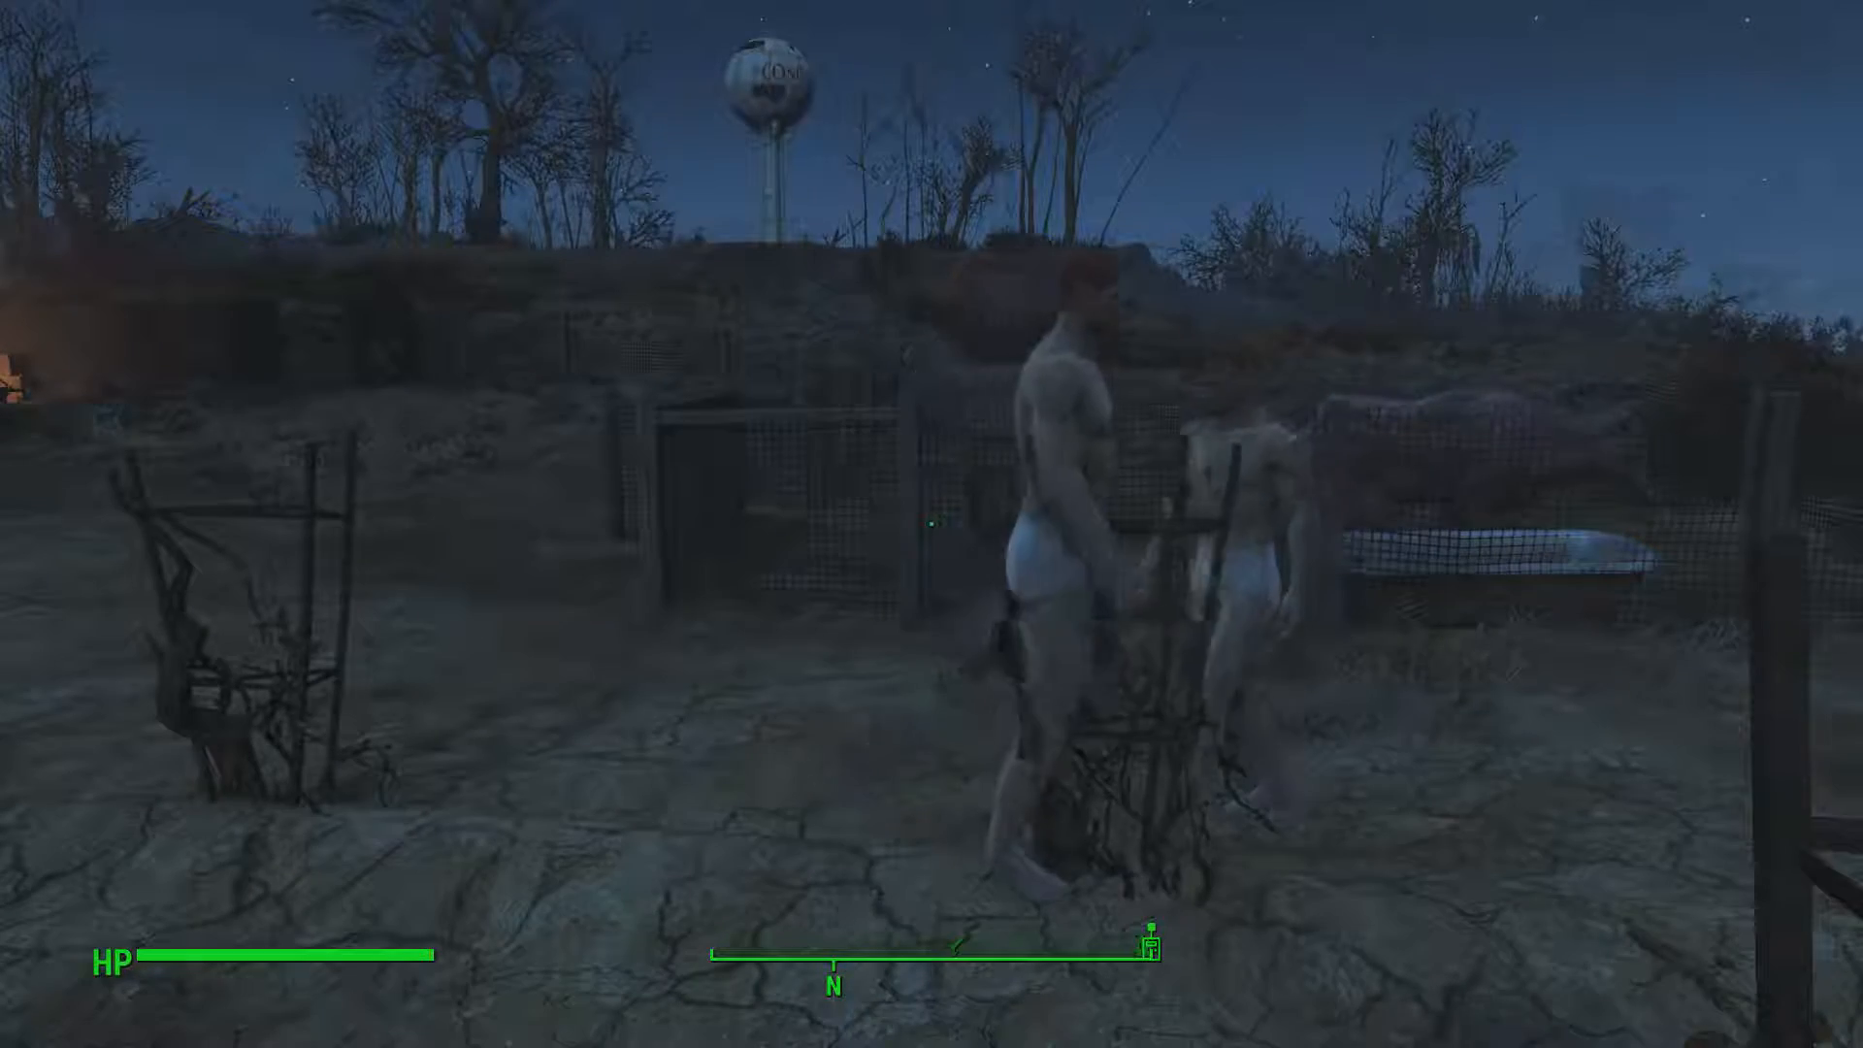
mouse_move(931, 524)
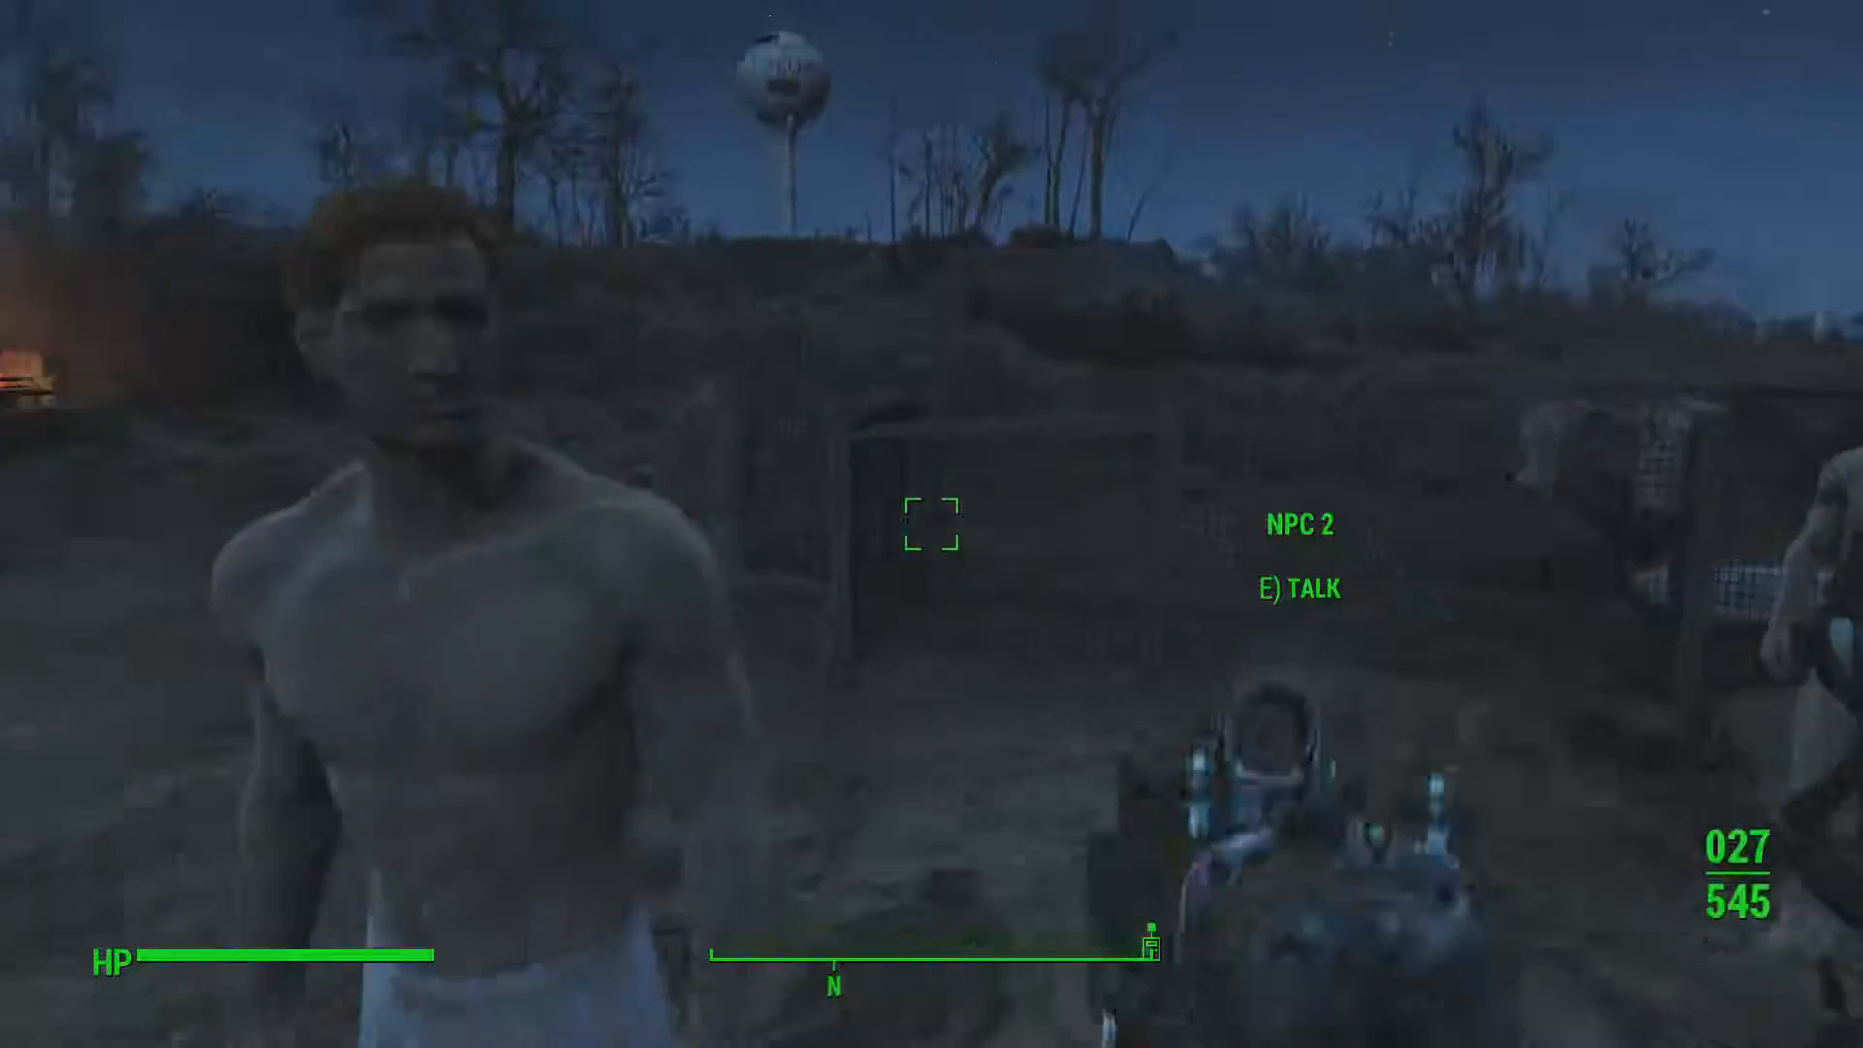
Step: Fire the plasma weapon at one of the placed NPCs at Abernathy Farm
left_click(931, 524)
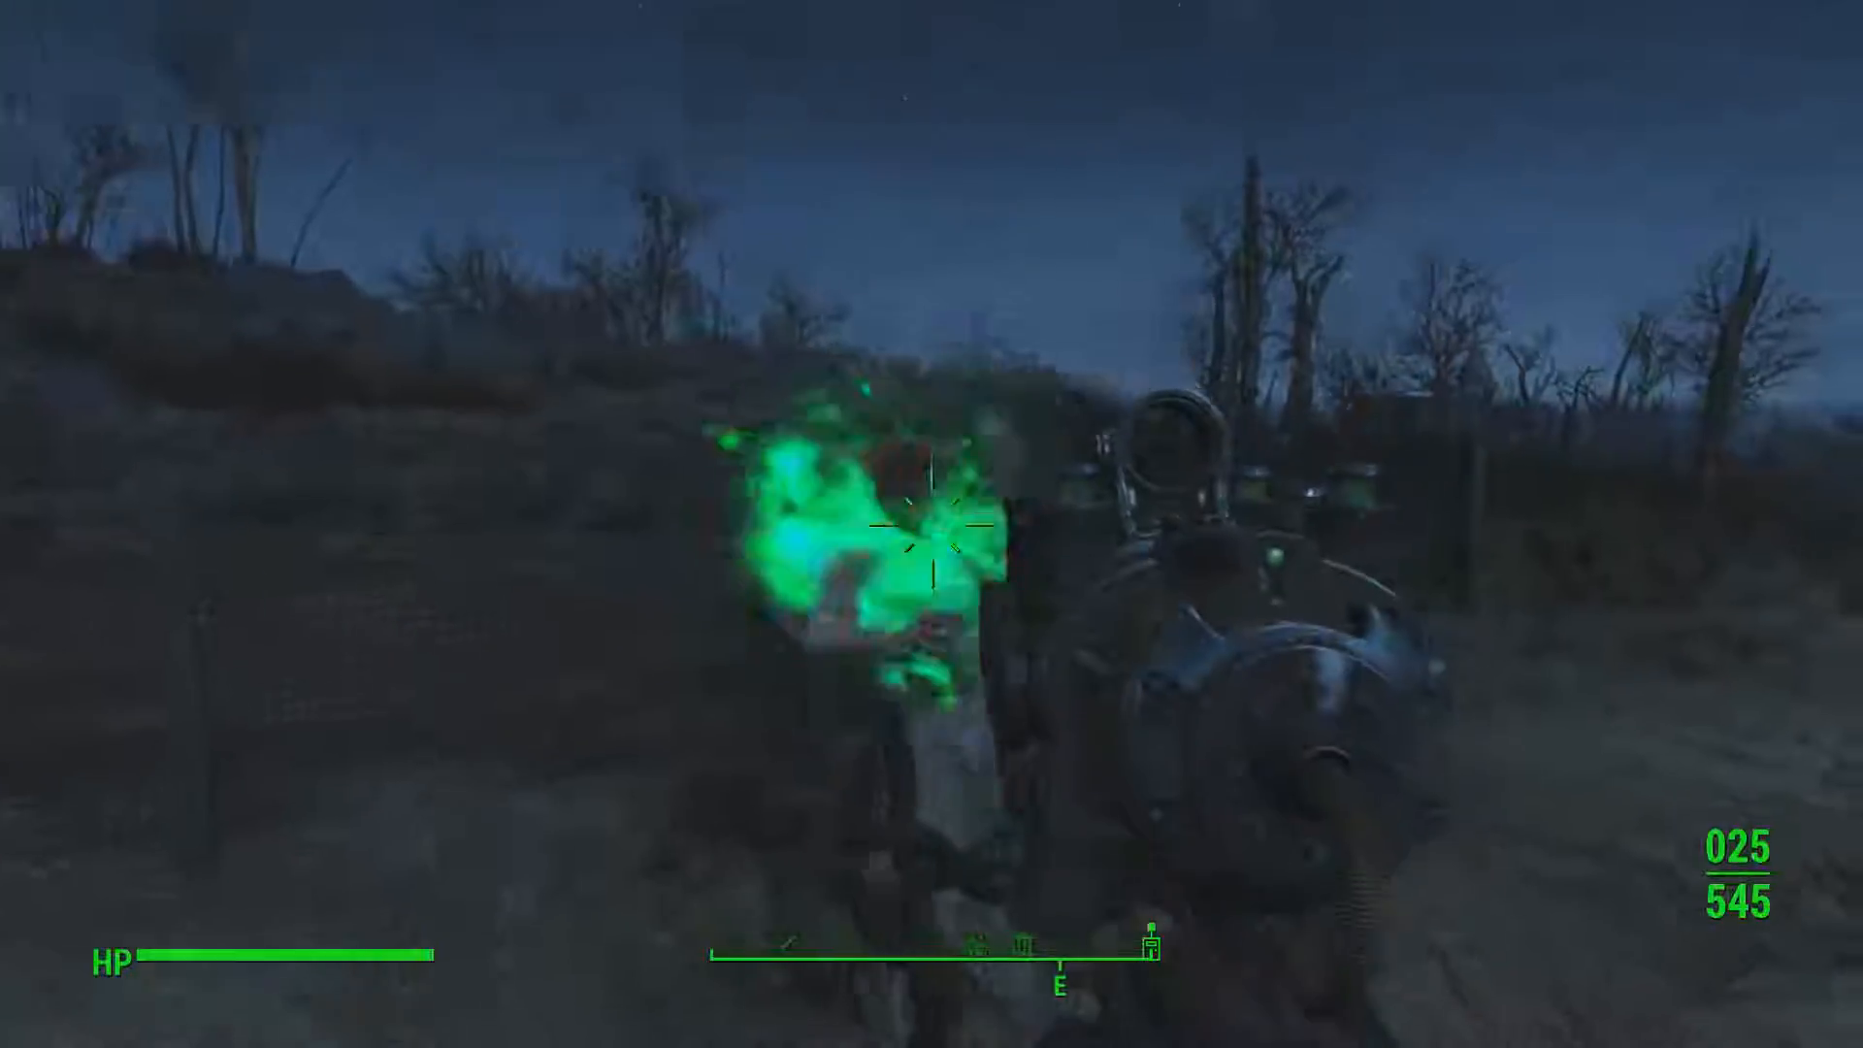